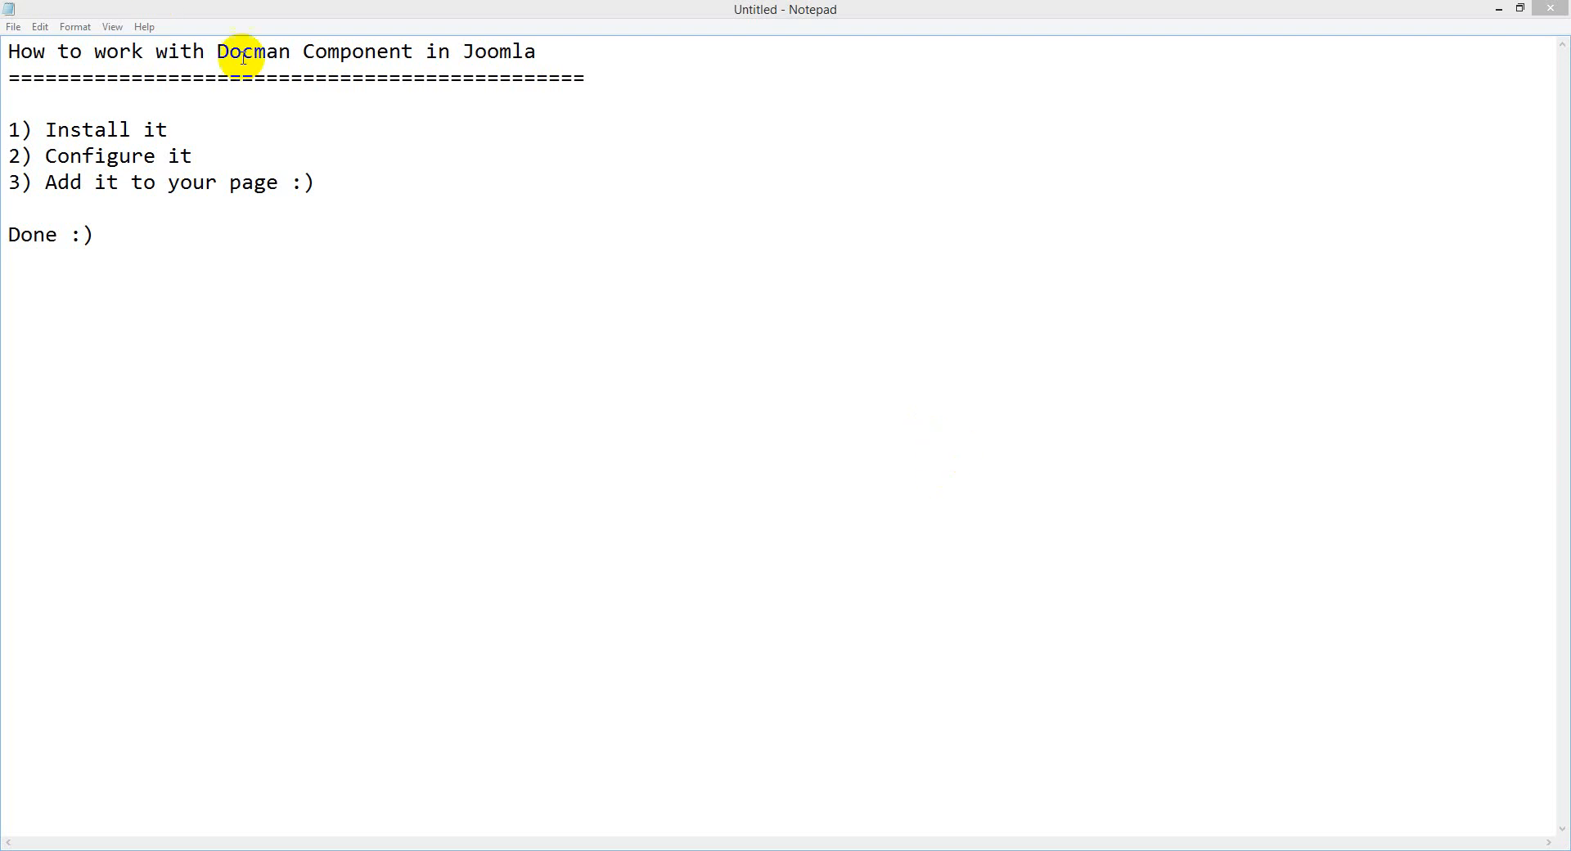
# Step: Review the three-step DOCman outline in Notepad
pyautogui.moveTo(67, 129); pyautogui.dragTo(170, 129)
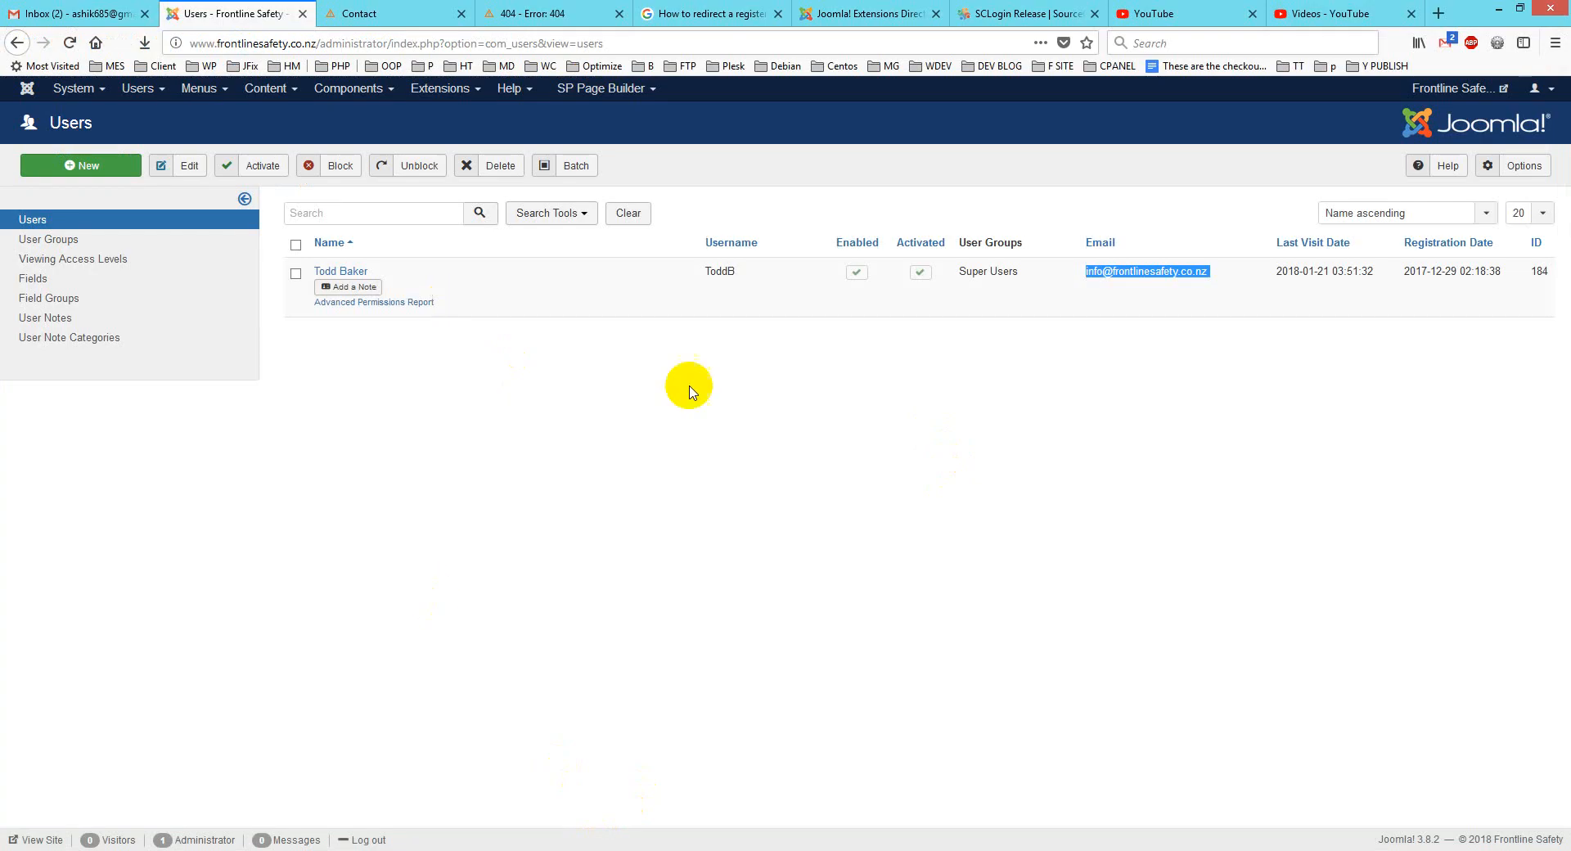
# Step: Browse the DOCman package folder from Extensions > Install, then cancel the upload
pyautogui.click(439, 88)
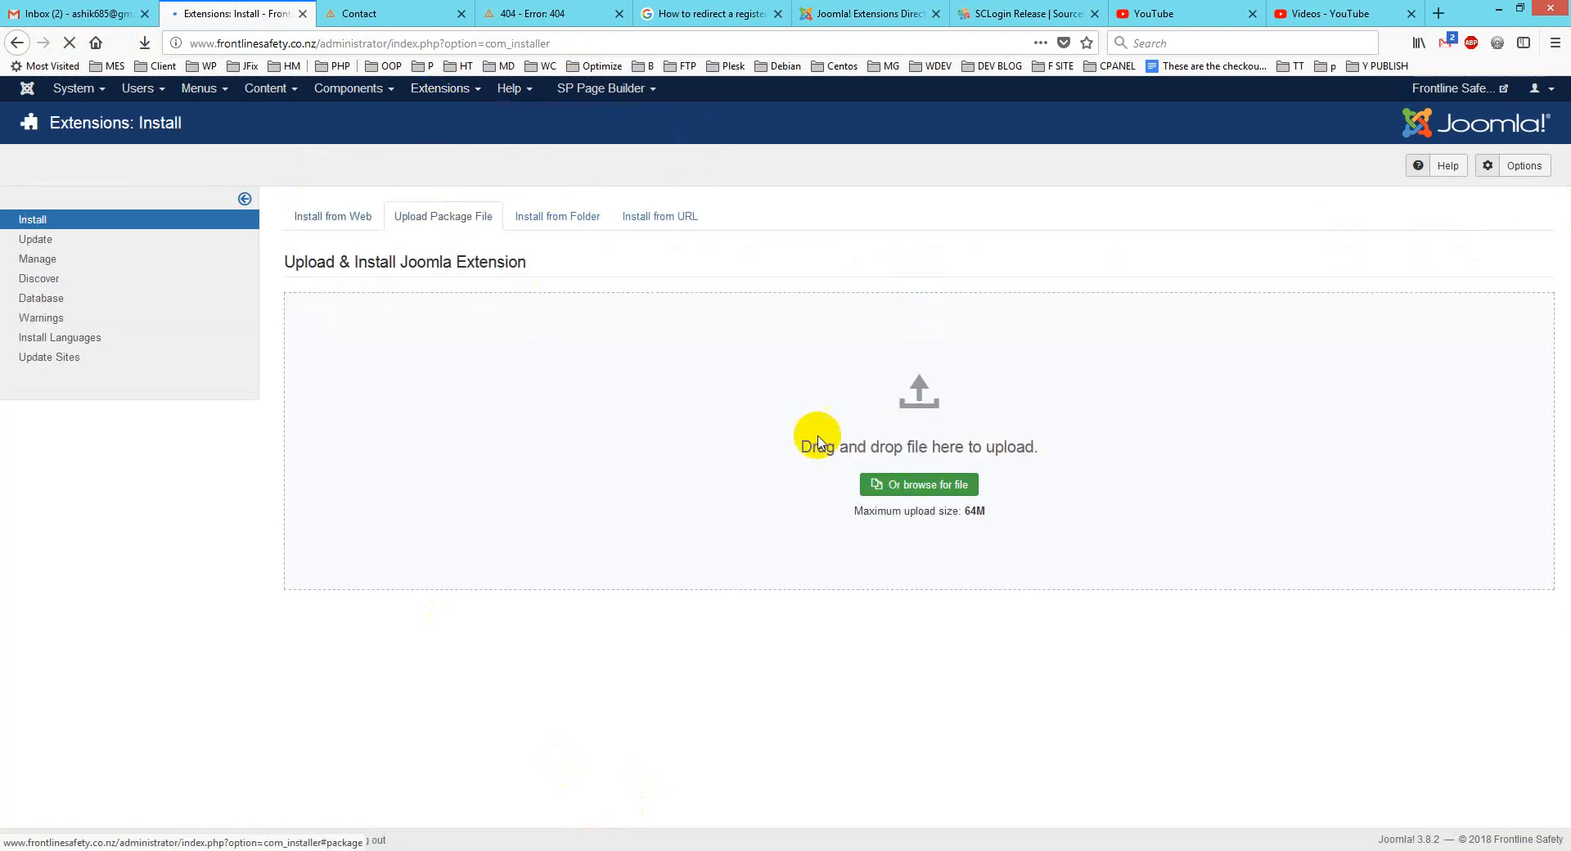
pyautogui.click(916, 485)
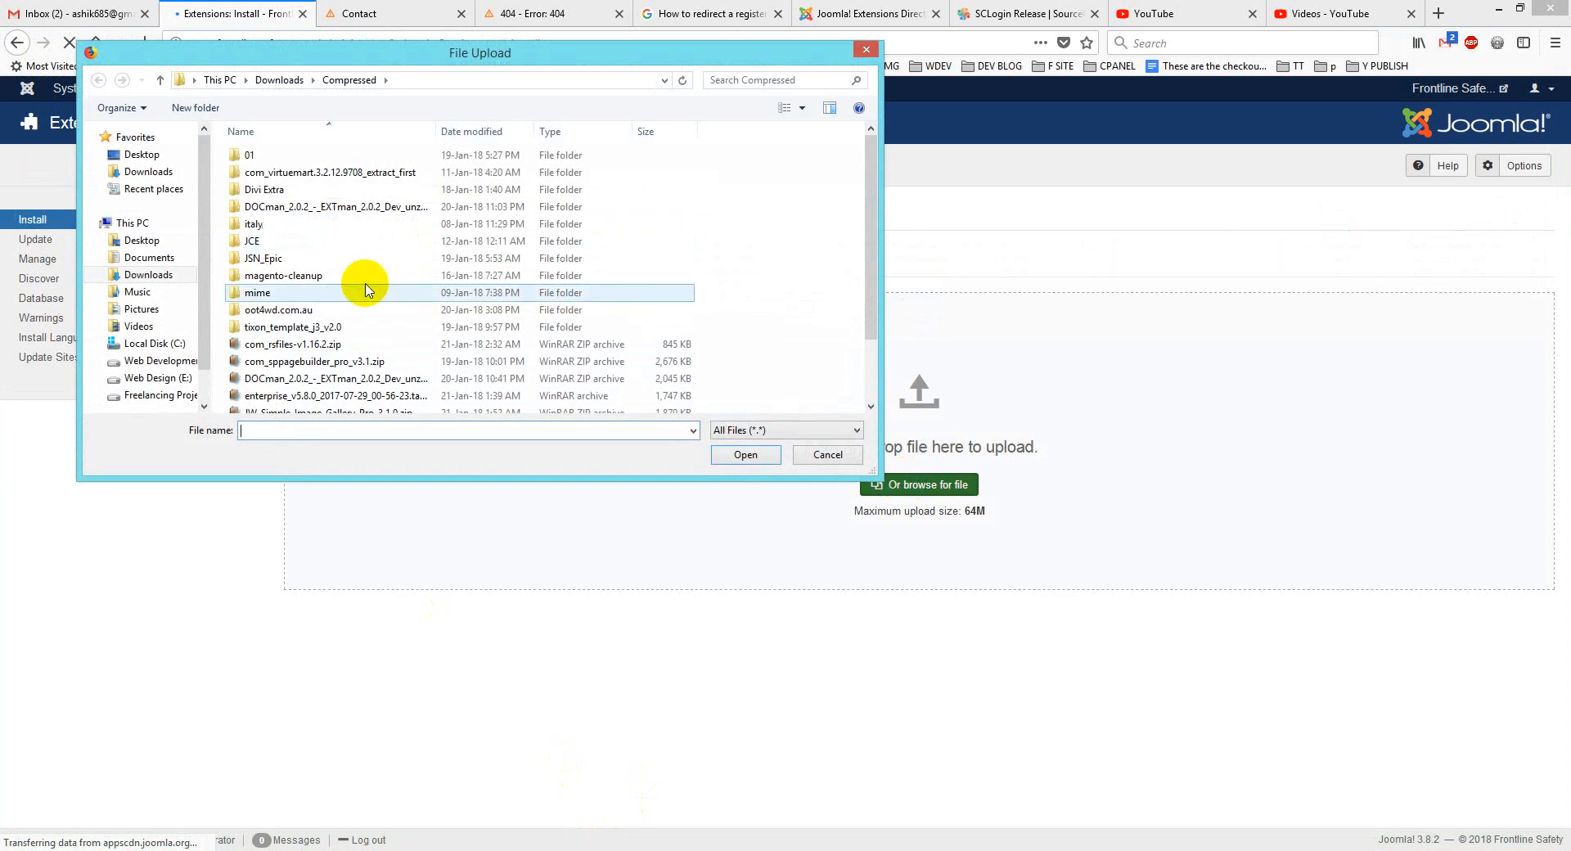
pyautogui.click(335, 206)
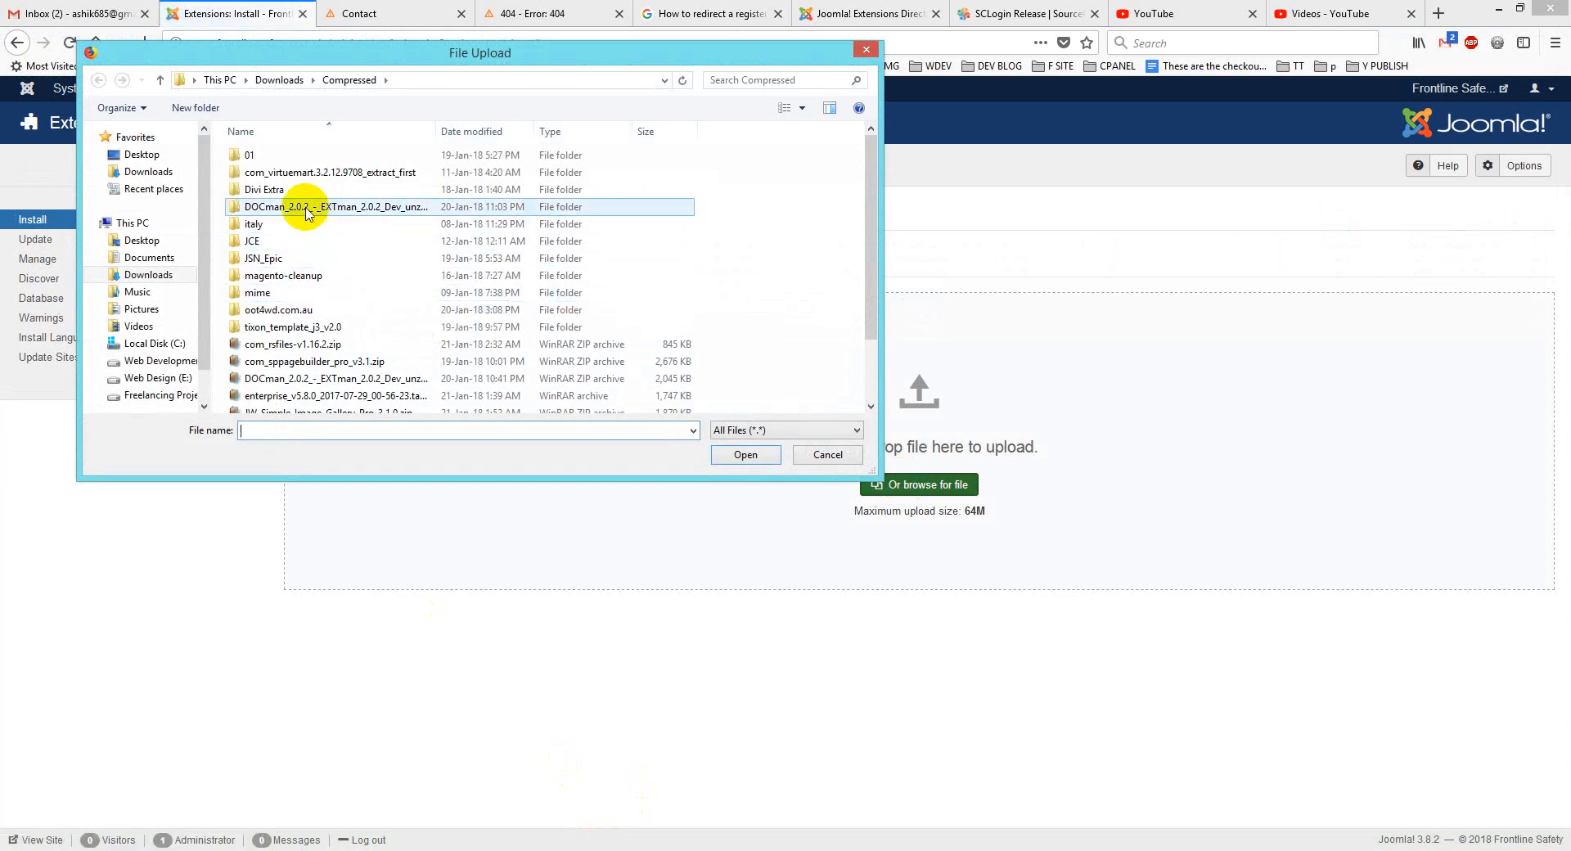
pyautogui.doubleClick(335, 206)
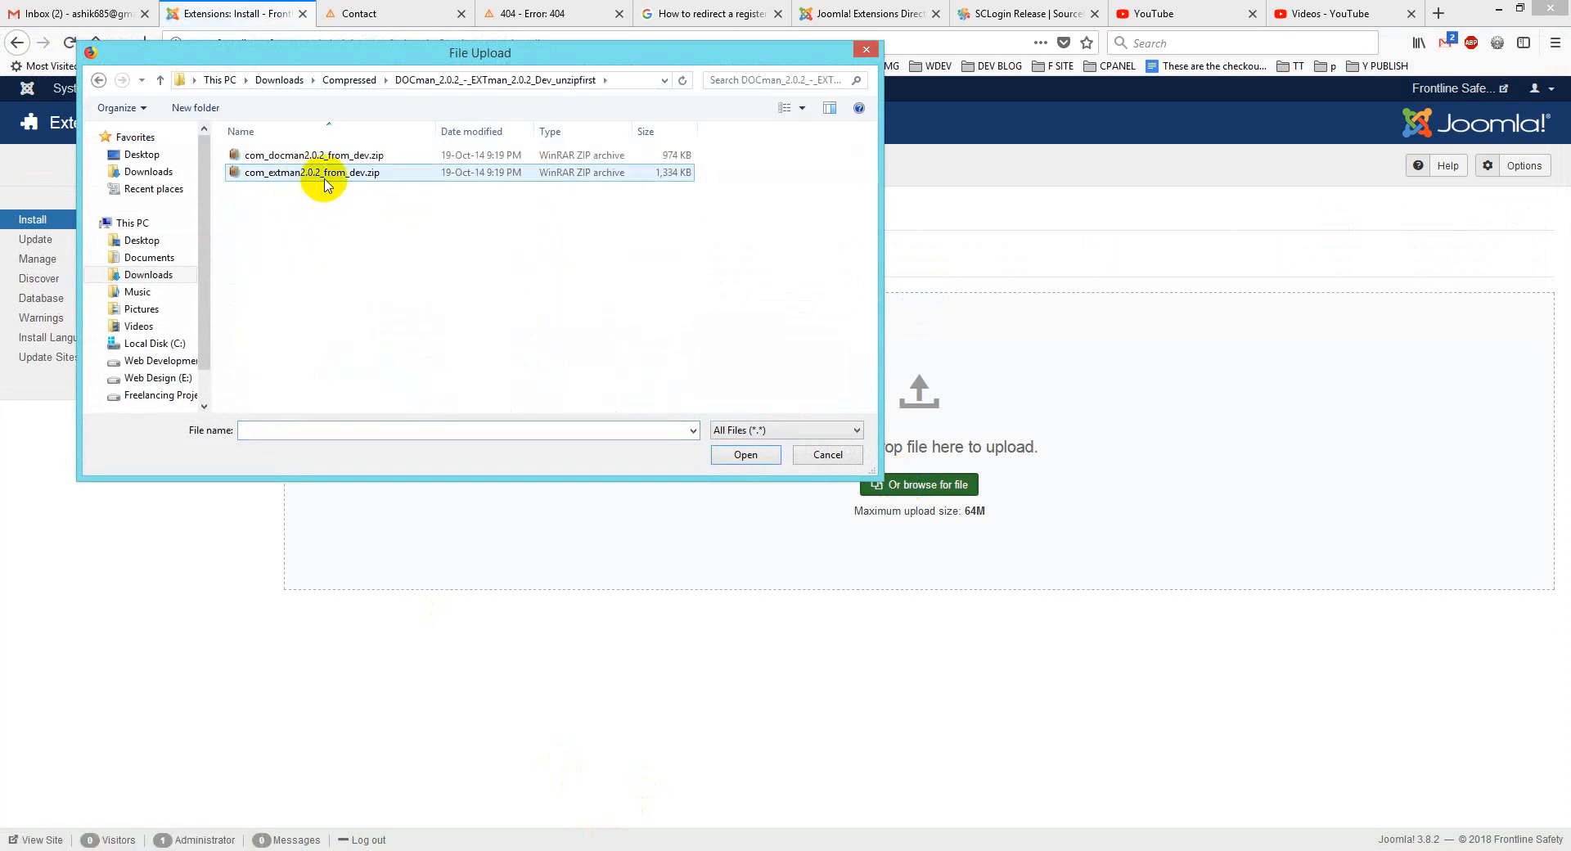
pyautogui.moveTo(338, 175)
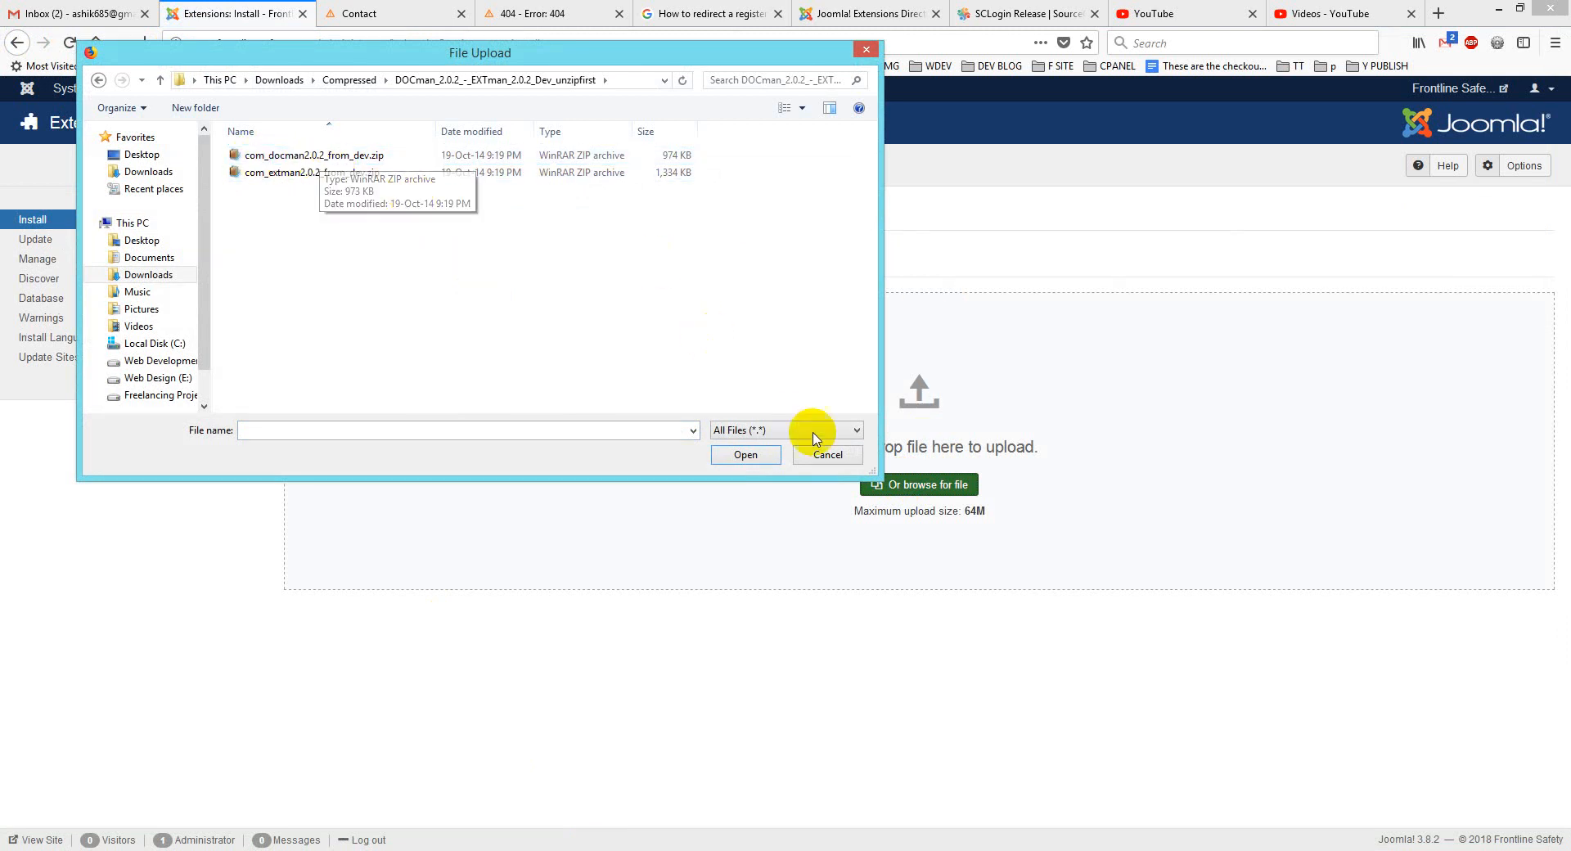
pyautogui.click(348, 89)
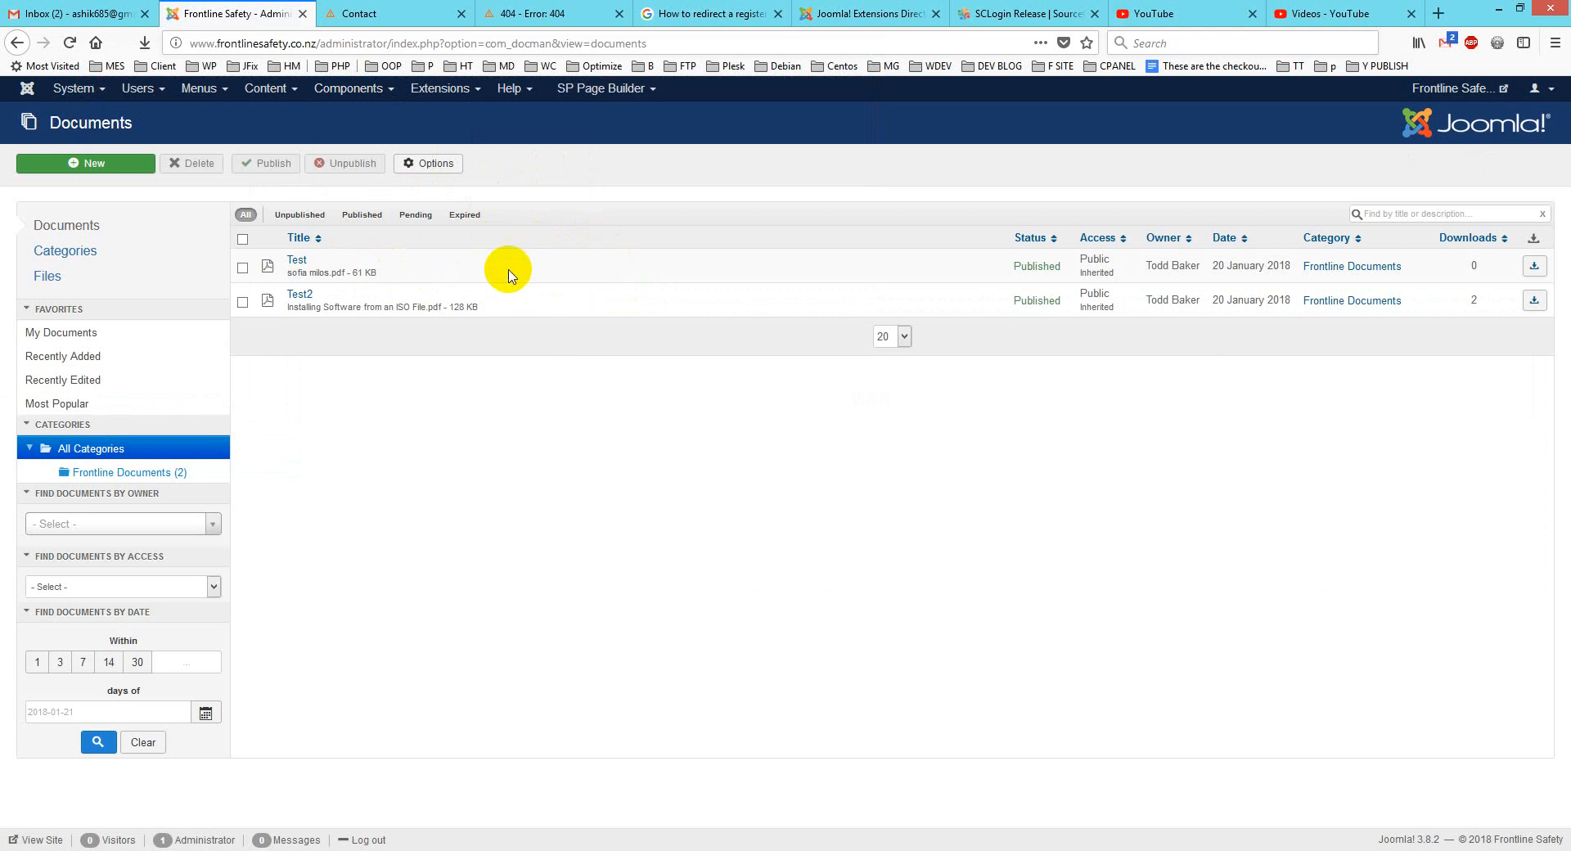
pyautogui.moveTo(181, 207)
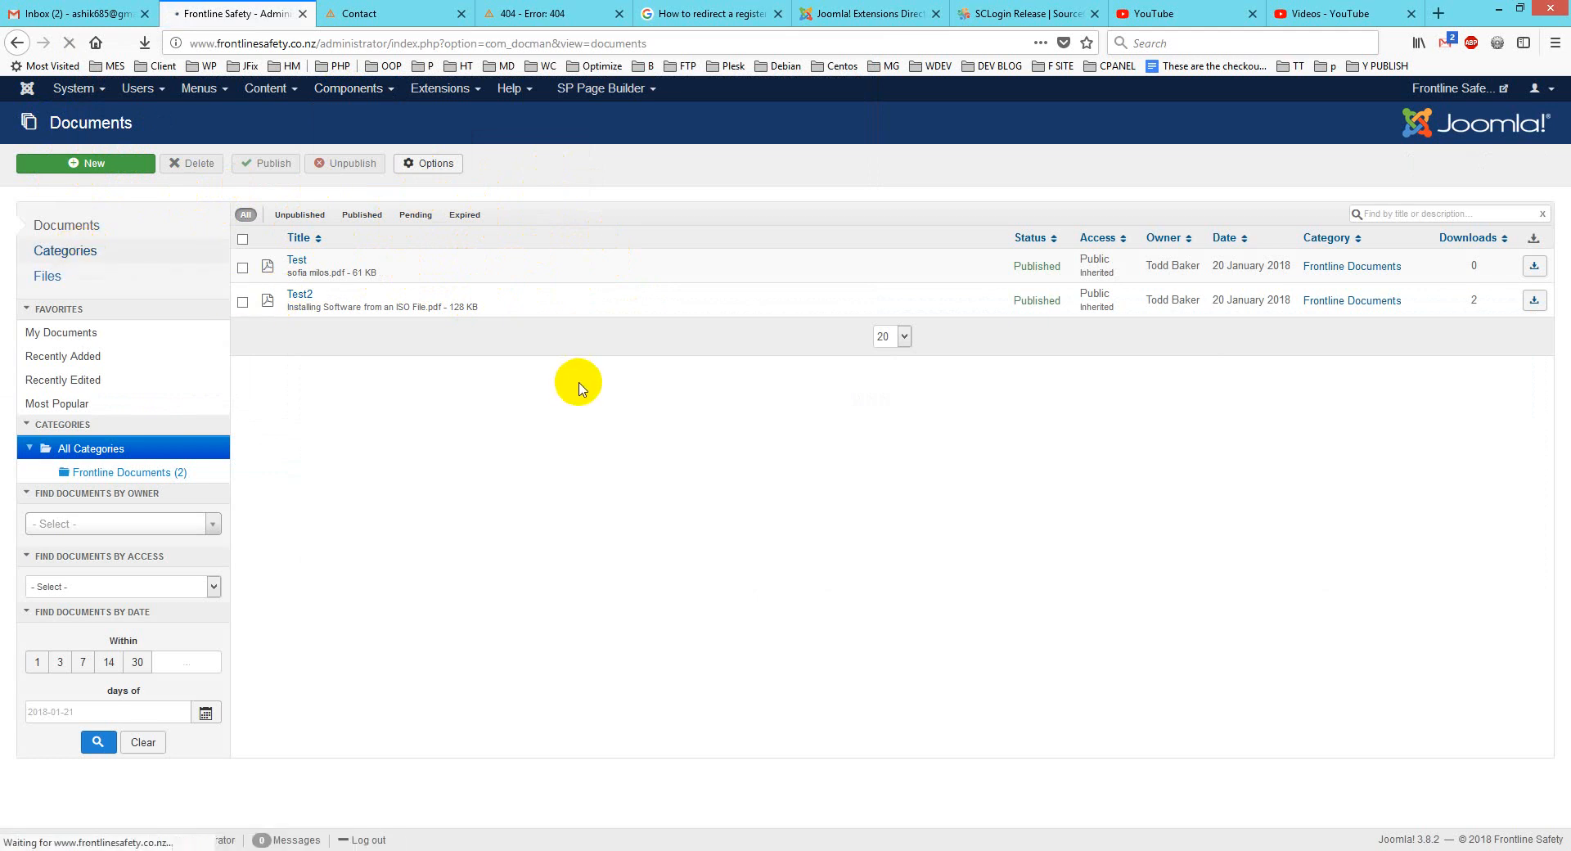
# Step: From DOCman Categories, open and scroll a new category form without saving it
pyautogui.click(66, 250)
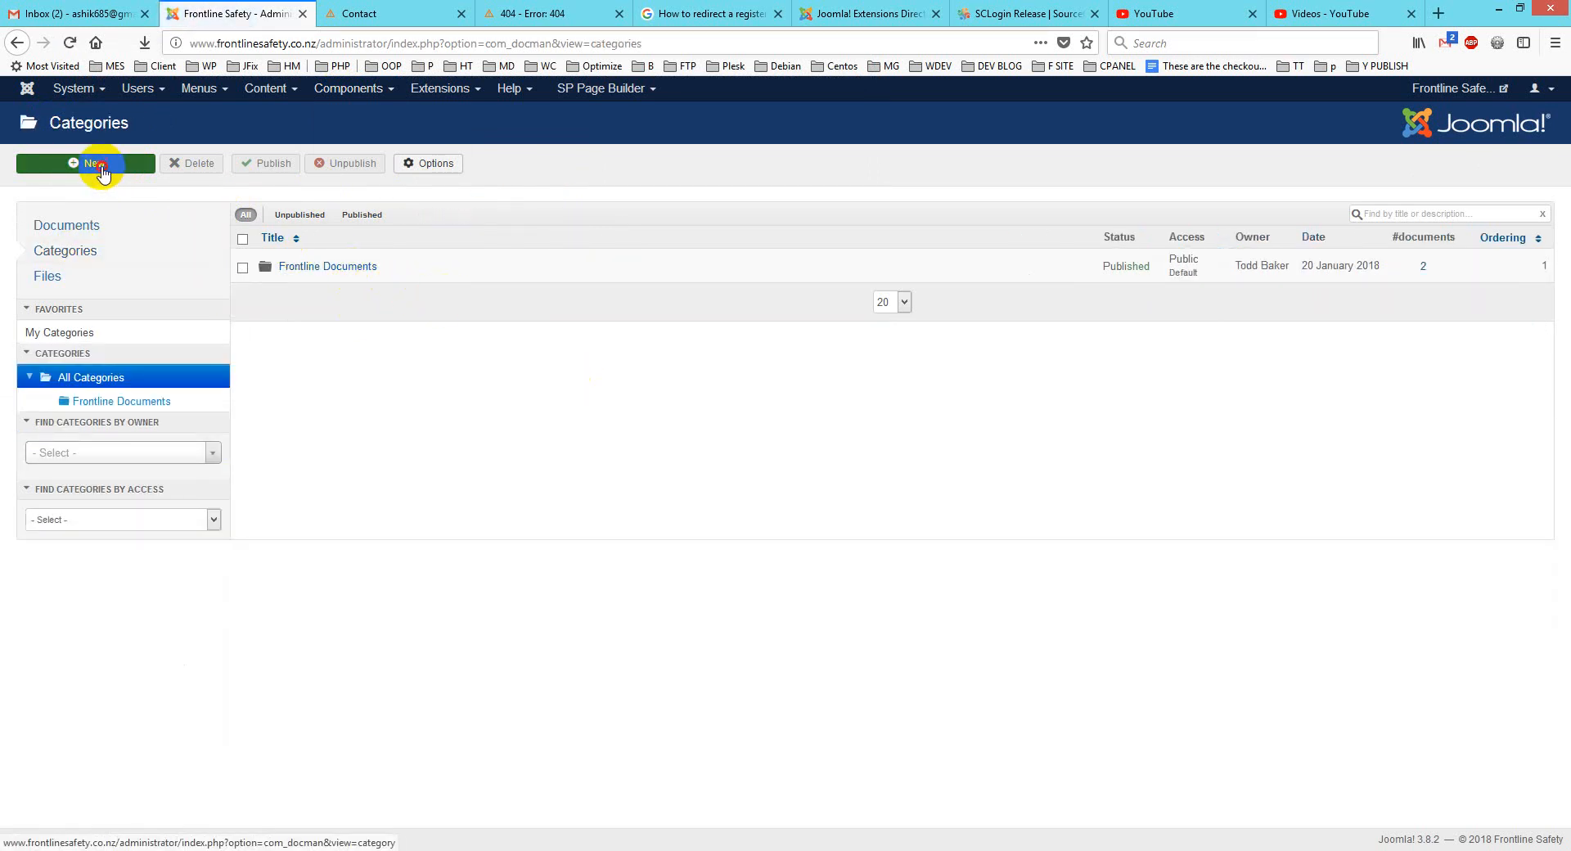
pyautogui.click(85, 163)
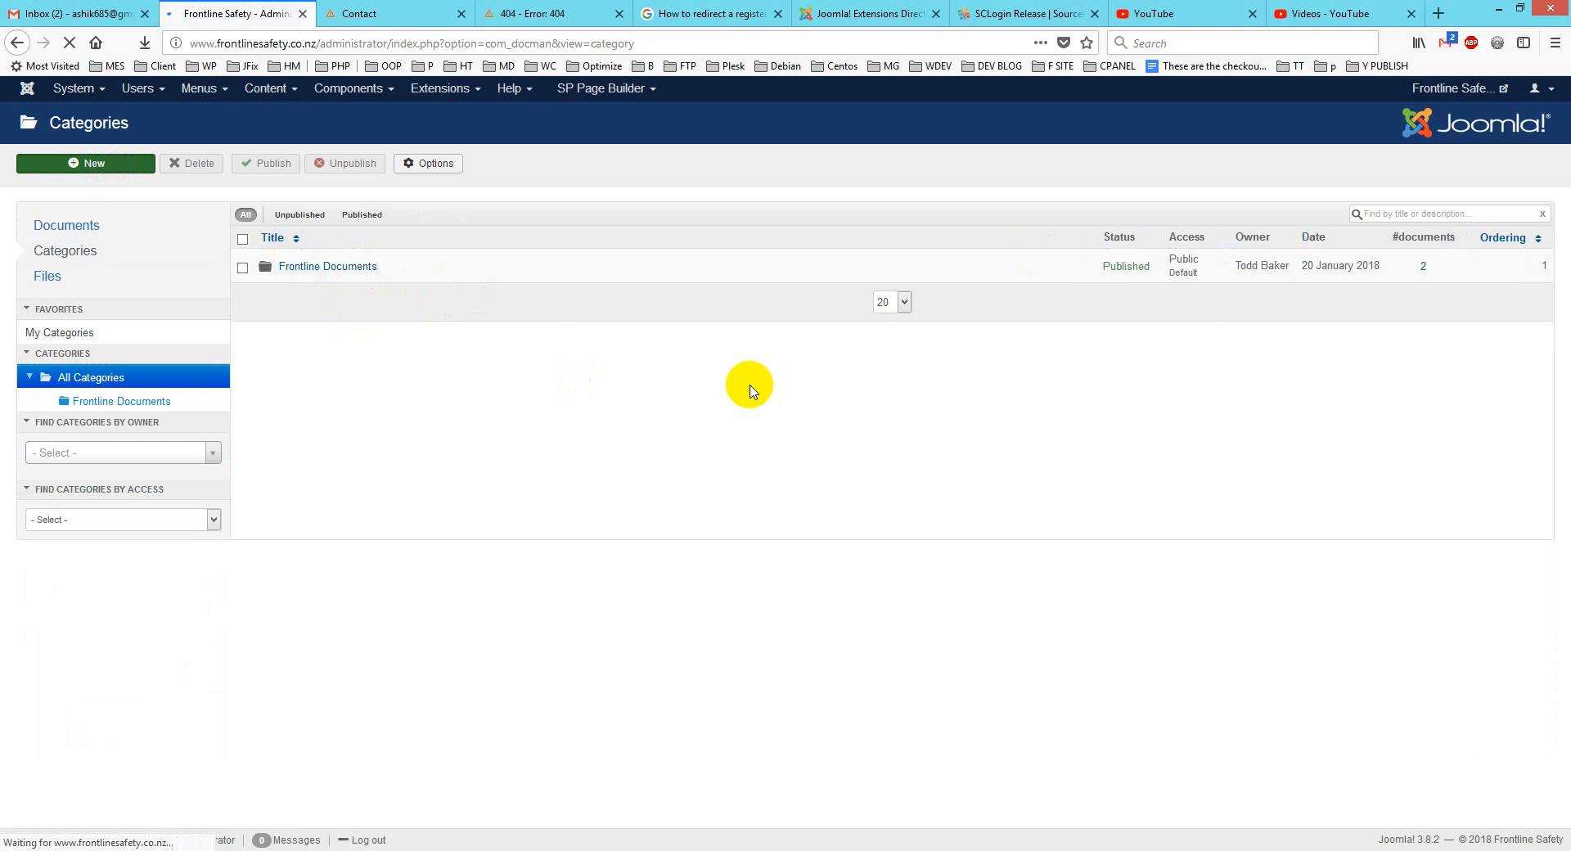
pyautogui.click(85, 164)
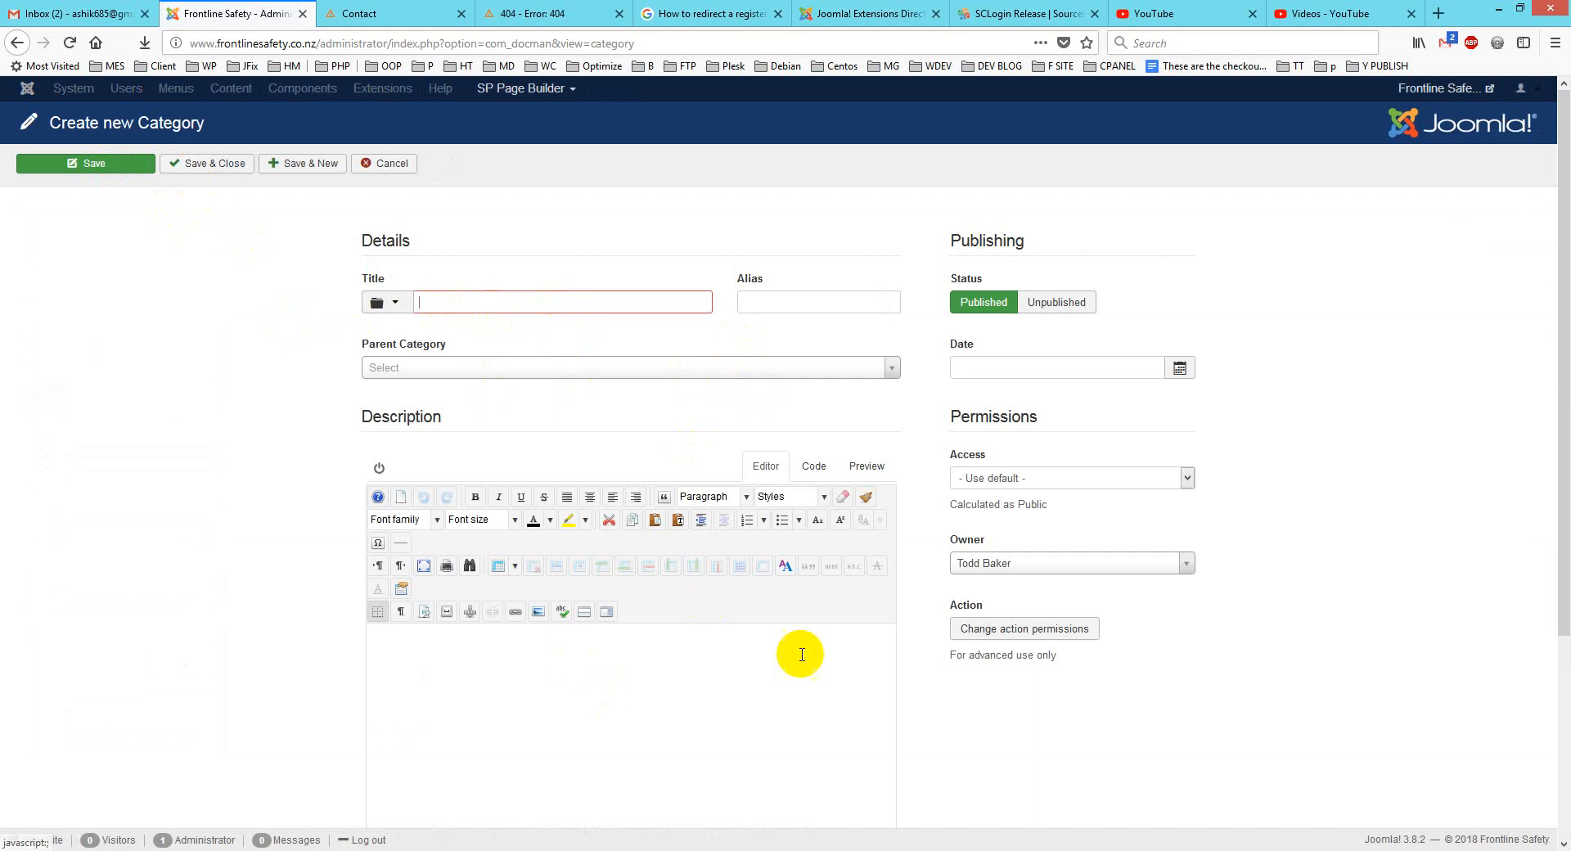
pyautogui.scroll(-3)
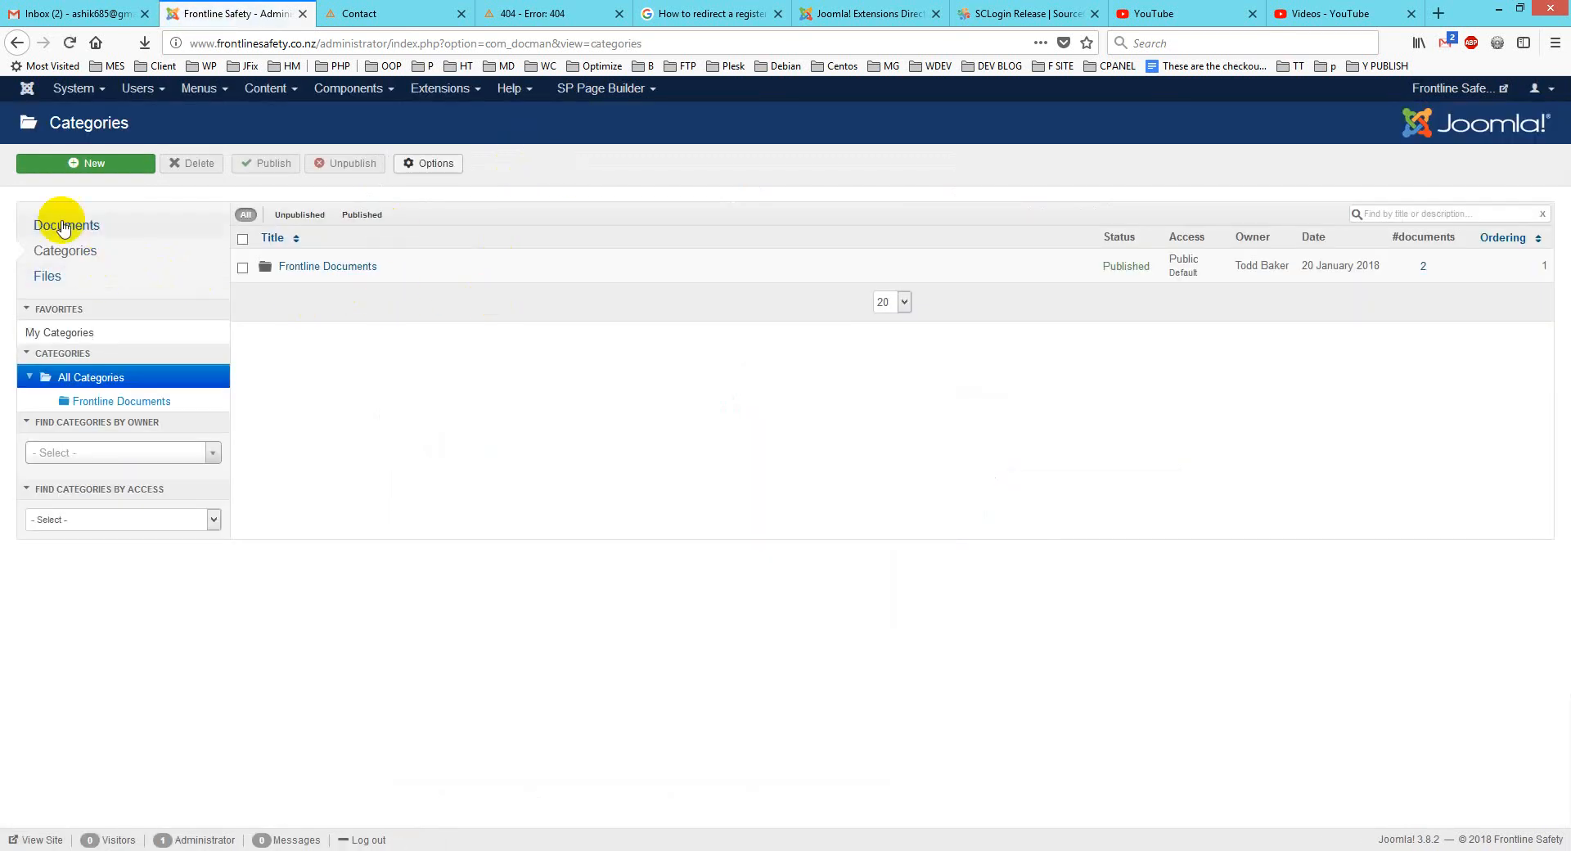
# Step: Select both root-folder PDFs in DOCman Files and confirm their deletion
pyautogui.click(66, 224)
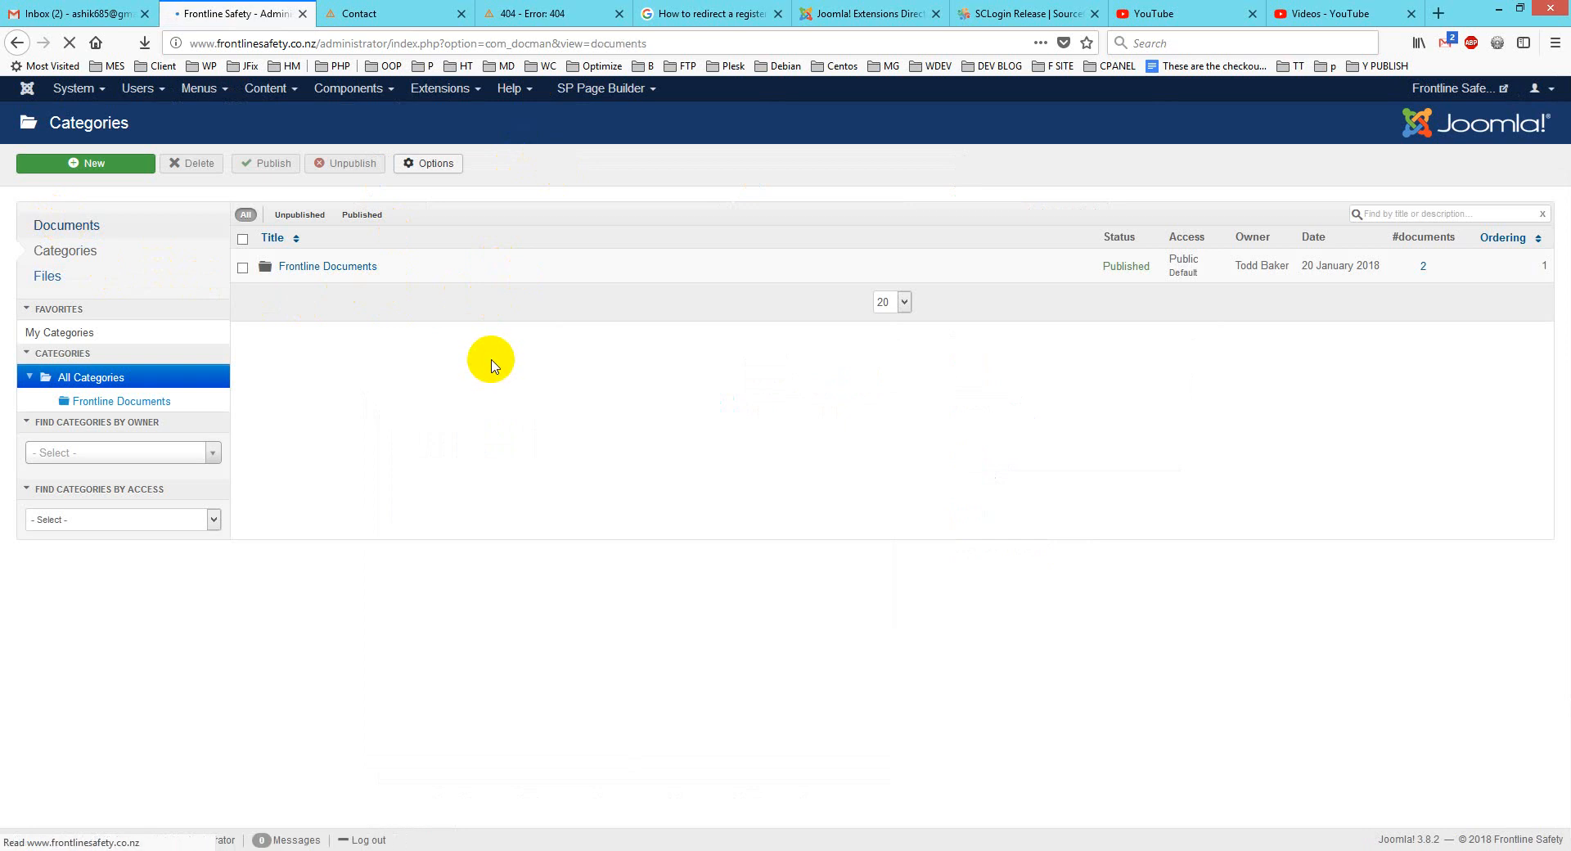
pyautogui.click(67, 224)
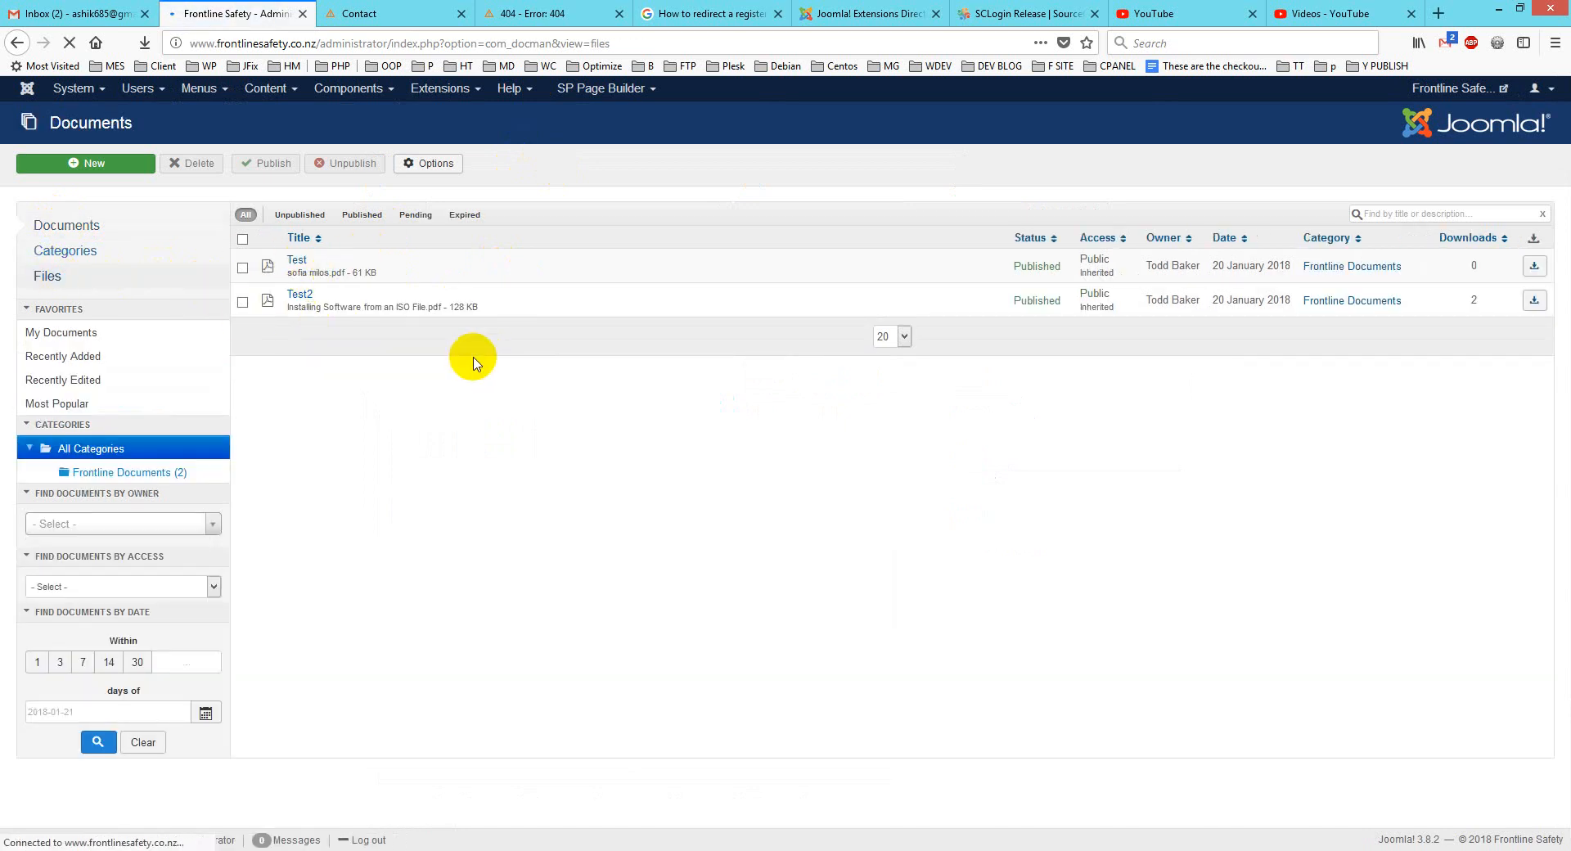
pyautogui.click(48, 276)
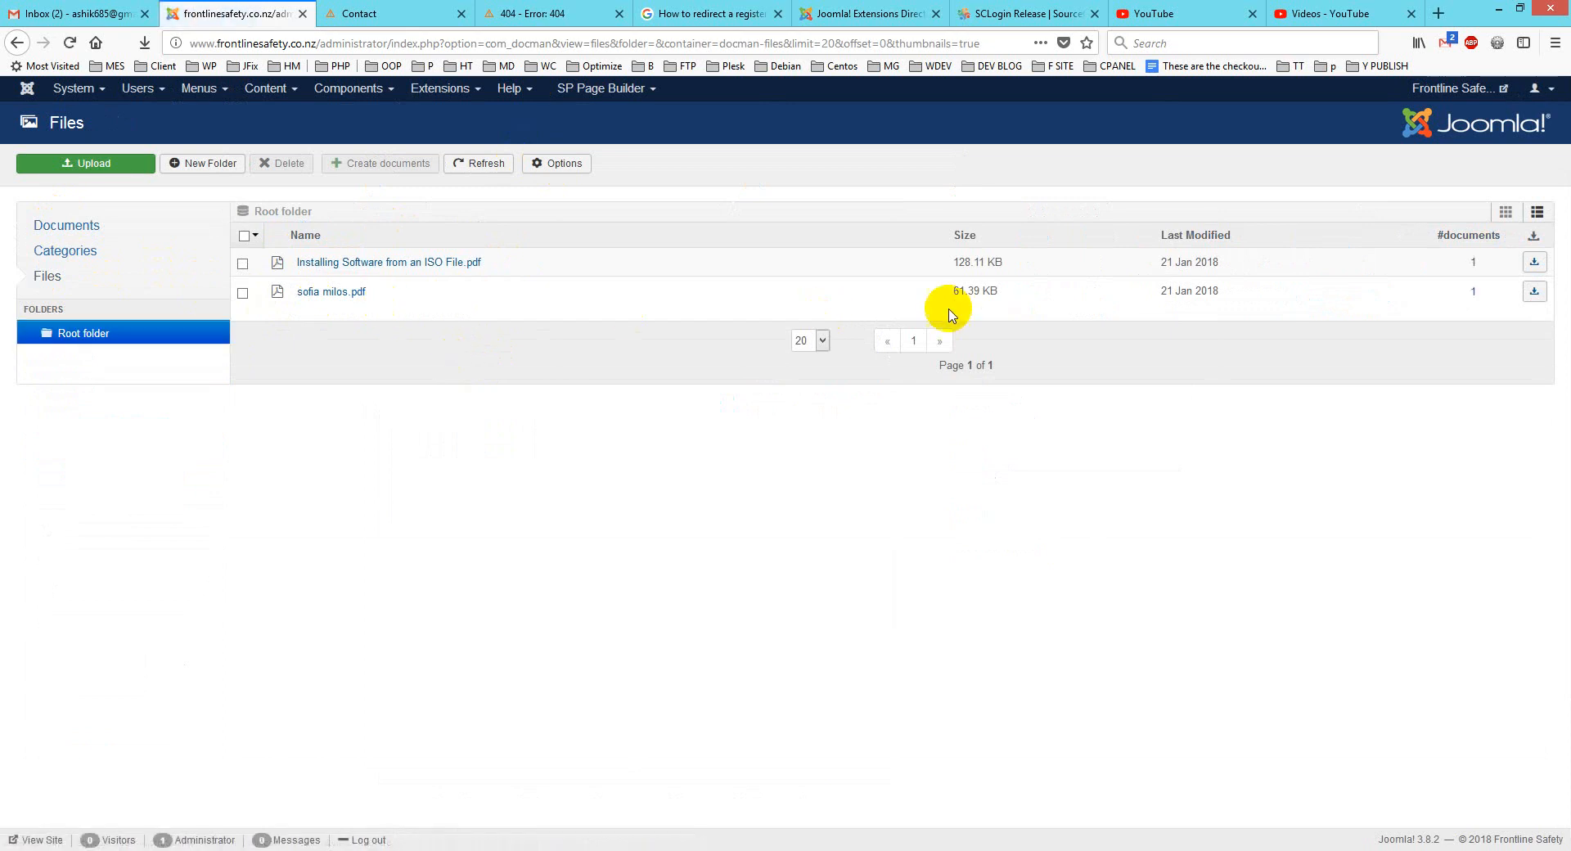
pyautogui.click(244, 235)
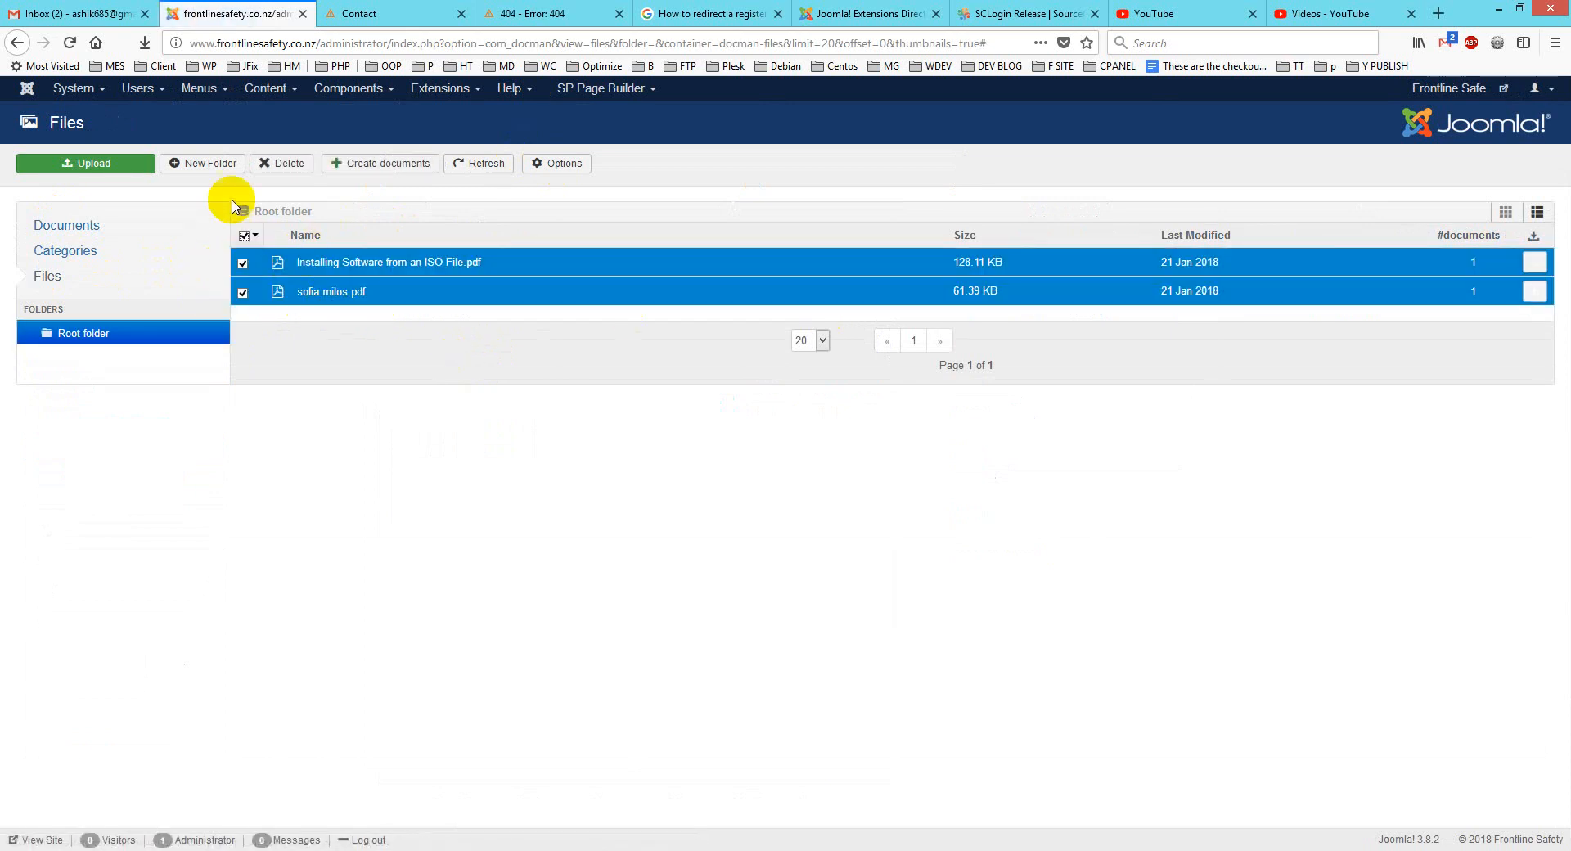
pyautogui.click(281, 164)
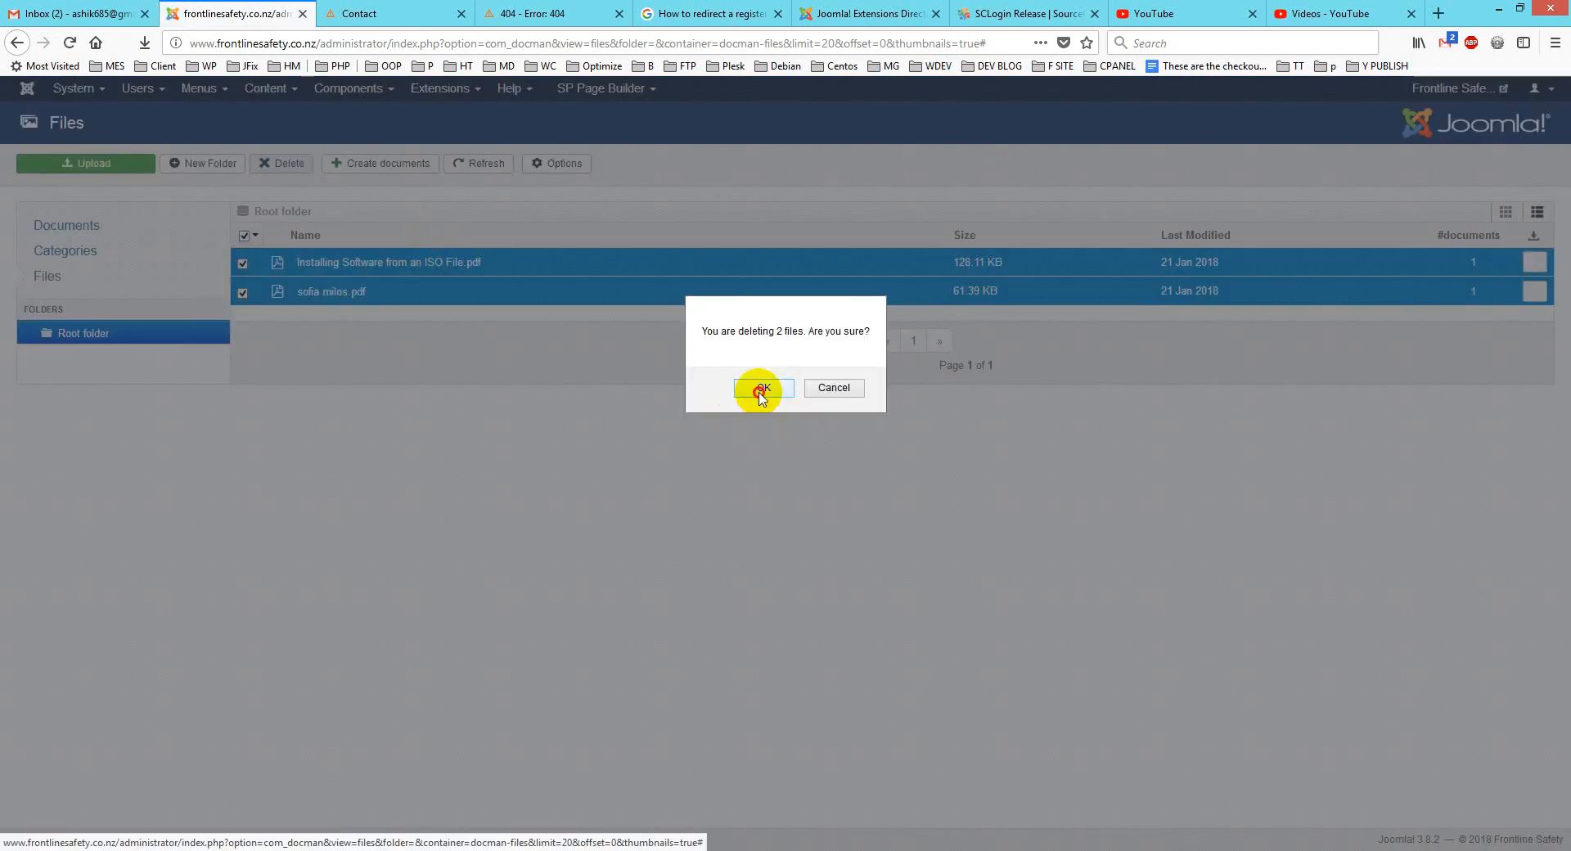
pyautogui.click(760, 387)
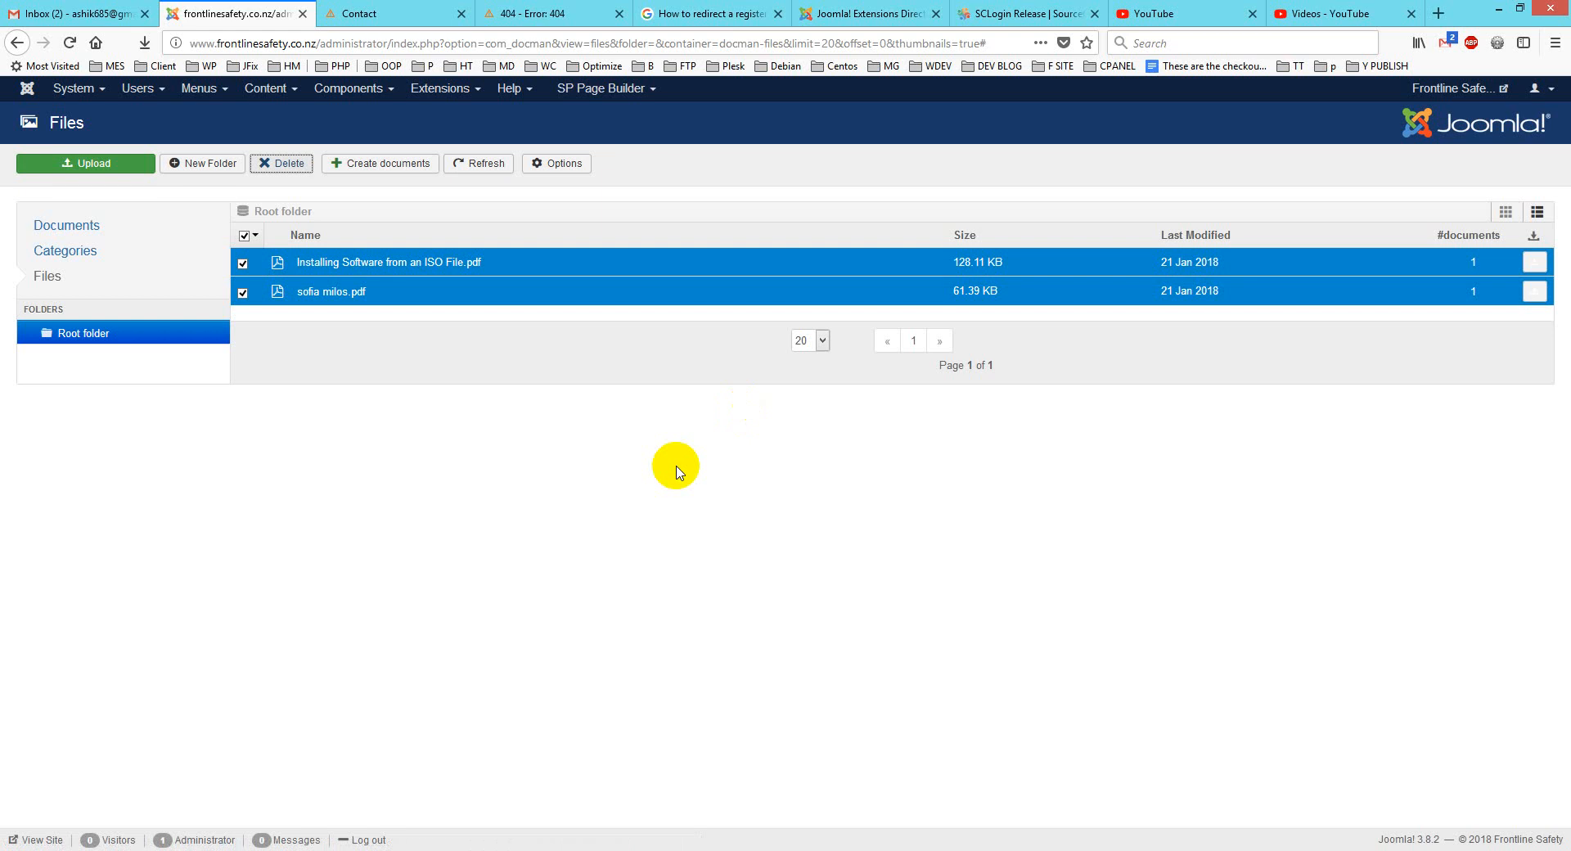
pyautogui.moveTo(529, 381)
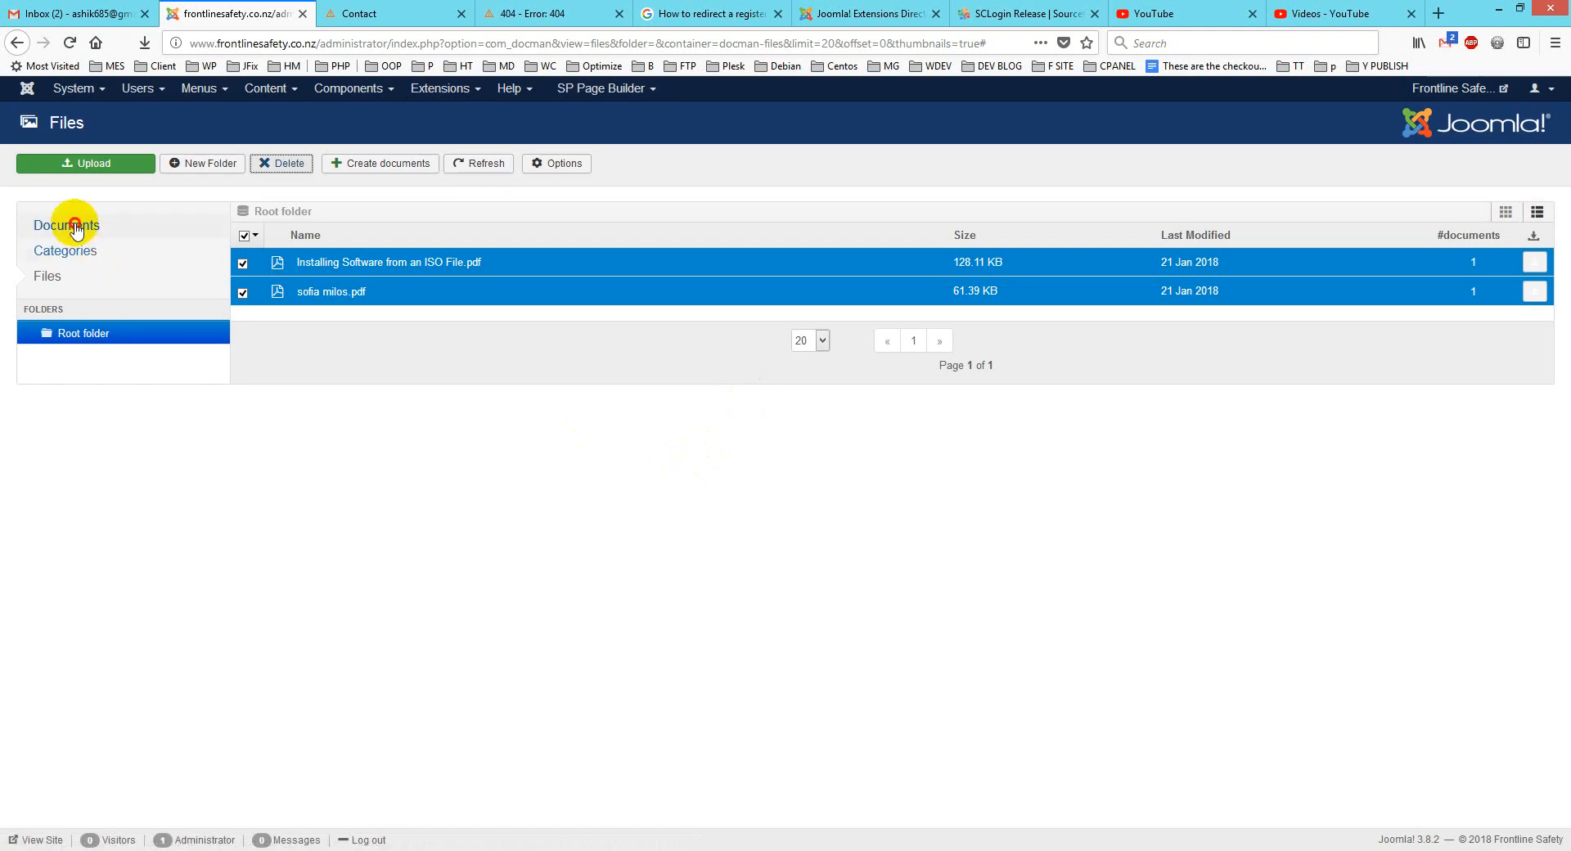
# Step: Select the Test and Test2 documents and confirm their permanent deletion
pyautogui.click(66, 224)
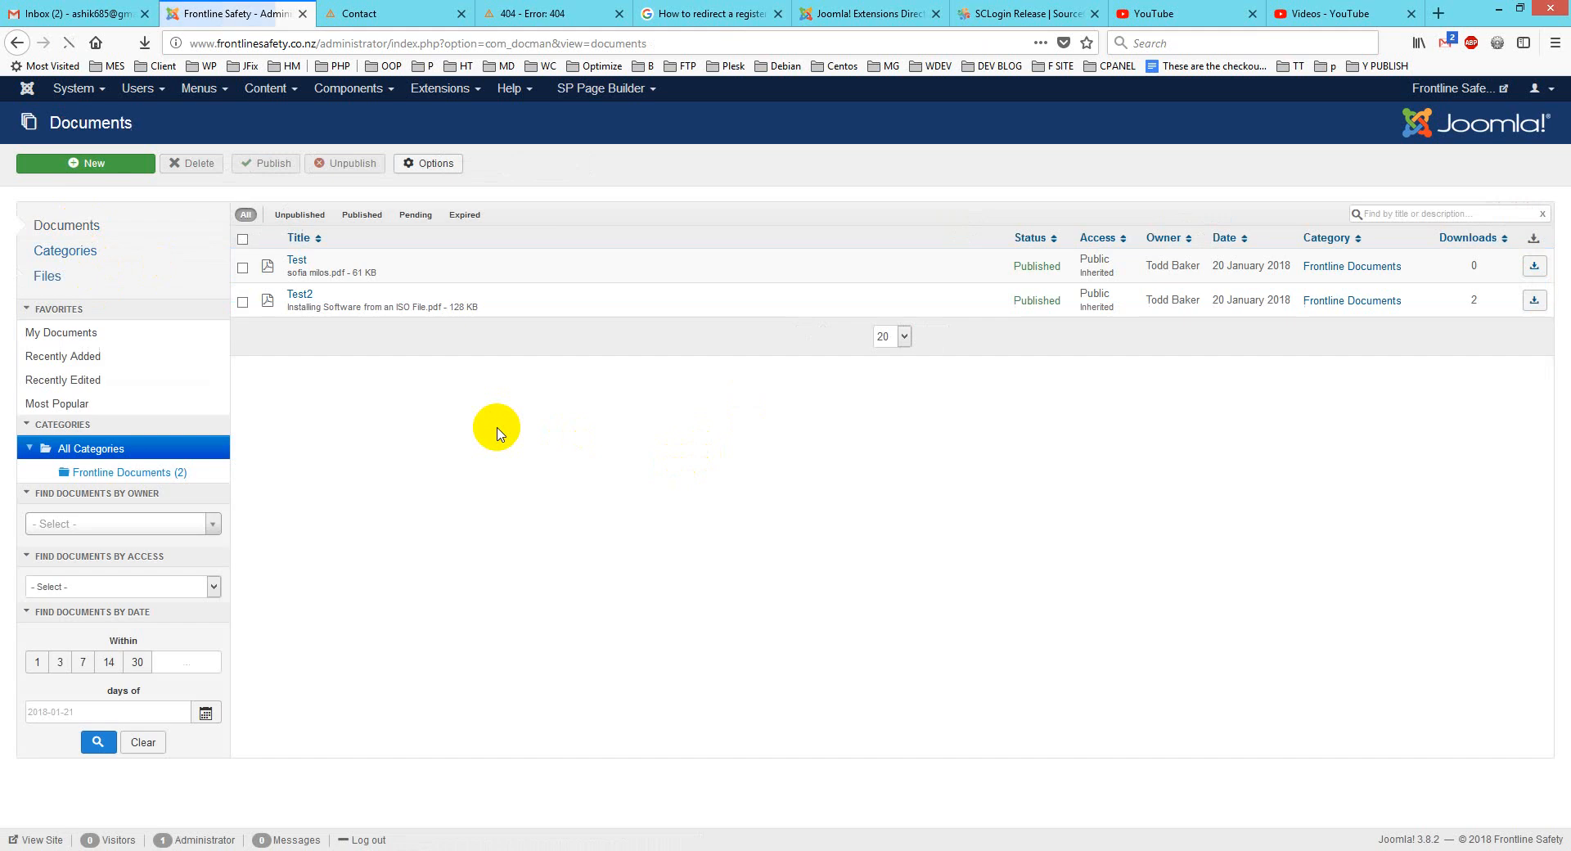
pyautogui.click(242, 244)
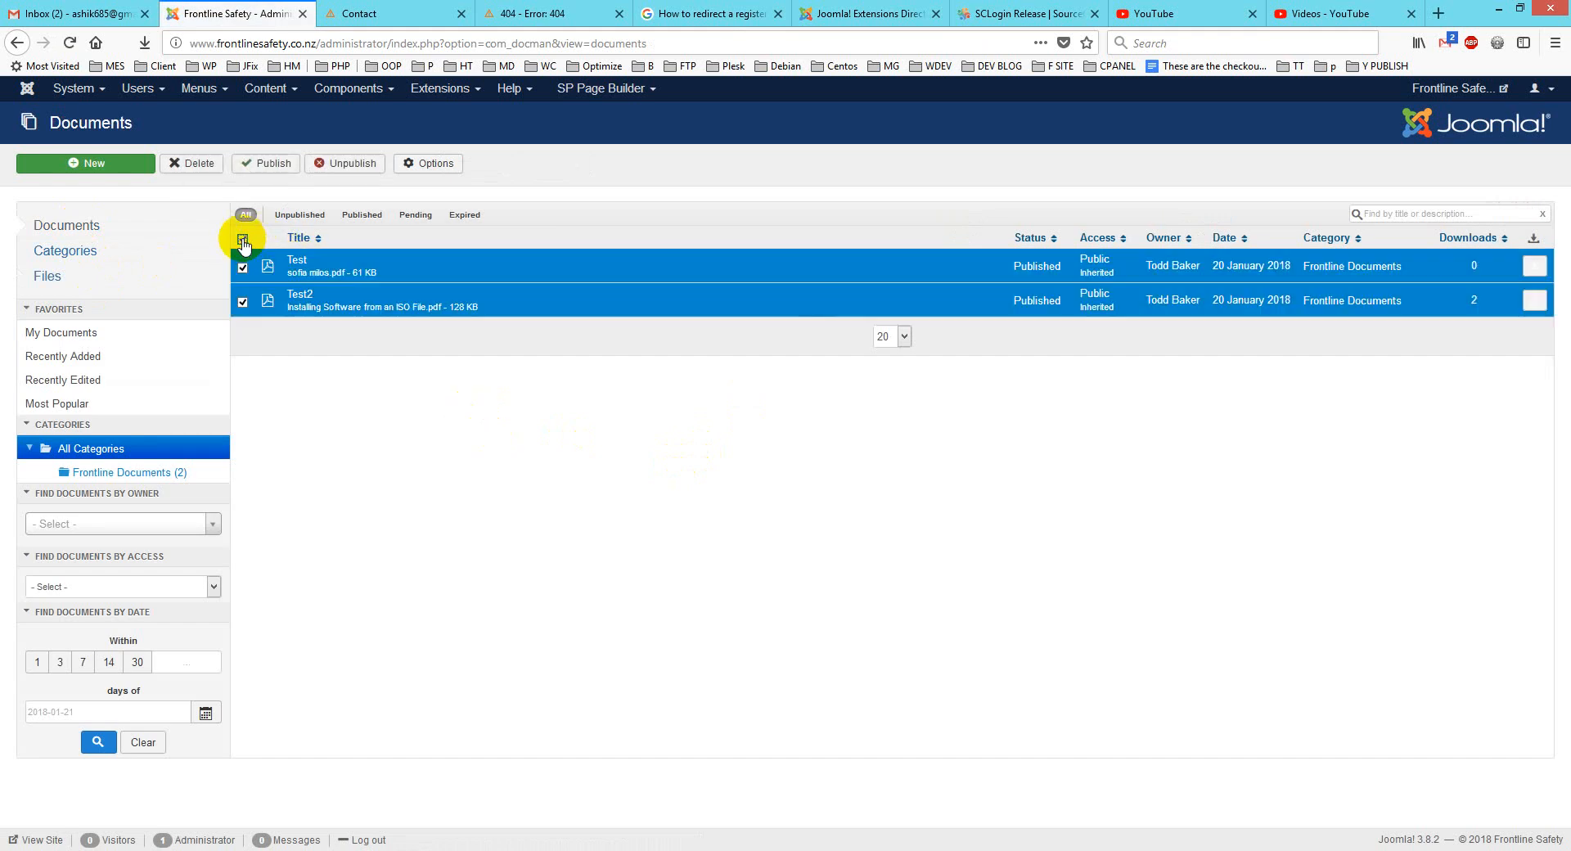
pyautogui.click(191, 163)
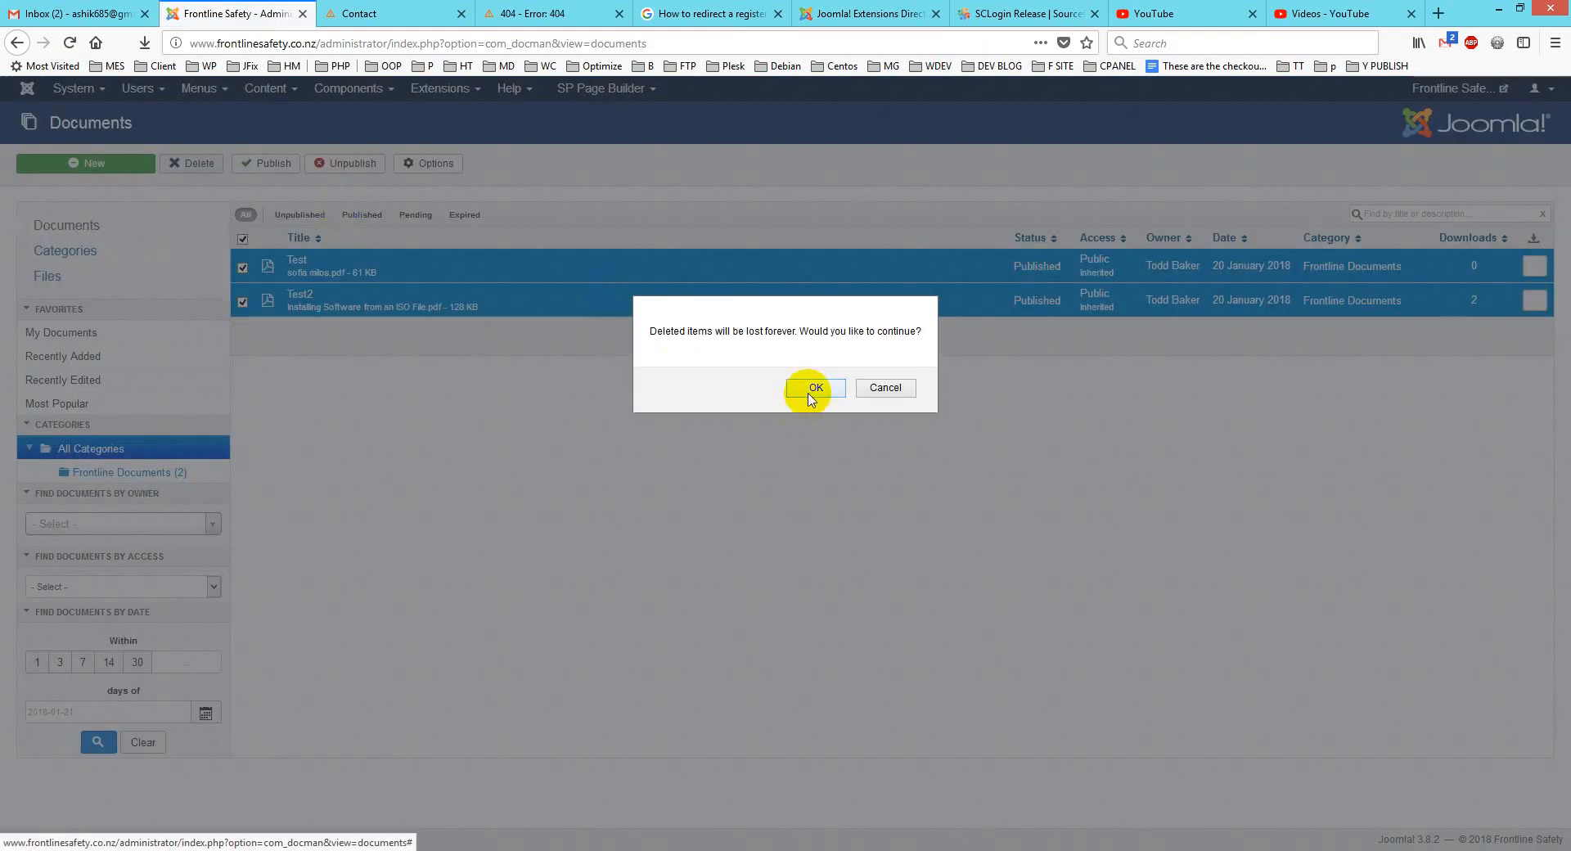
pyautogui.click(815, 388)
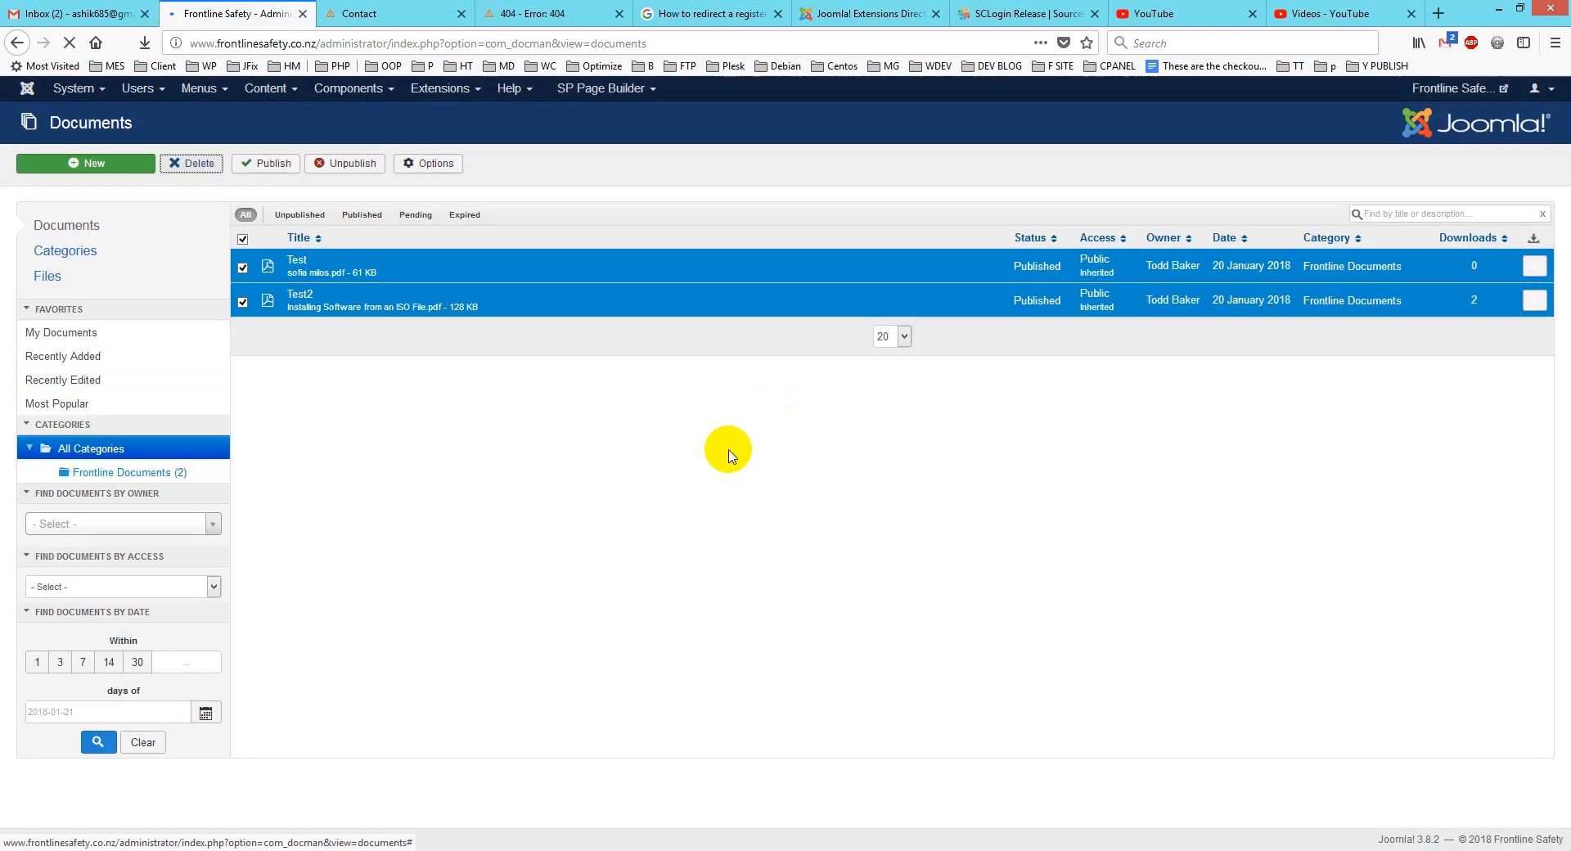
pyautogui.click(191, 163)
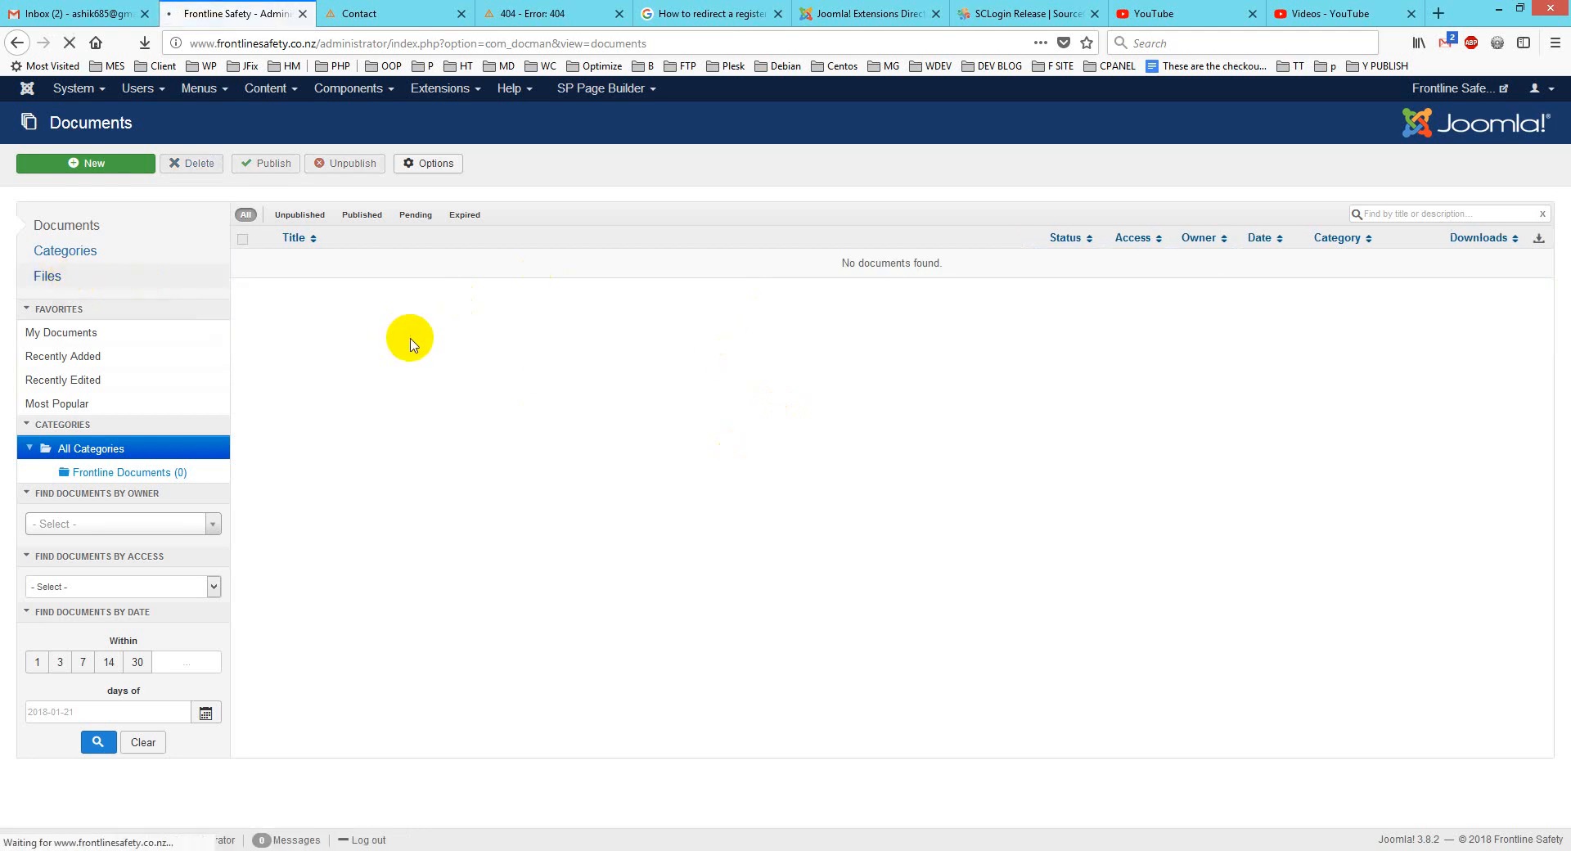
pyautogui.click(47, 275)
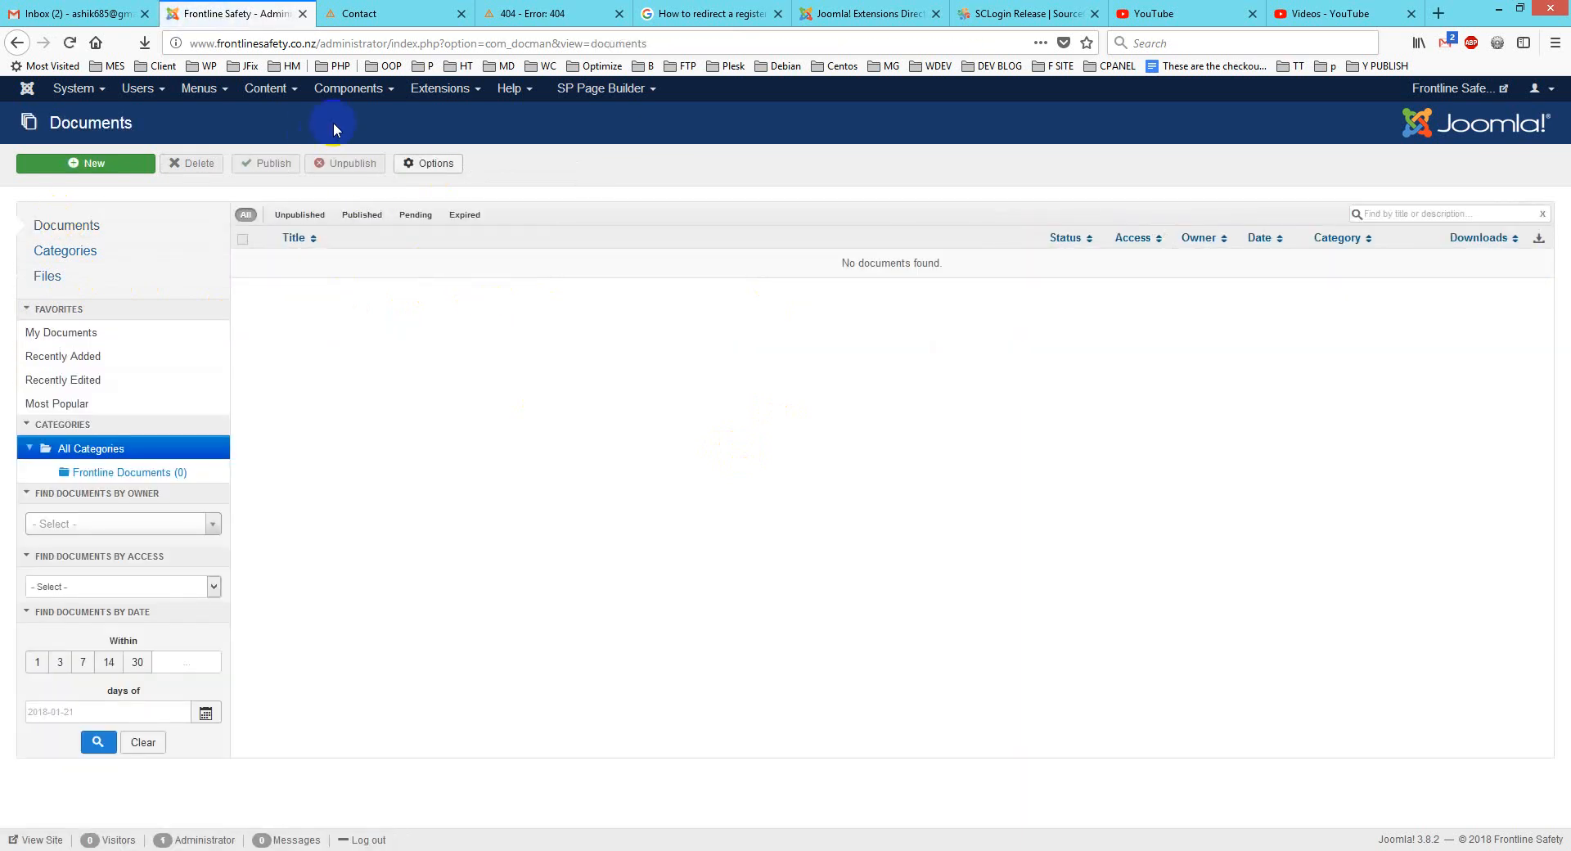
# Step: Browse the Media manager, then return to the empty DOCman Documents list
pyautogui.click(265, 88)
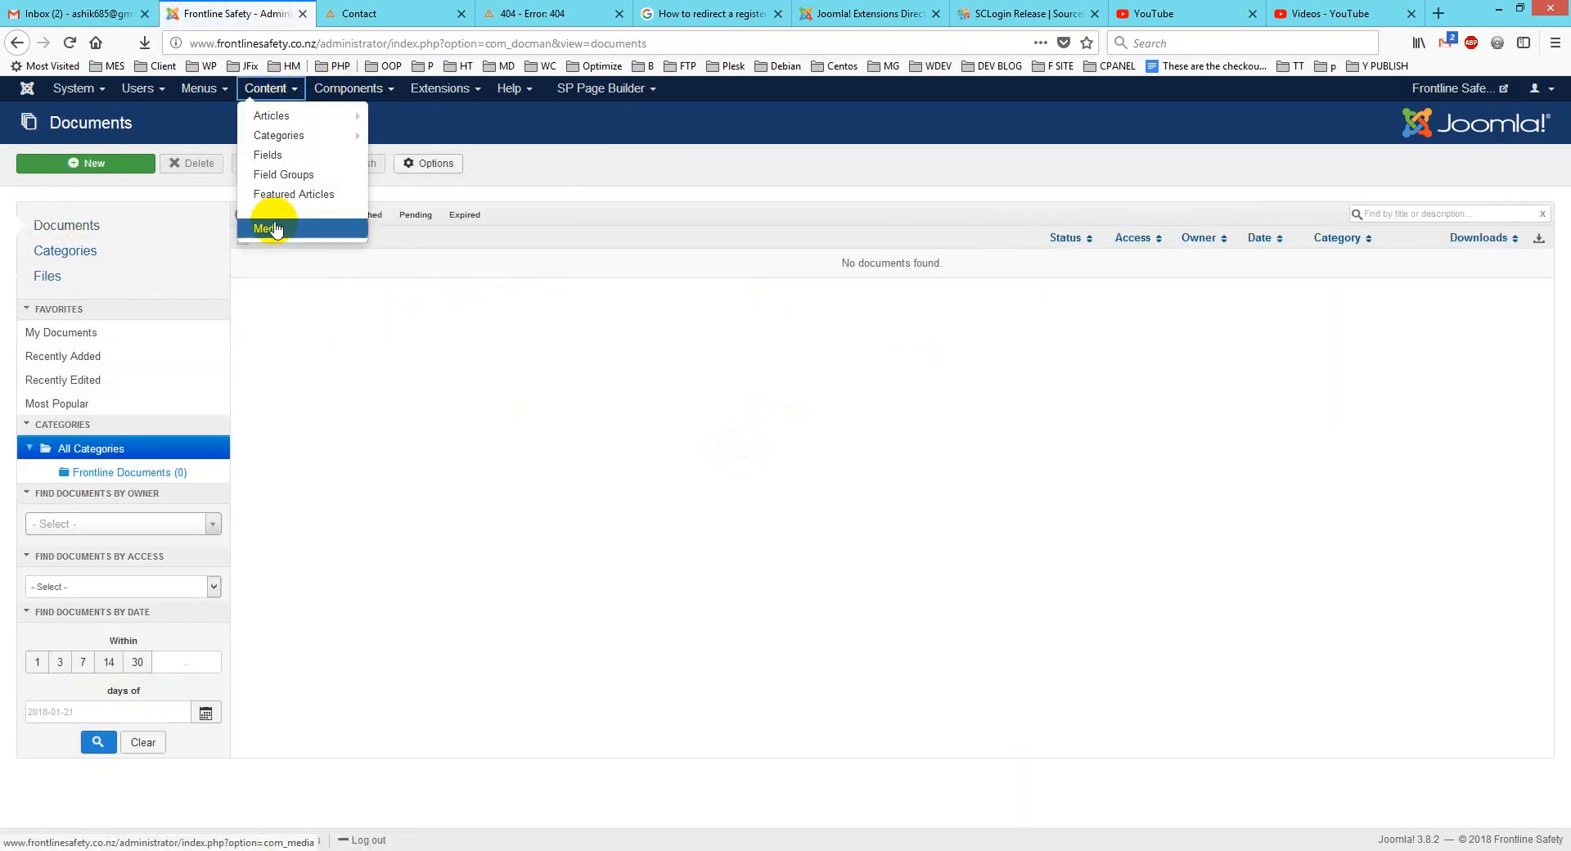
pyautogui.click(267, 228)
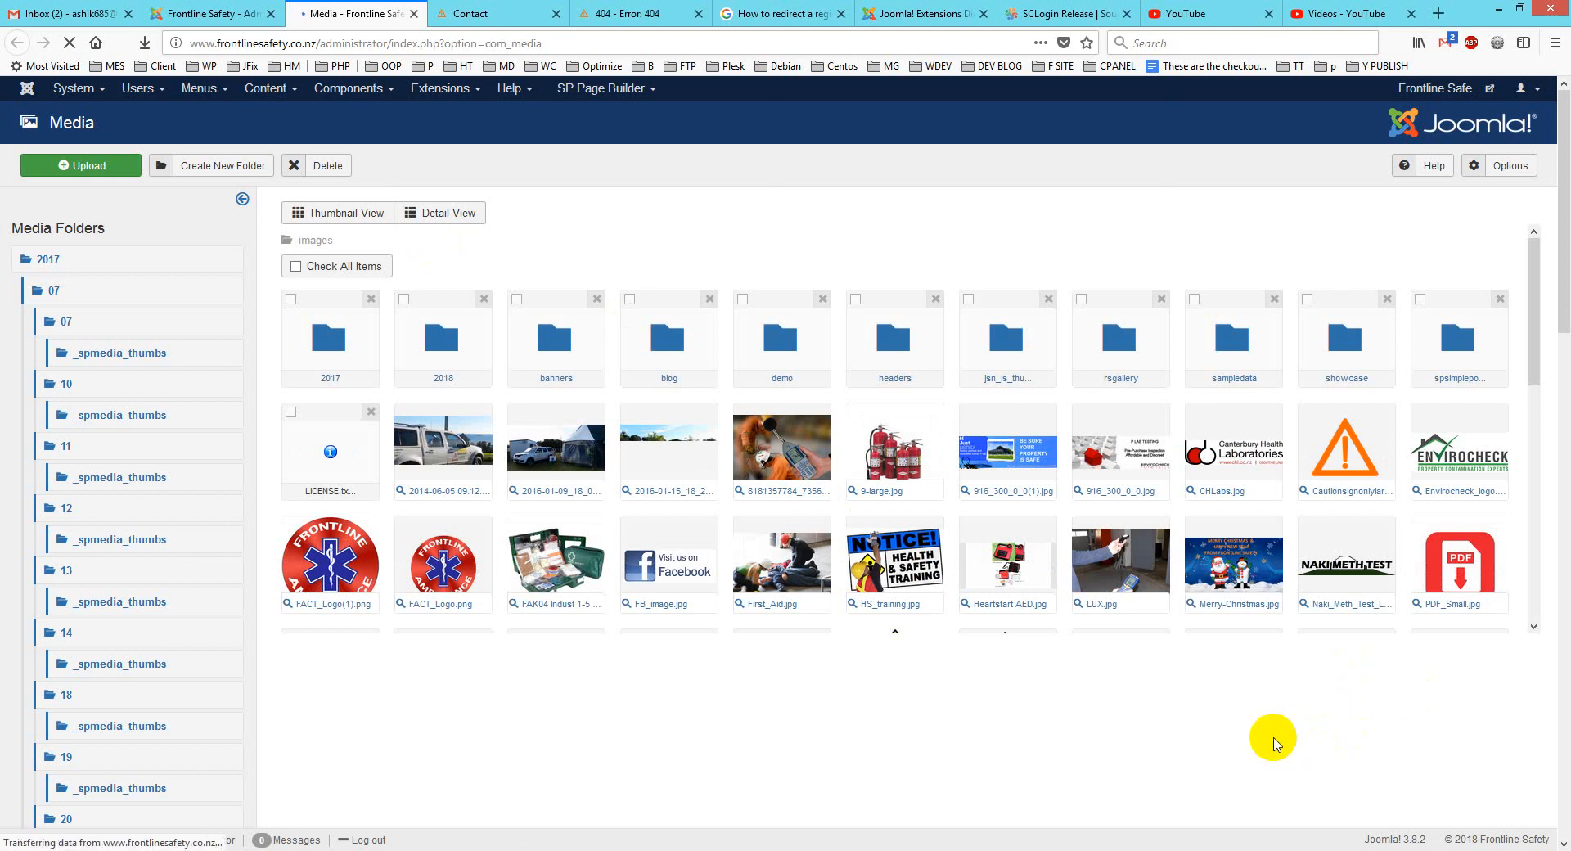
pyautogui.scroll(-3)
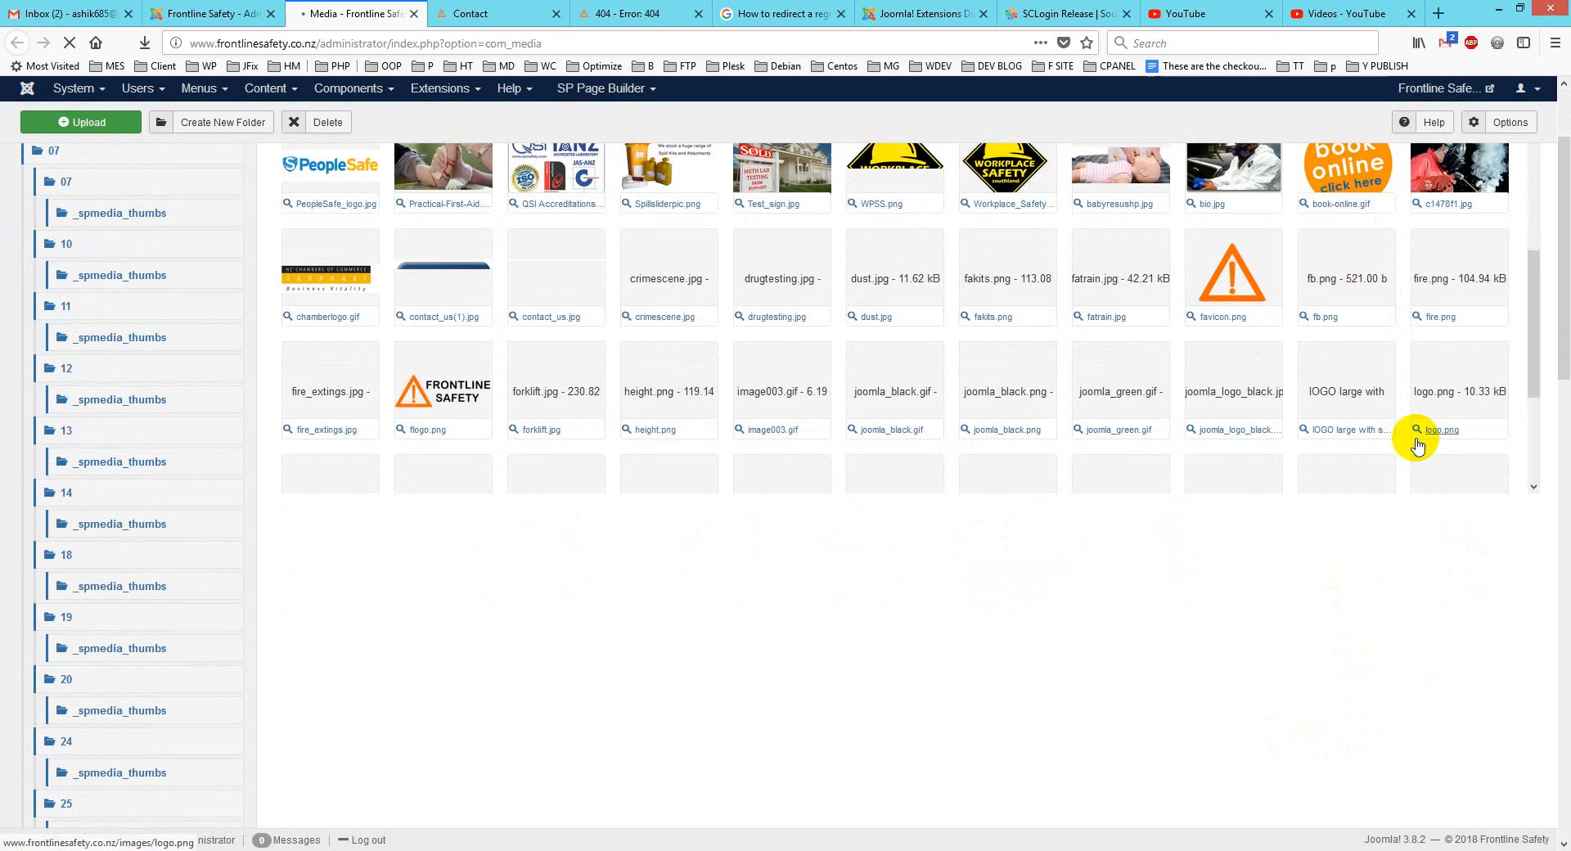
pyautogui.scroll(-3)
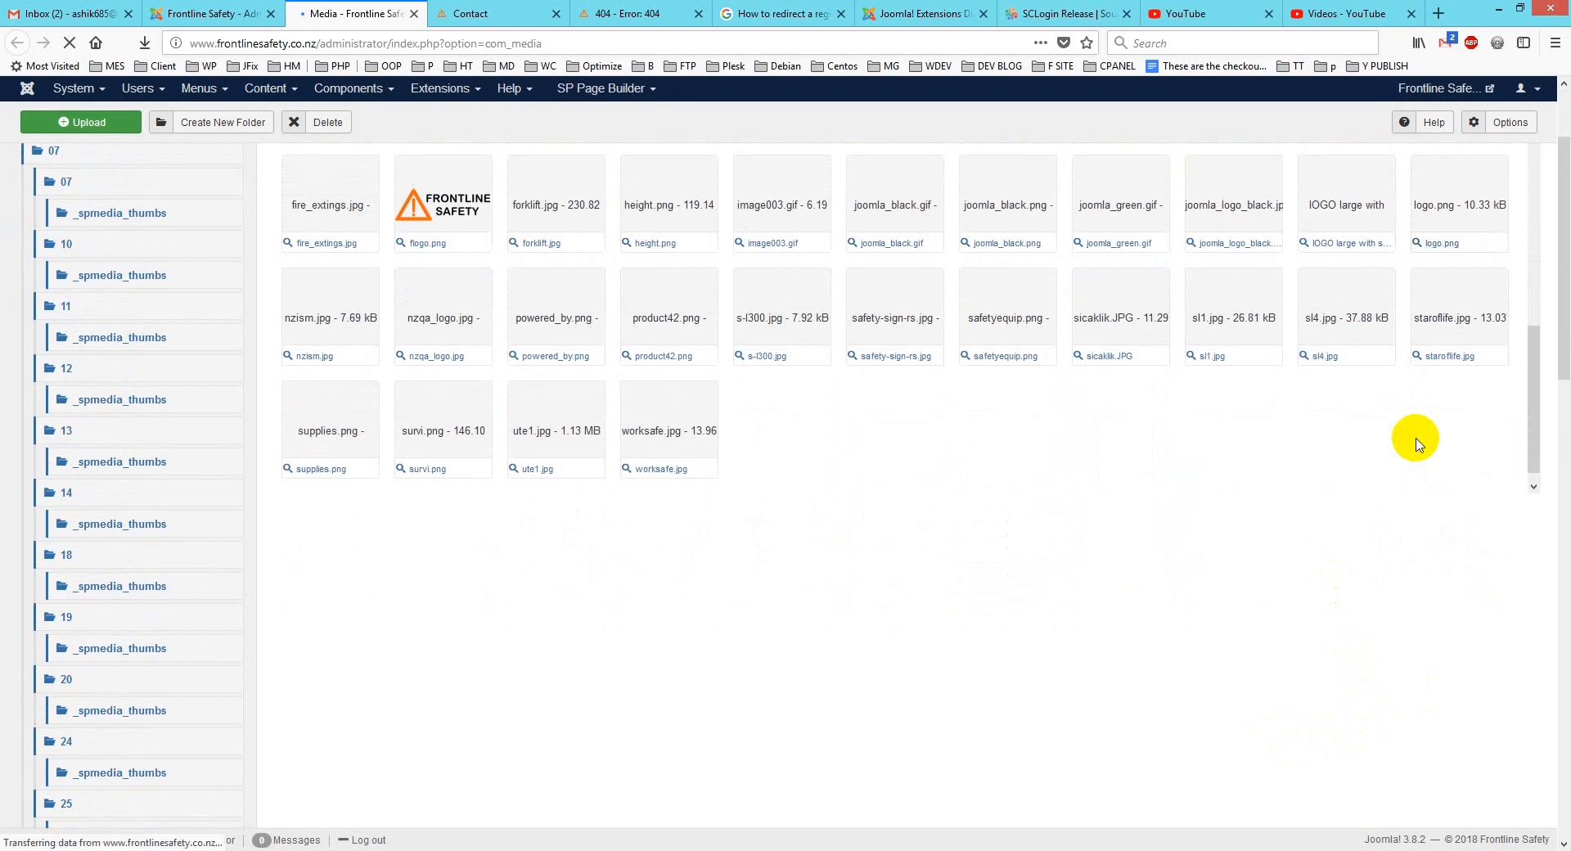
pyautogui.click(210, 13)
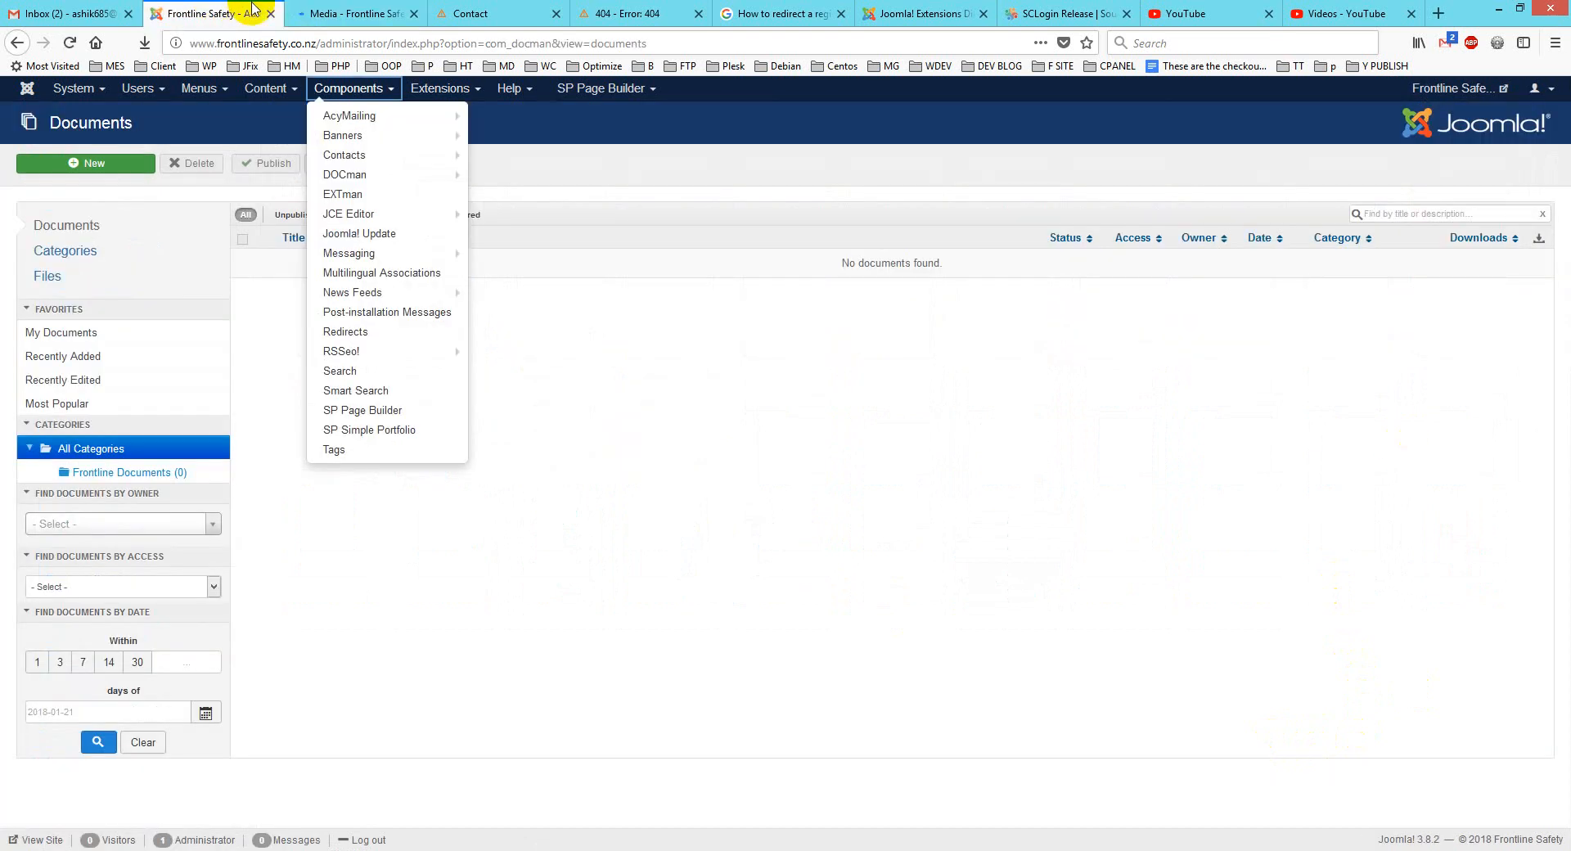
pyautogui.click(267, 88)
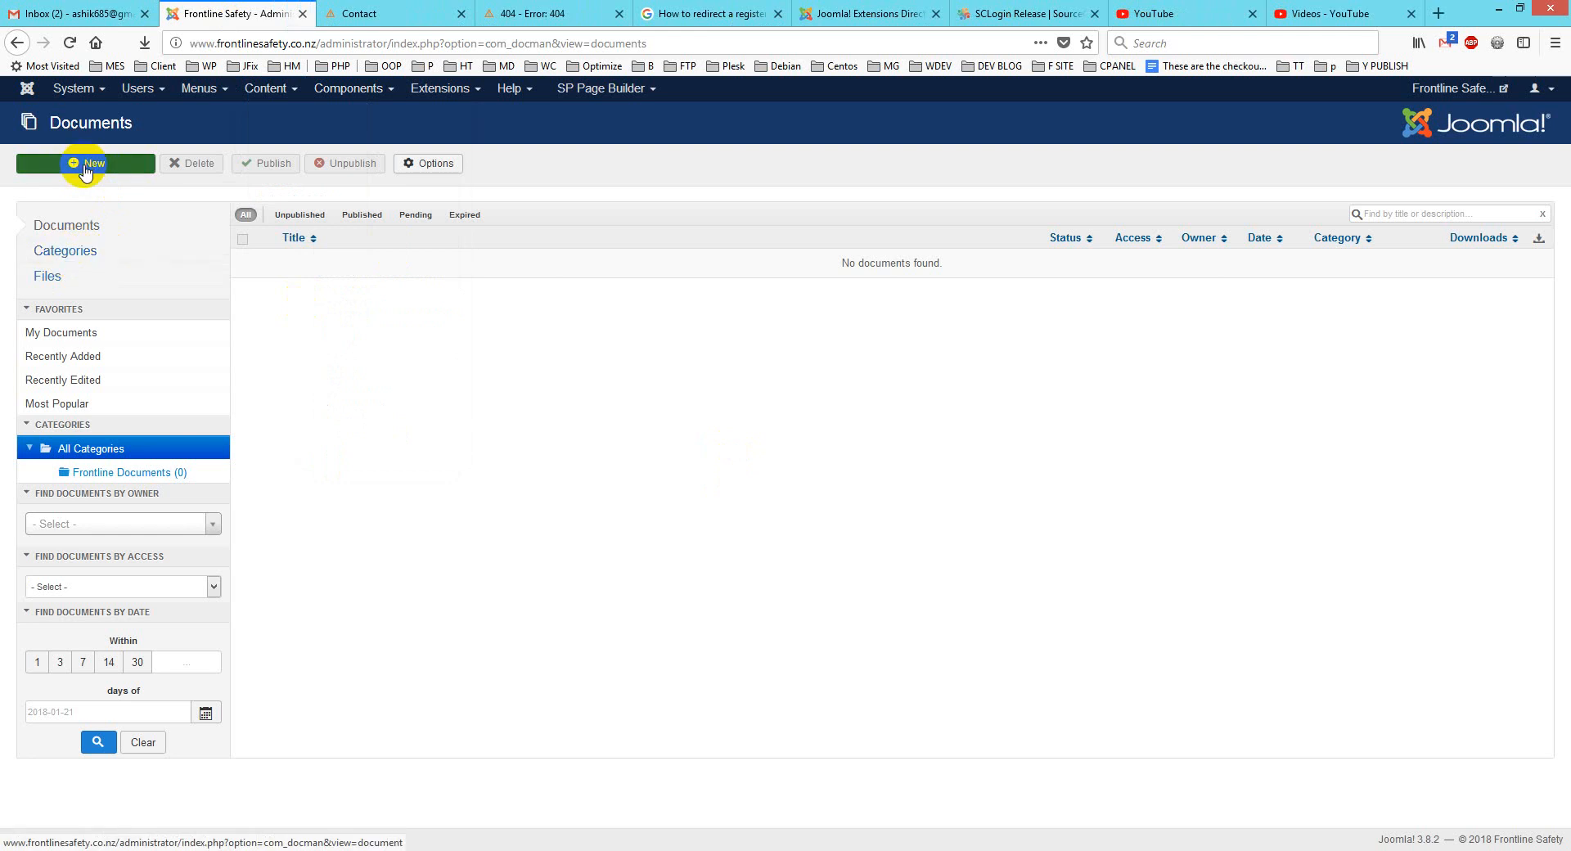
# Step: Start a new document titled 'New Doc' in the Frontline Documents category
pyautogui.click(85, 164)
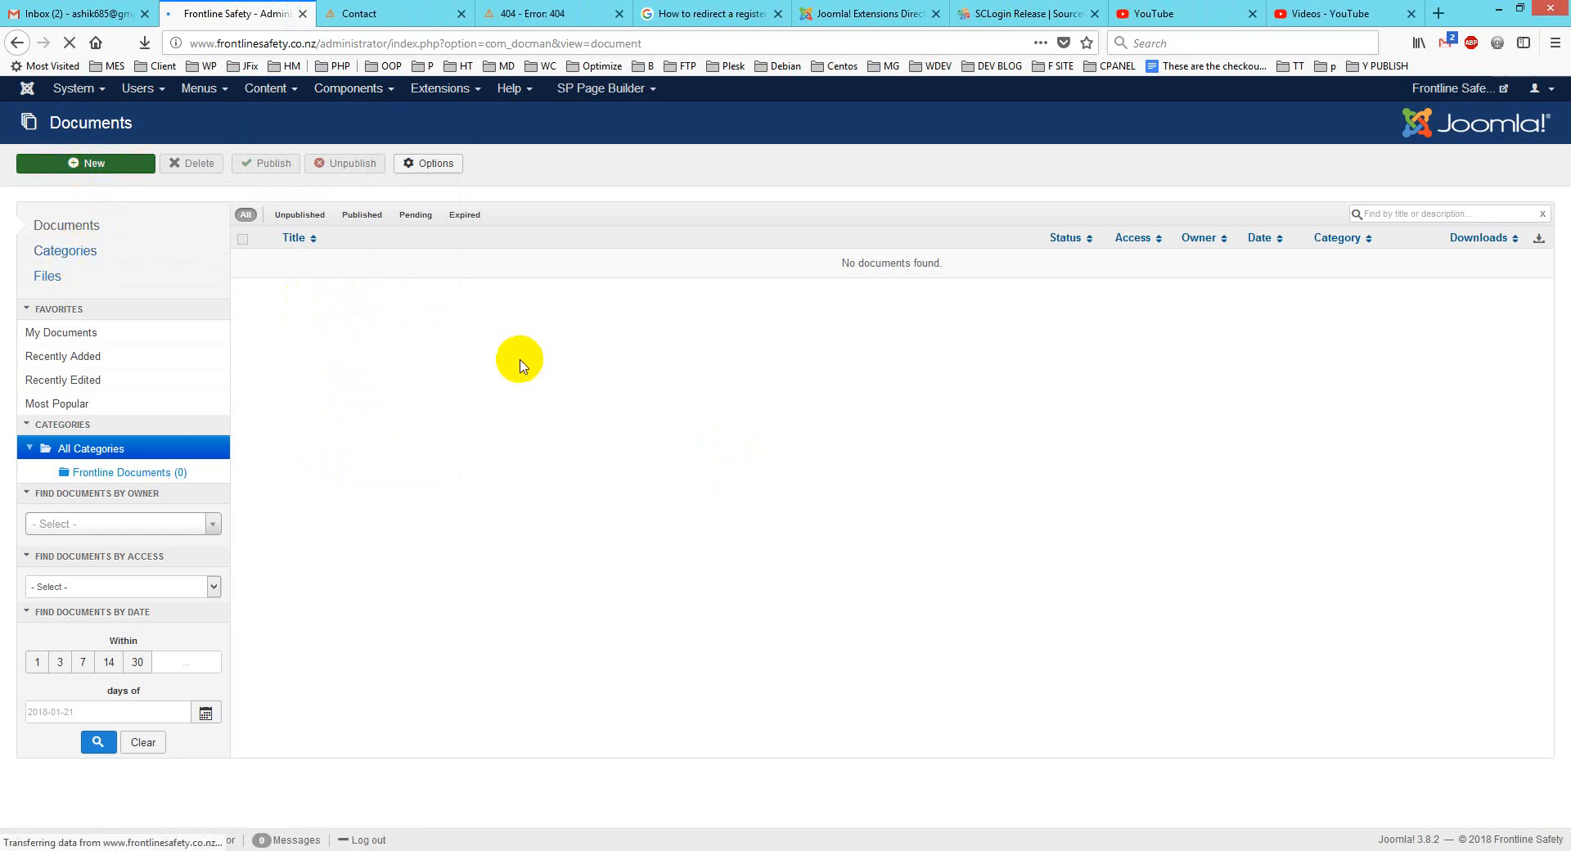
pyautogui.click(85, 164)
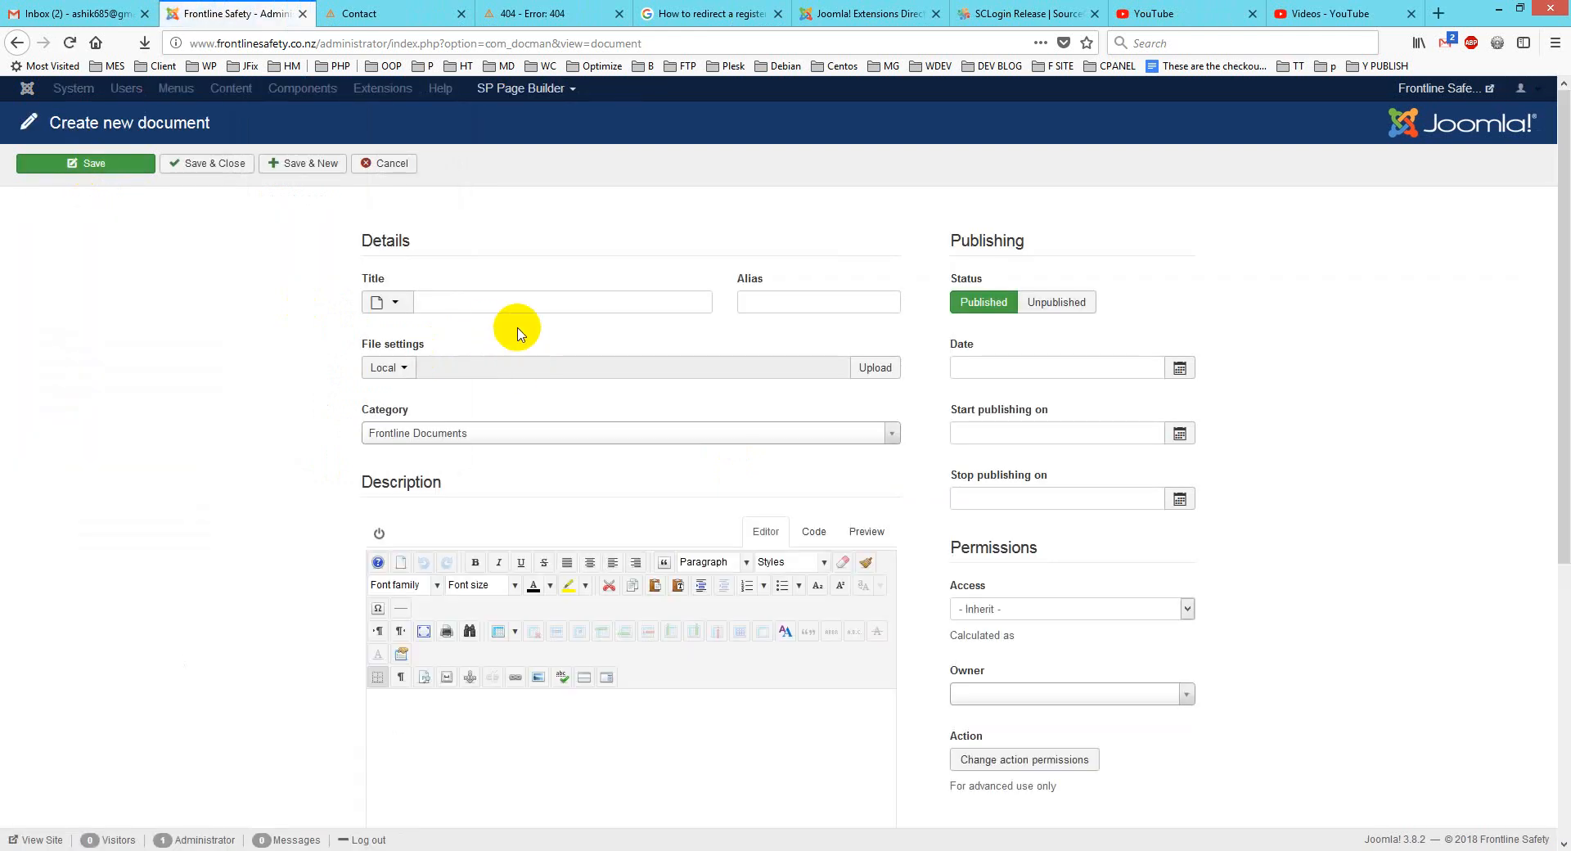
pyautogui.click(561, 302)
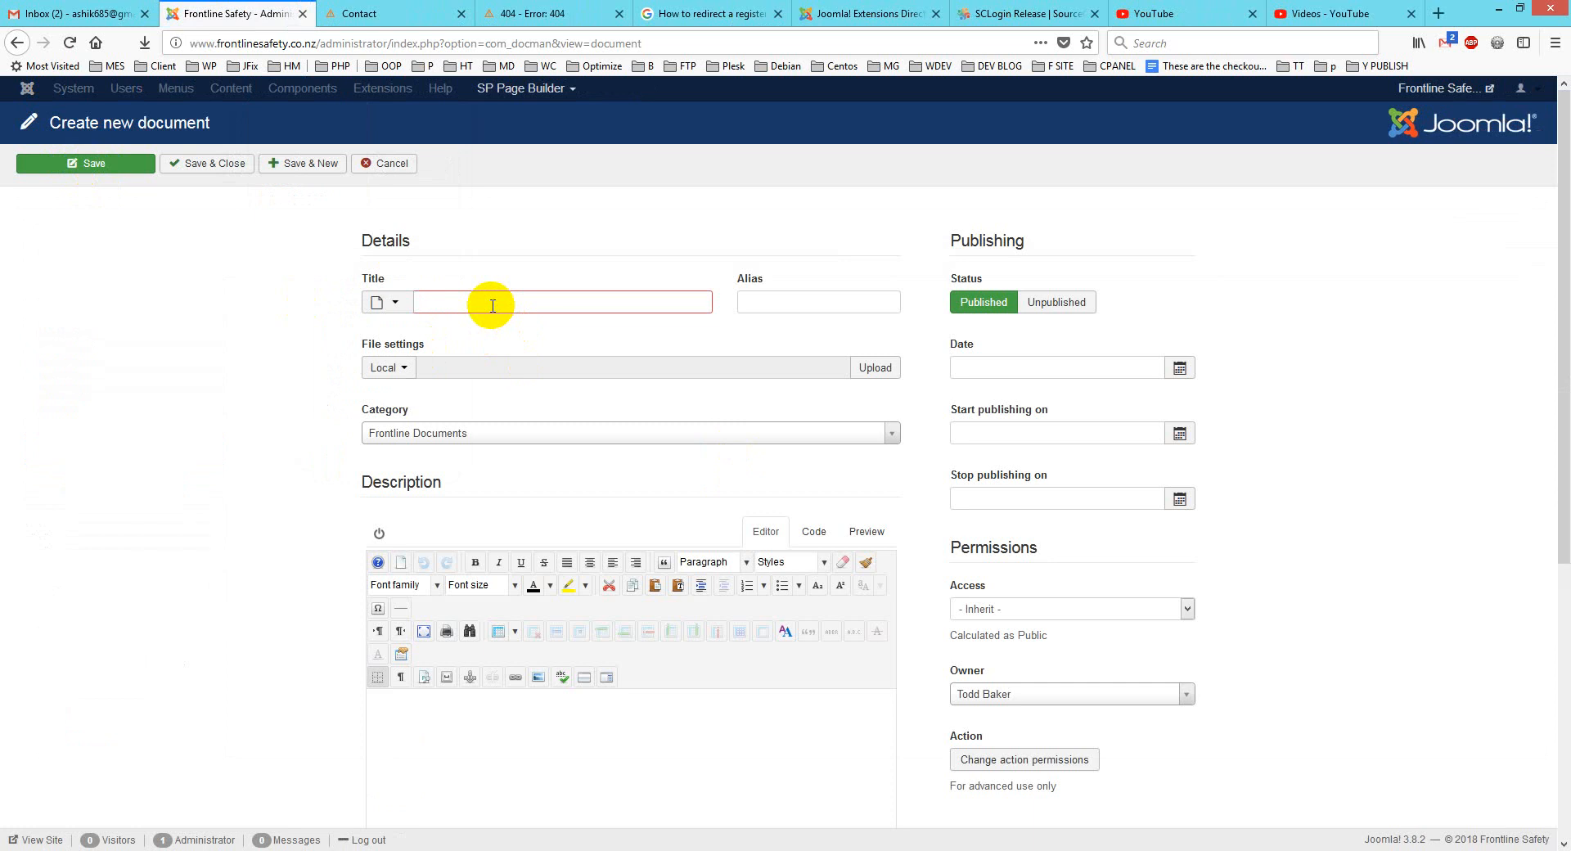
pyautogui.write('N')
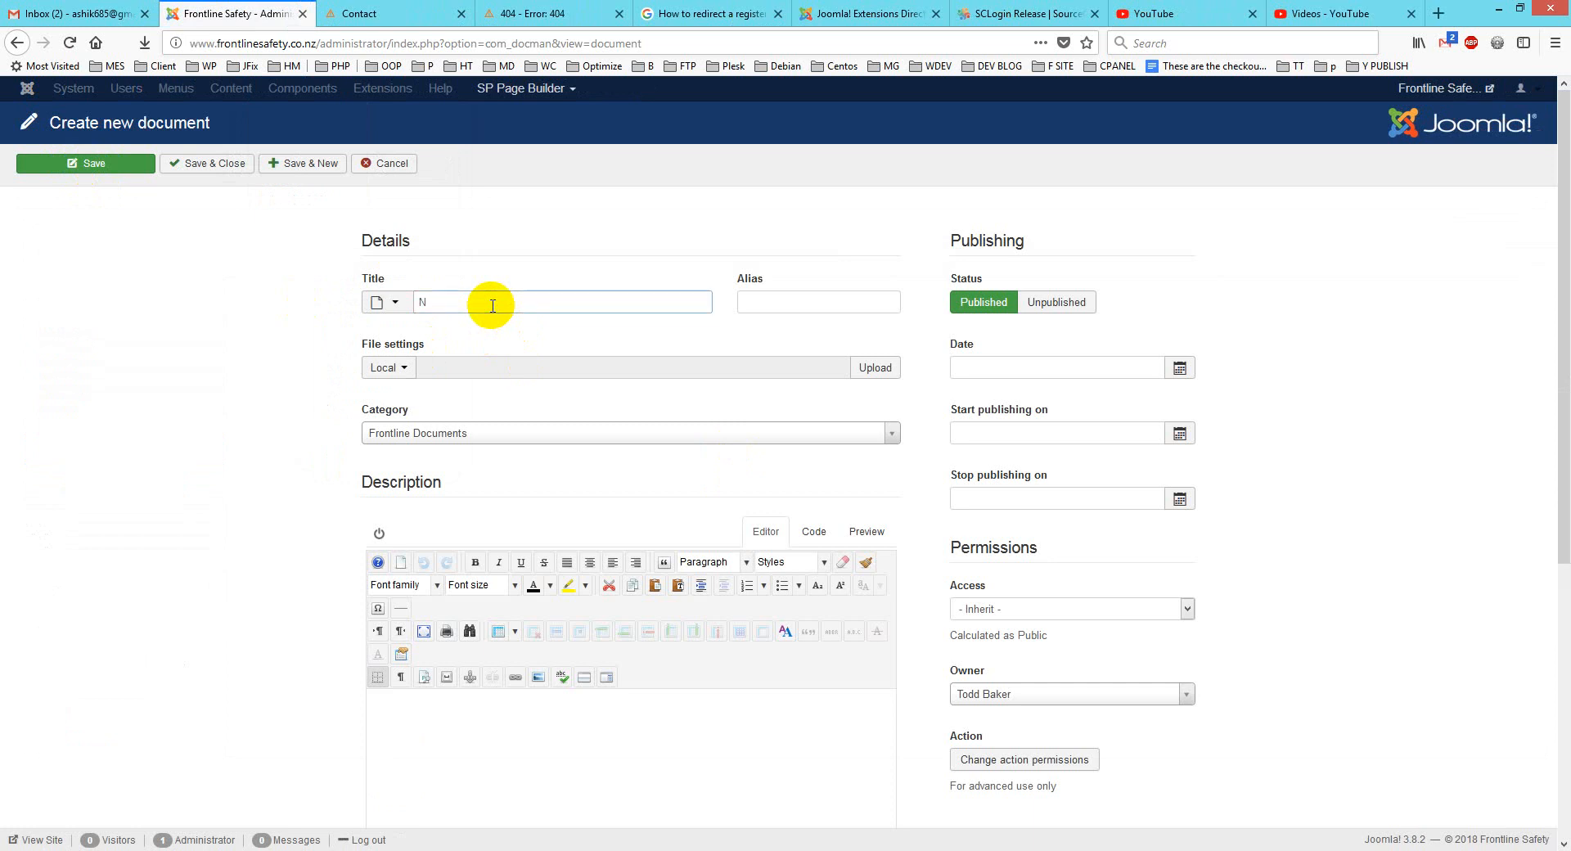
pyautogui.write('ew D')
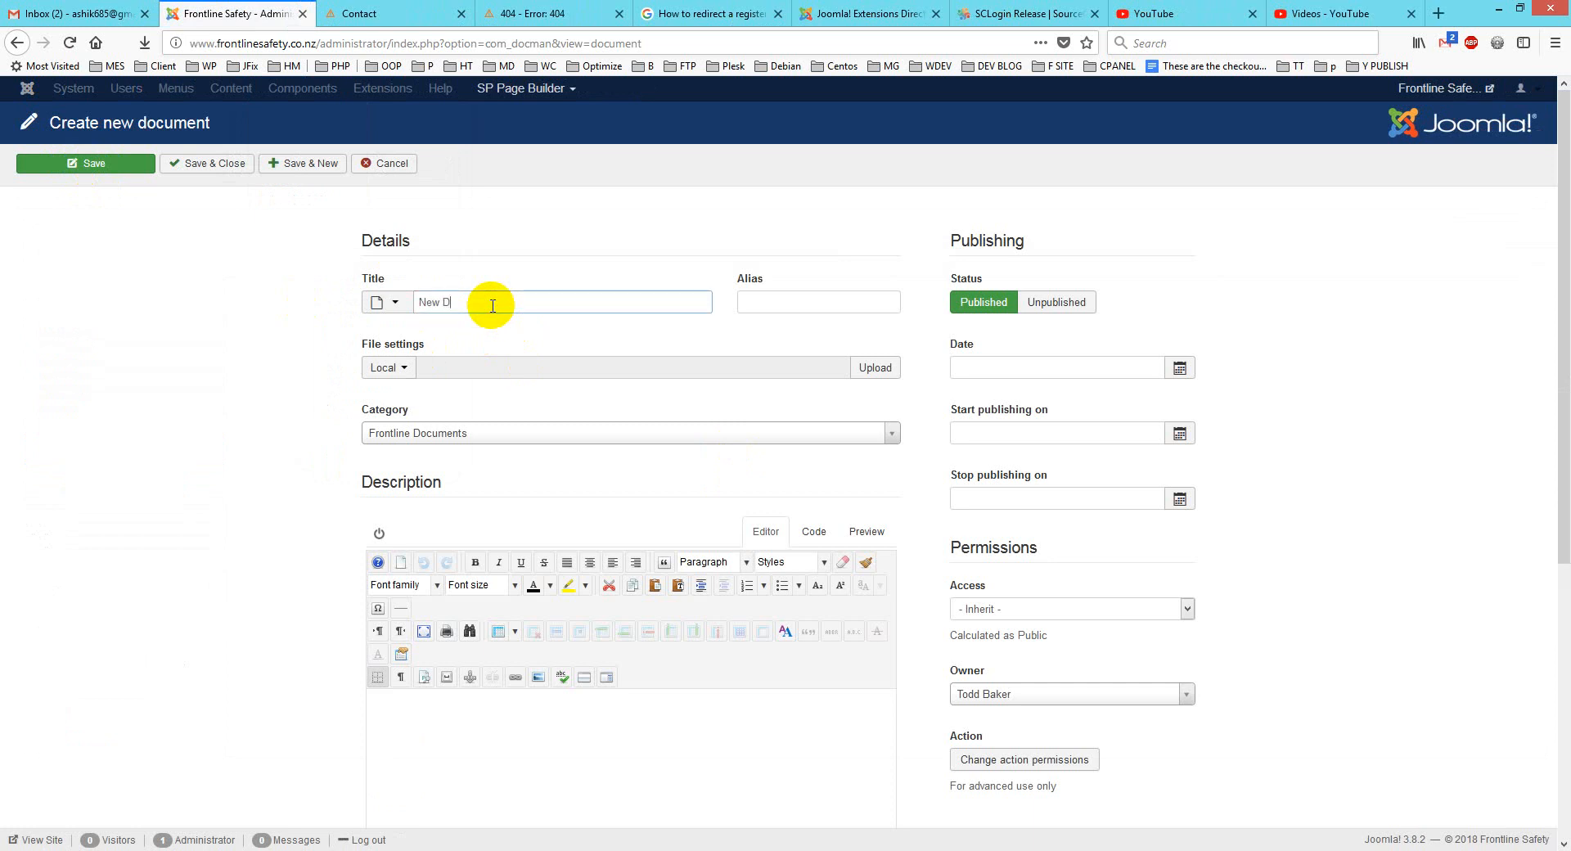
pyautogui.write('oc')
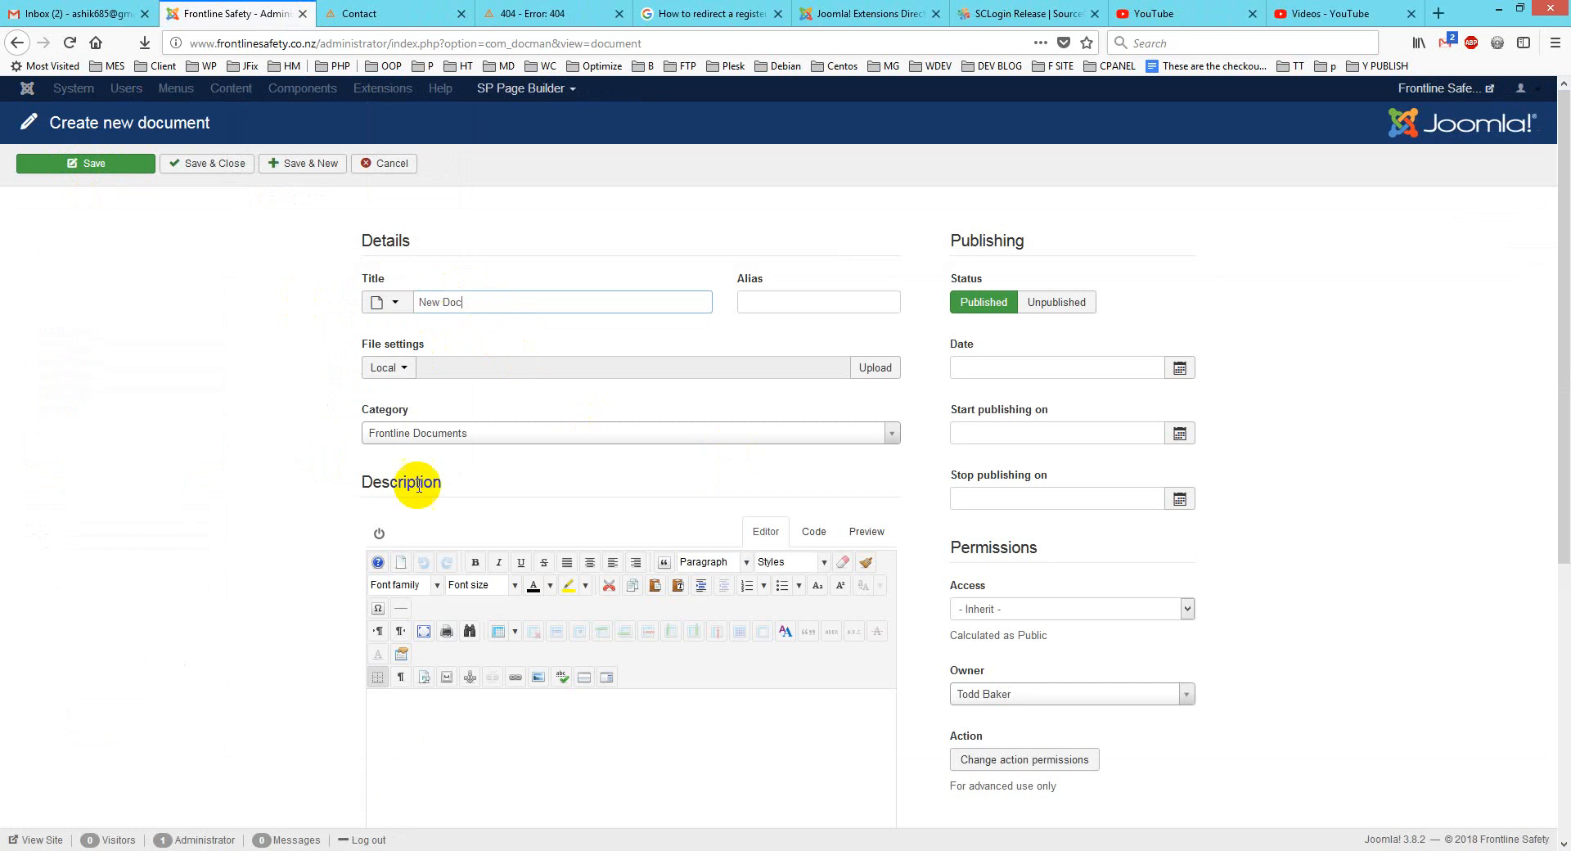
pyautogui.click(629, 433)
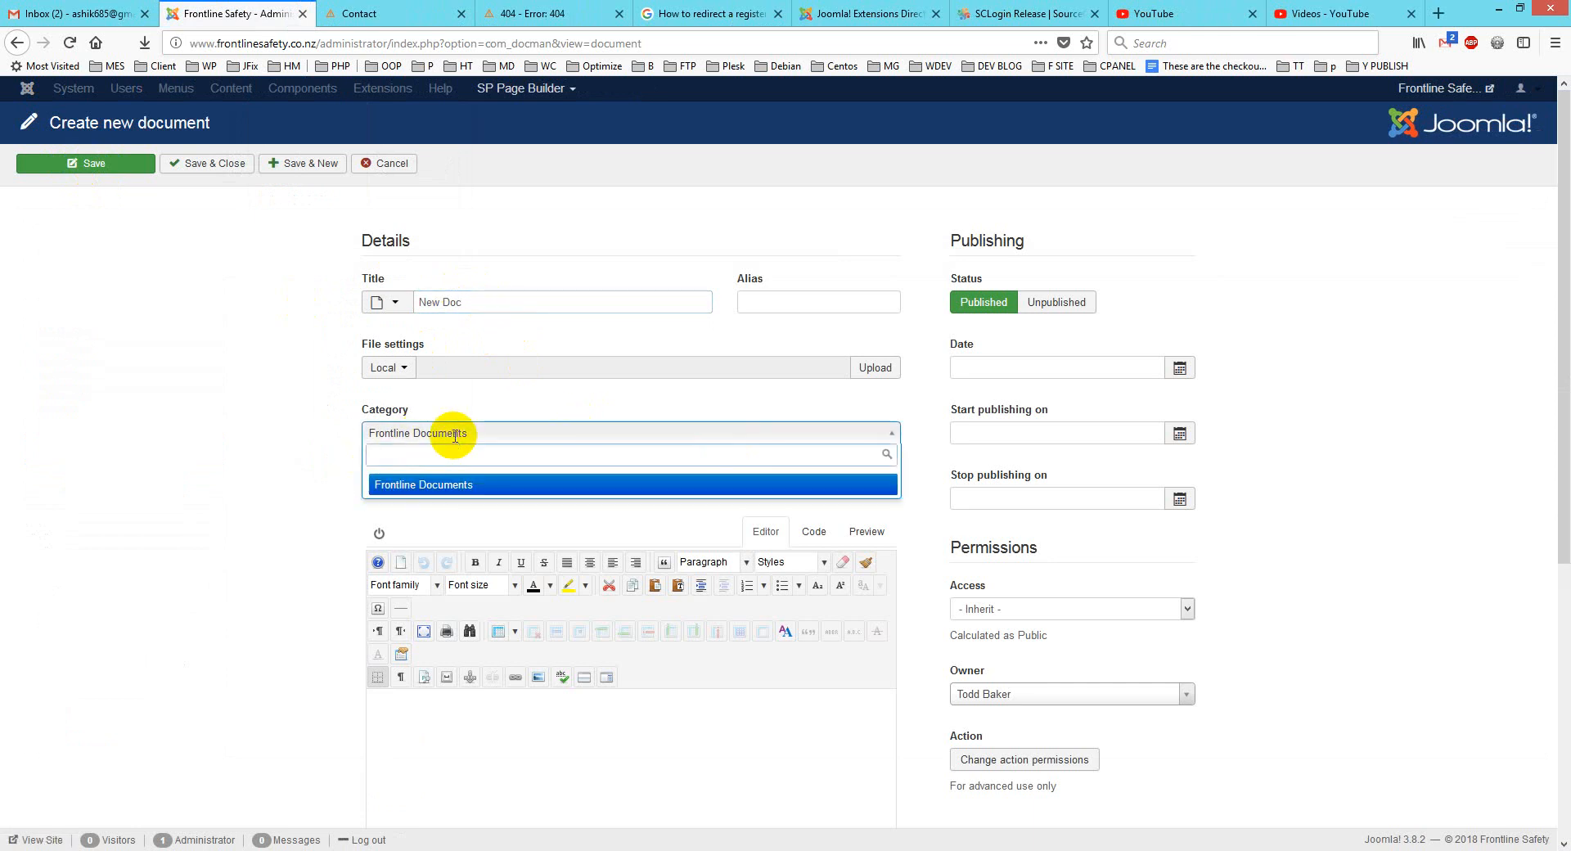
pyautogui.moveTo(424, 491)
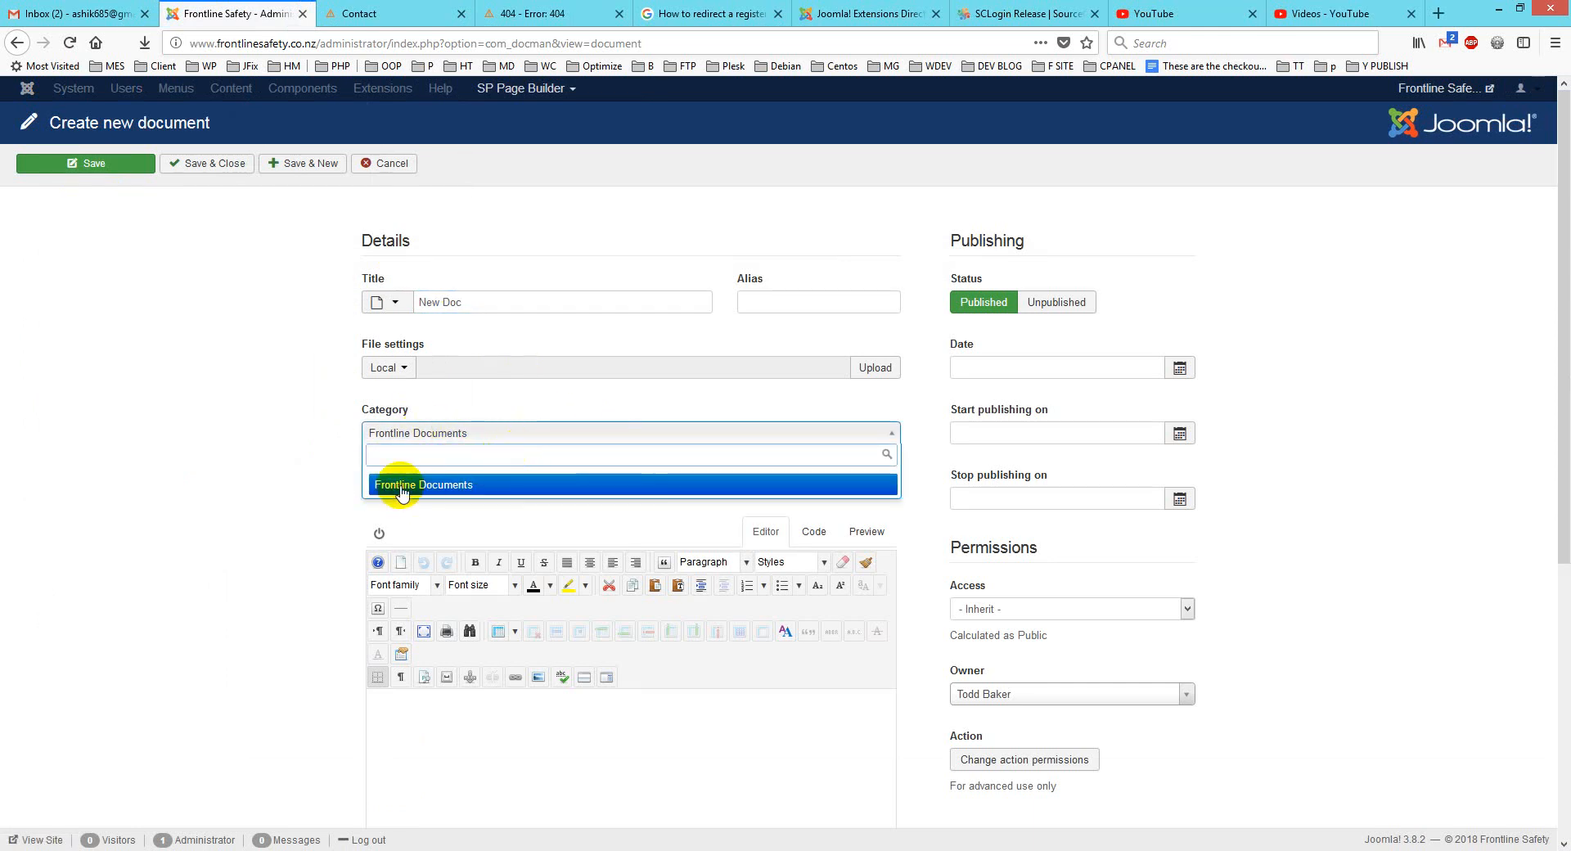
pyautogui.click(874, 367)
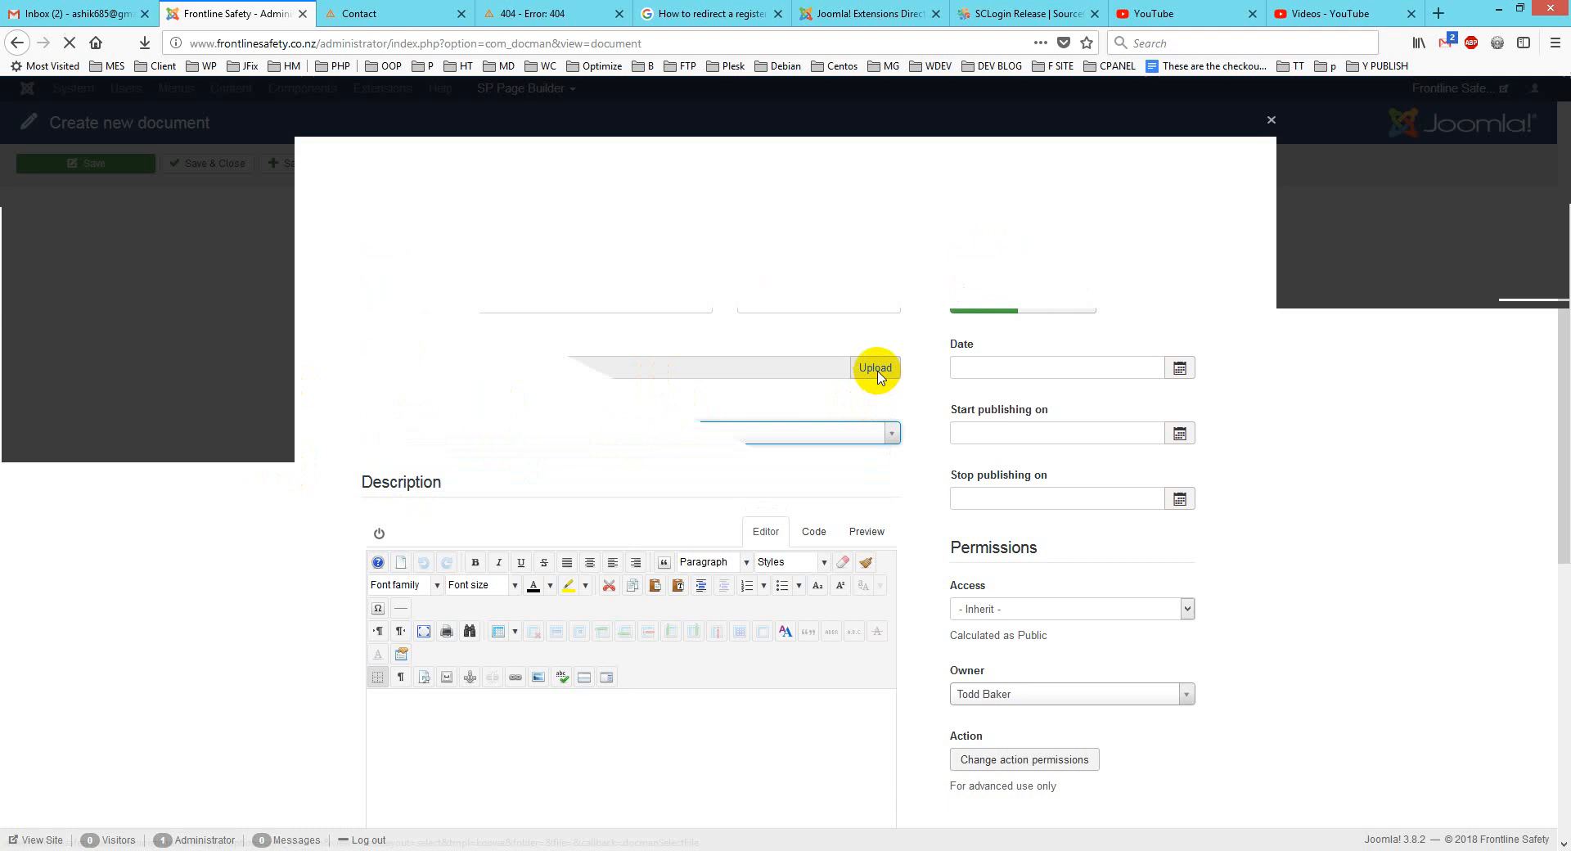
pyautogui.click(874, 367)
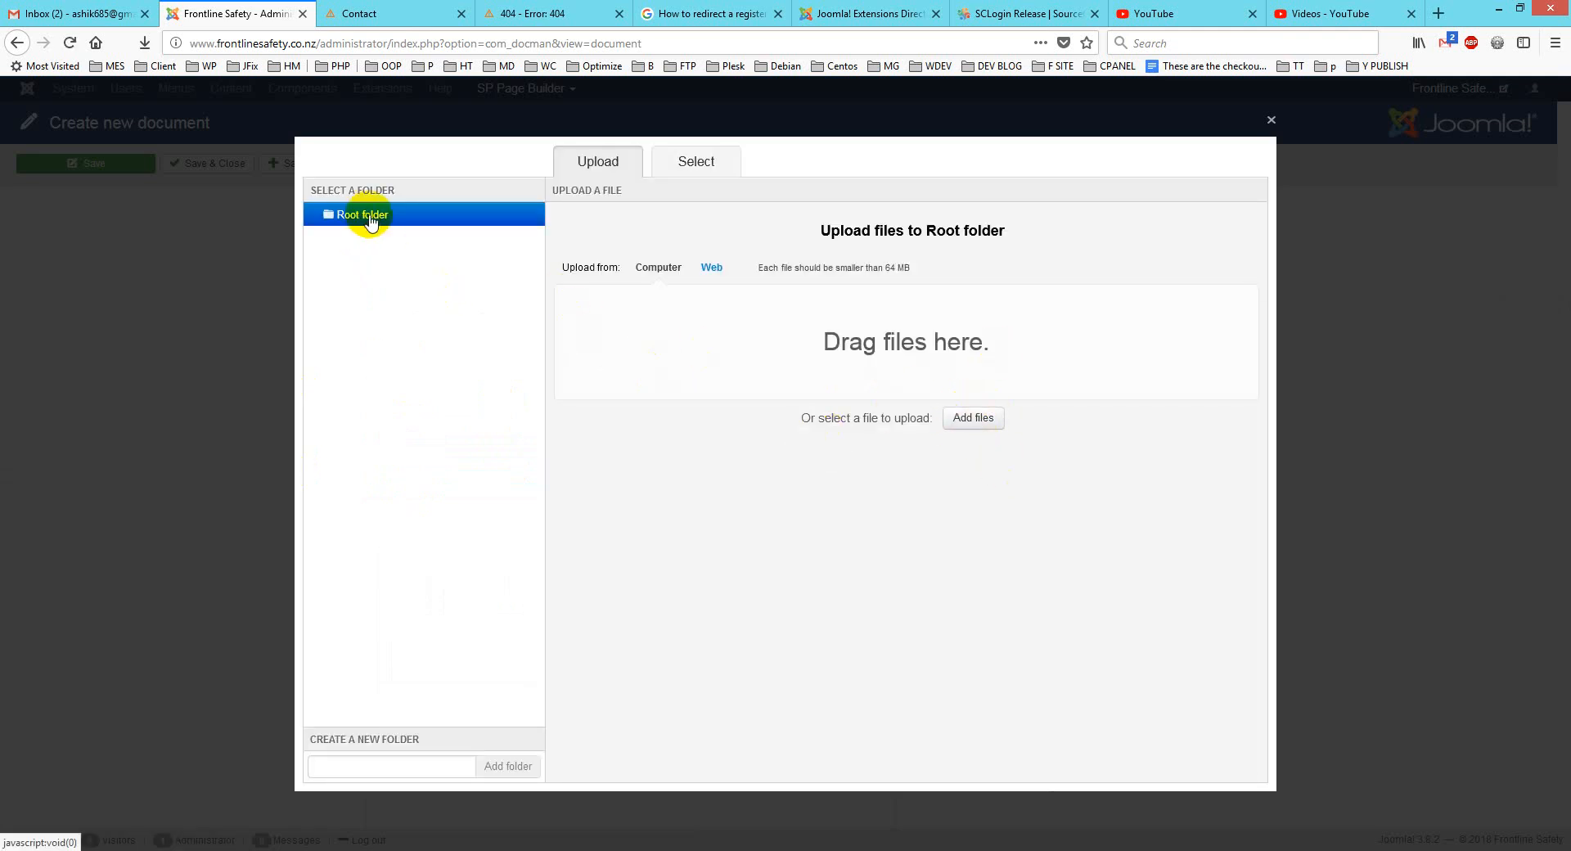
pyautogui.click(972, 418)
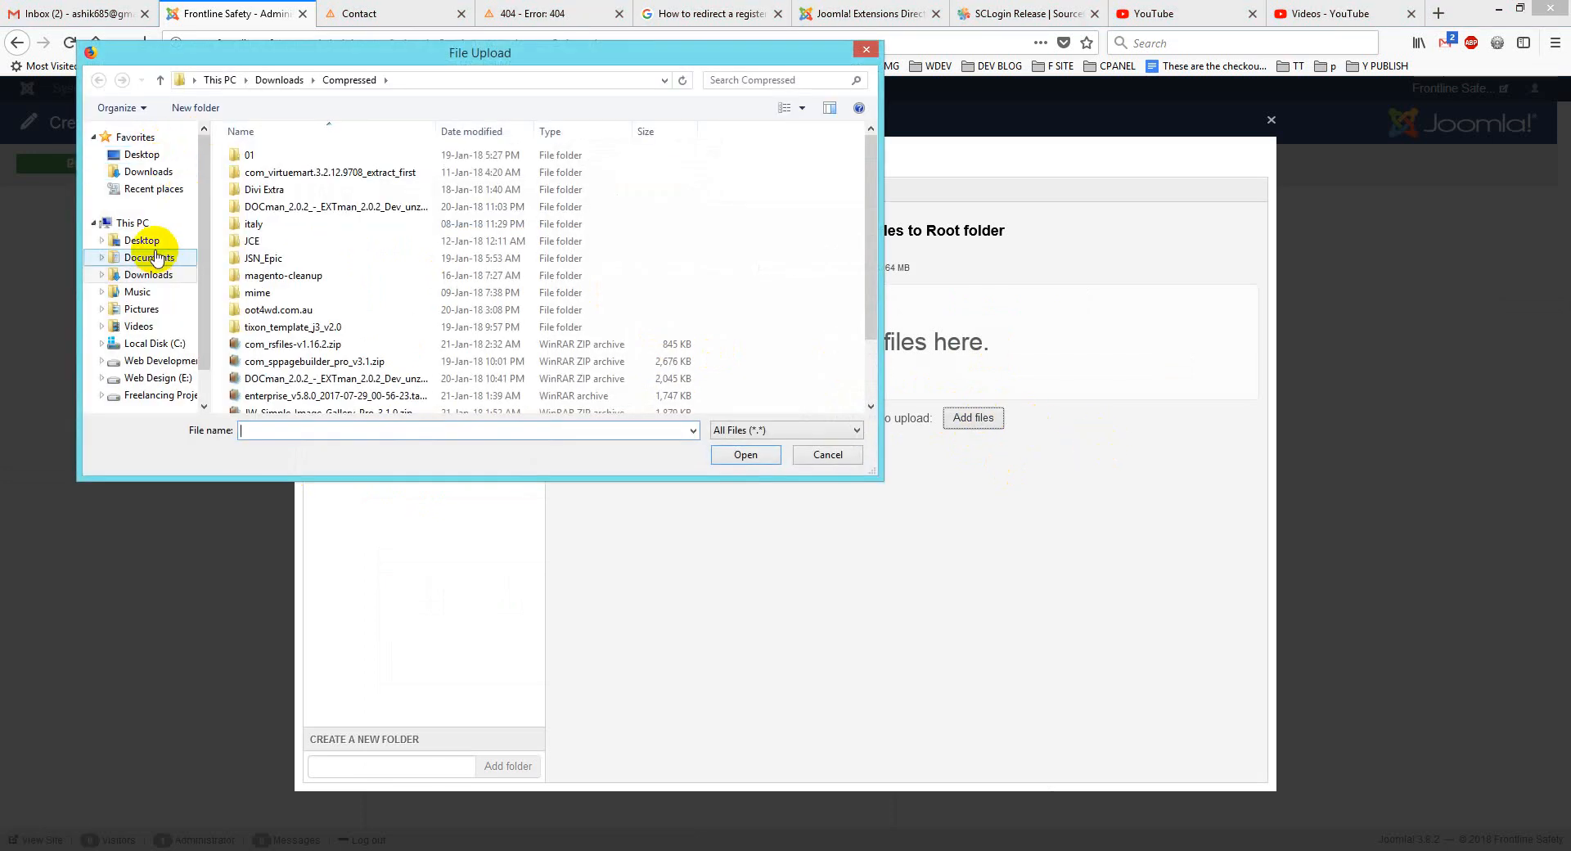
pyautogui.click(148, 257)
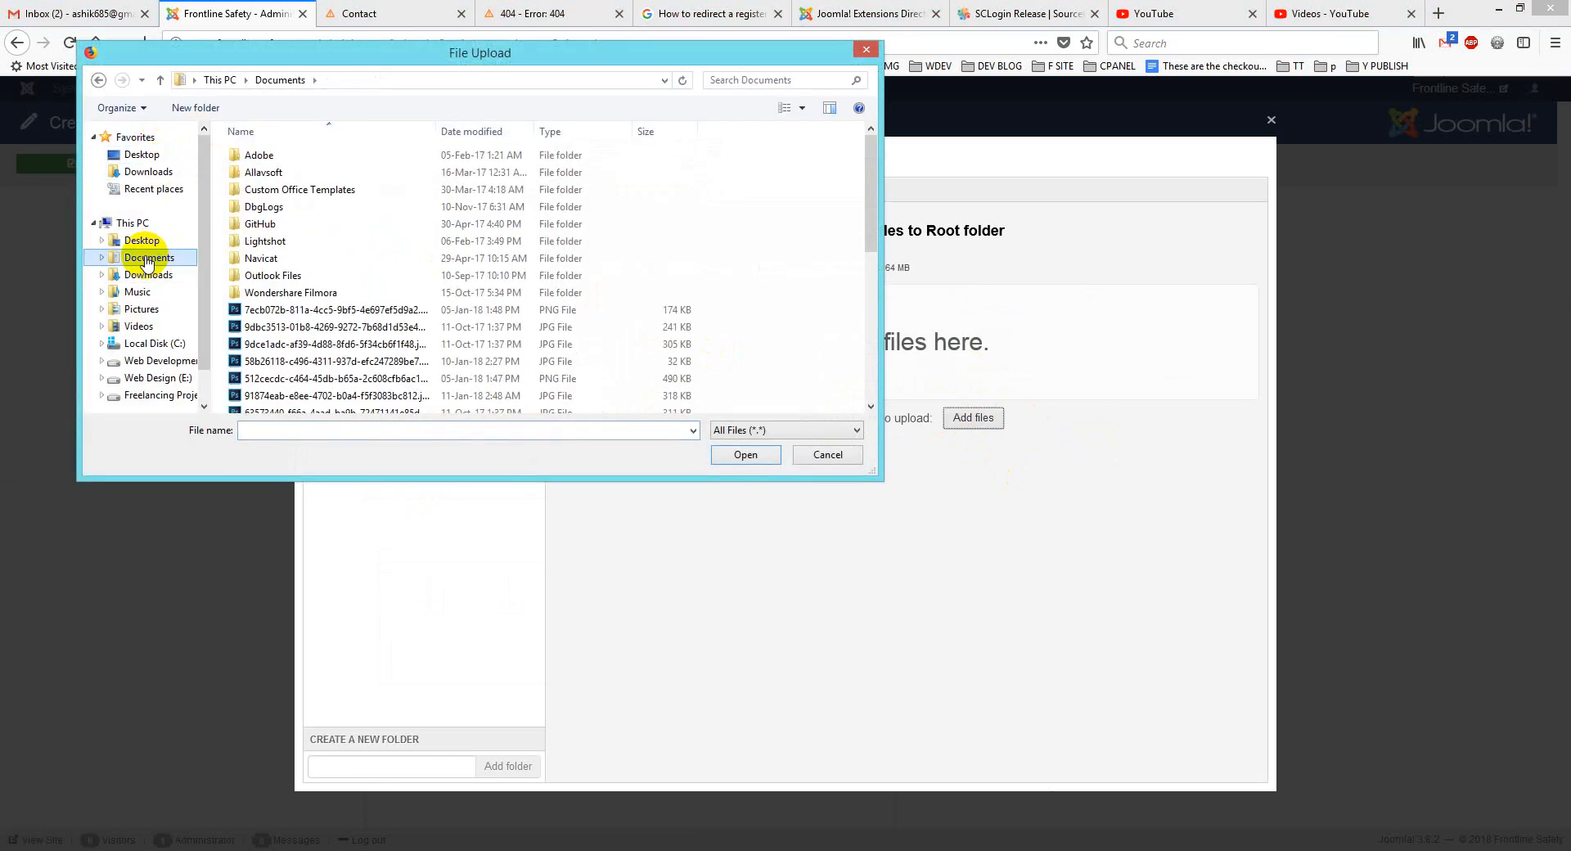
pyautogui.click(147, 171)
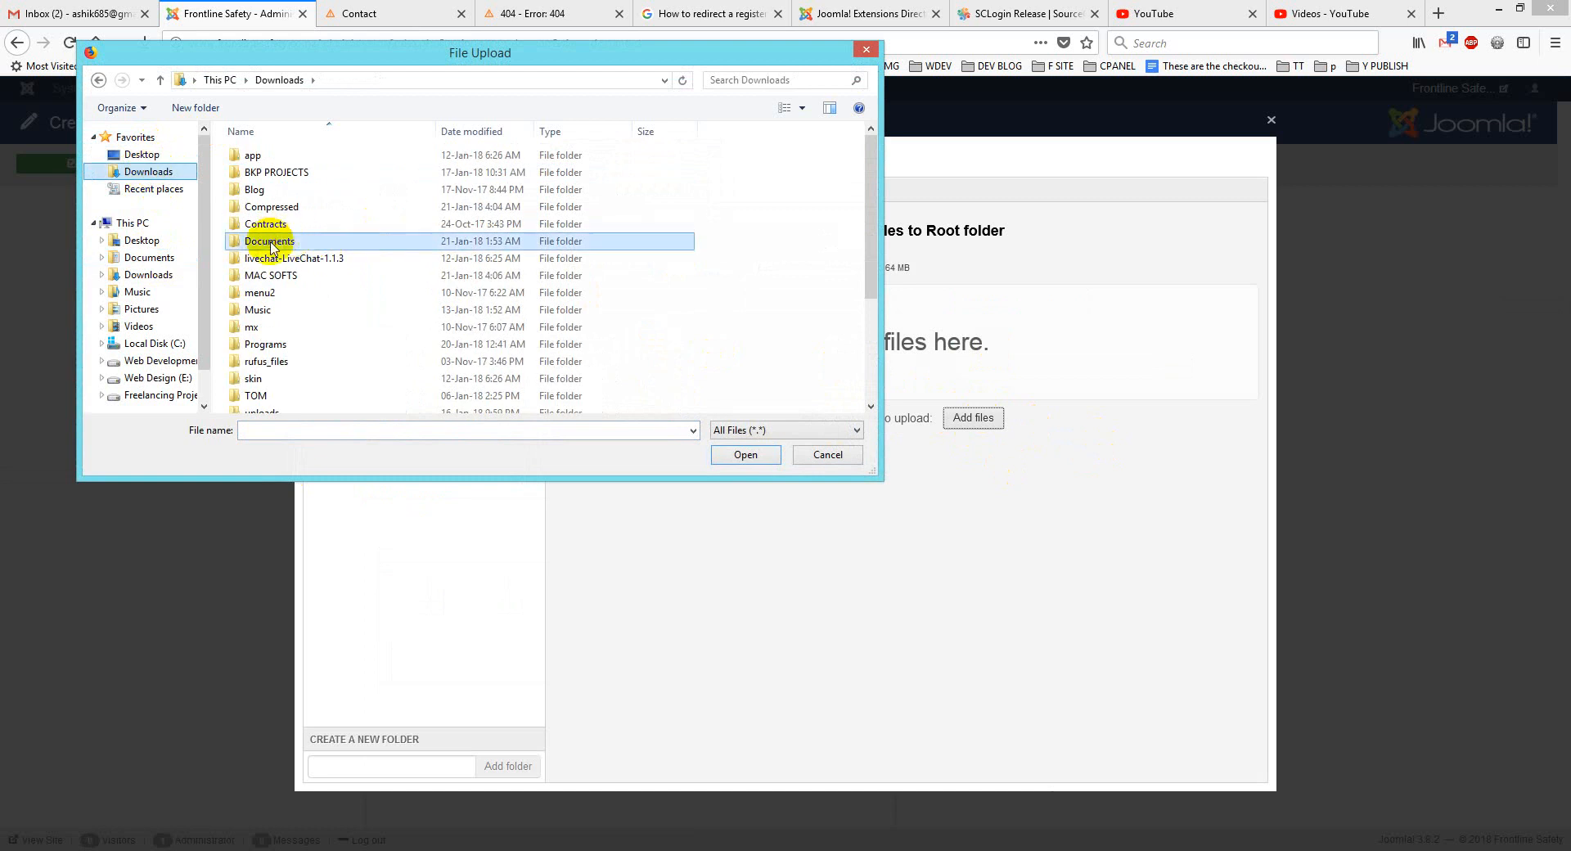
pyautogui.doubleClick(269, 240)
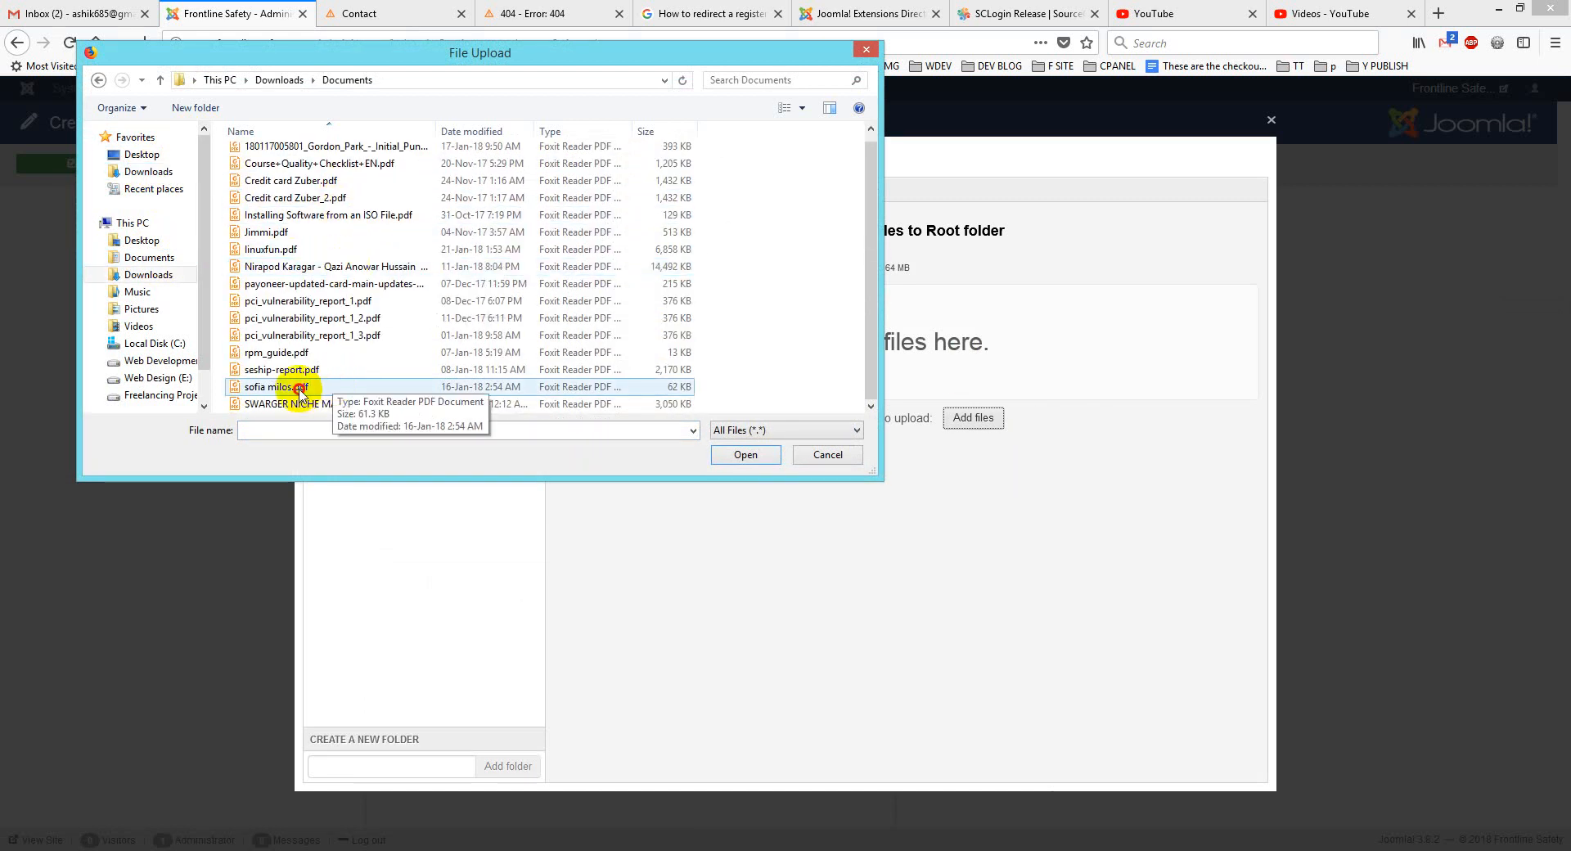
pyautogui.click(745, 454)
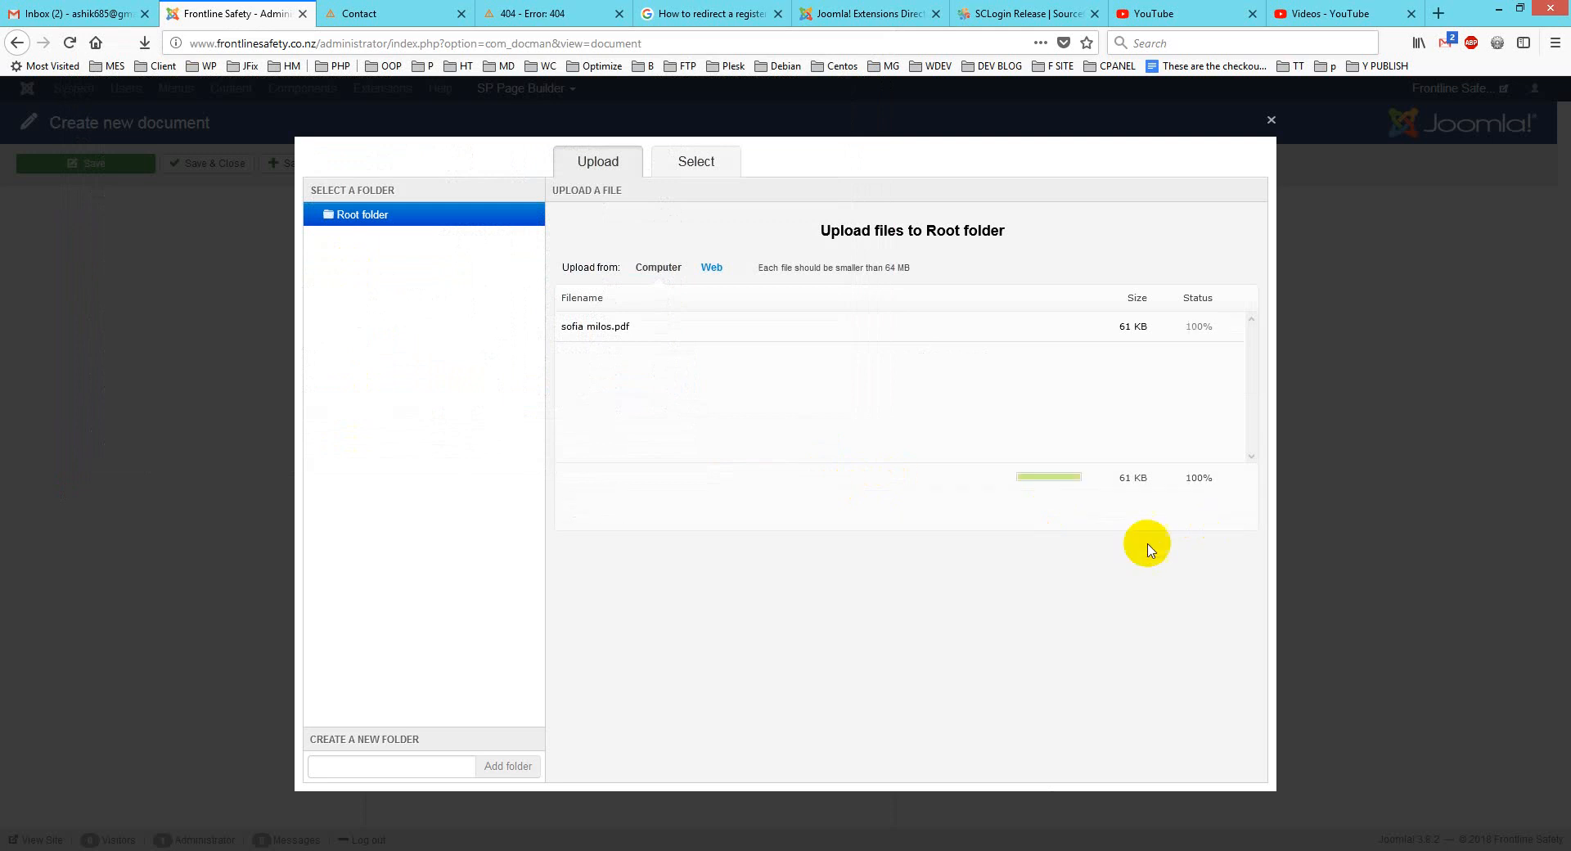
pyautogui.moveTo(1109, 552)
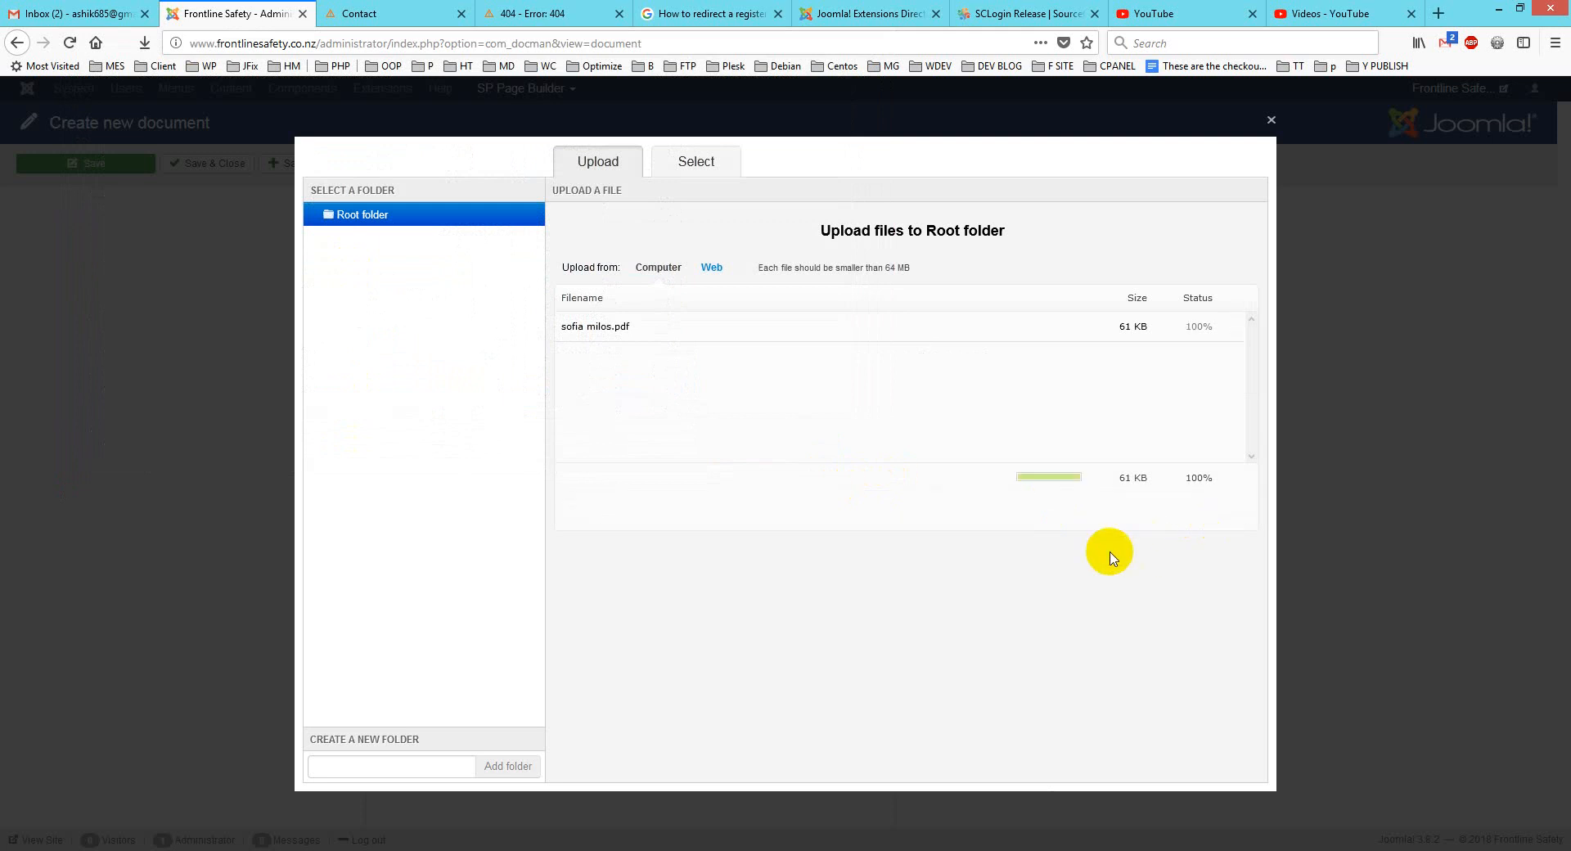
pyautogui.click(1272, 121)
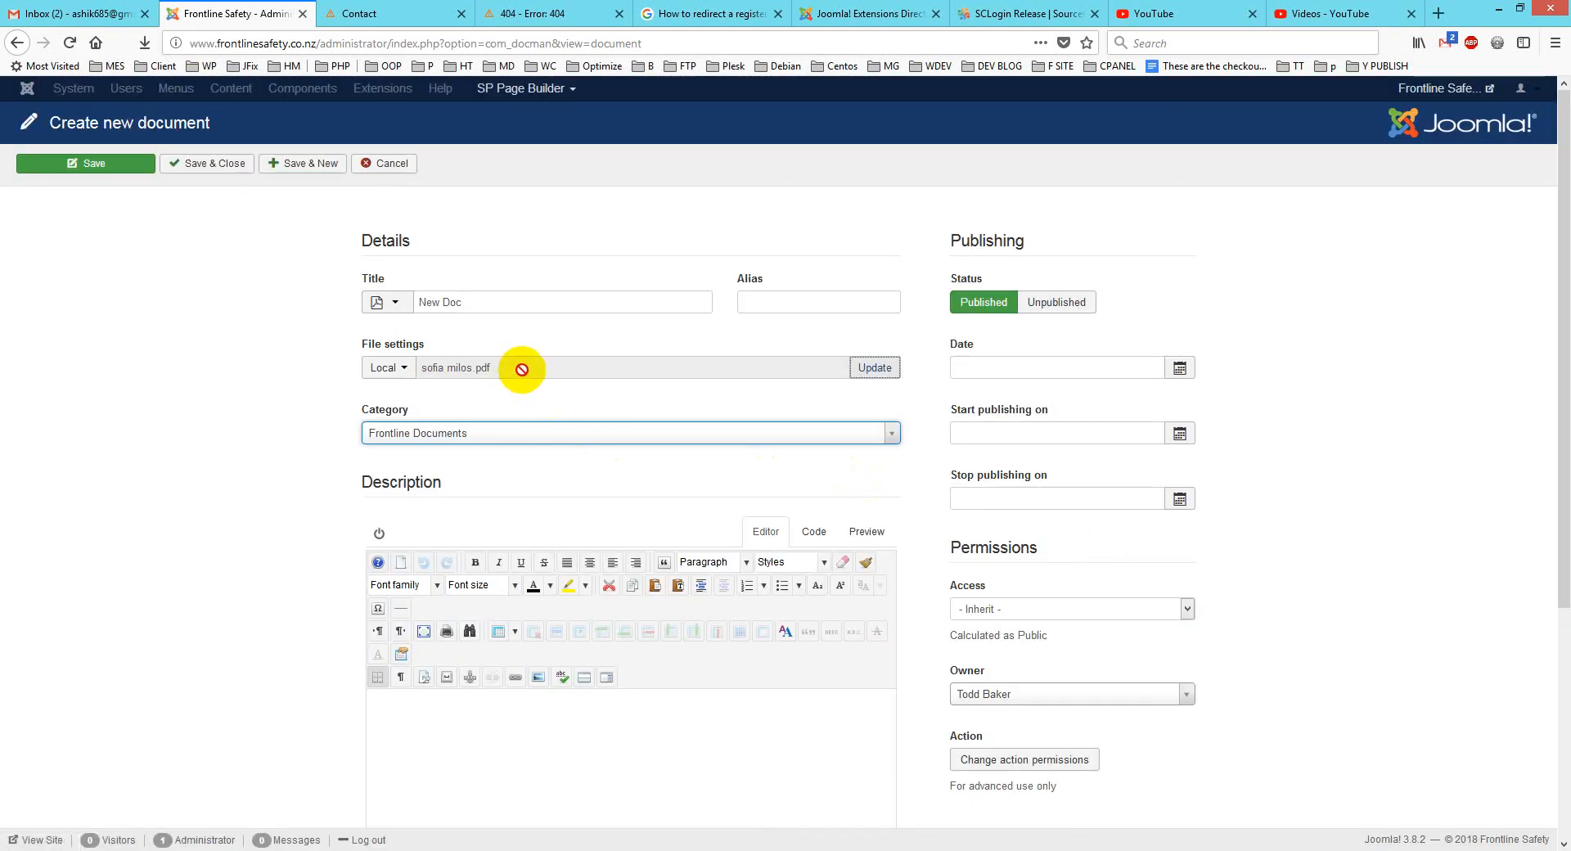
pyautogui.scroll(-3)
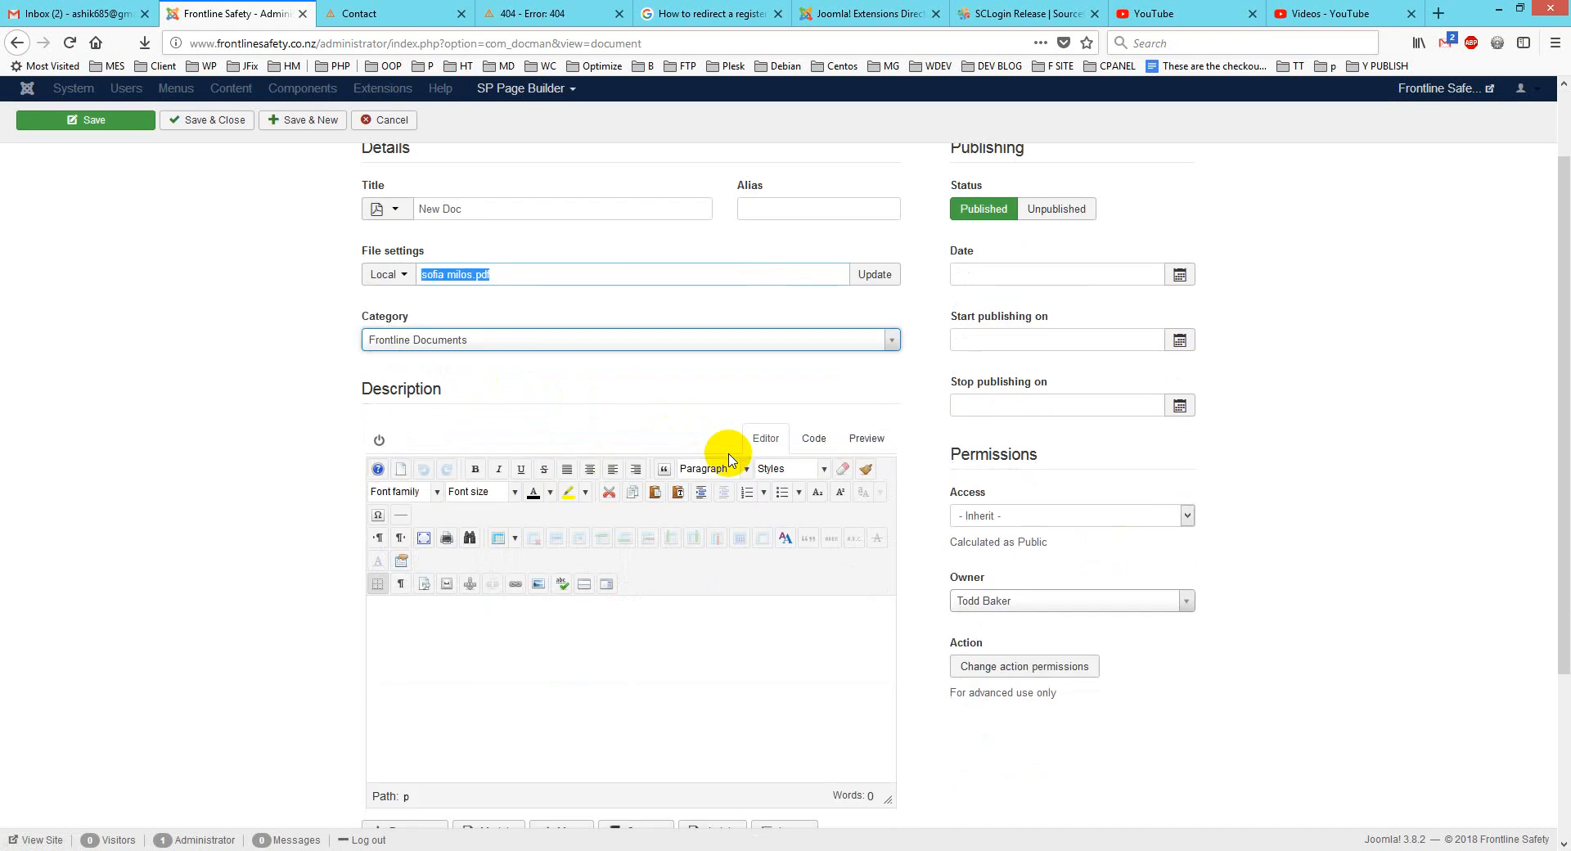
pyautogui.scroll(-3)
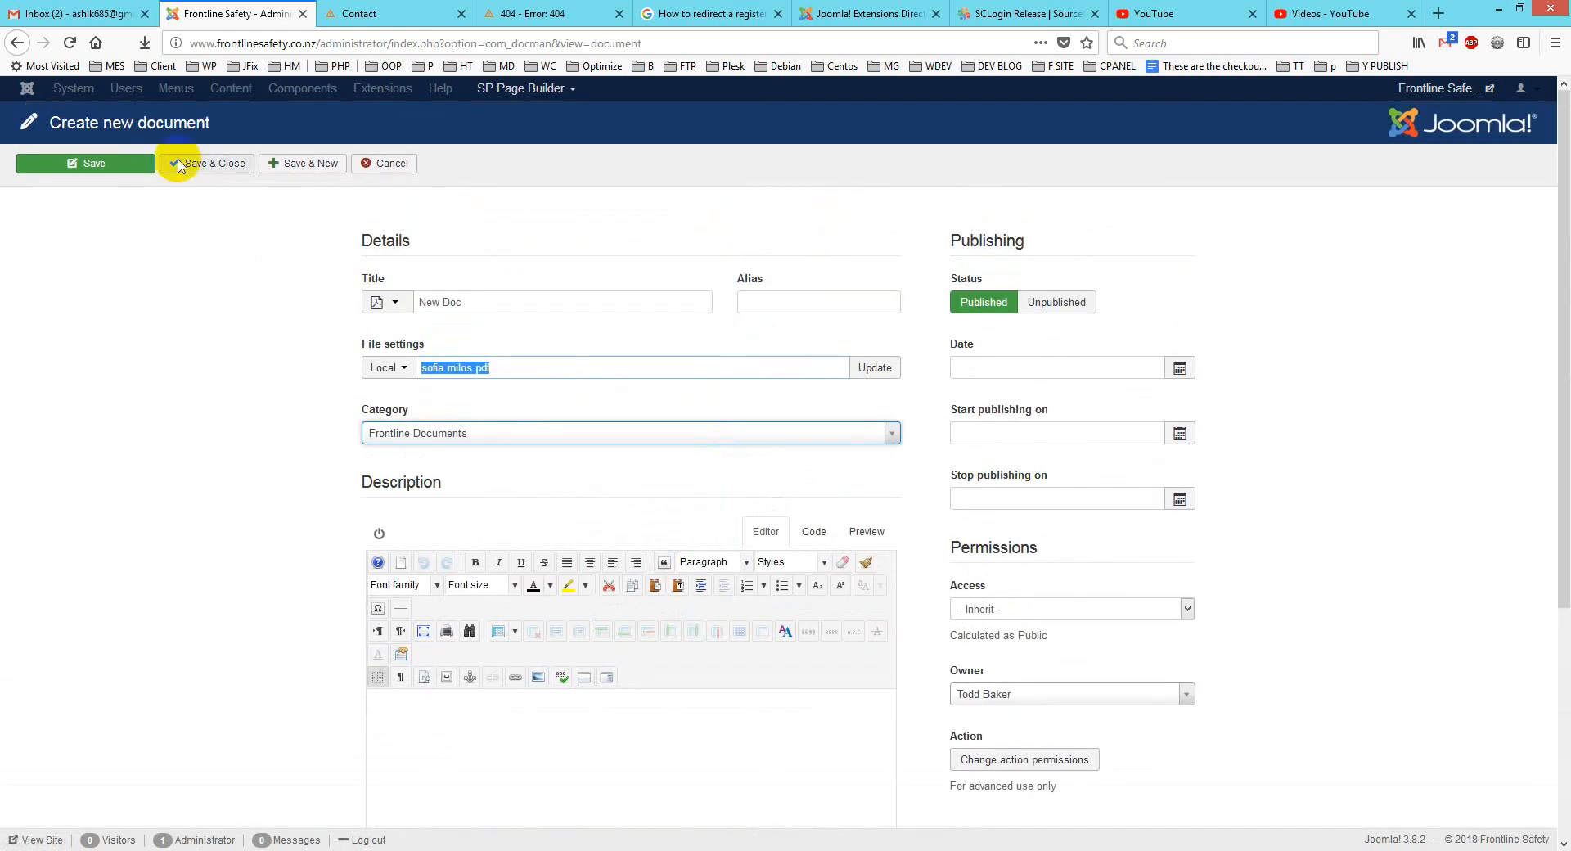
pyautogui.click(205, 164)
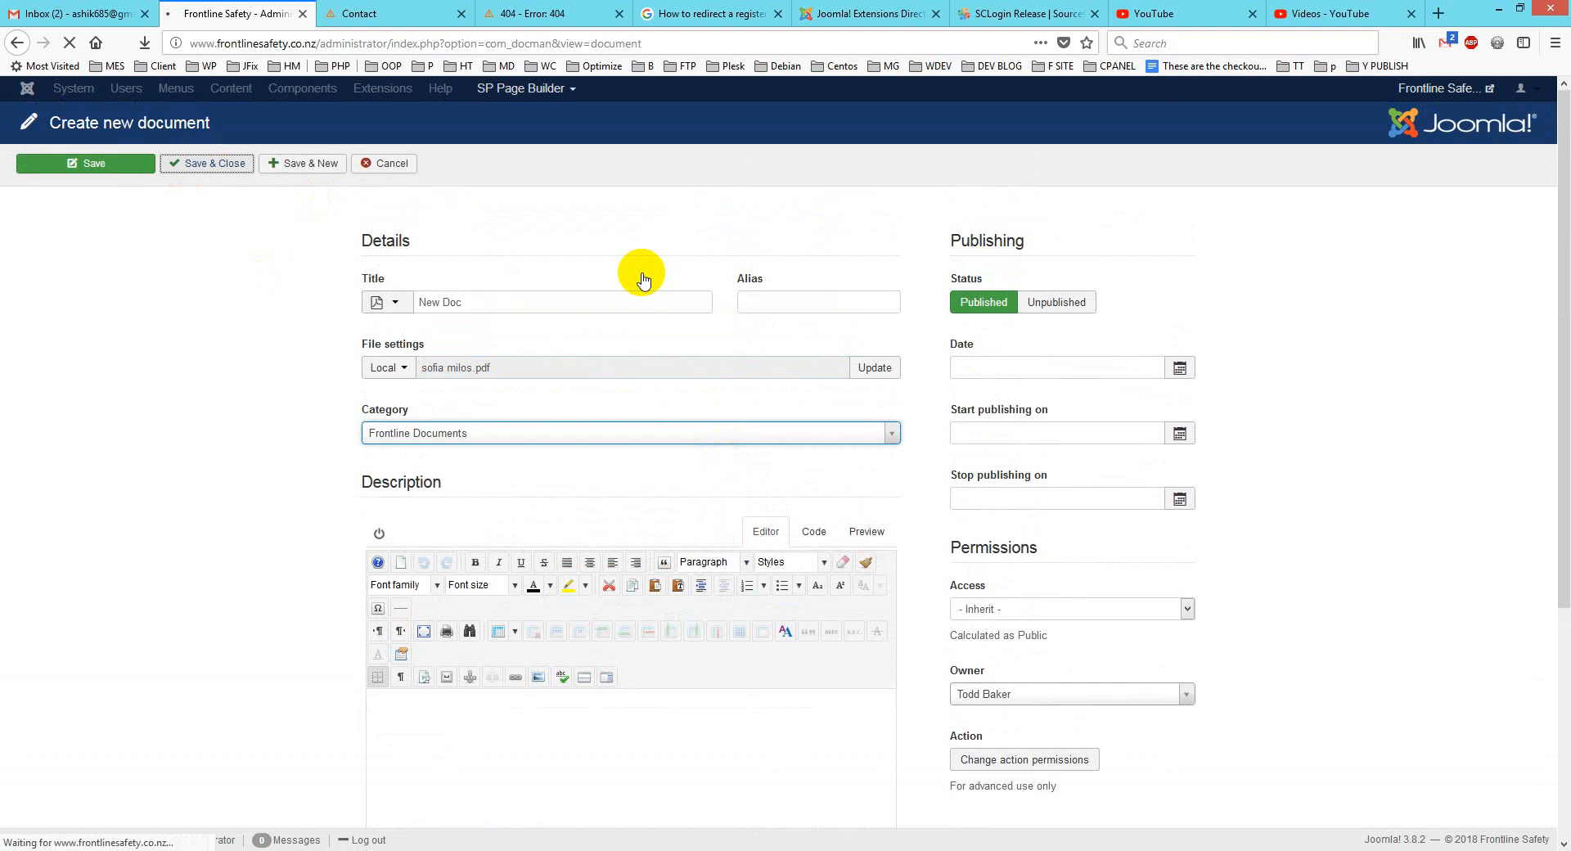
pyautogui.click(206, 162)
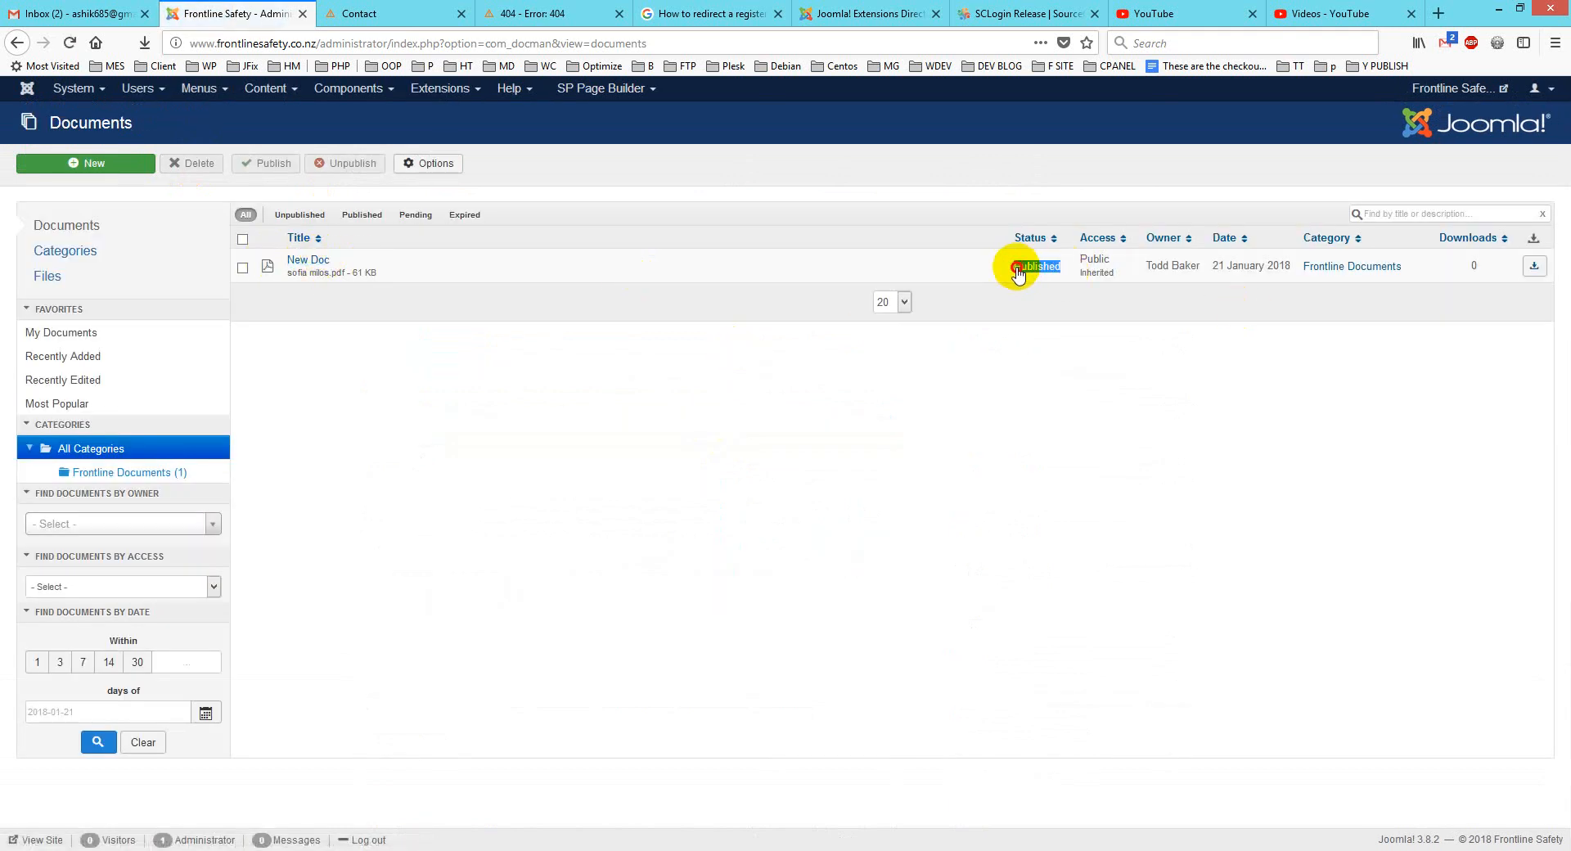
pyautogui.click(1036, 266)
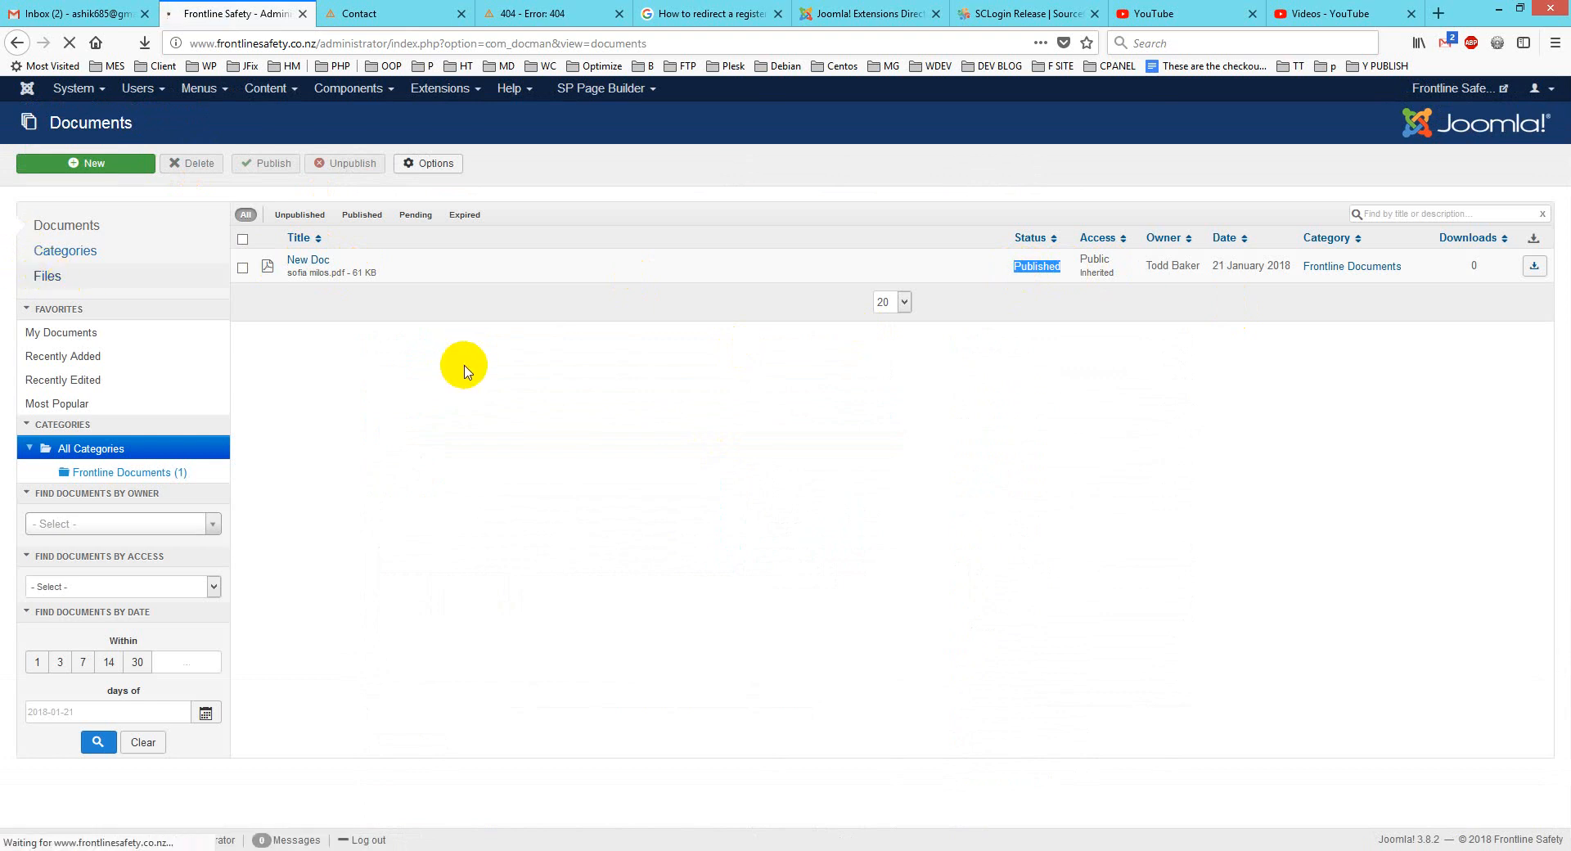
pyautogui.click(47, 275)
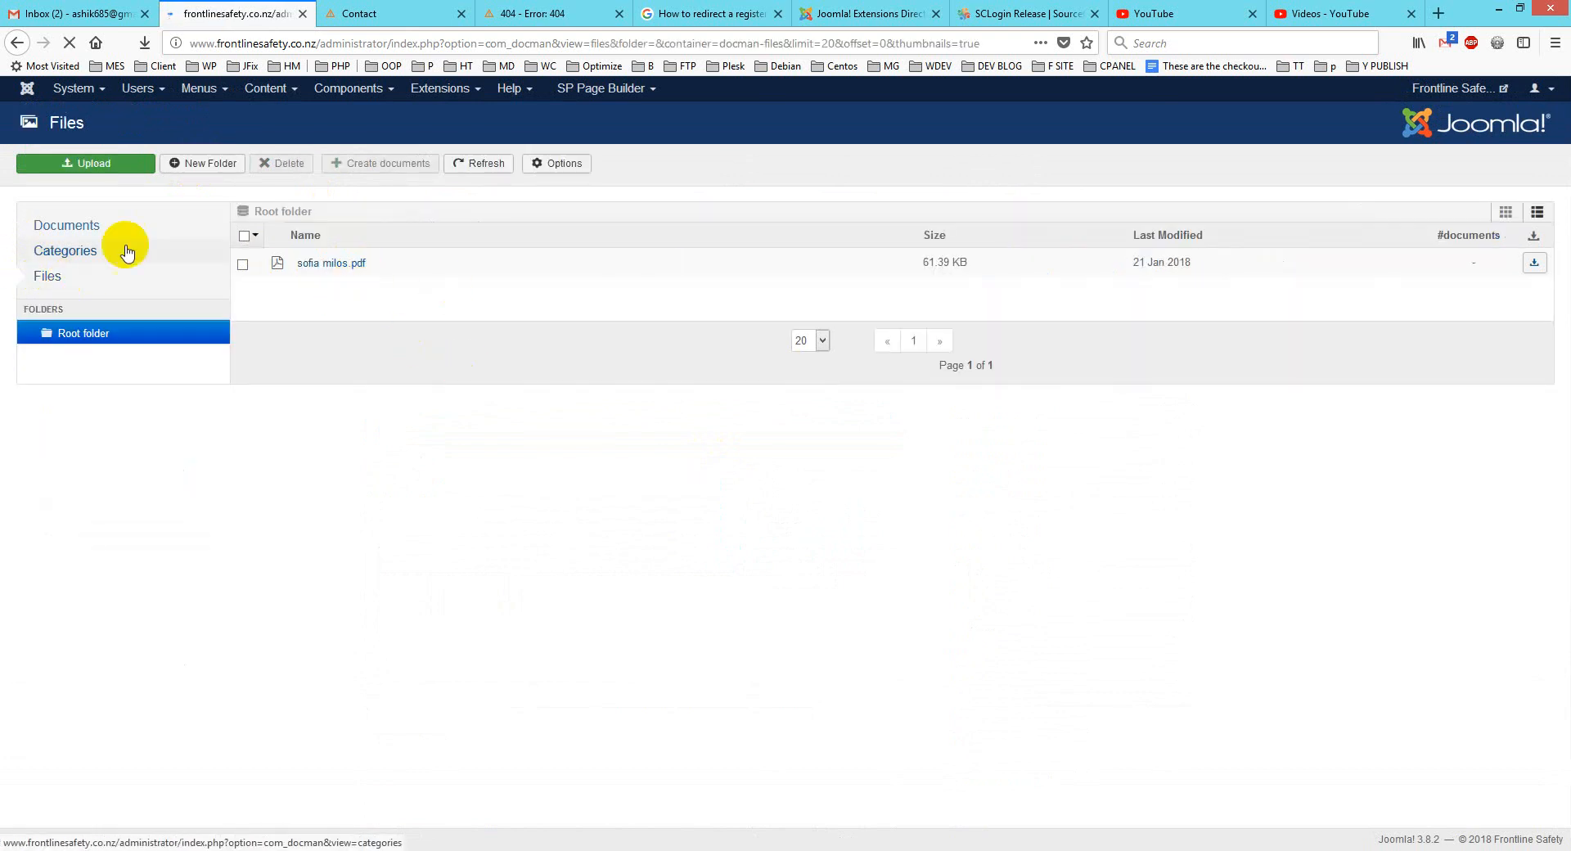
pyautogui.click(66, 224)
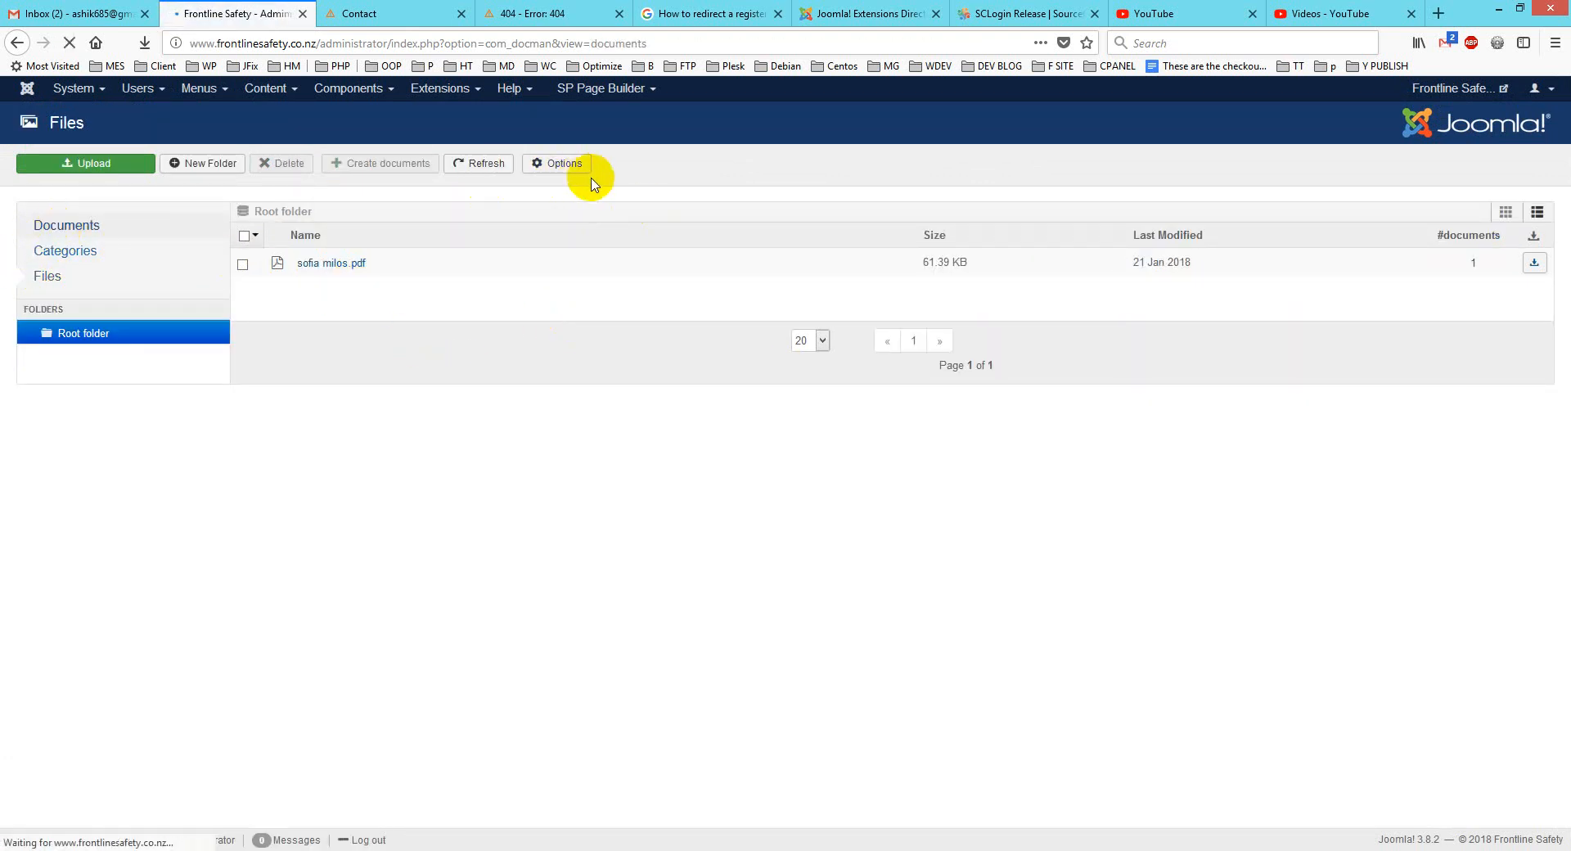
pyautogui.click(66, 224)
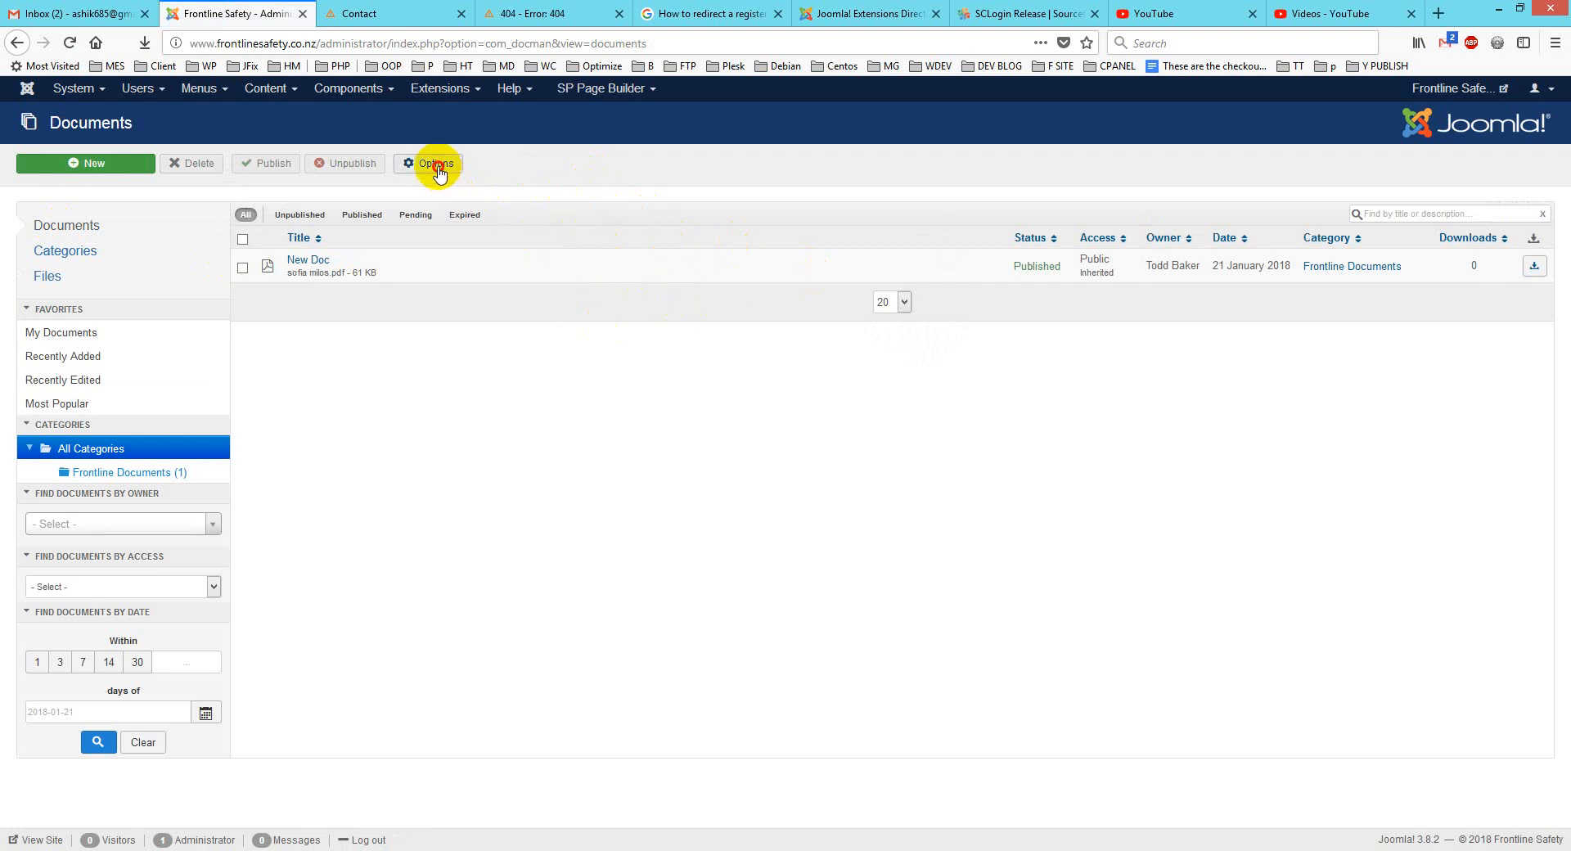
pyautogui.click(428, 164)
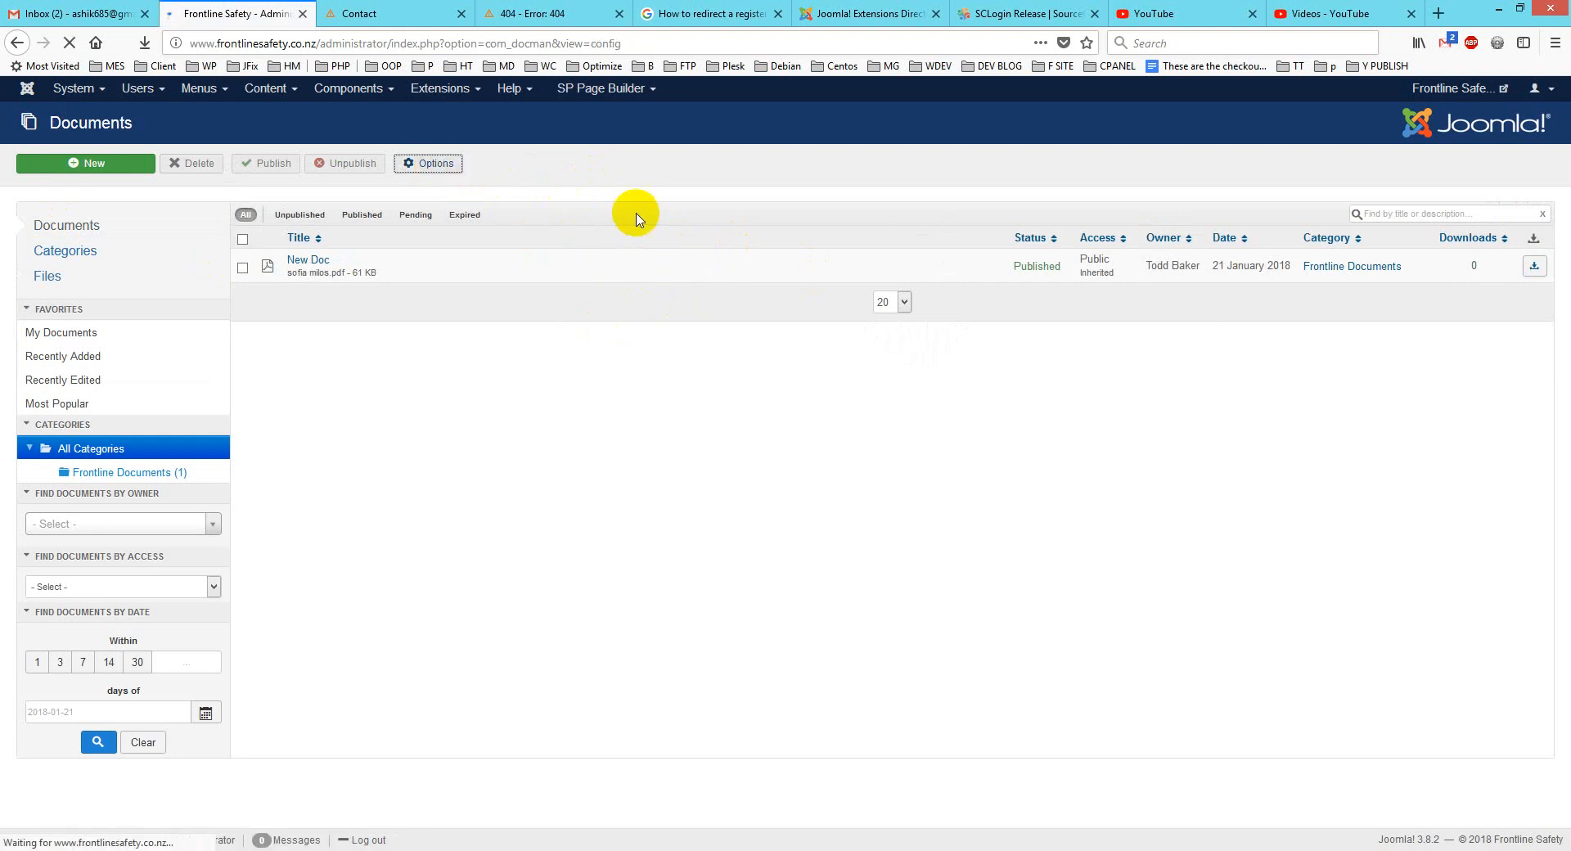
# Step: Review the DOCman Options page and cancel without saving changes
pyautogui.click(428, 164)
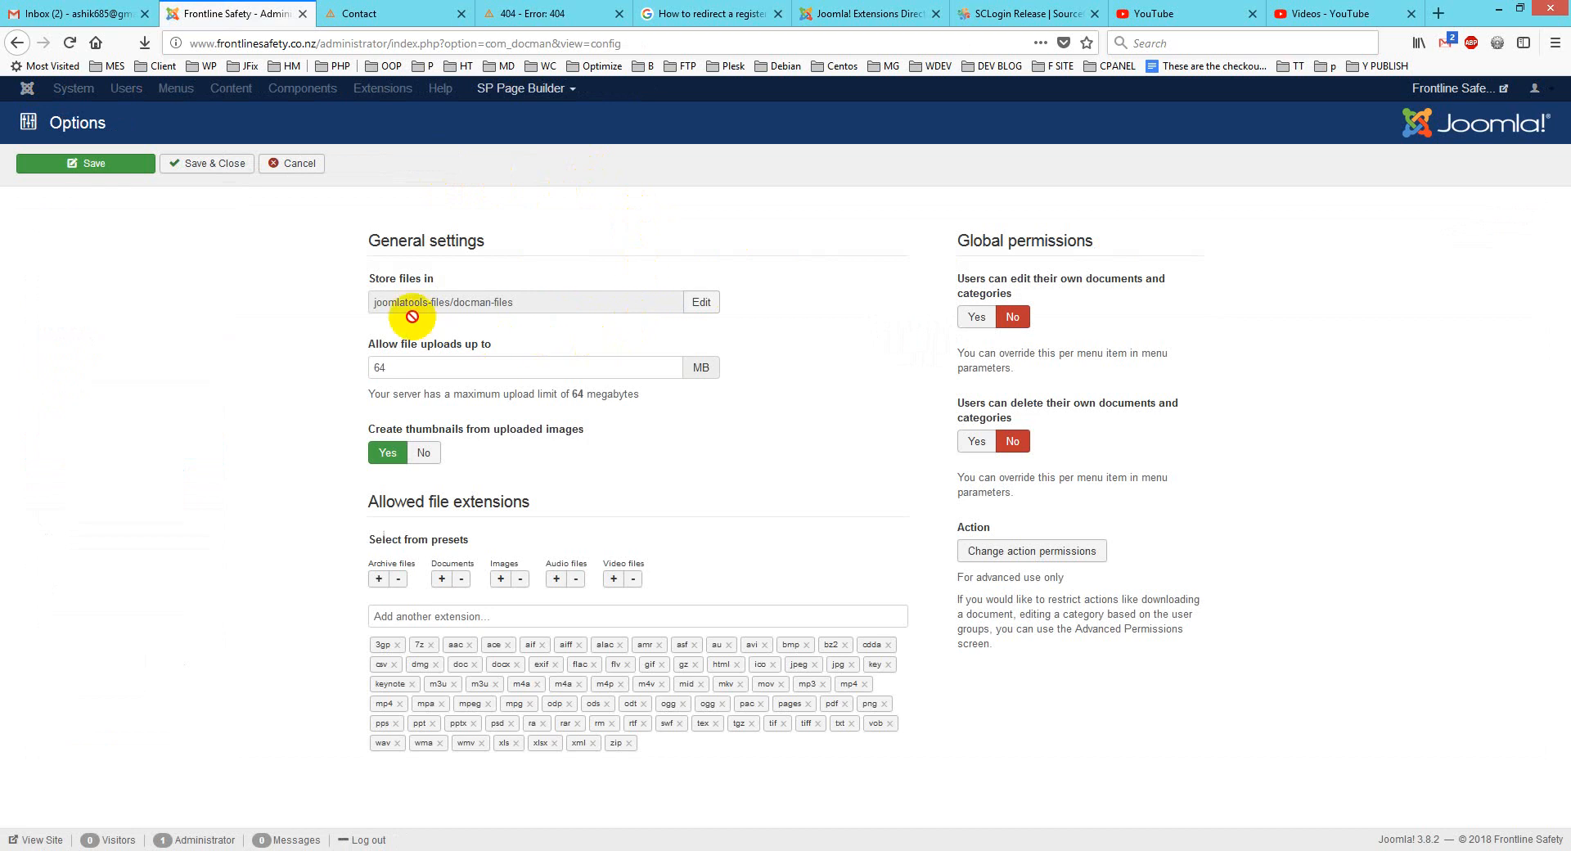
pyautogui.moveTo(540, 308)
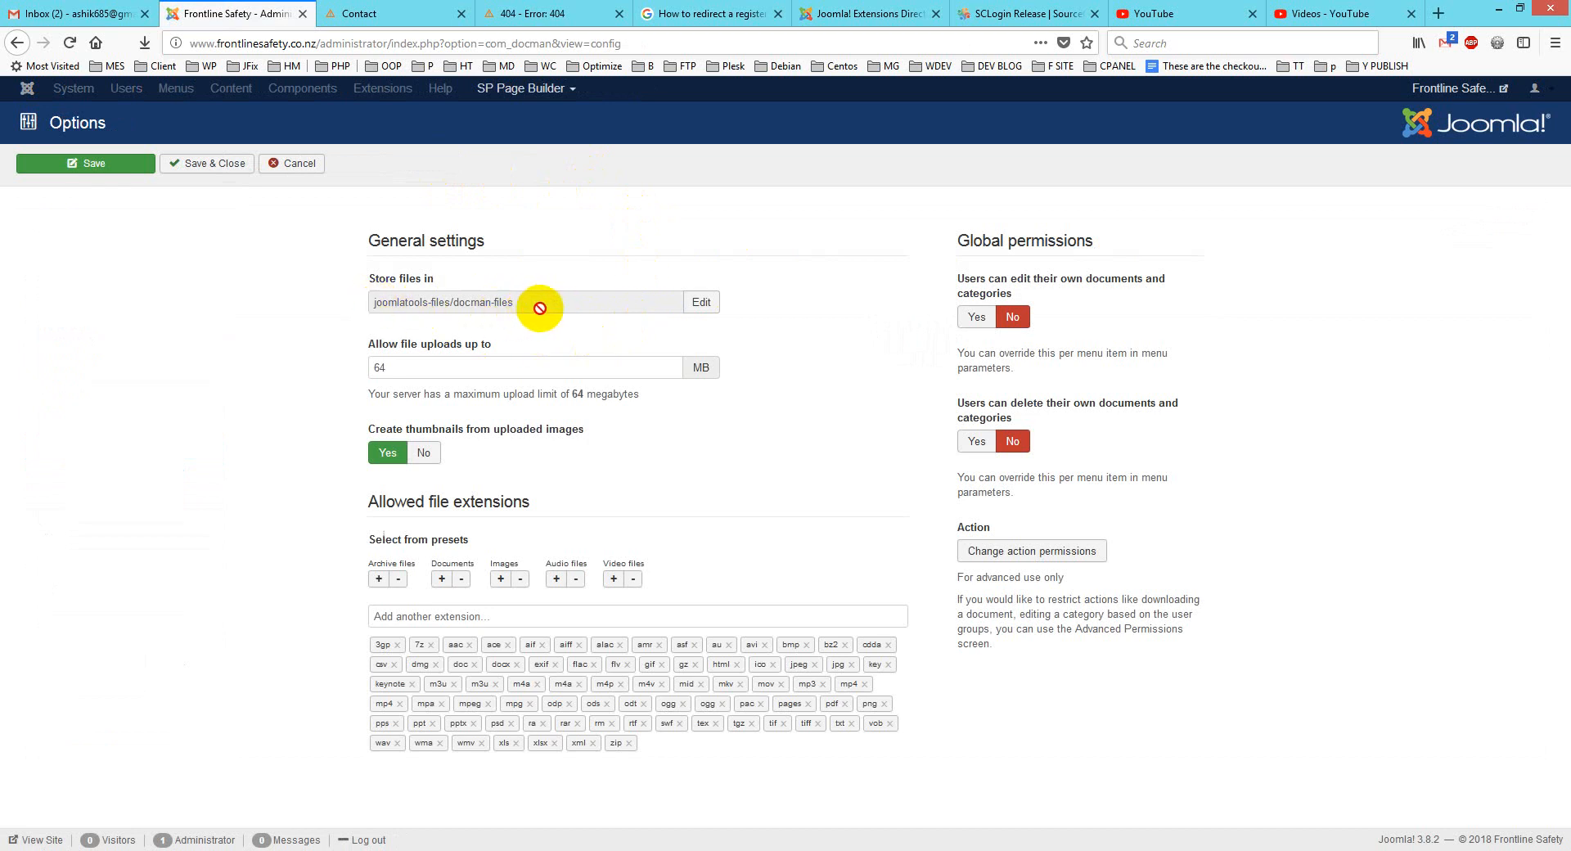
pyautogui.moveTo(458, 366)
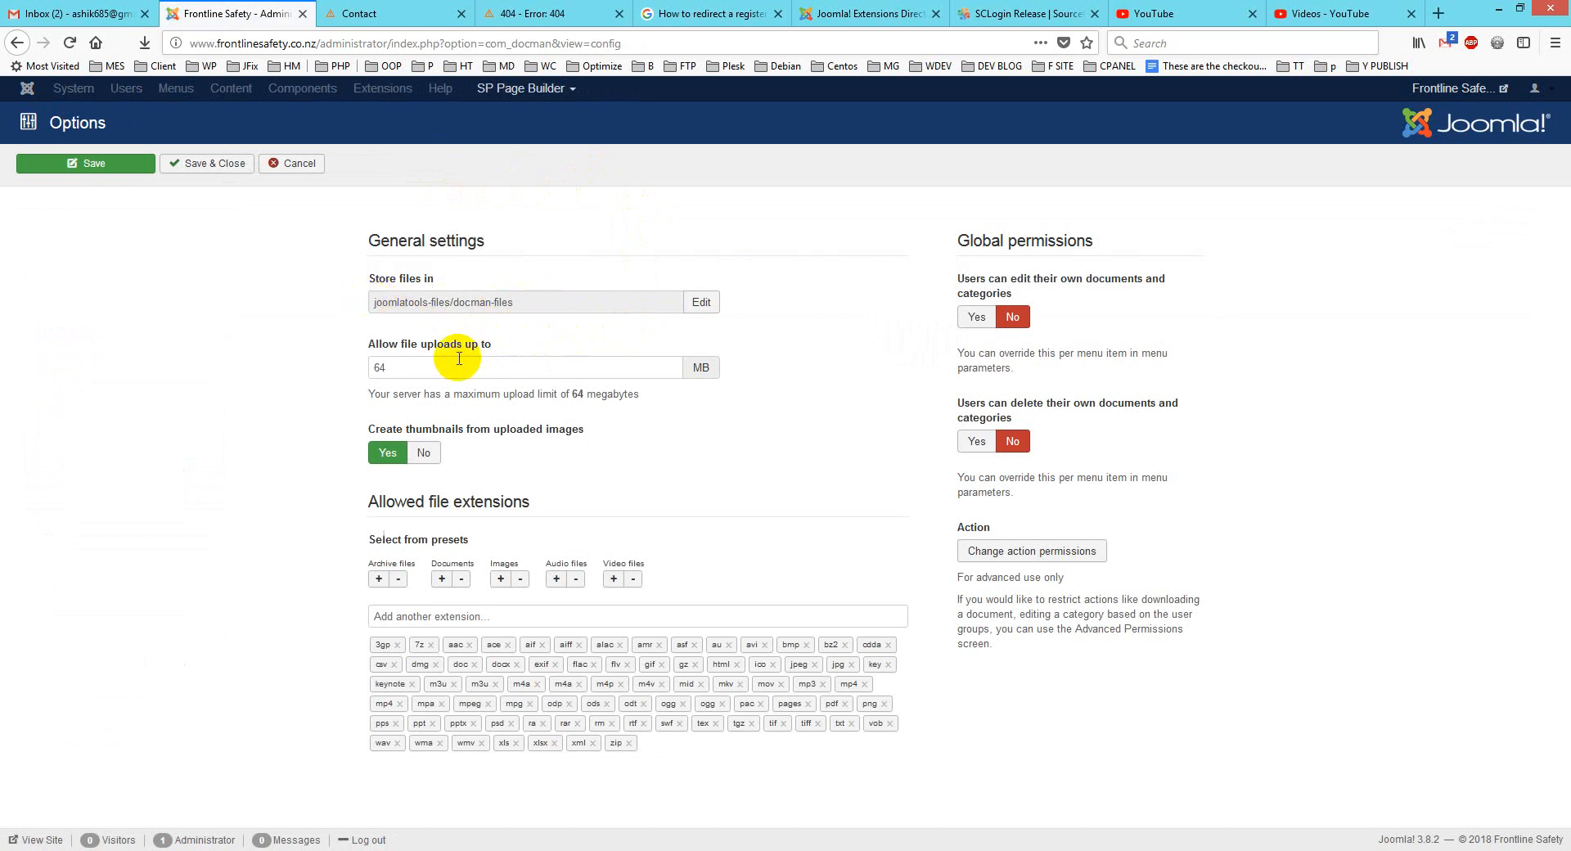
pyautogui.moveTo(640, 398)
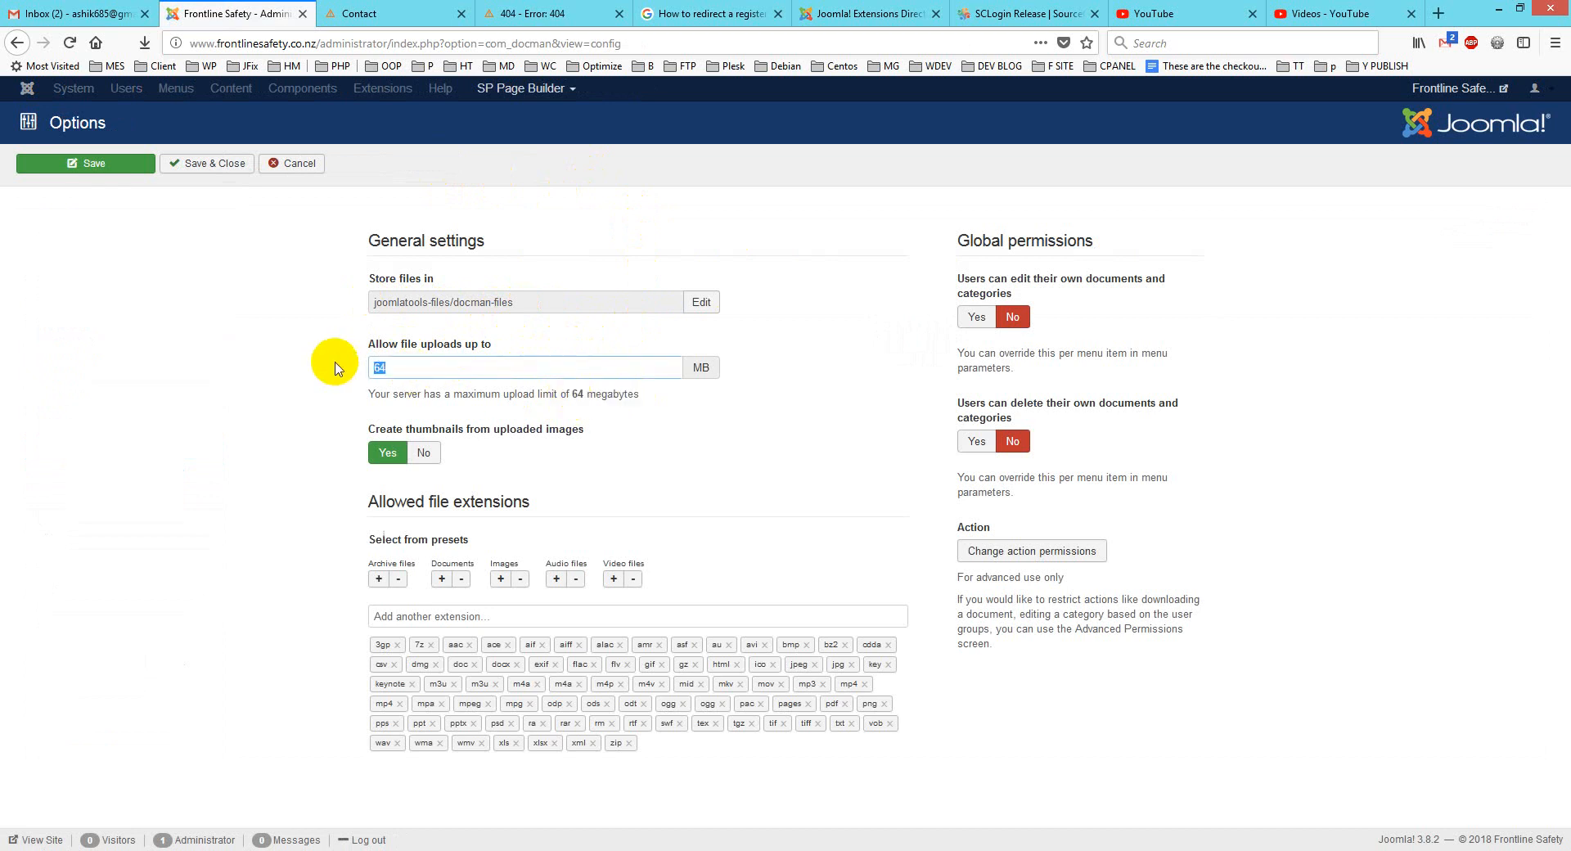
pyautogui.moveTo(553, 458)
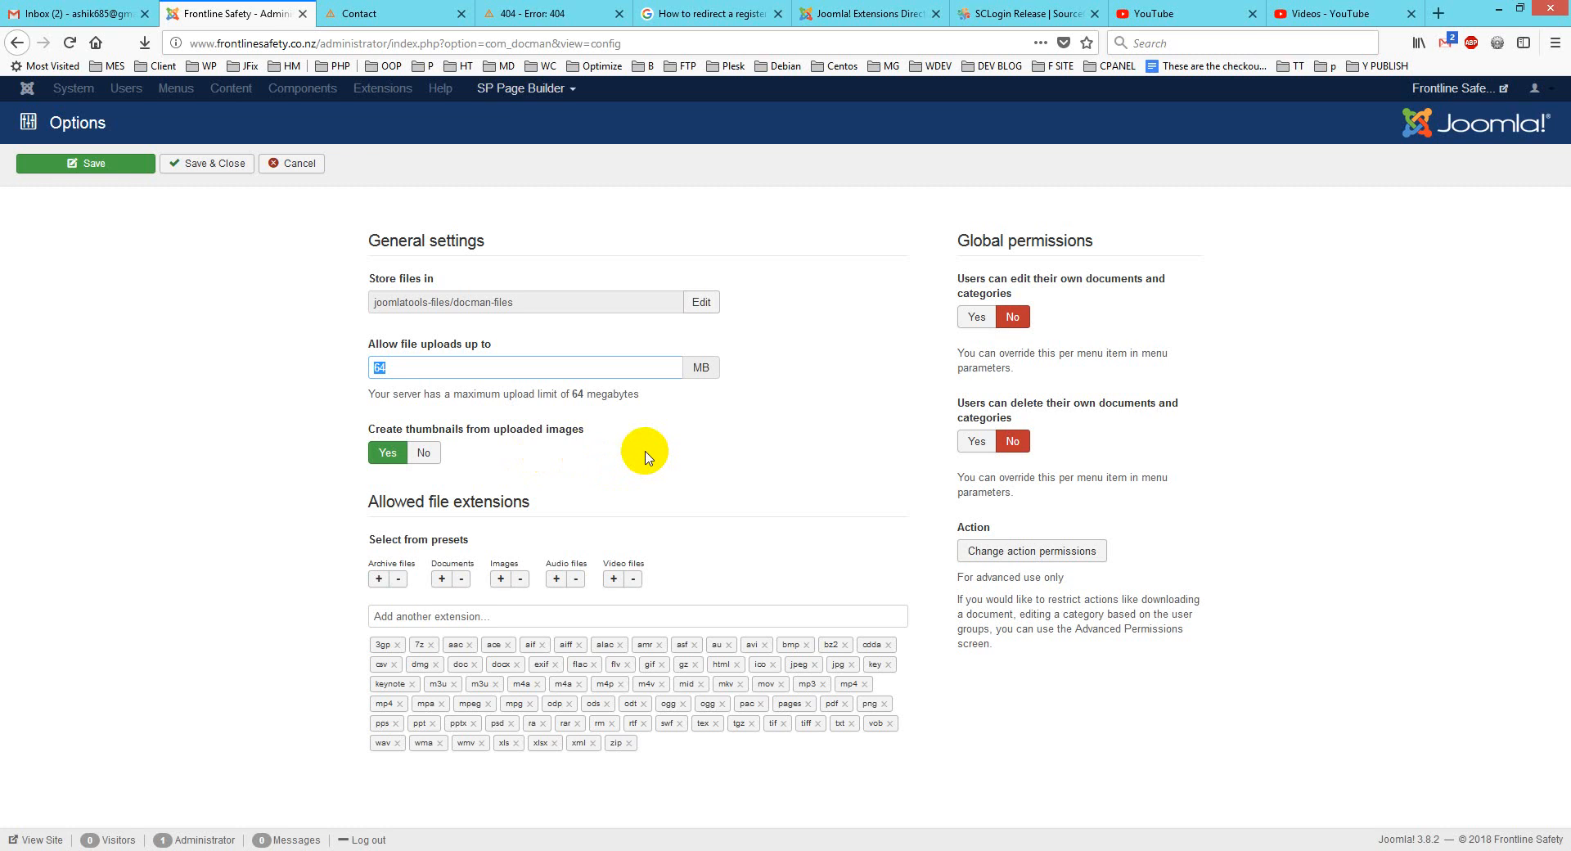
pyautogui.moveTo(626, 446)
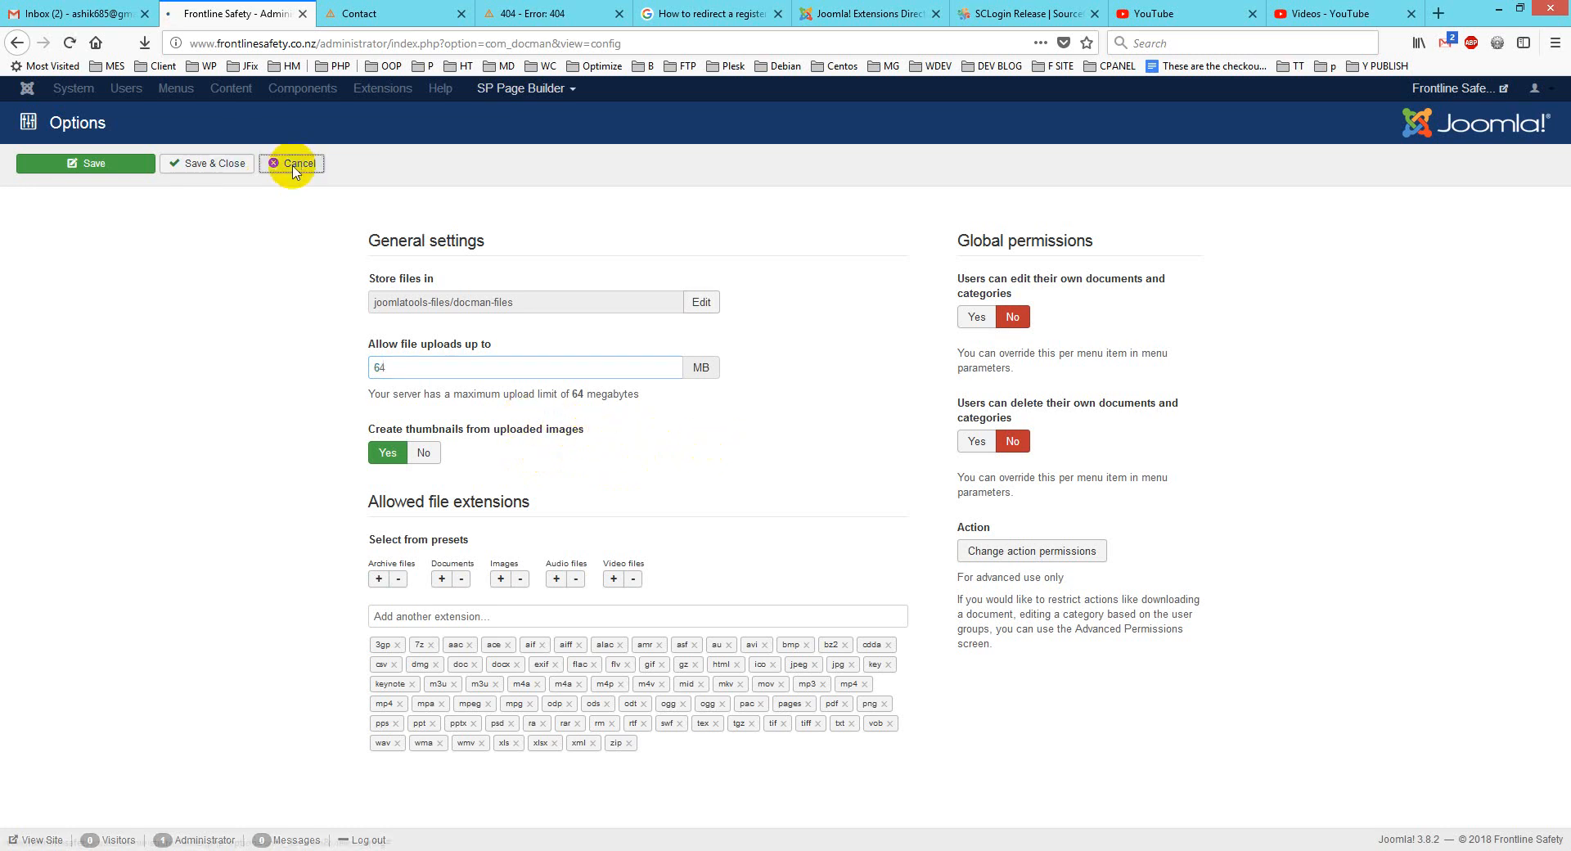
pyautogui.click(293, 164)
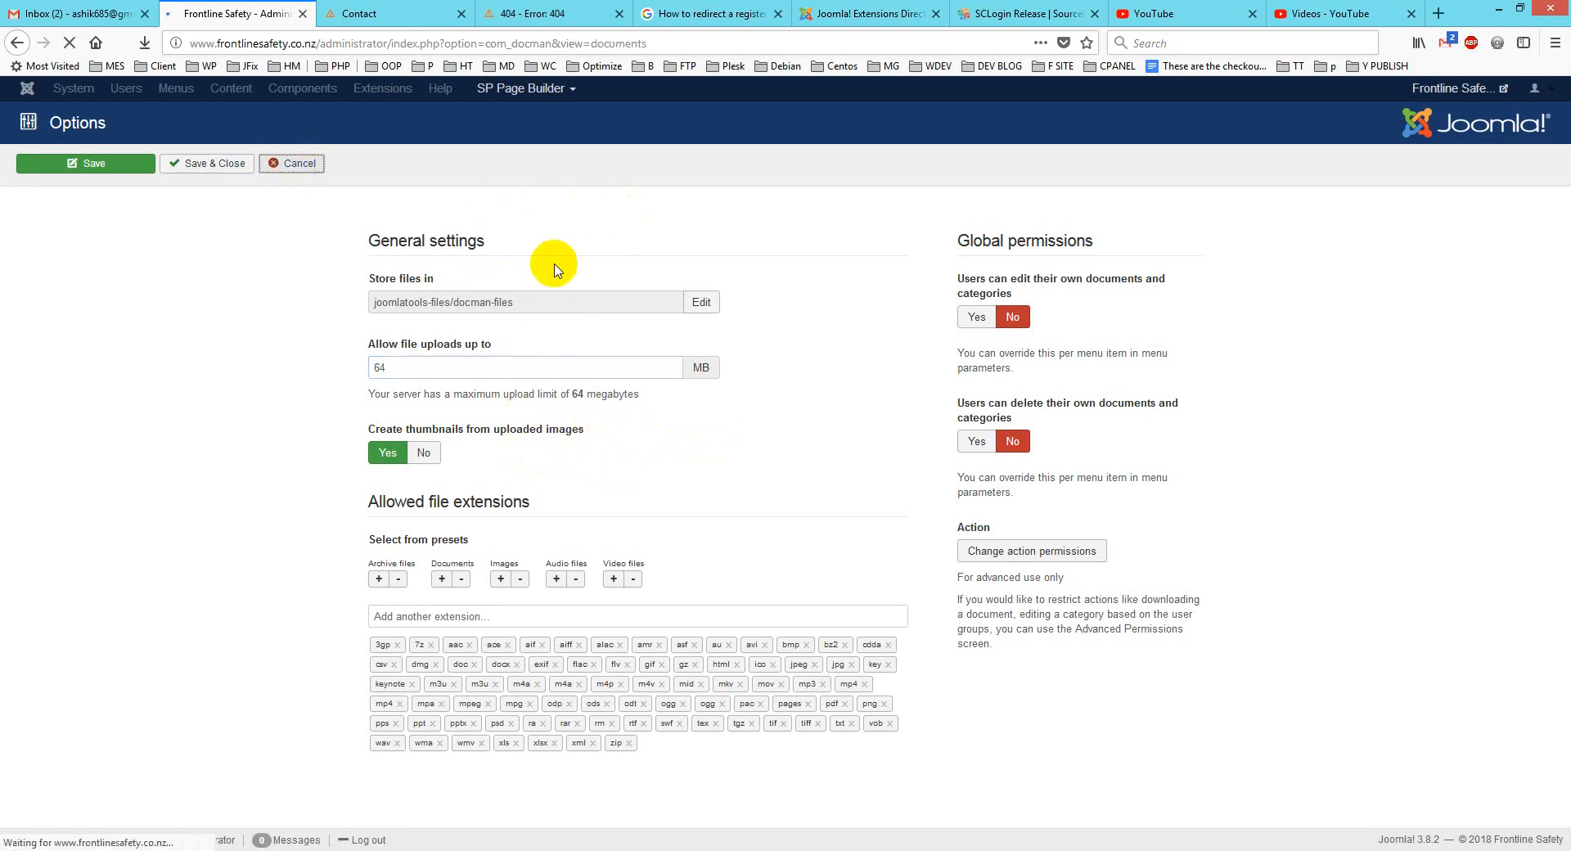
pyautogui.click(291, 163)
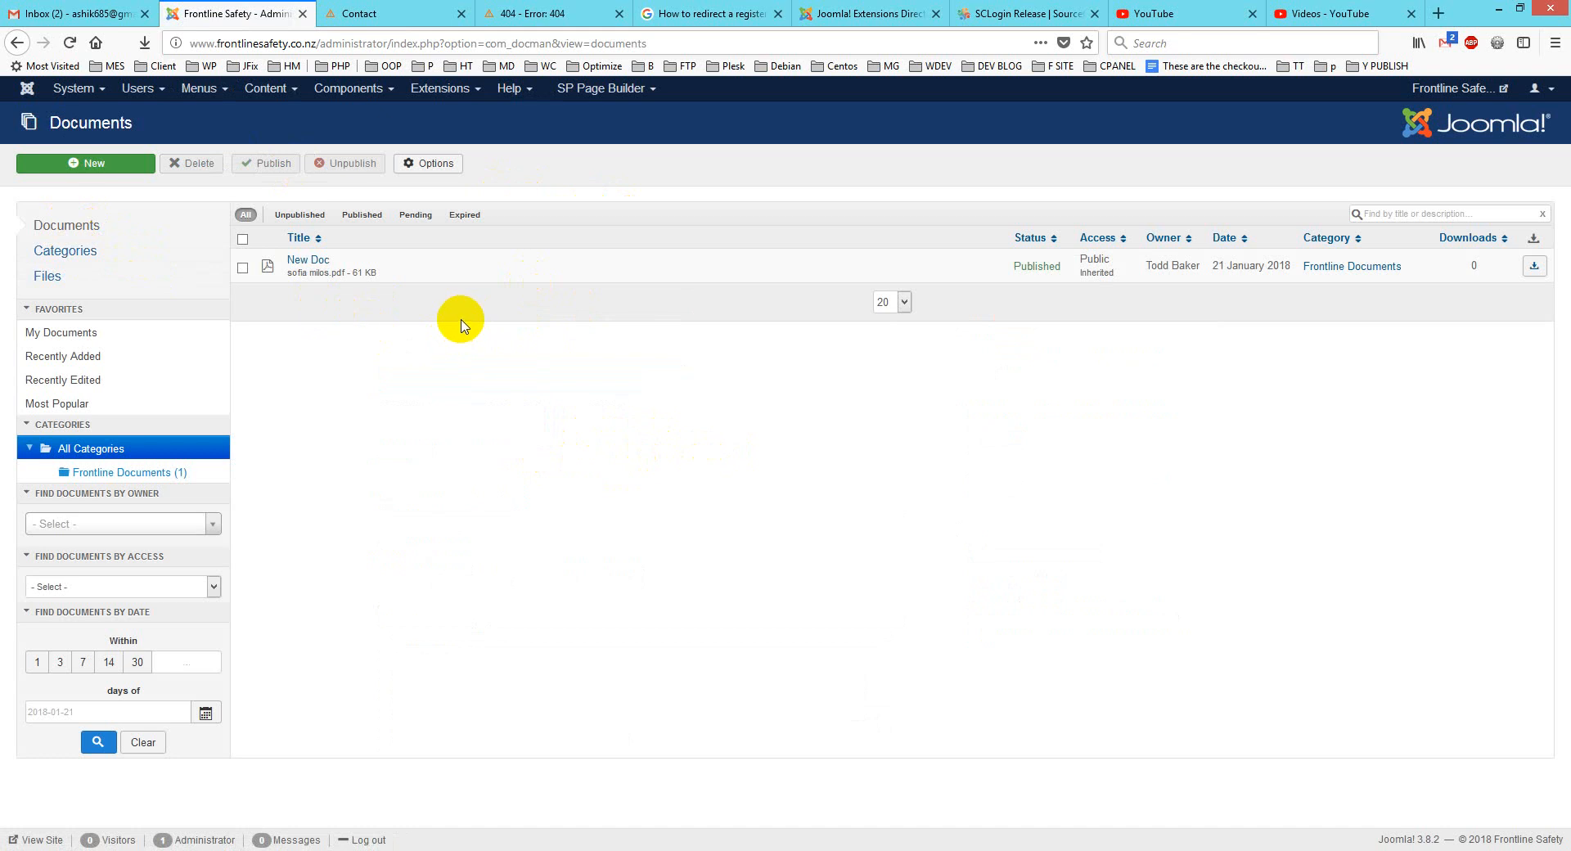
pyautogui.moveTo(394, 14)
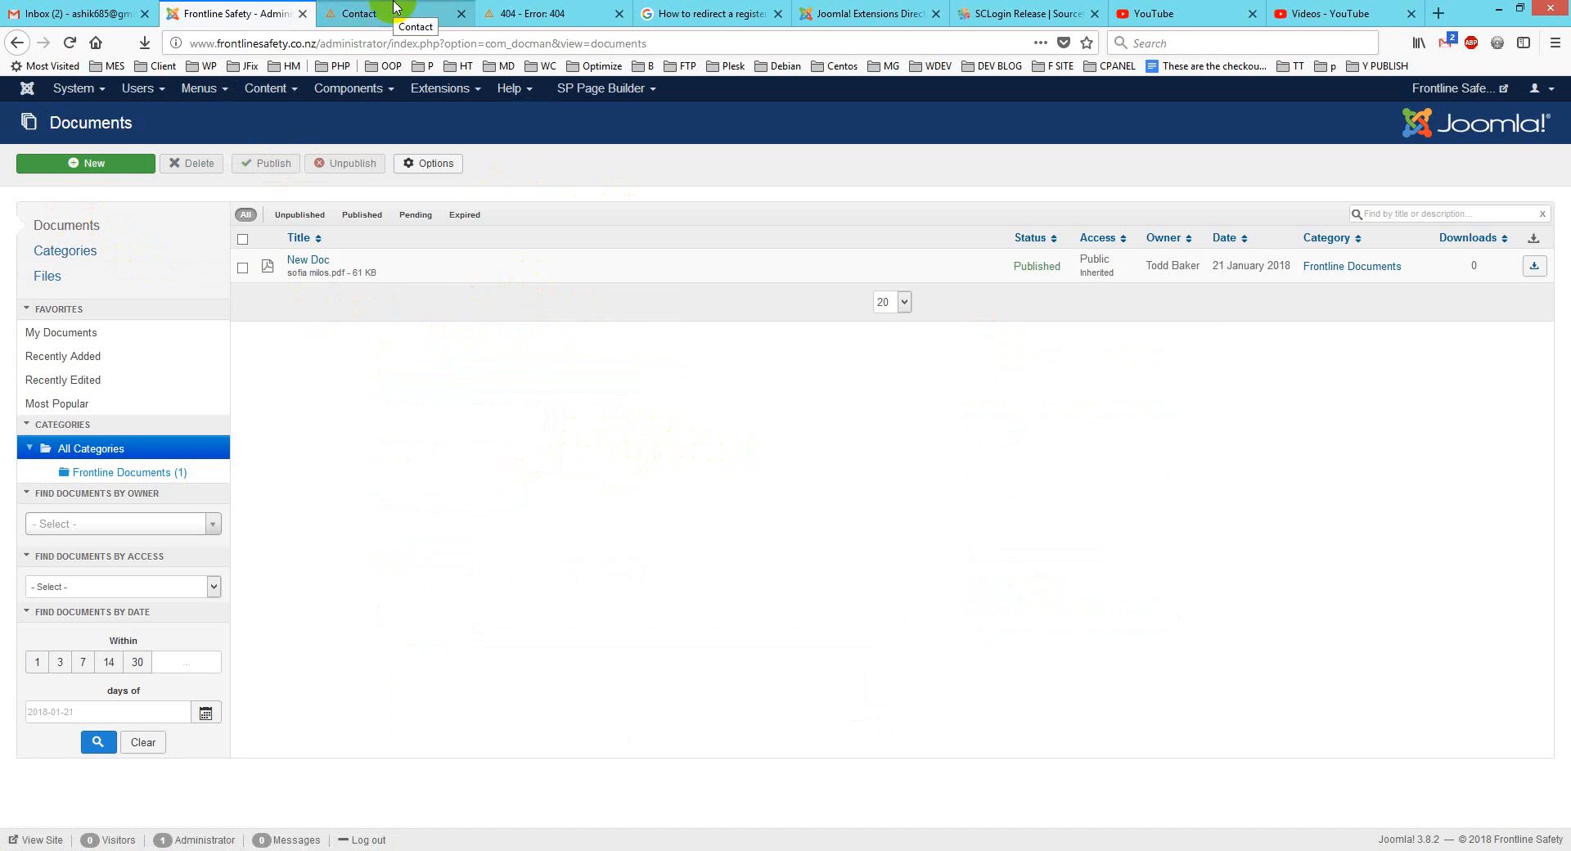
# Step: Autofill saved credentials in the Member Page login form, then return to the admin tab
pyautogui.click(361, 14)
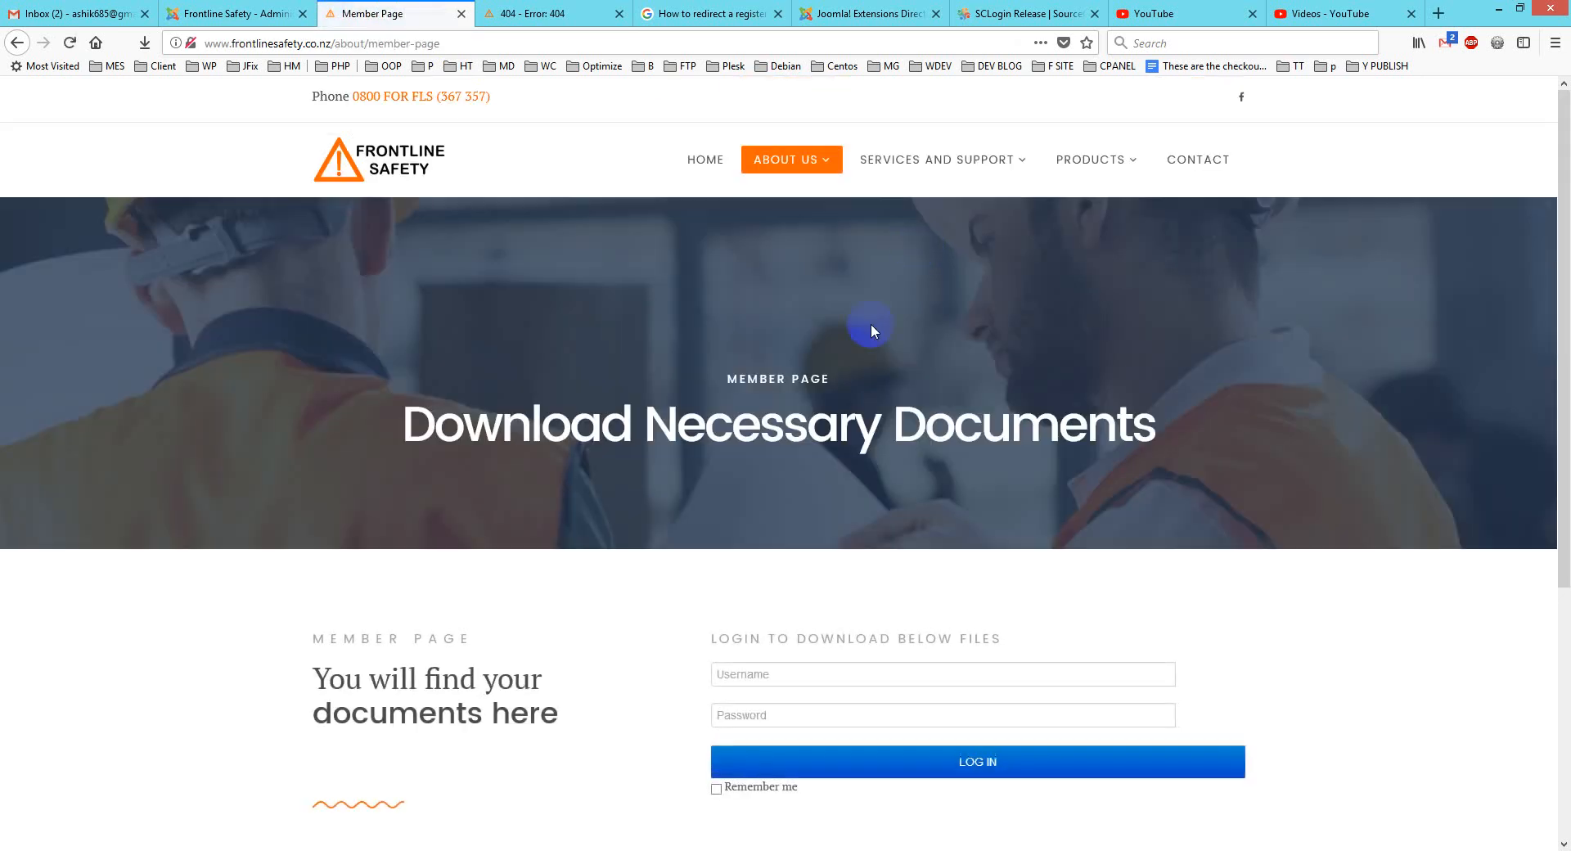
pyautogui.scroll(-3)
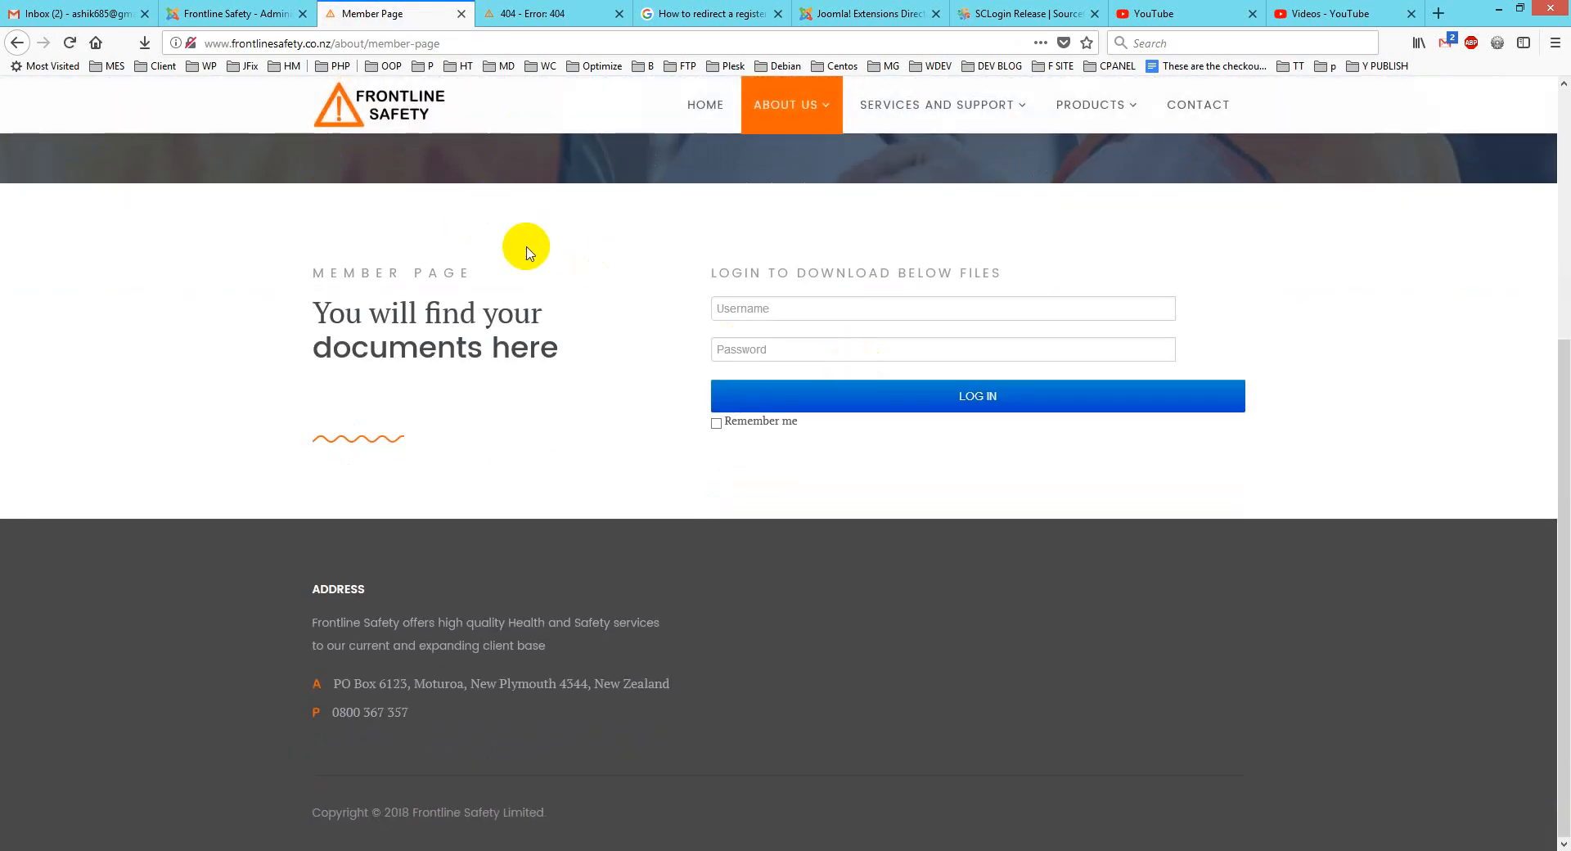
pyautogui.click(940, 307)
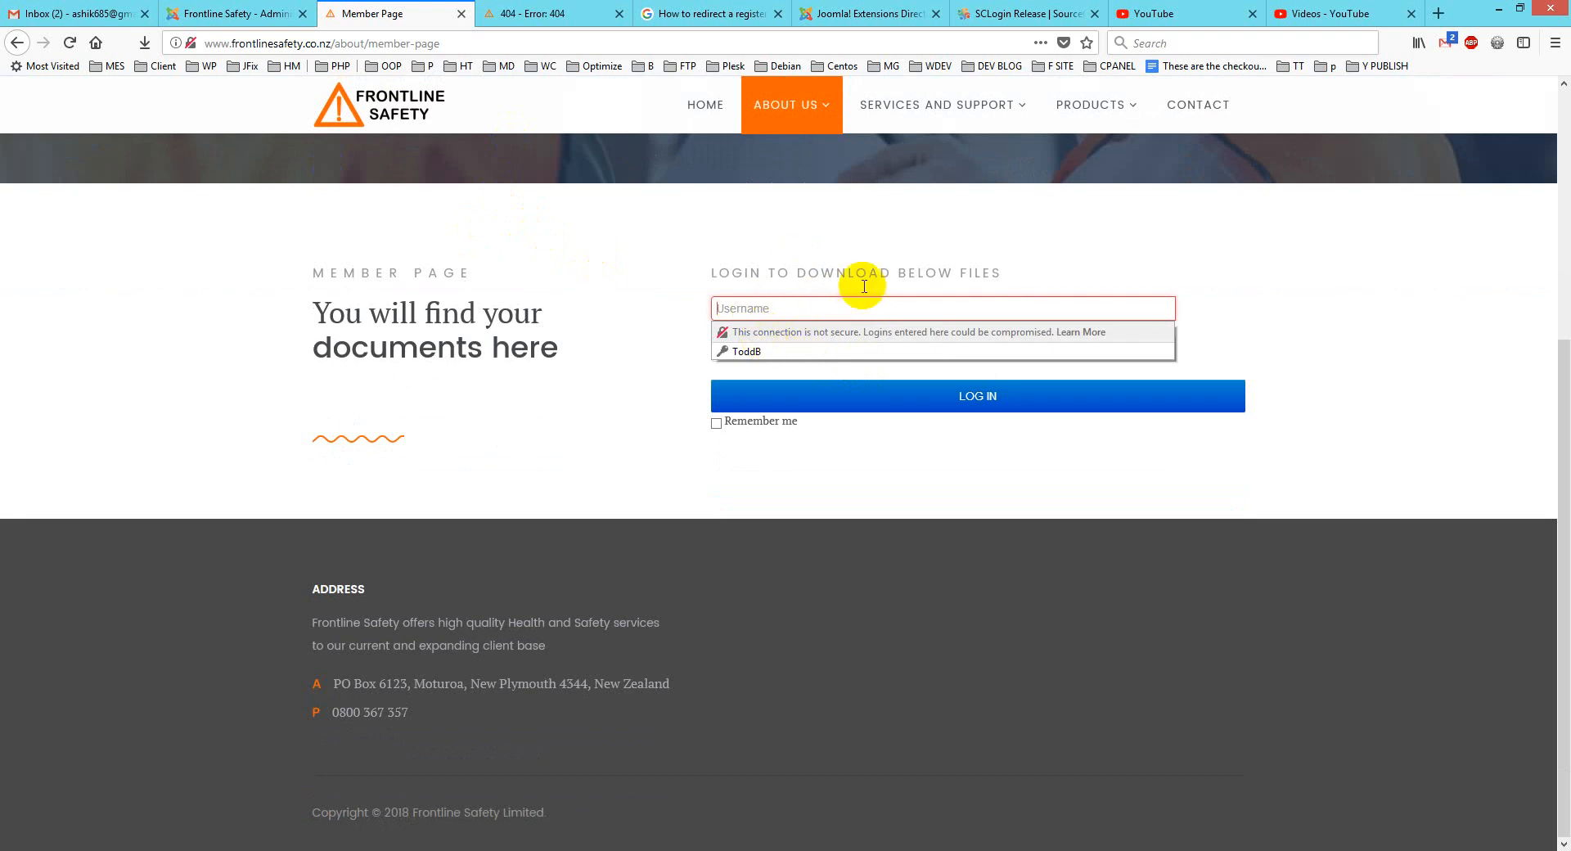
pyautogui.click(746, 351)
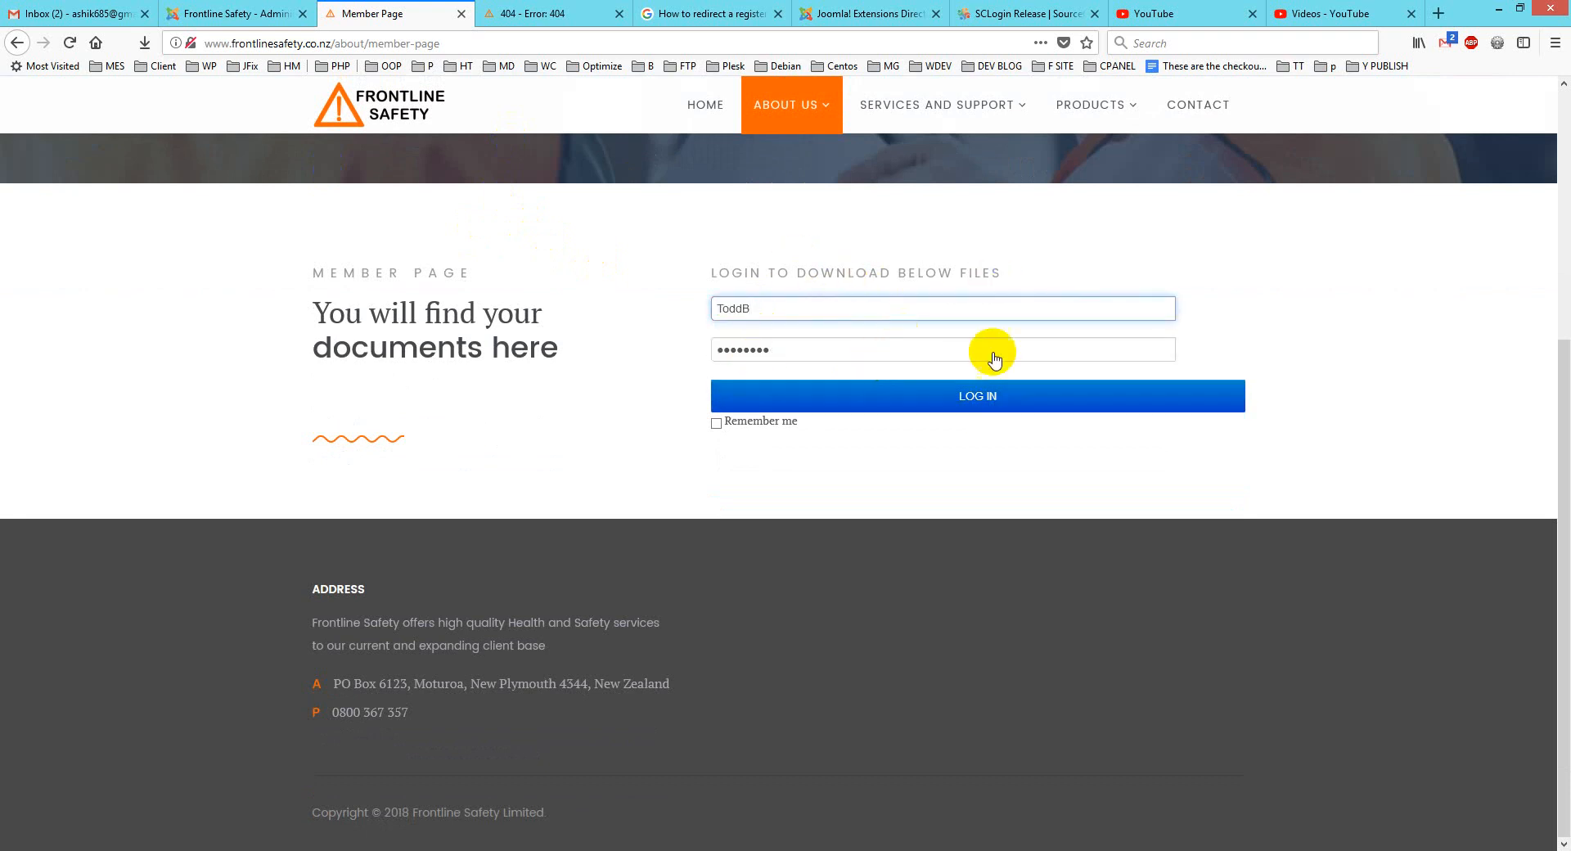
pyautogui.click(742, 308)
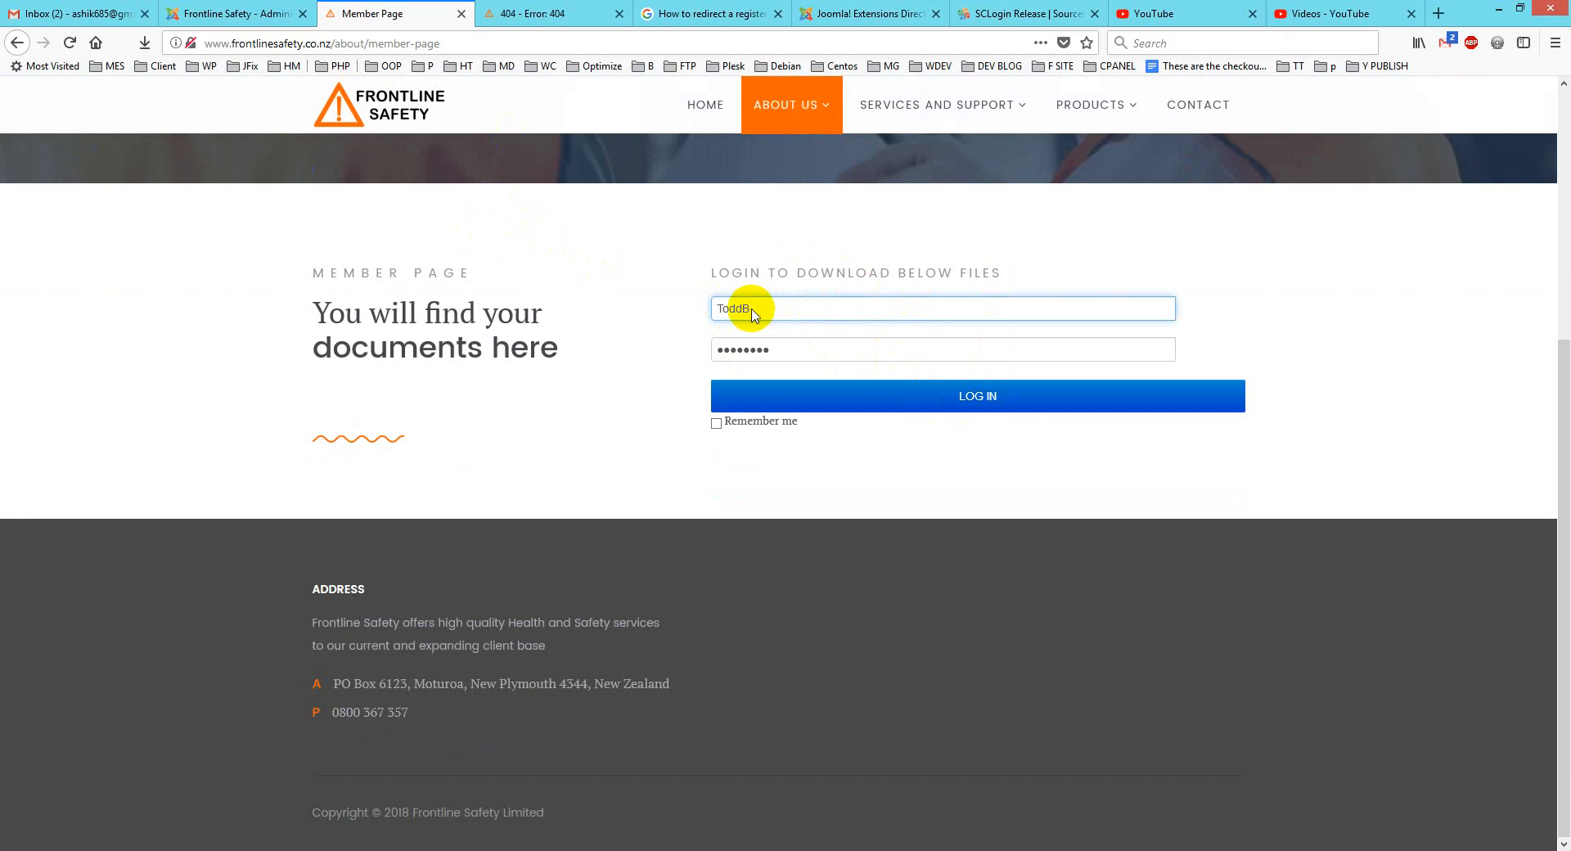
pyautogui.click(236, 13)
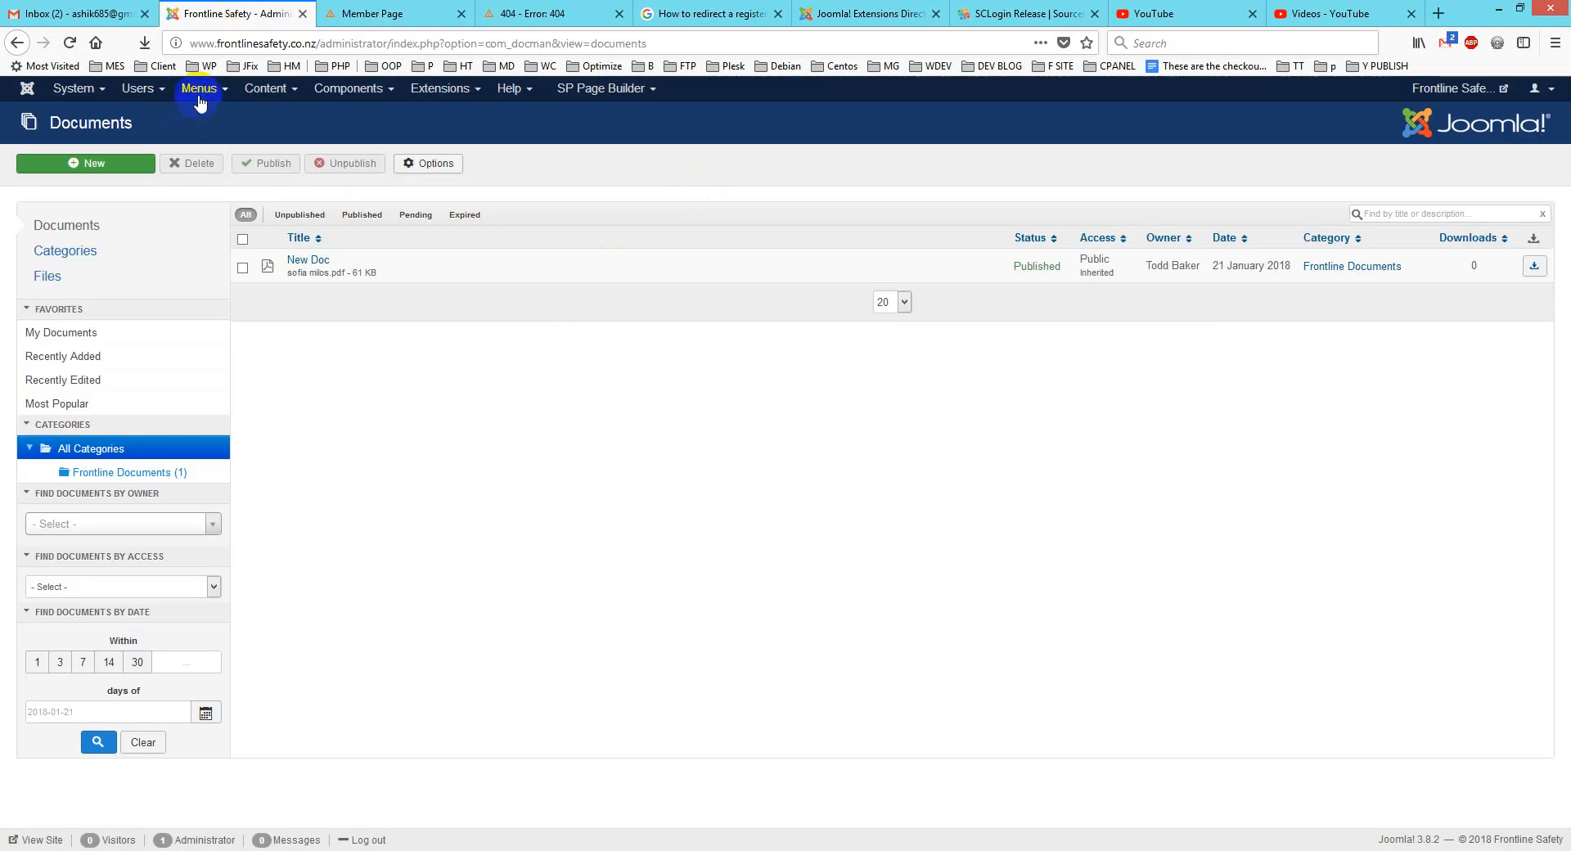
pyautogui.click(204, 88)
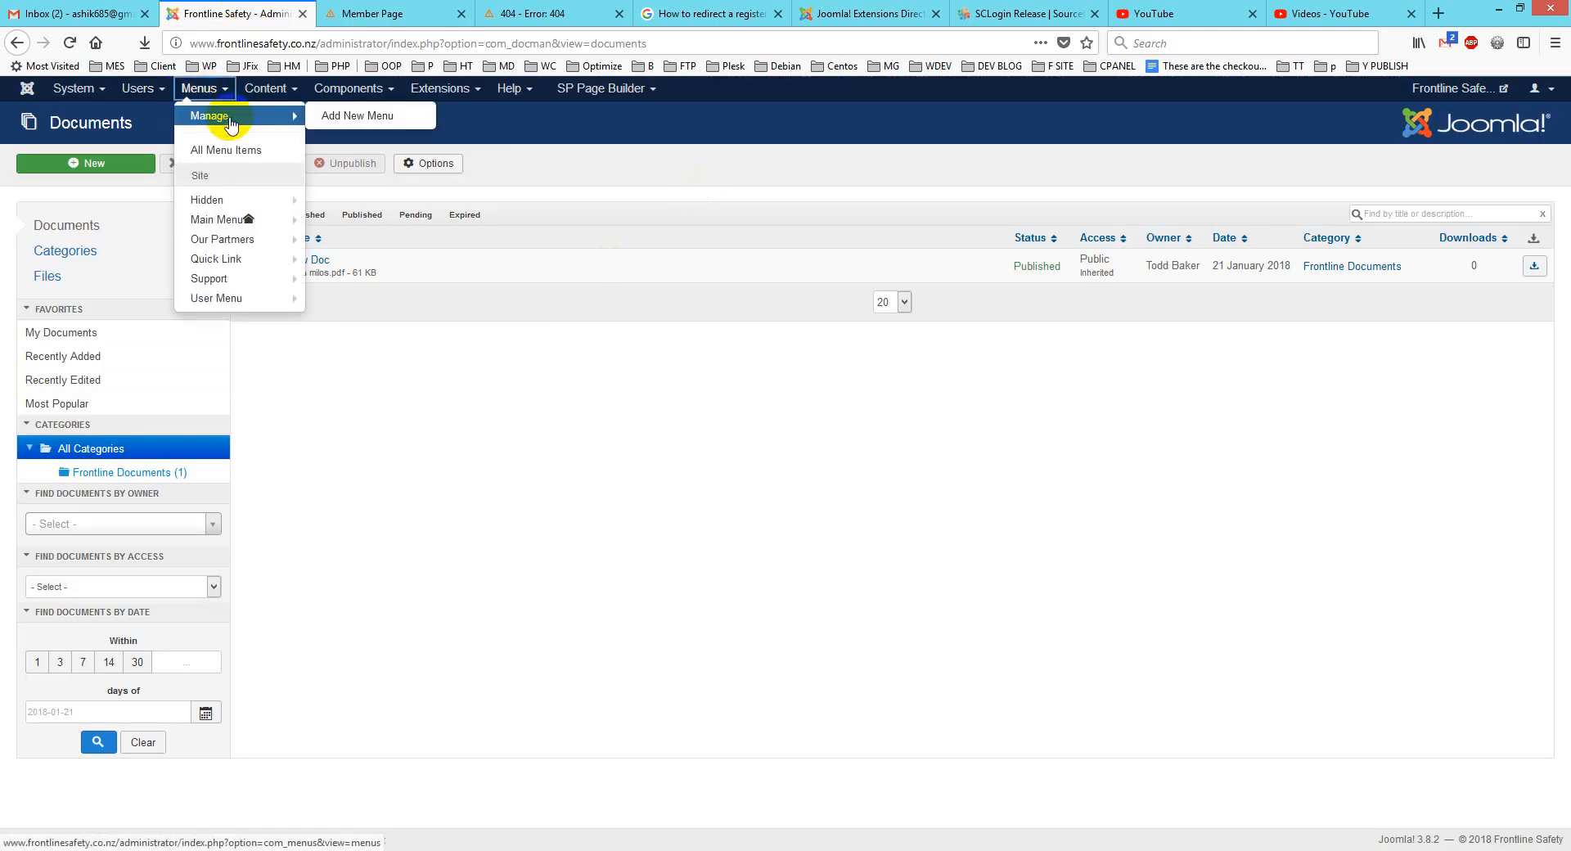
pyautogui.click(138, 88)
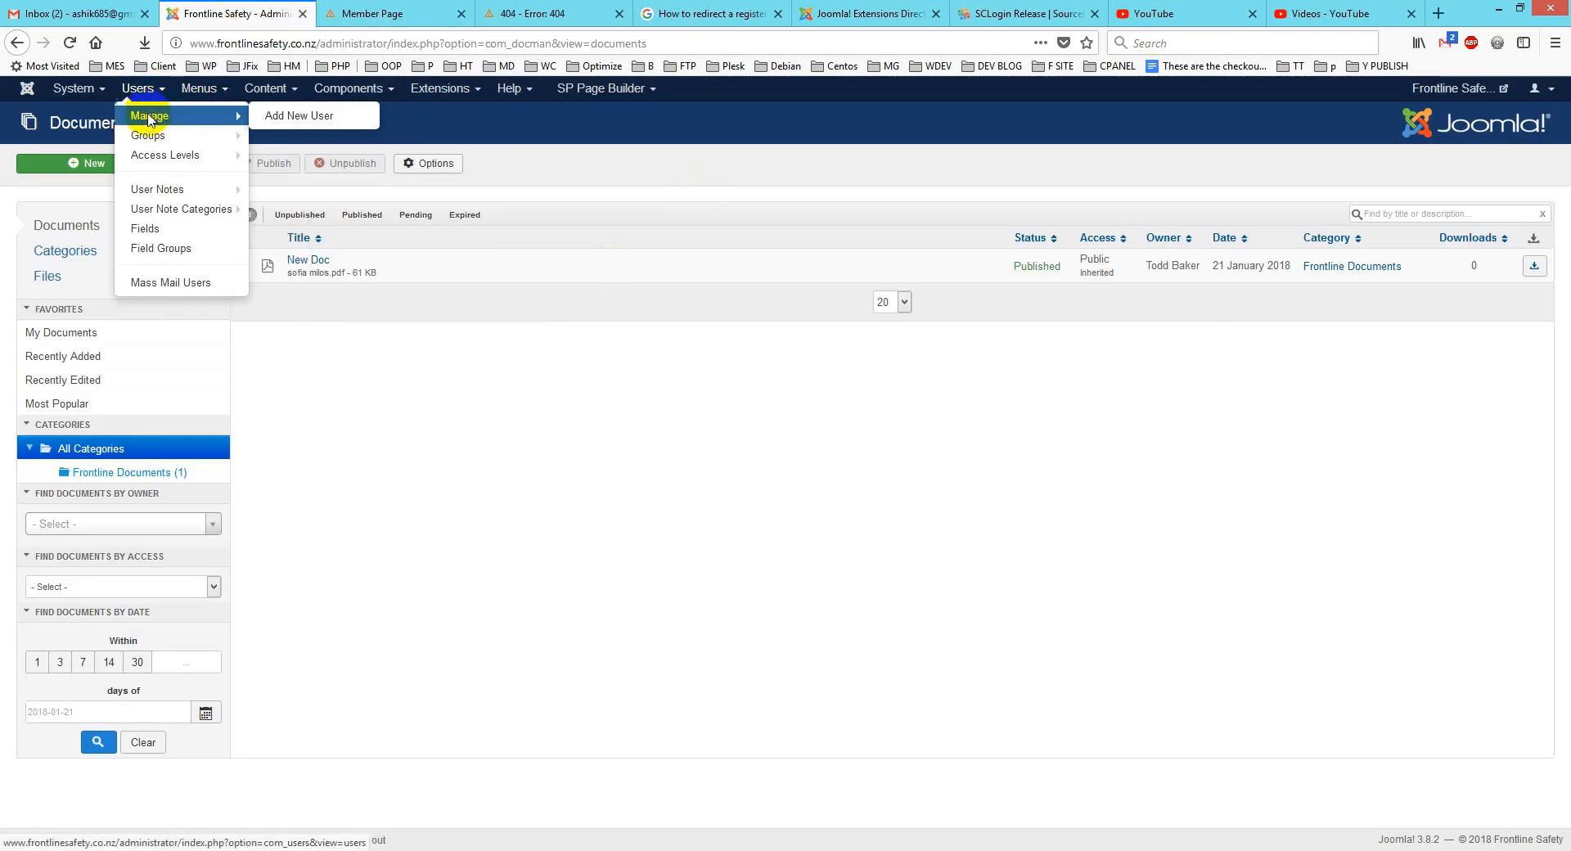
pyautogui.click(148, 115)
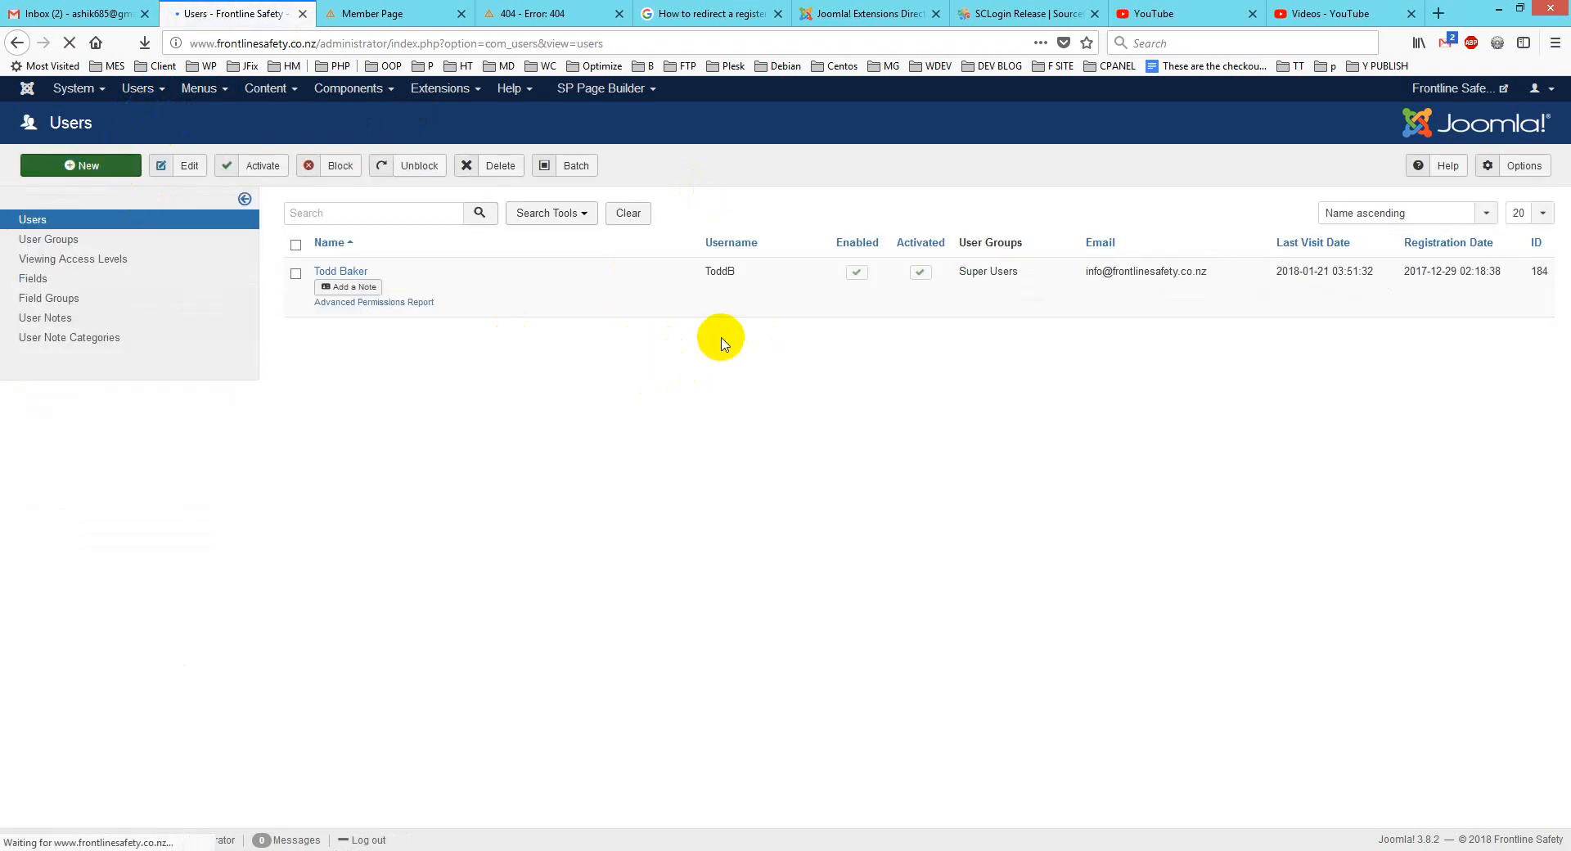
# Step: Start a new user with name and login 'demo', a confirmed password and an email
pyautogui.click(80, 165)
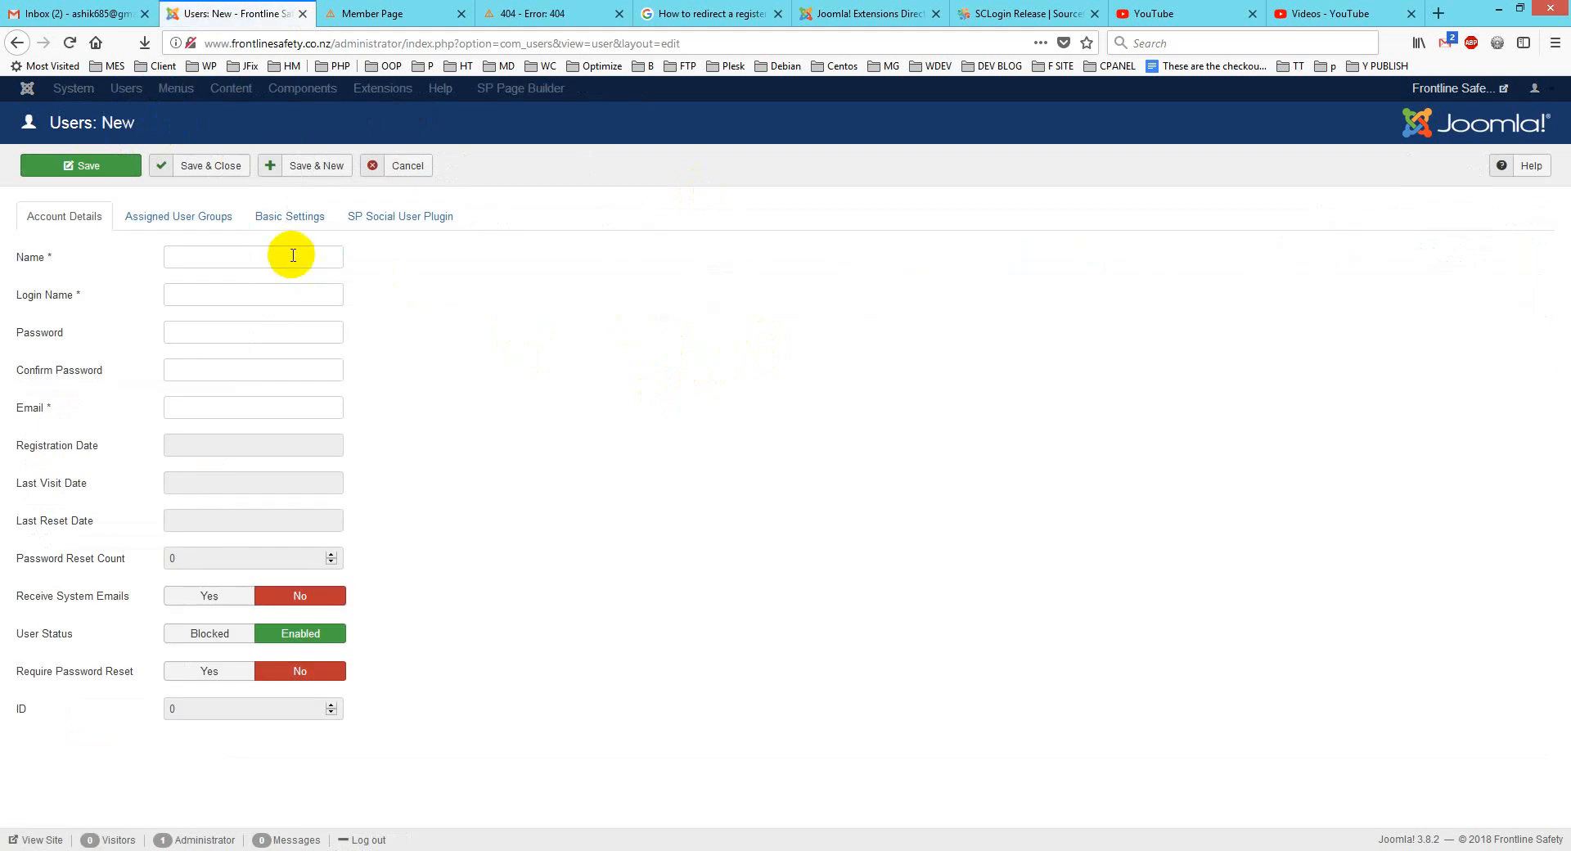
pyautogui.write('demo')
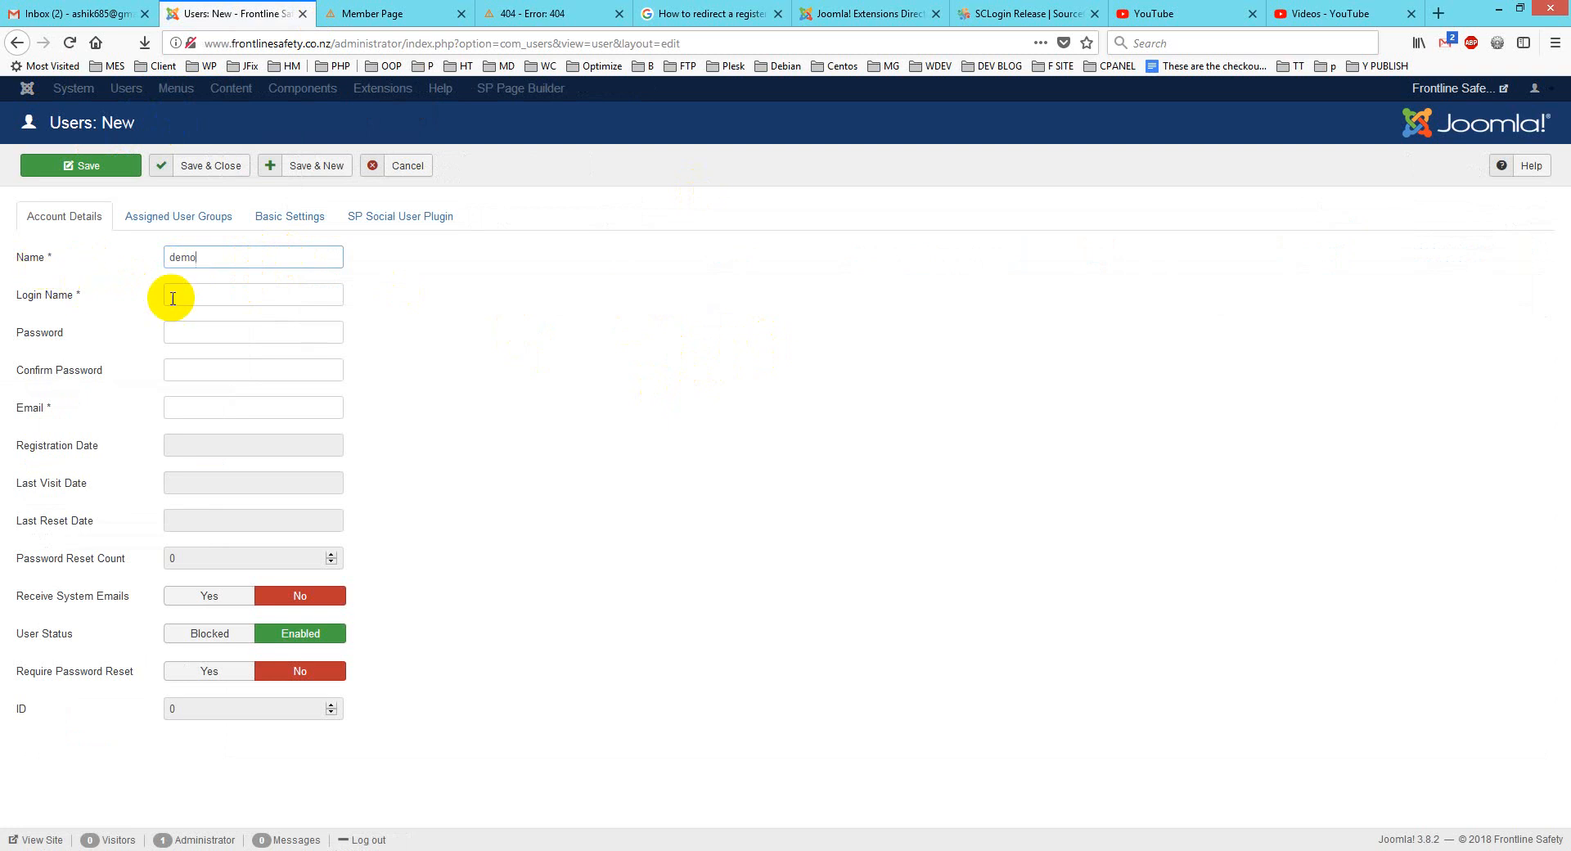
pyautogui.write('demo')
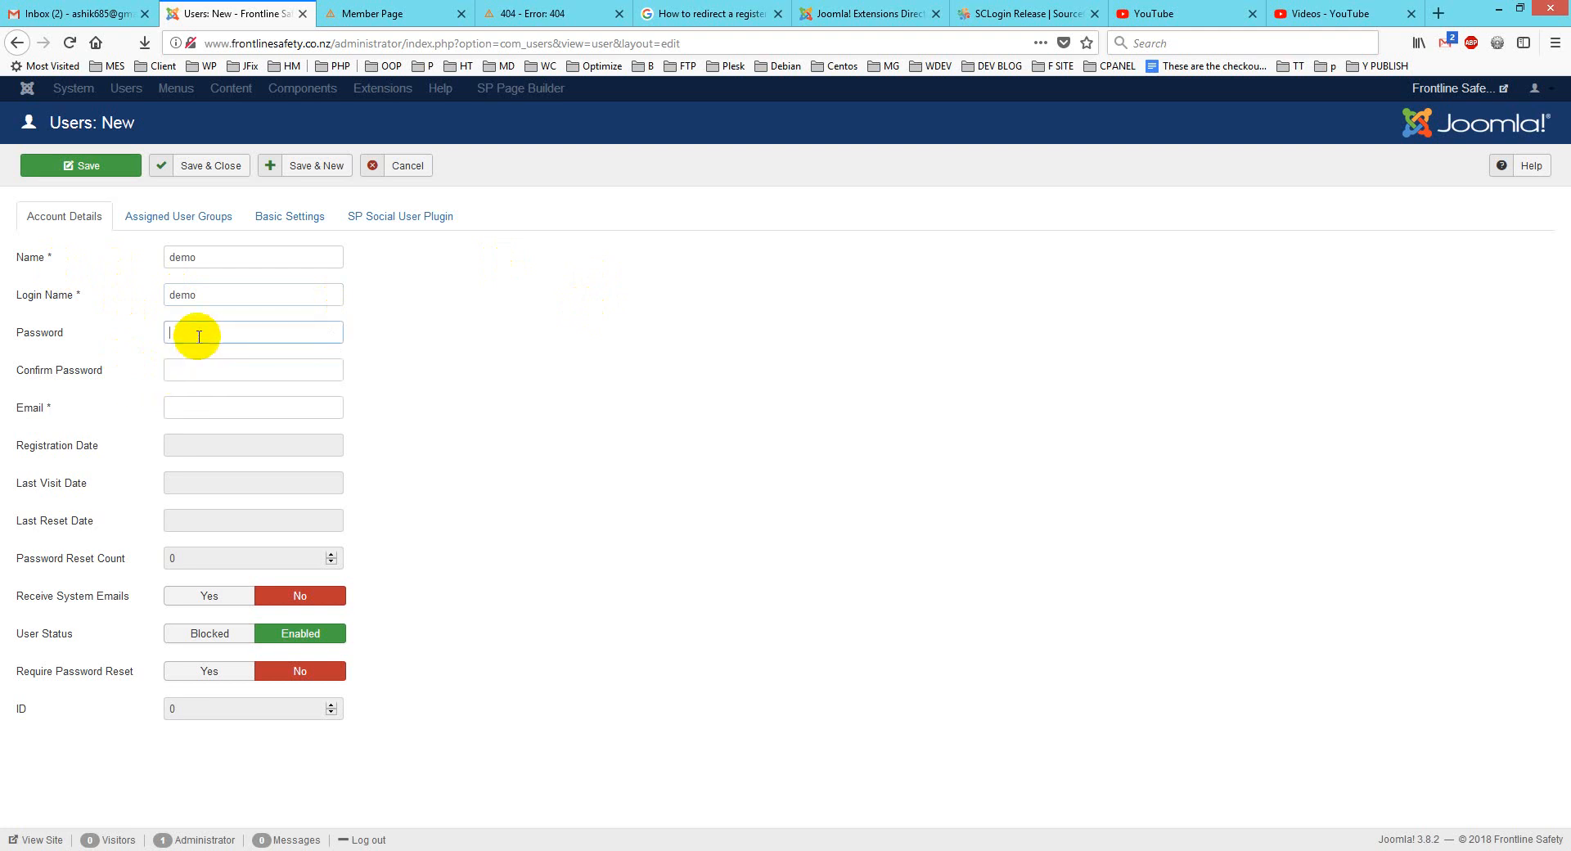
pyautogui.write('••••')
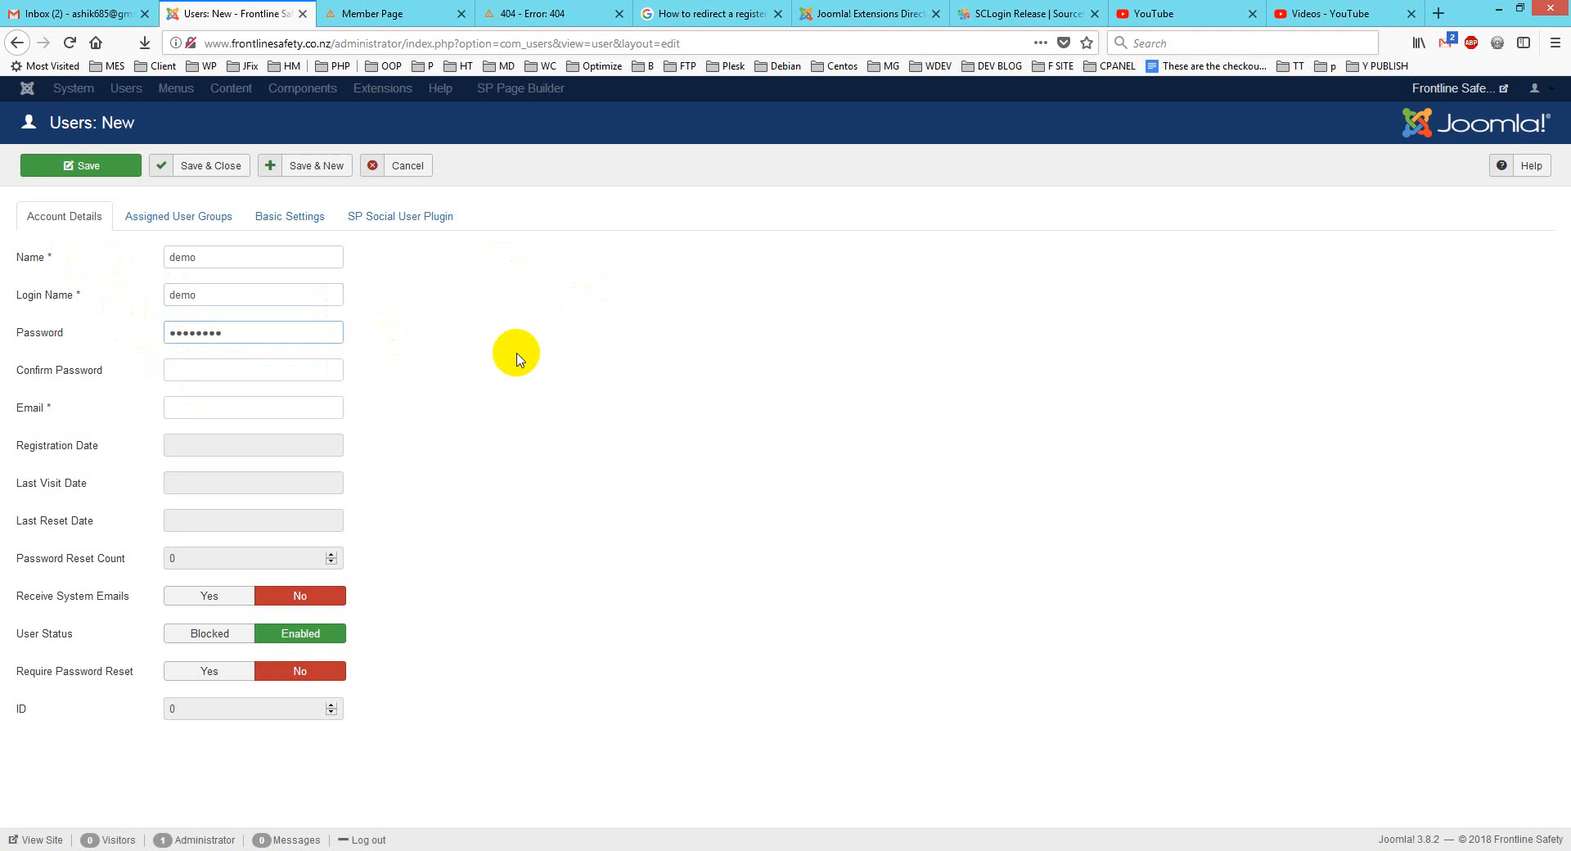
pyautogui.write('••')
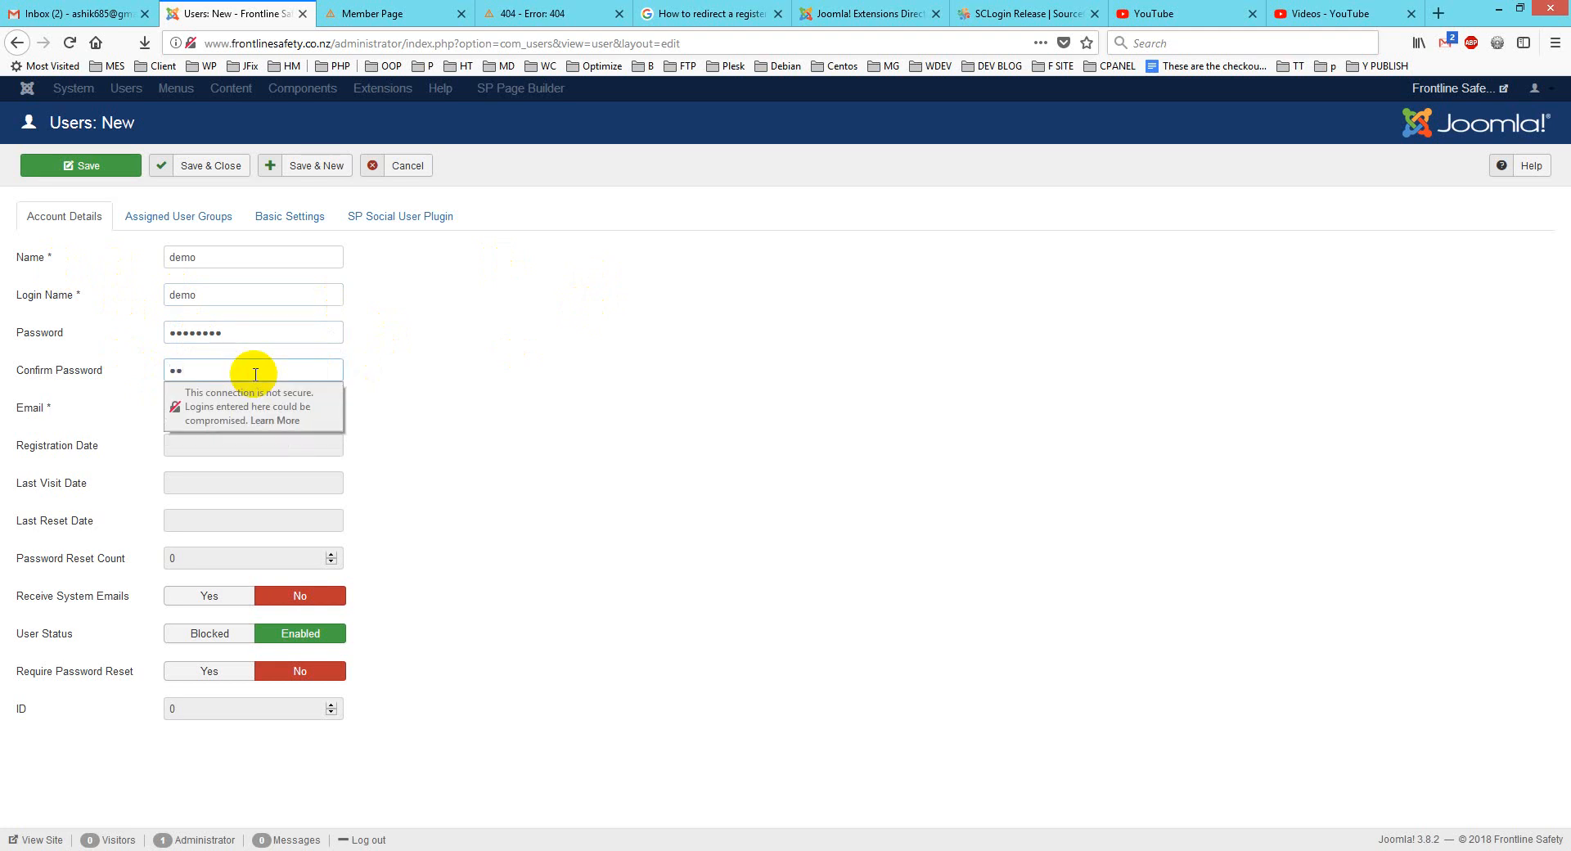
pyautogui.write('••••••')
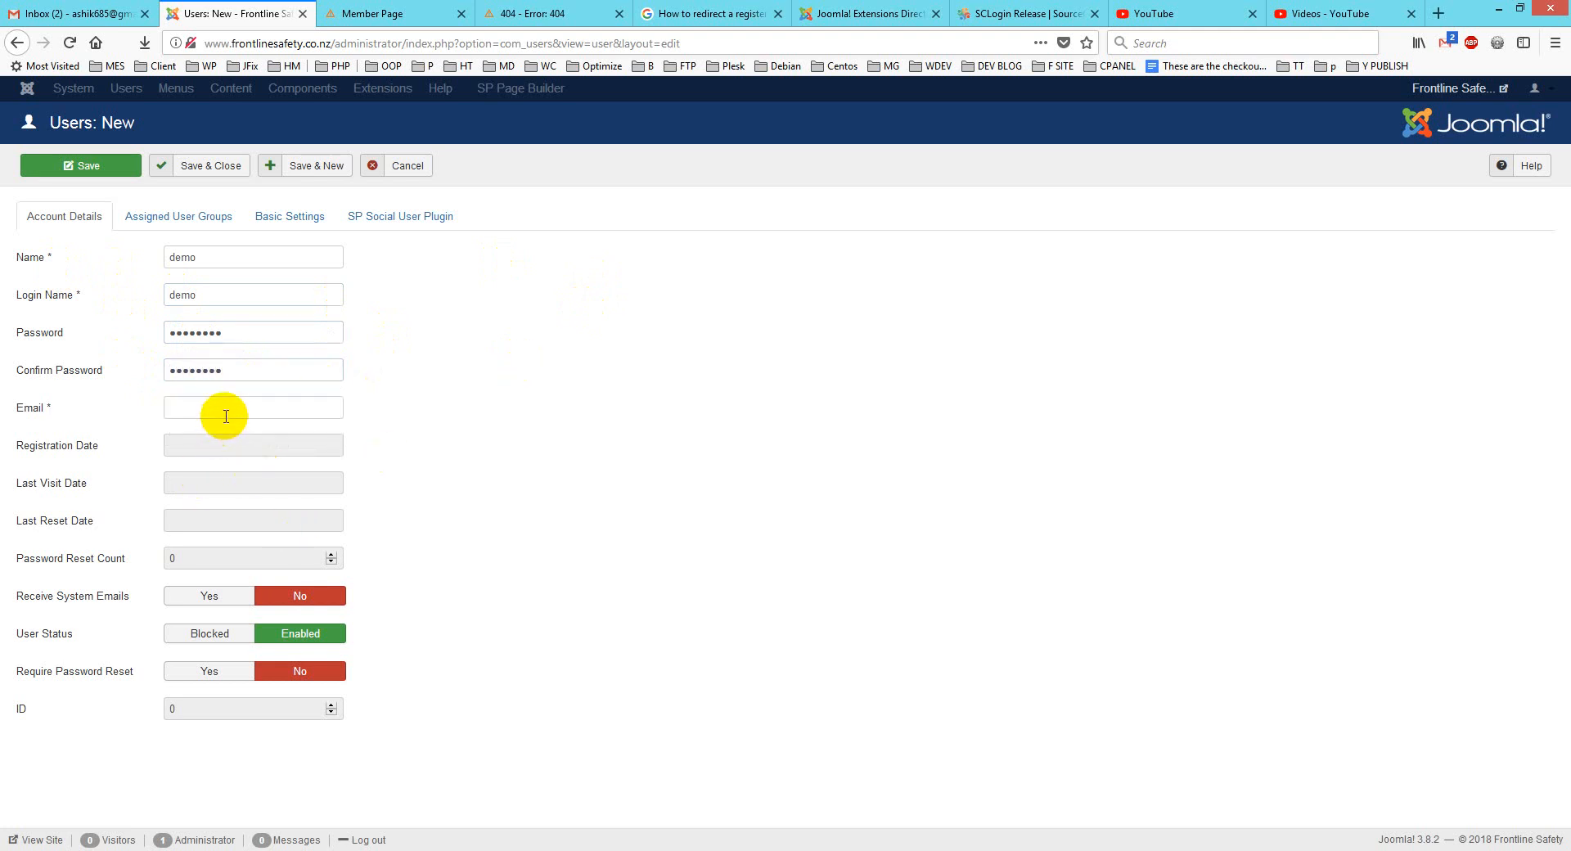
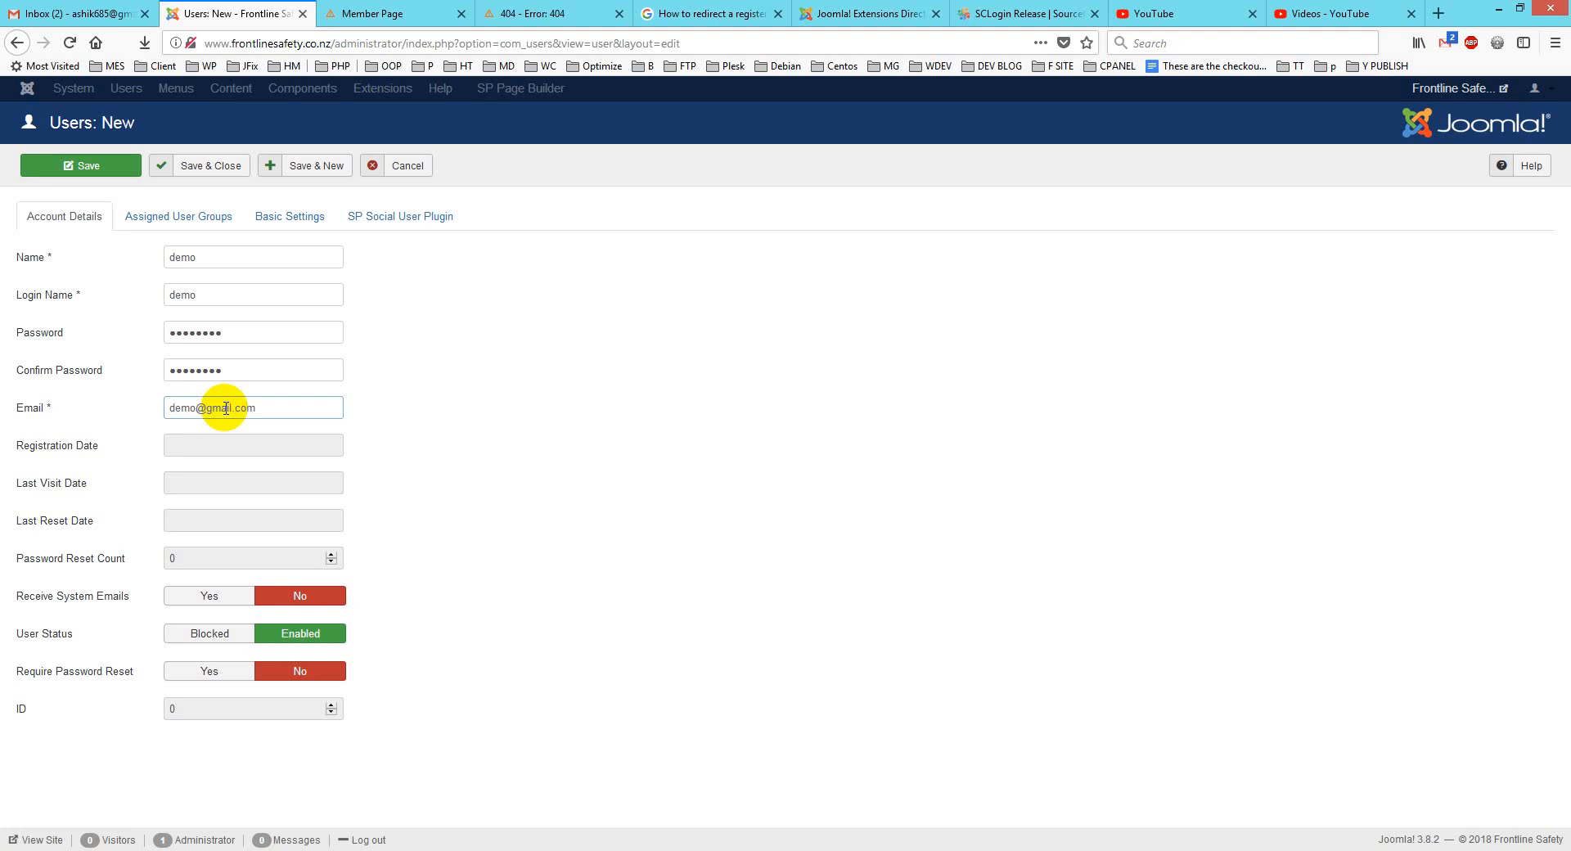
pyautogui.moveTo(546, 355)
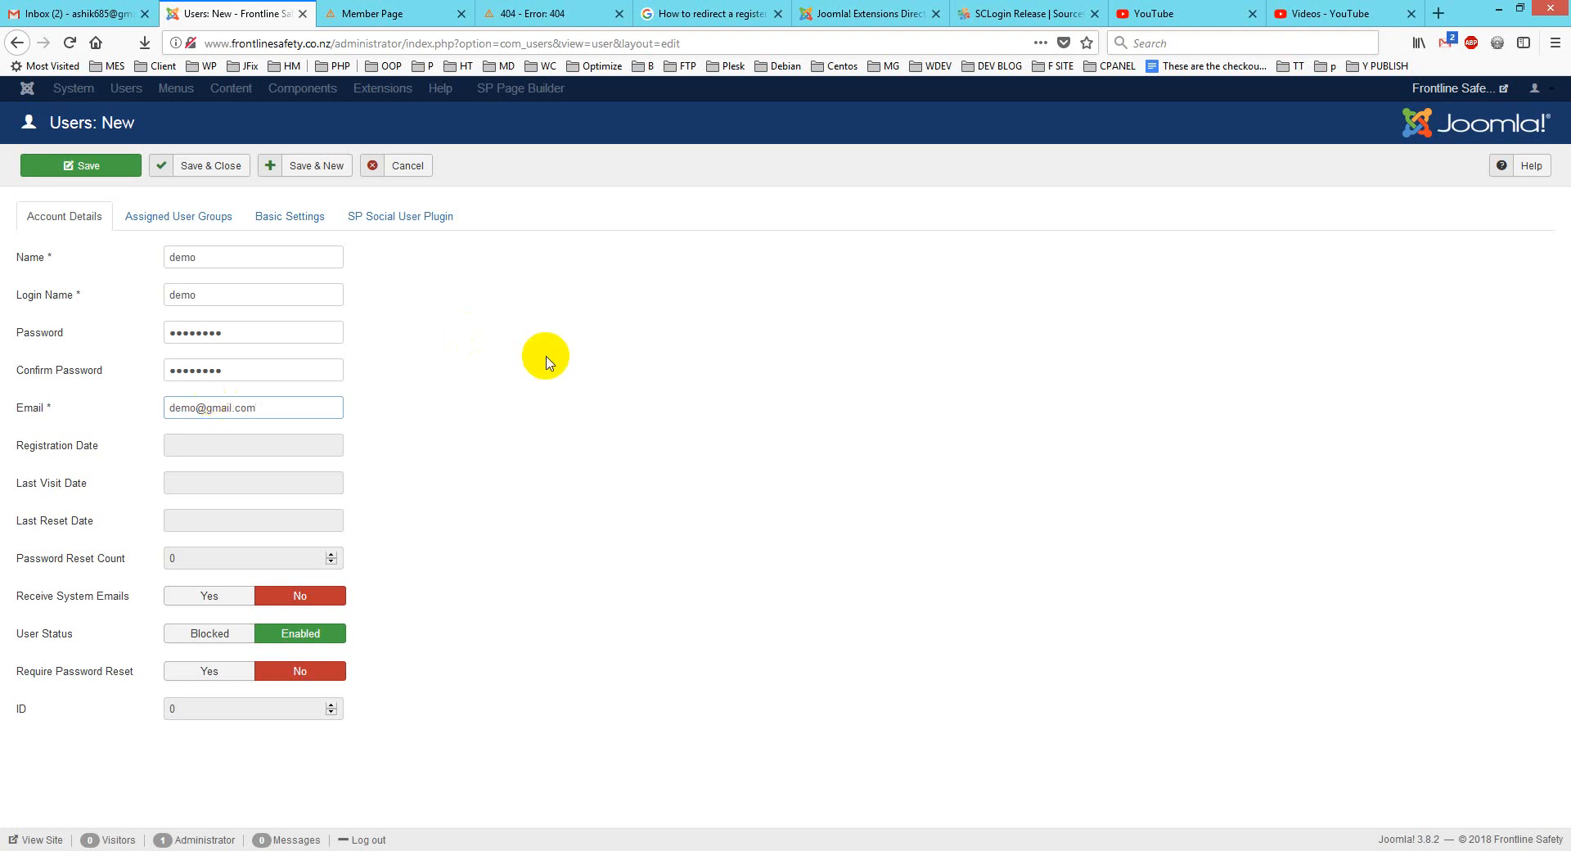
pyautogui.click(253, 407)
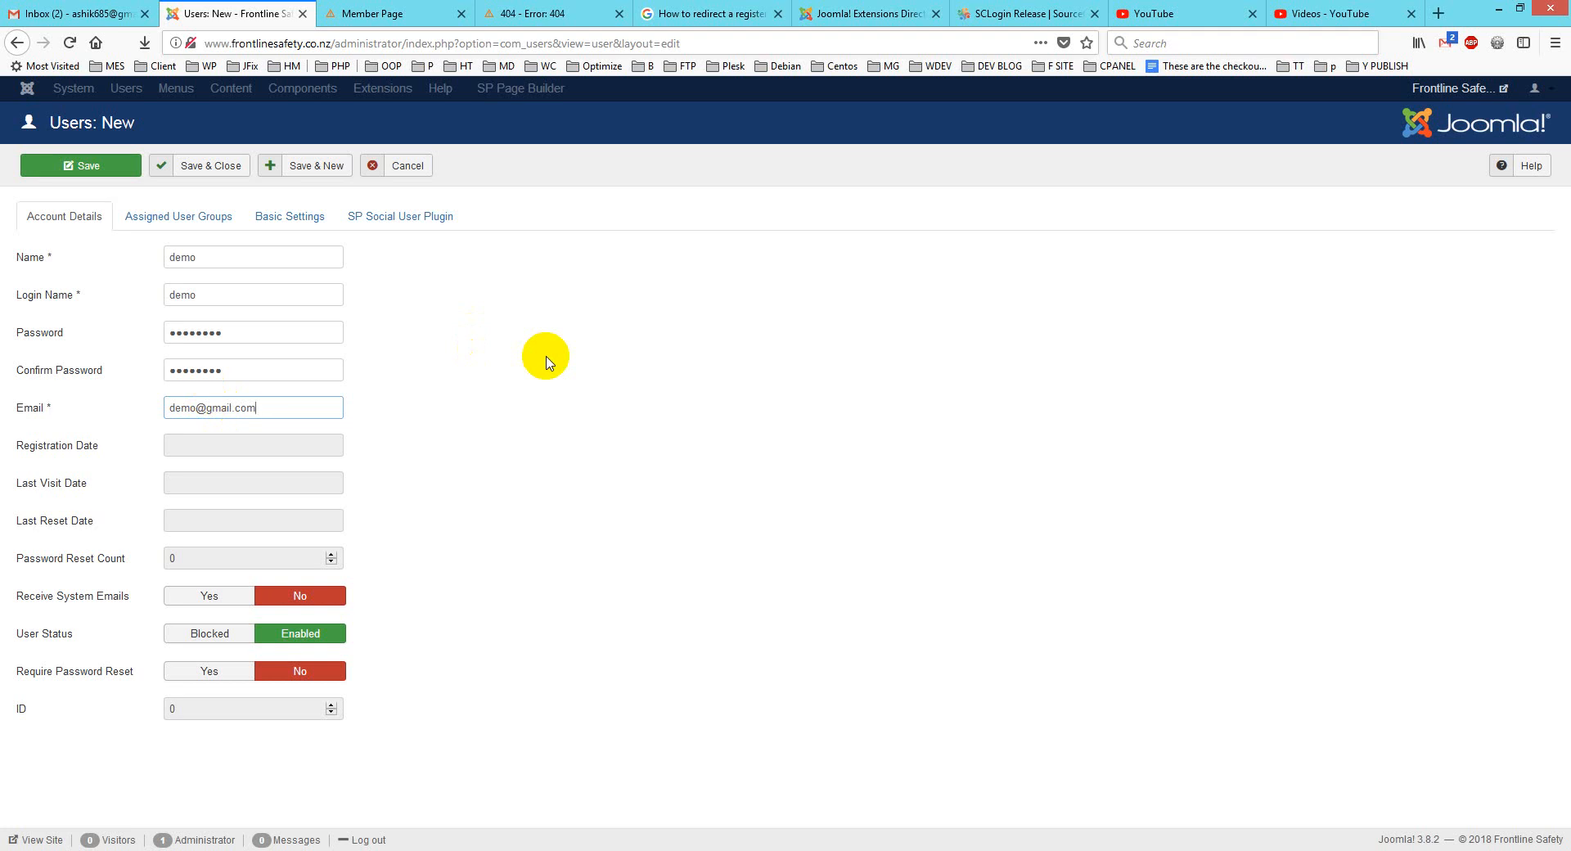
pyautogui.moveTo(633, 558)
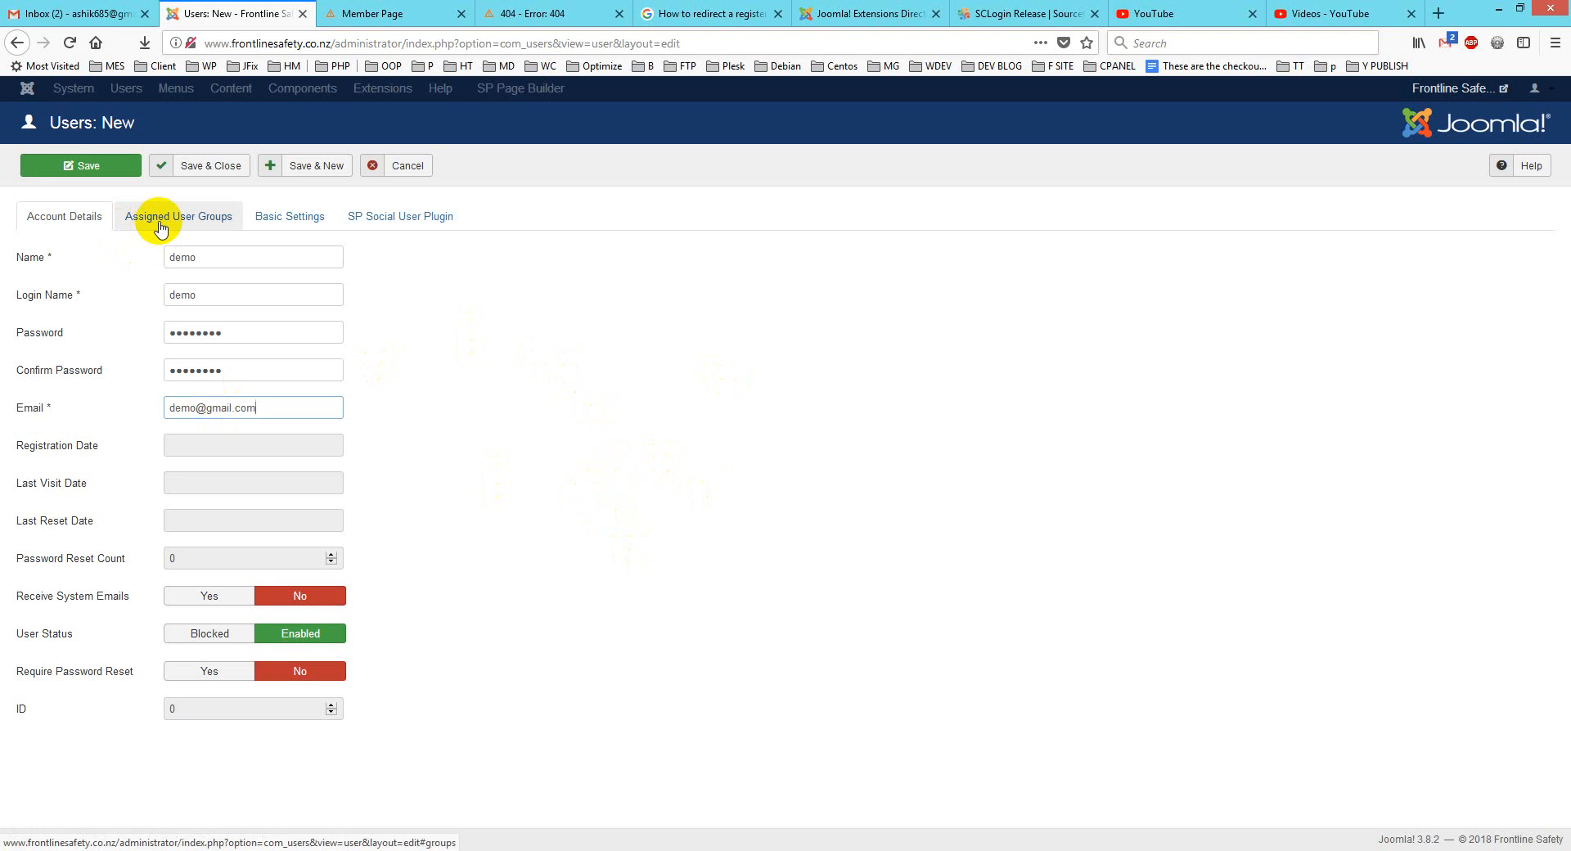
# Step: Confirm demo is in the Registered group, save and close, then go to the member page
pyautogui.click(178, 215)
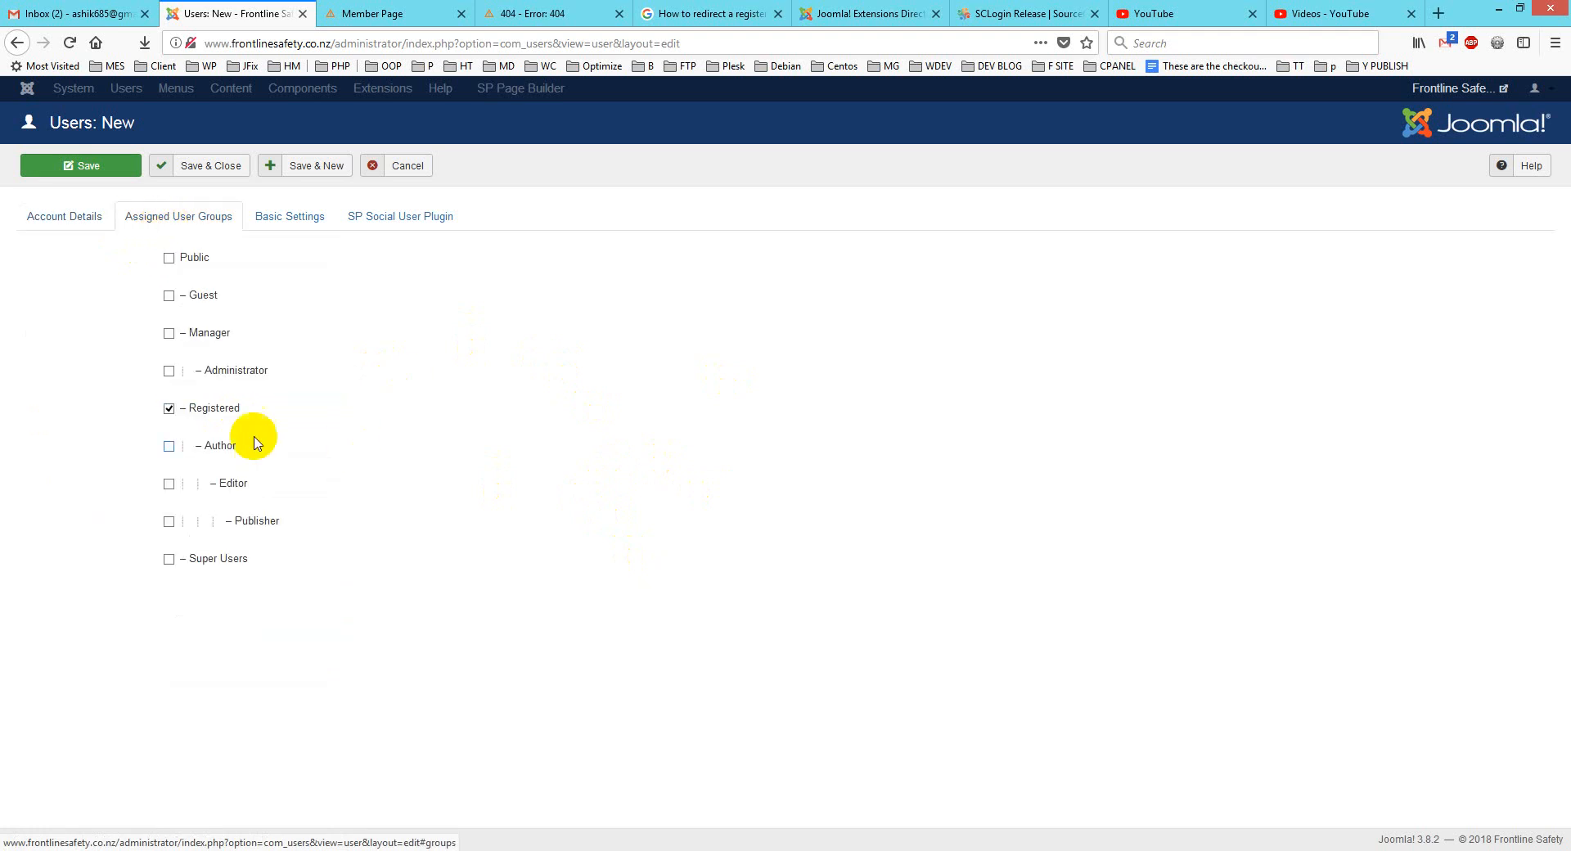
pyautogui.click(290, 217)
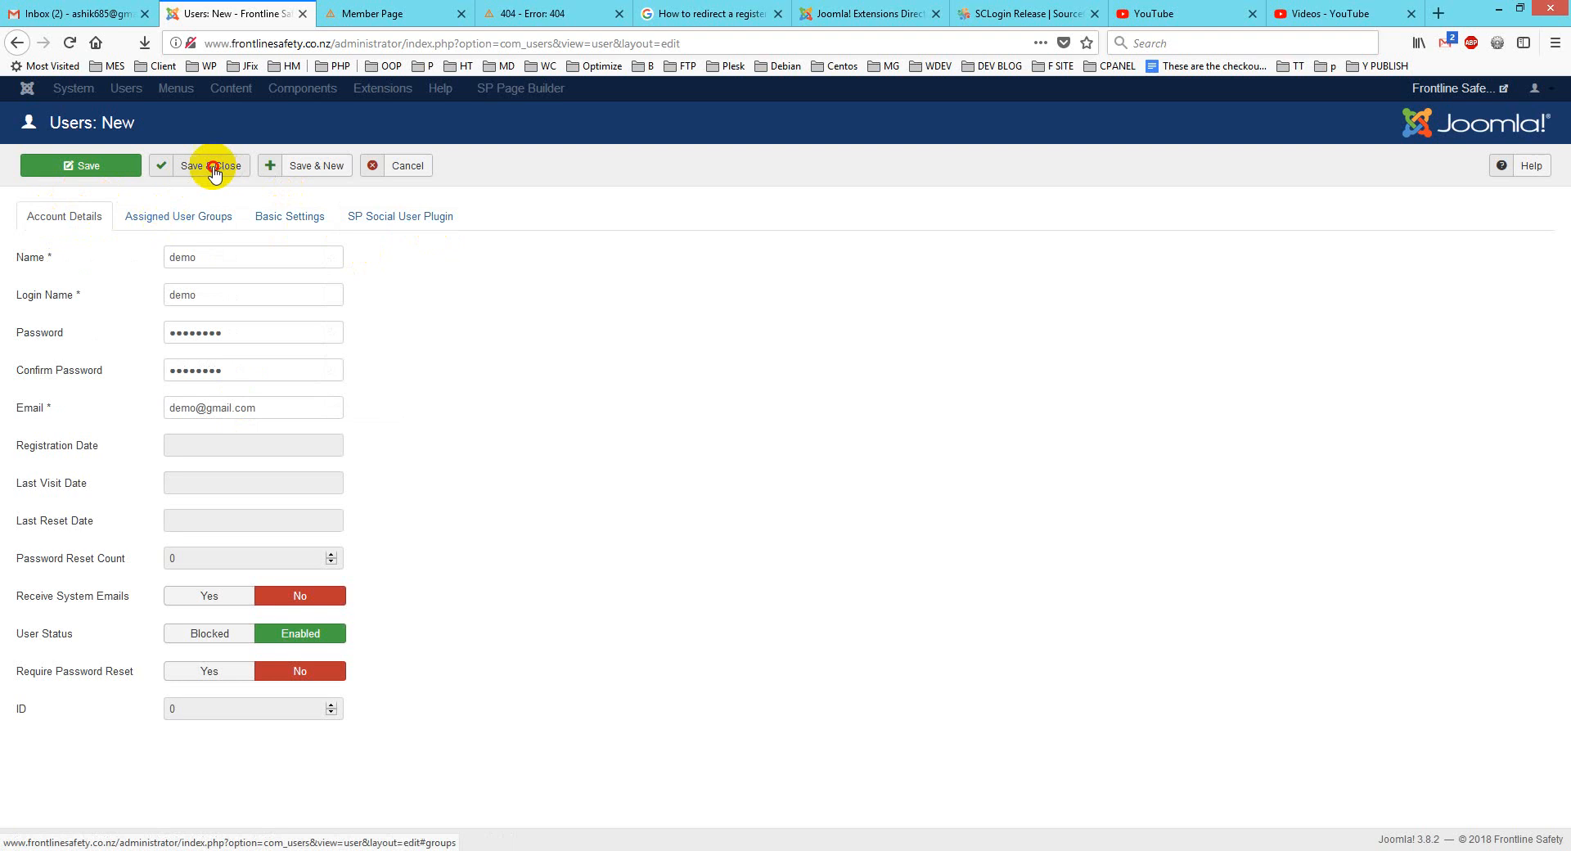
pyautogui.click(207, 166)
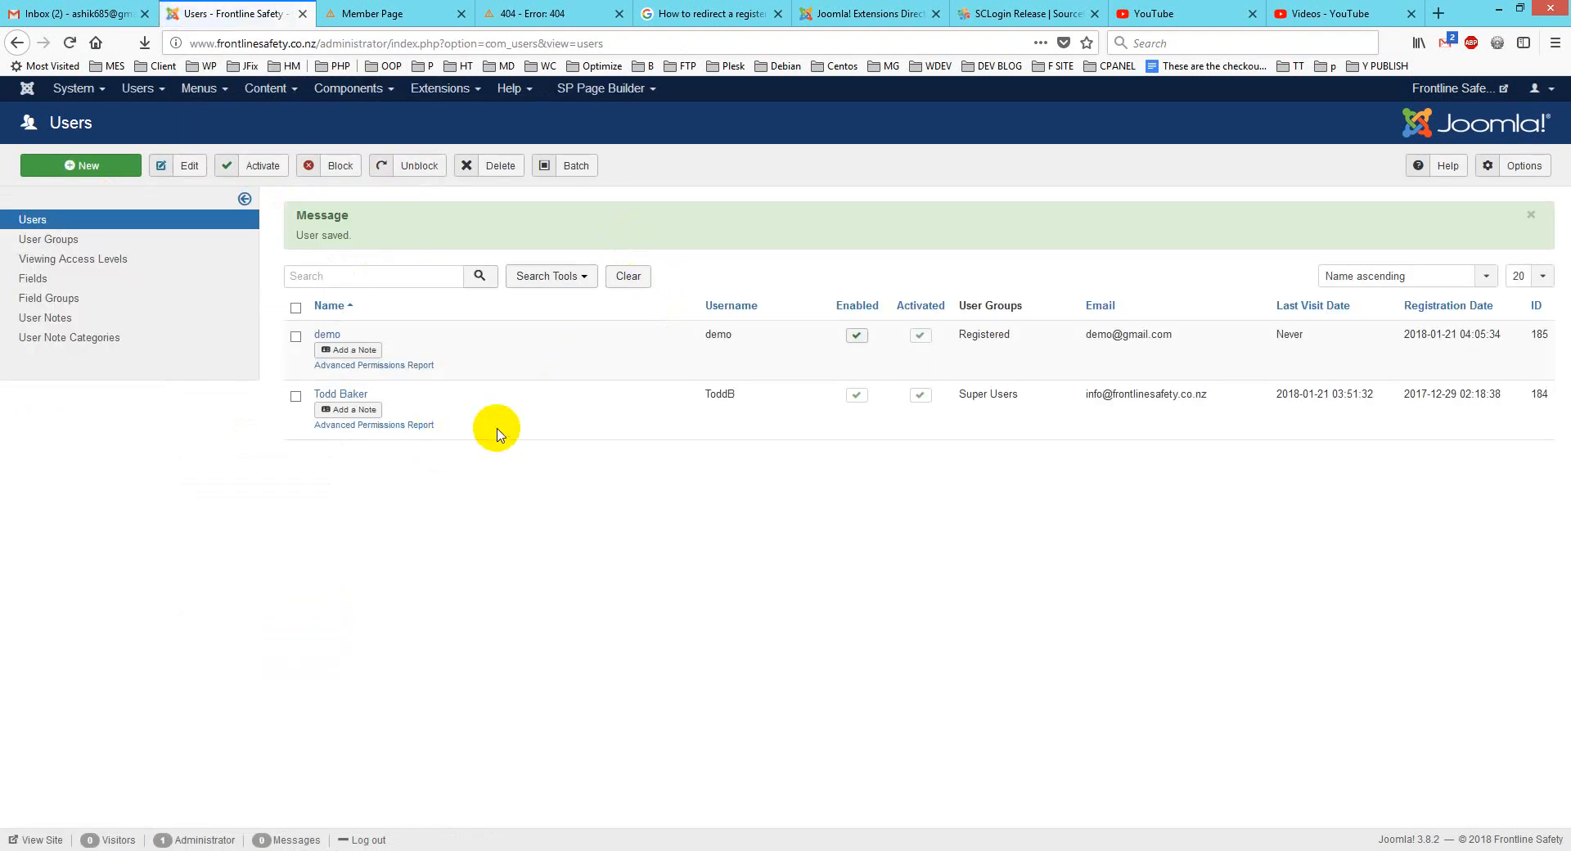
pyautogui.moveTo(585, 361)
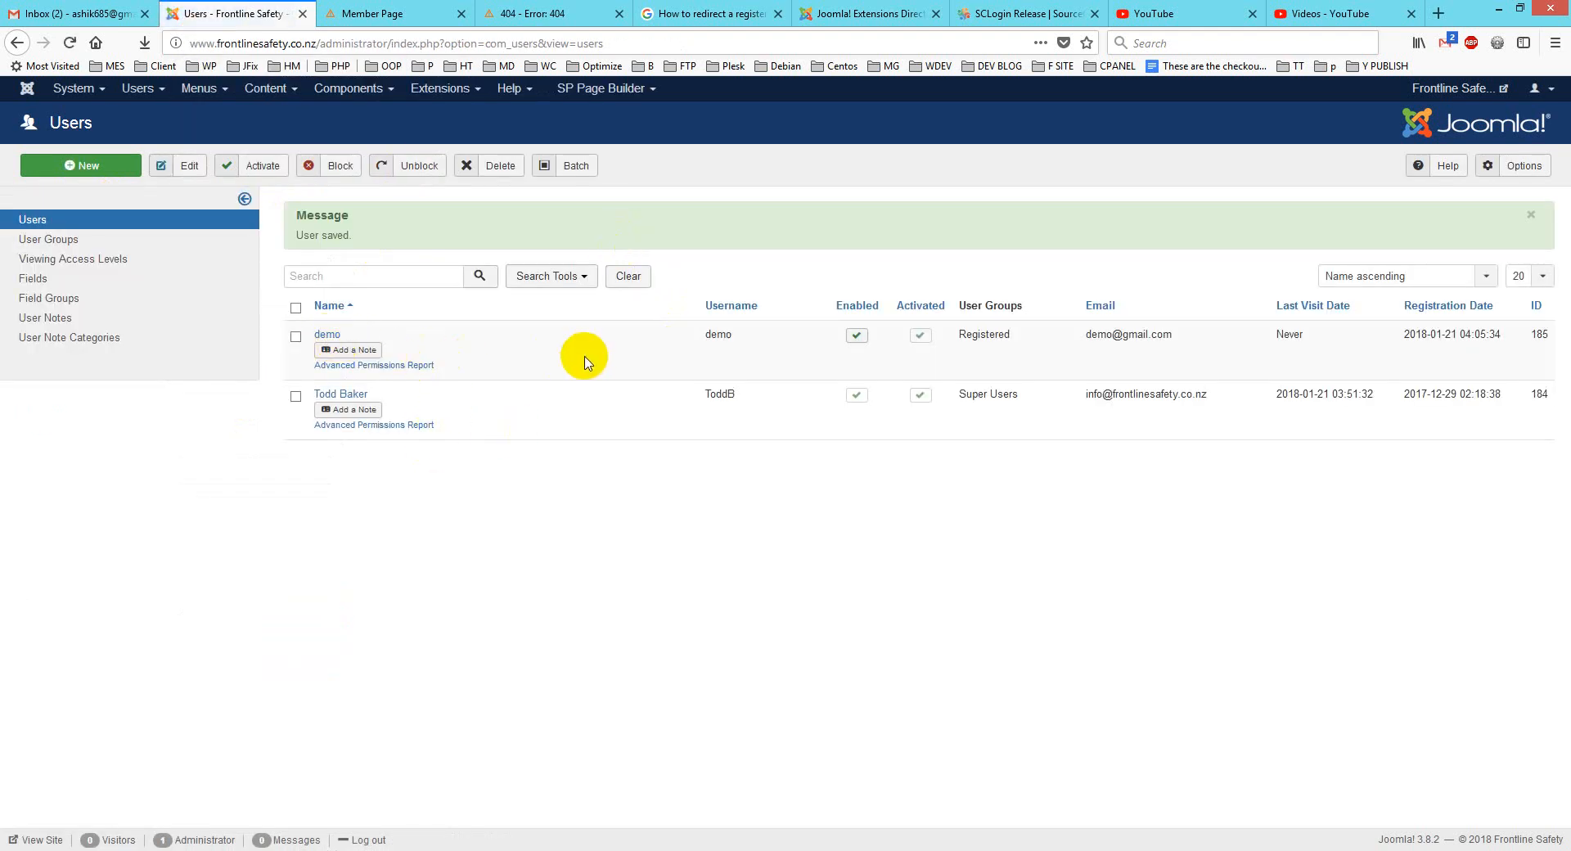
pyautogui.click(393, 13)
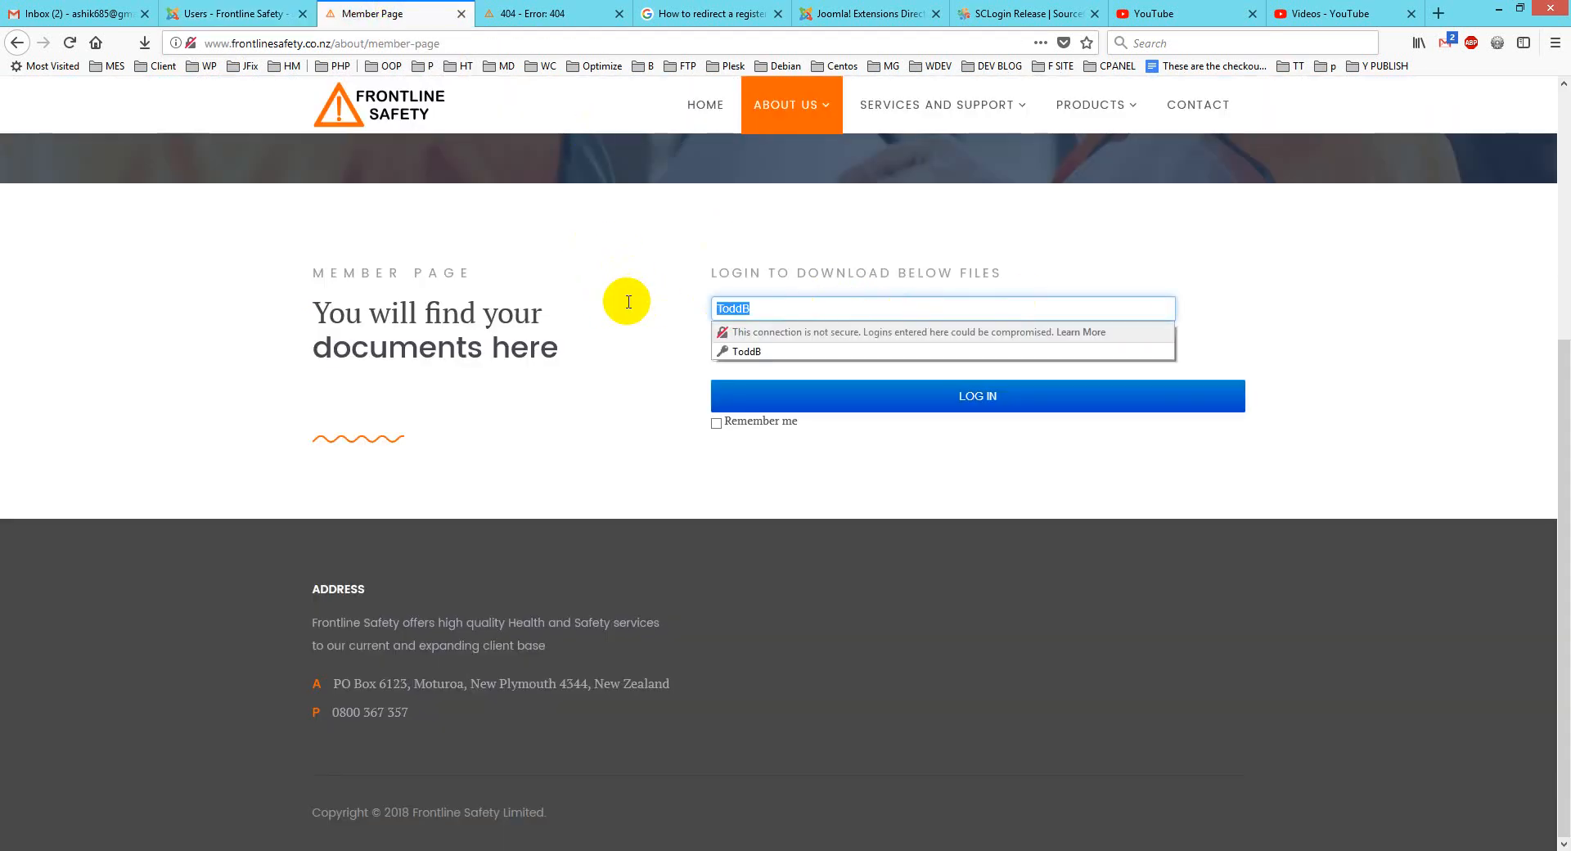
# Step: Log in as demo on the member page and dismiss Firefox's save-login prompt
pyautogui.write('demo')
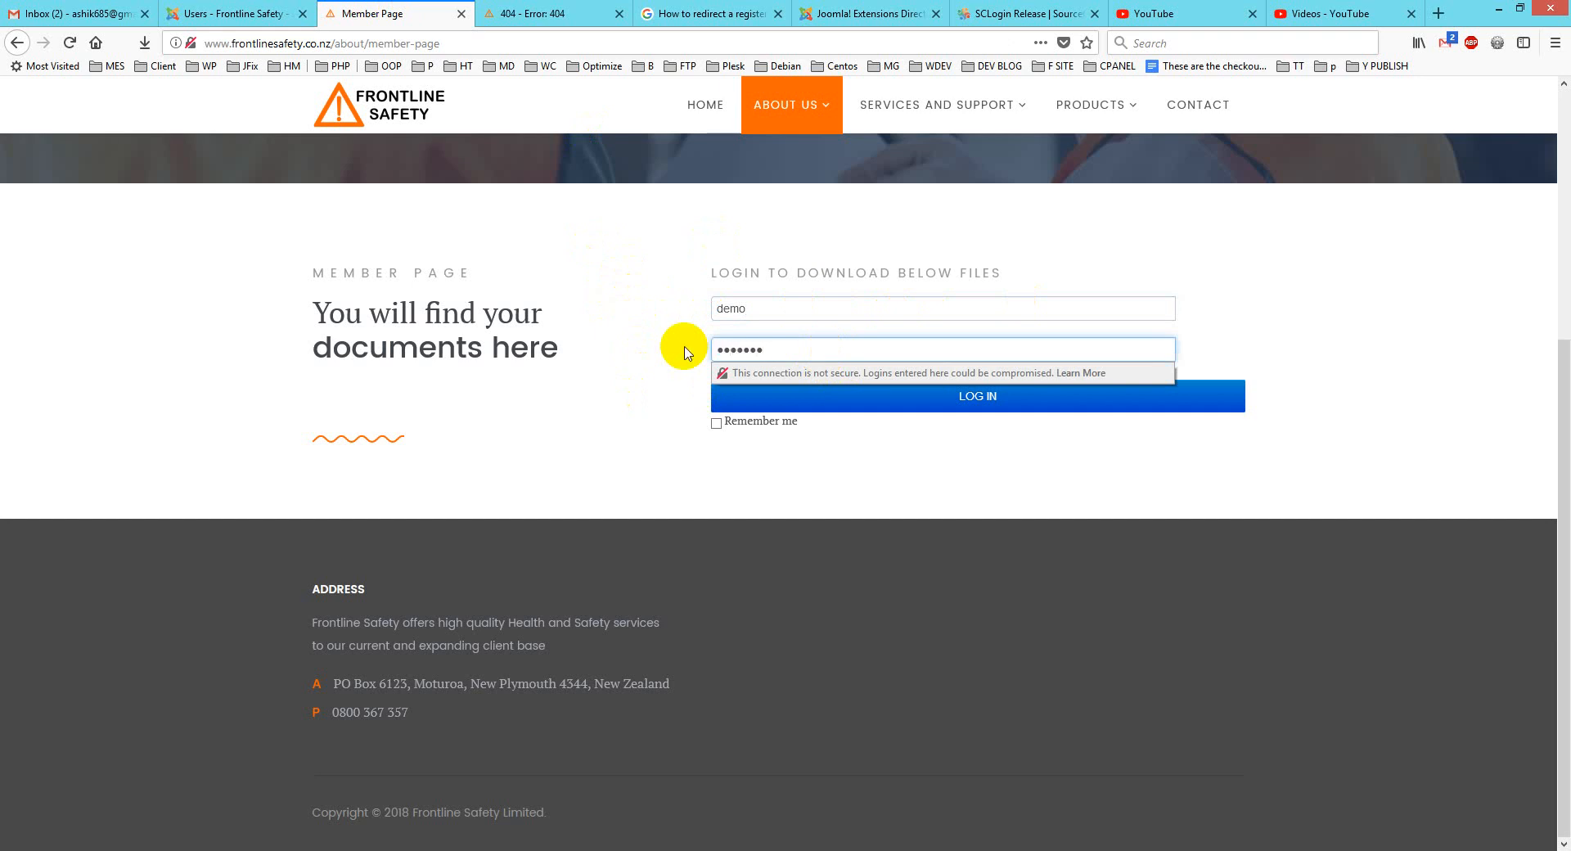
pyautogui.click(977, 395)
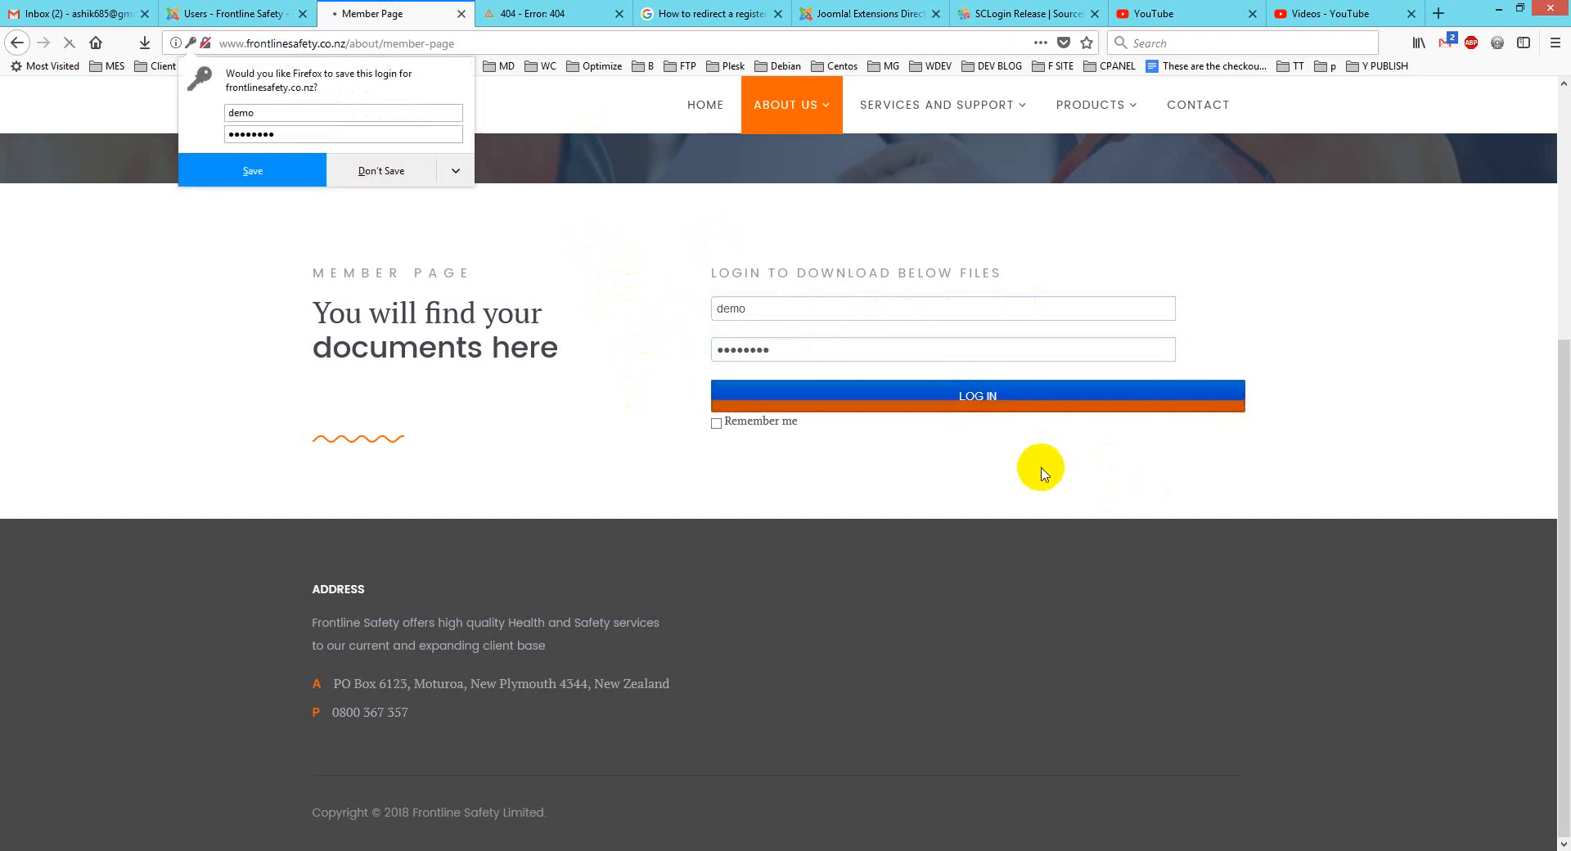
pyautogui.click(977, 395)
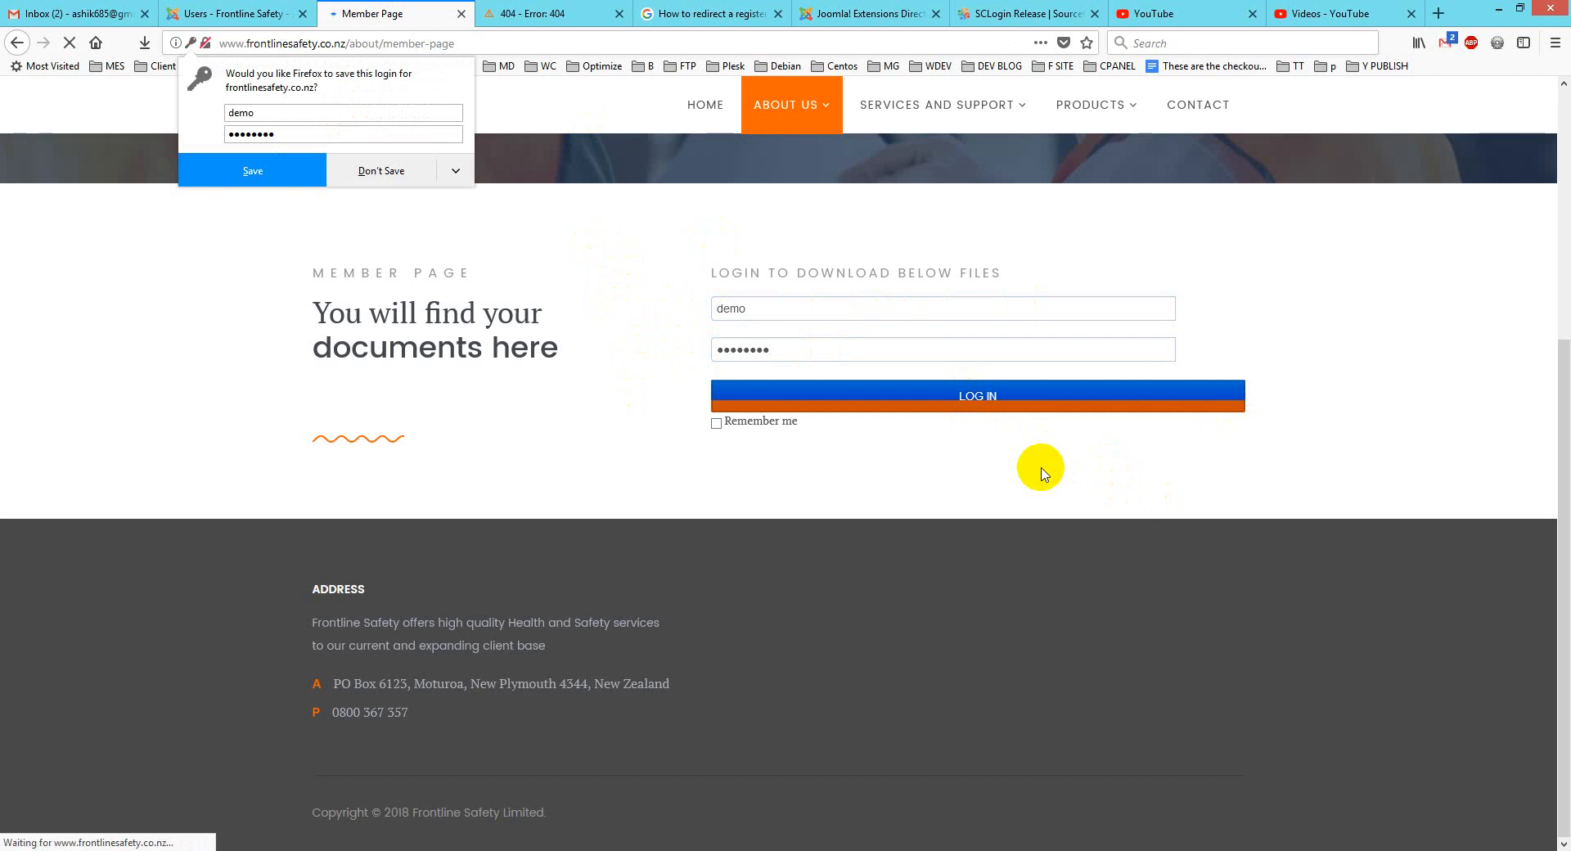
pyautogui.click(976, 395)
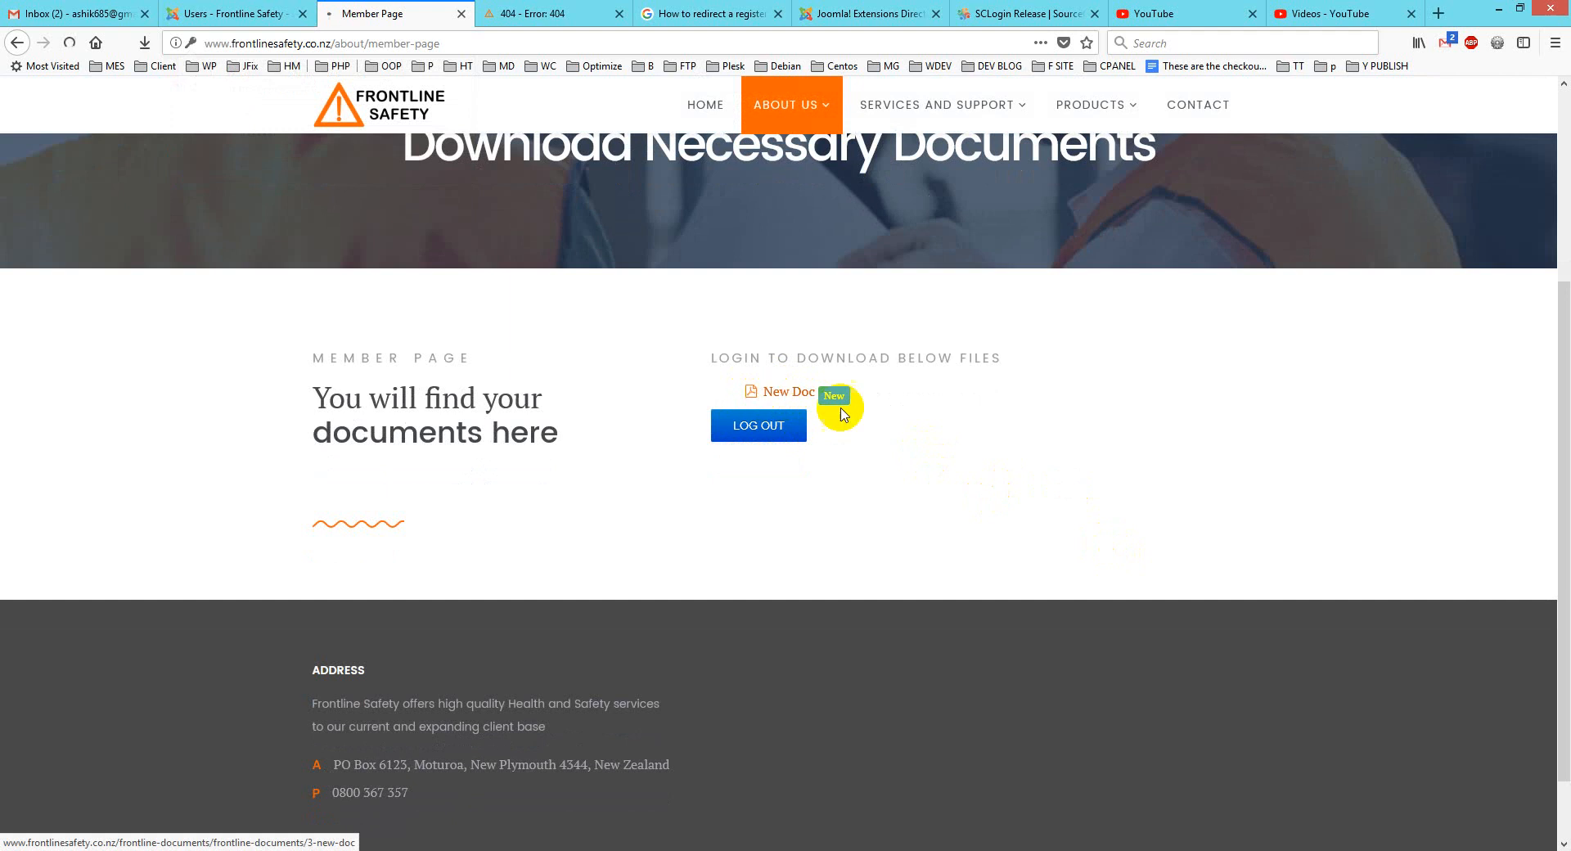
# Step: Download the New Doc PDF, cancel the download manager dialog, and return to Joomla Users
pyautogui.click(786, 391)
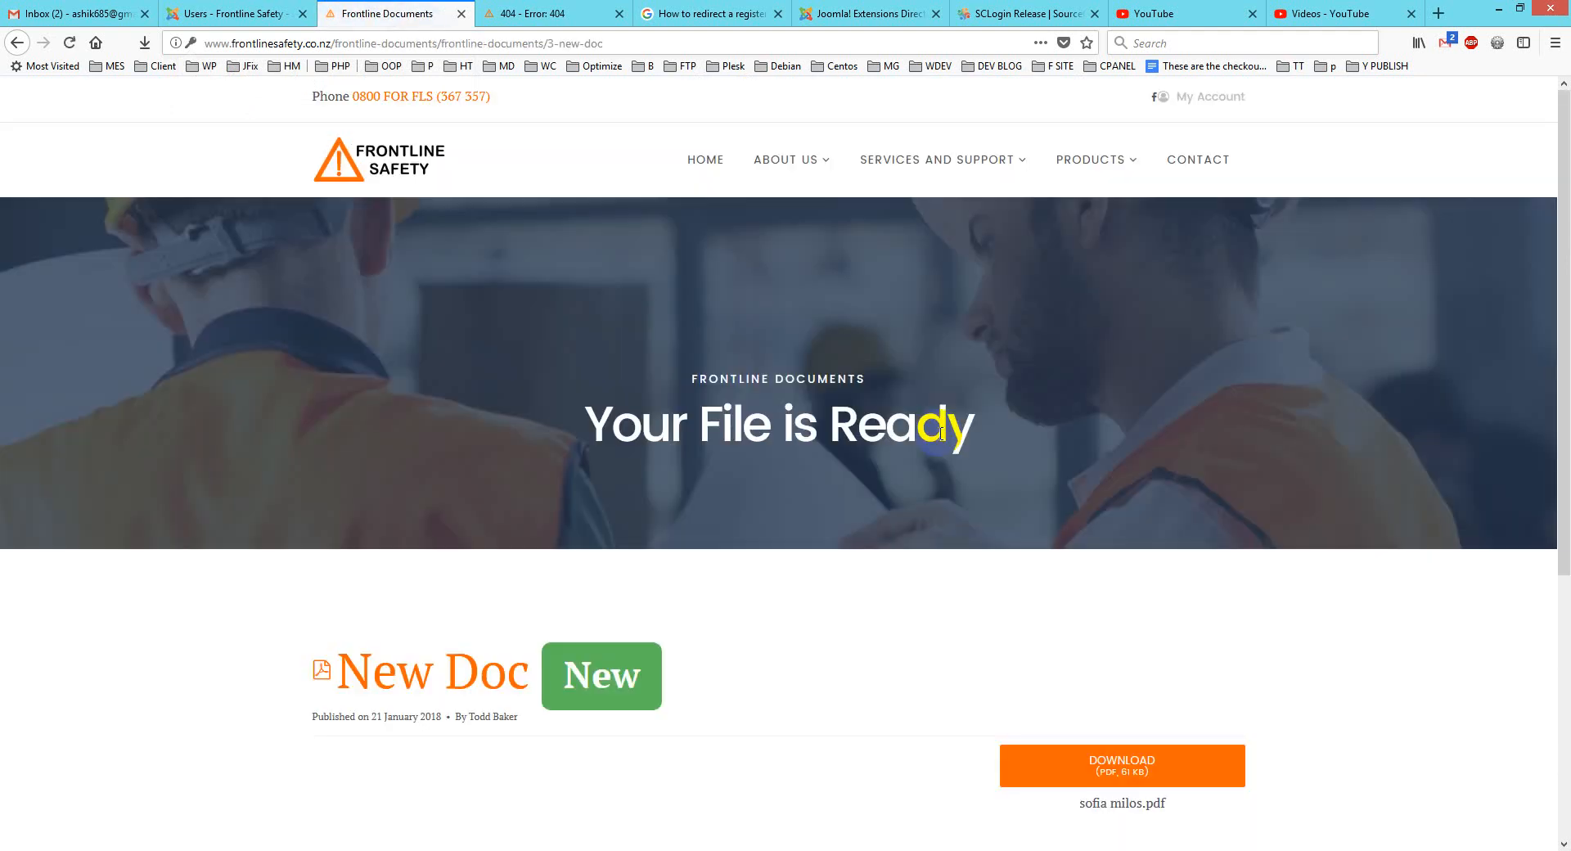
pyautogui.scroll(-3)
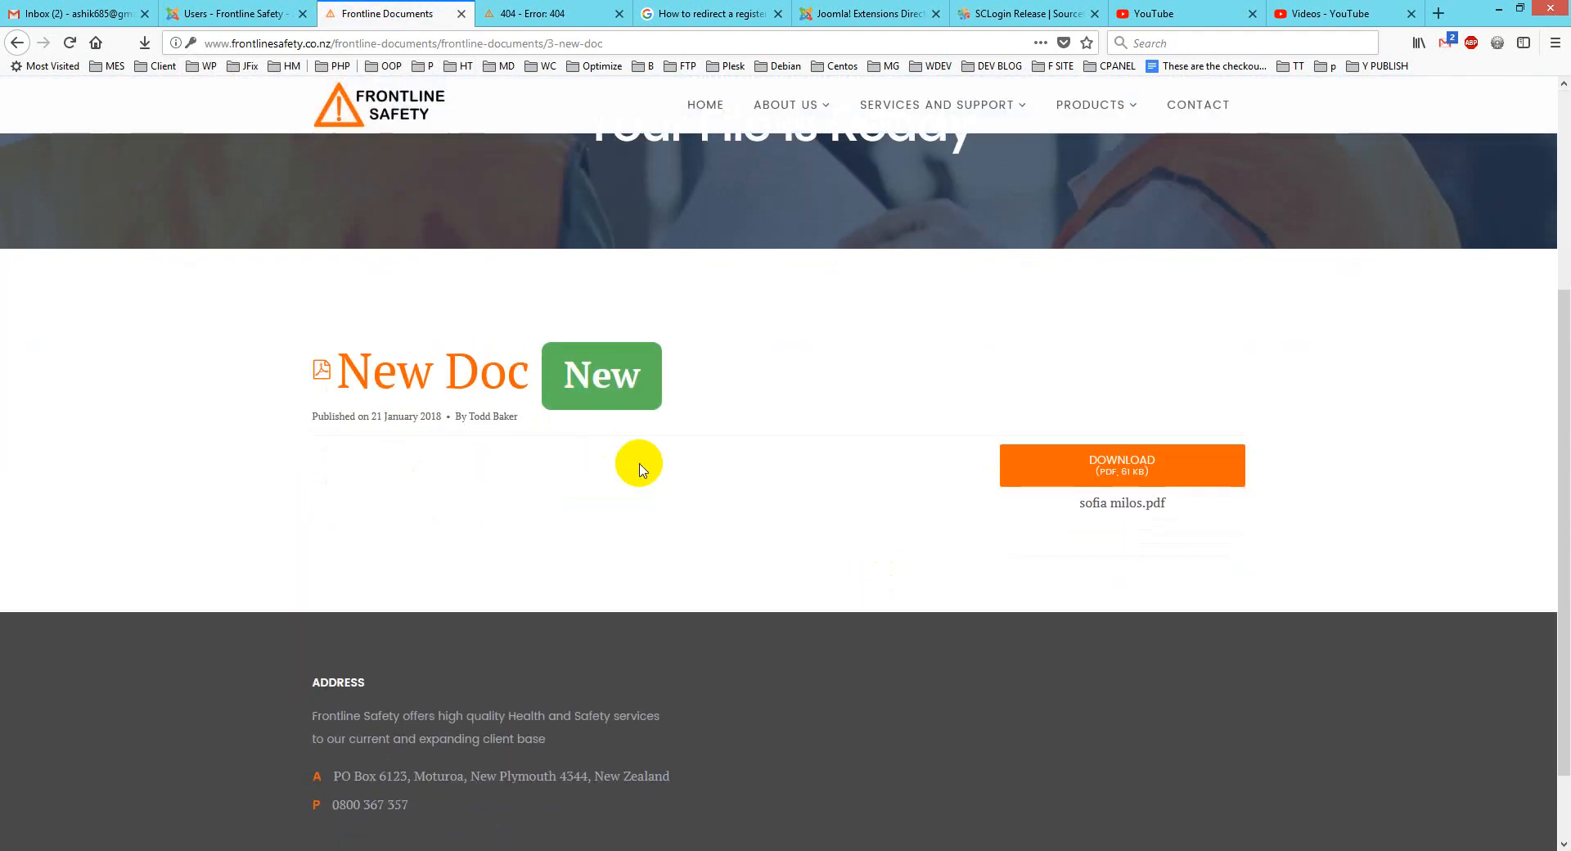
pyautogui.click(1121, 464)
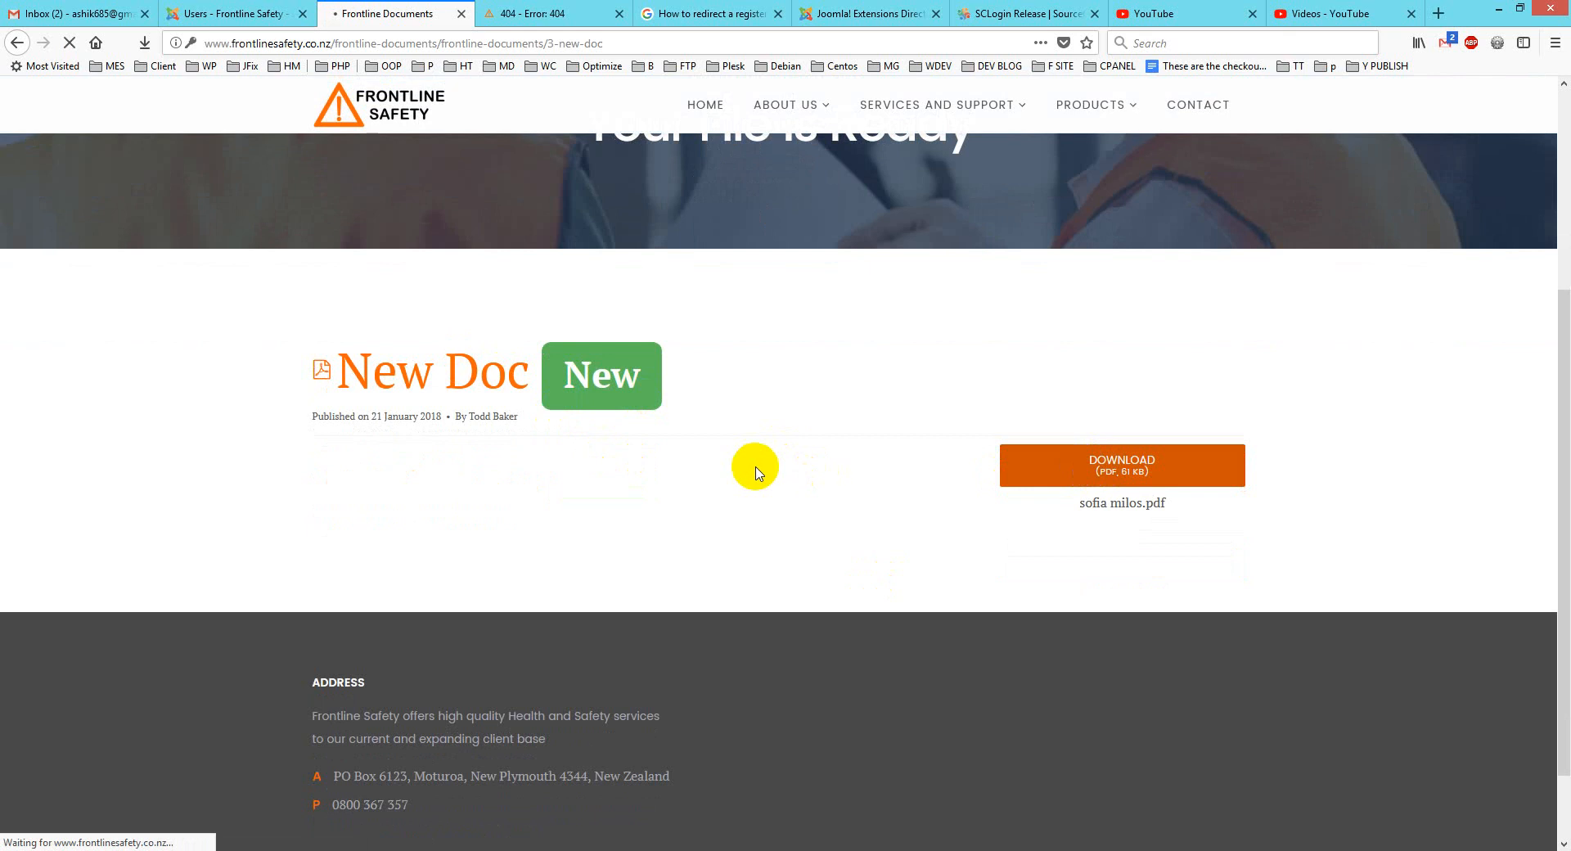
pyautogui.click(1122, 465)
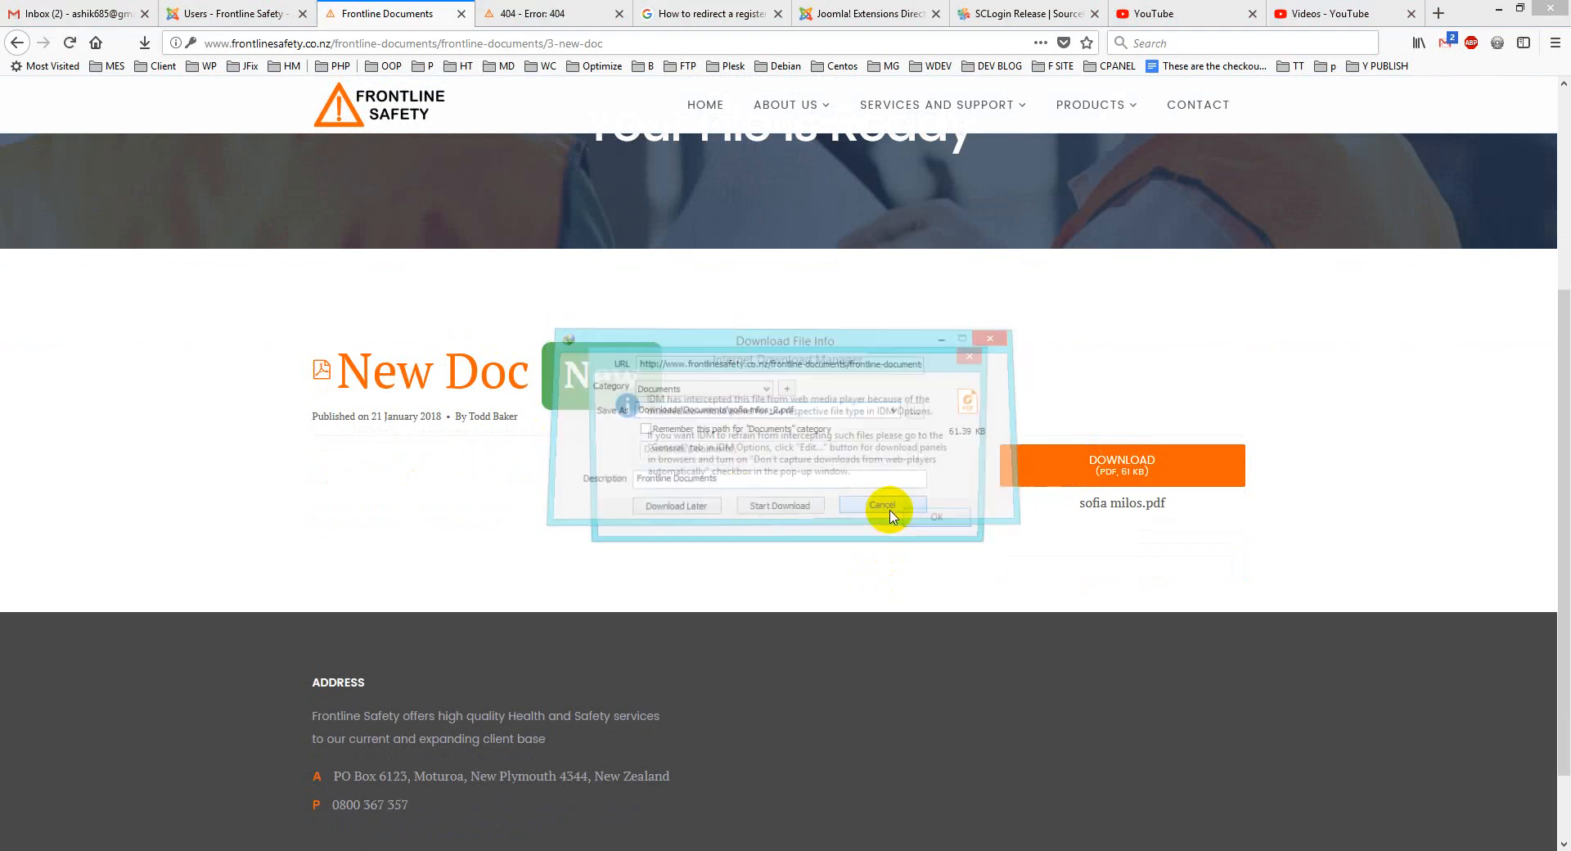
pyautogui.click(882, 504)
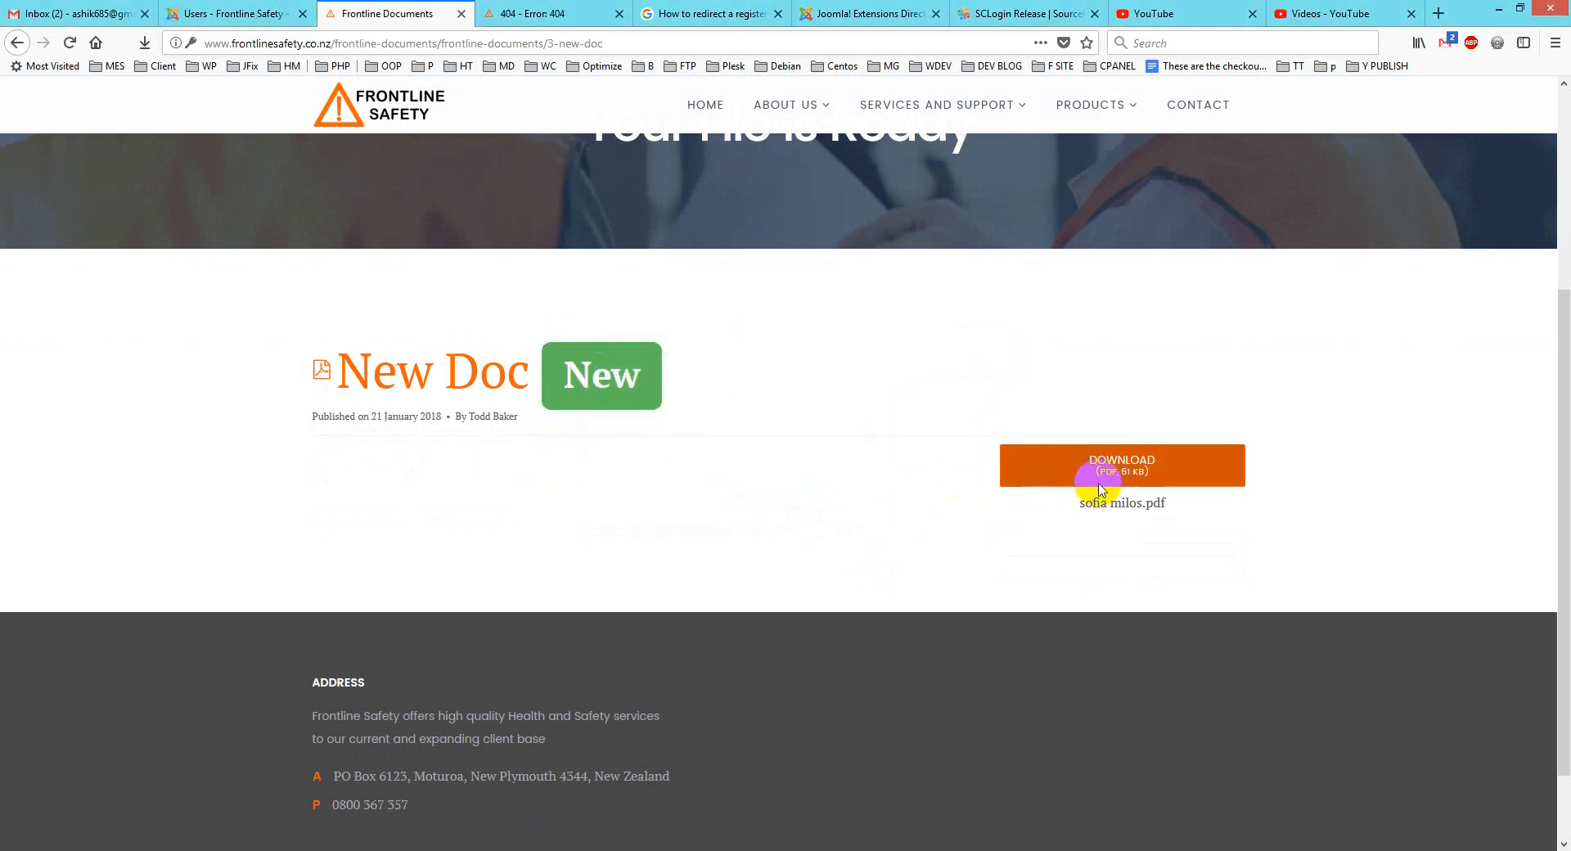
pyautogui.click(236, 13)
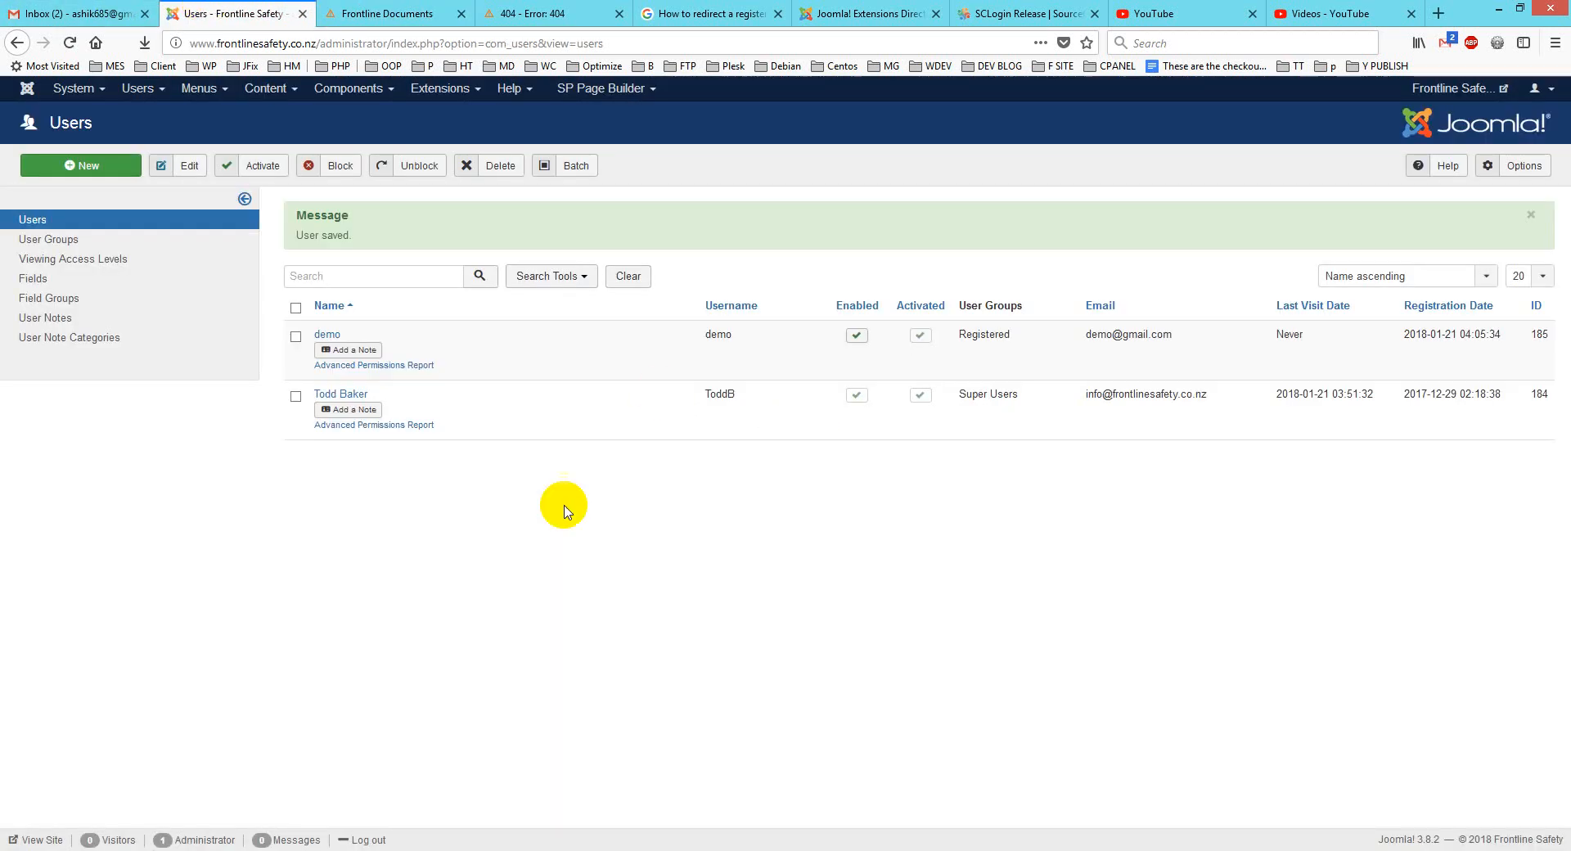
pyautogui.moveTo(439, 375)
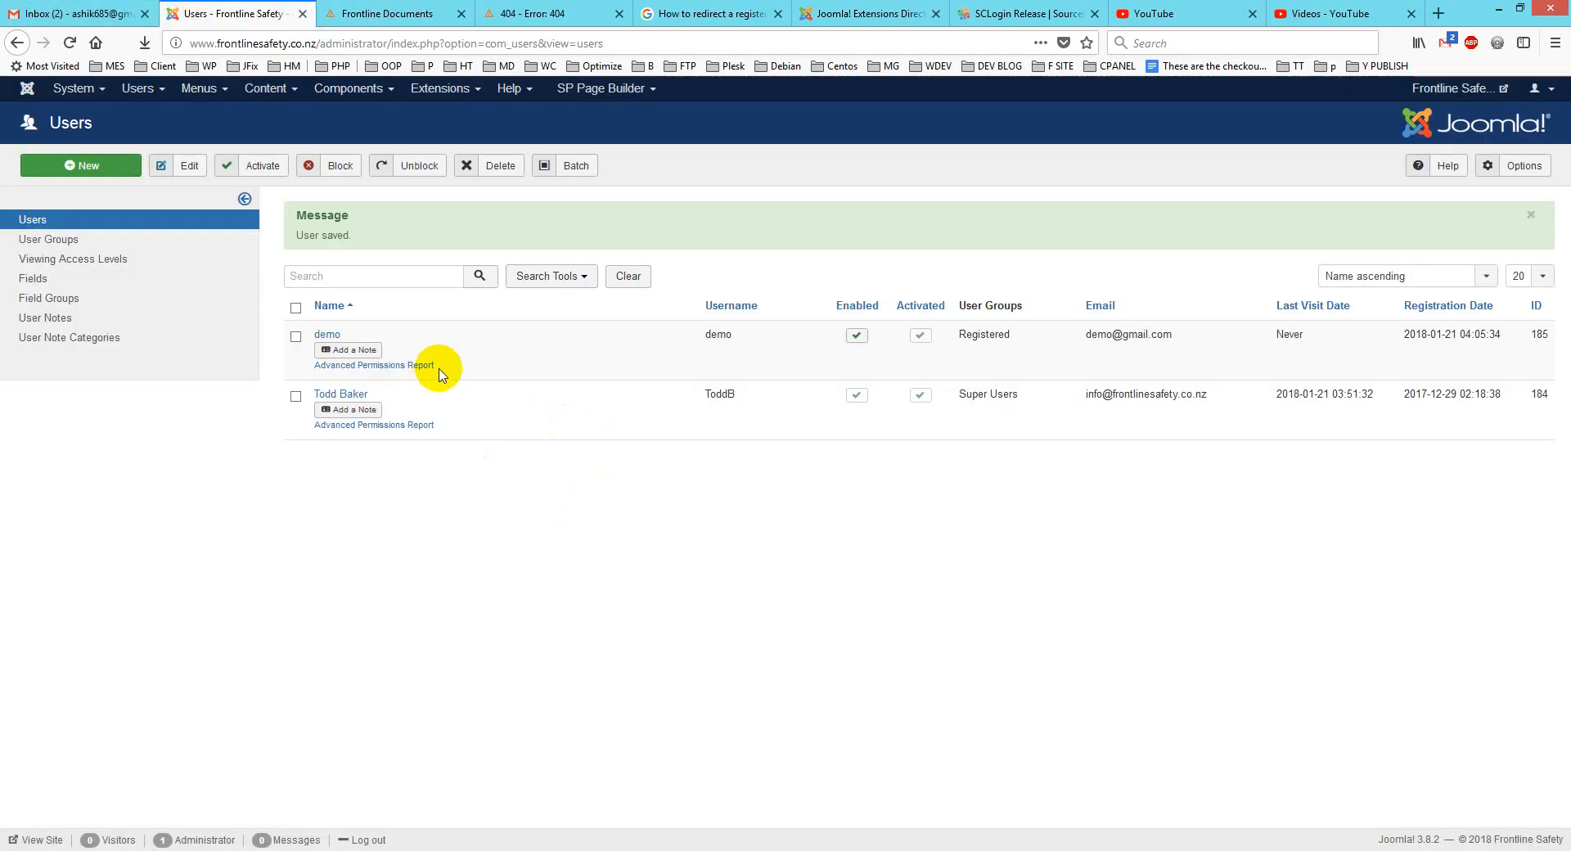
pyautogui.moveTo(491, 377)
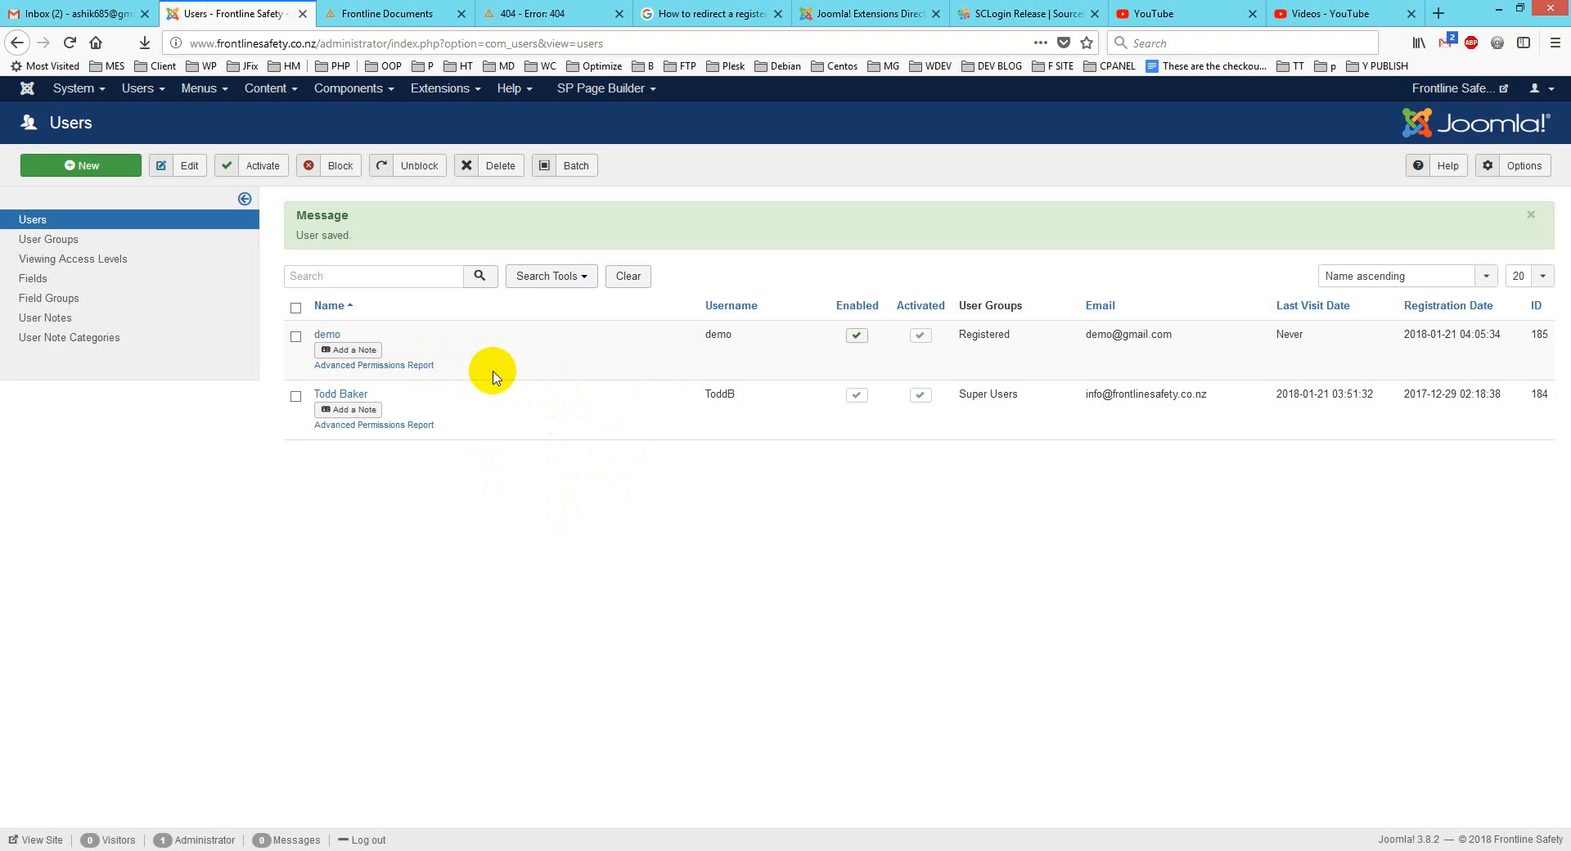
# Step: Switch back to the Member Page tab still listing New Doc
pyautogui.click(393, 13)
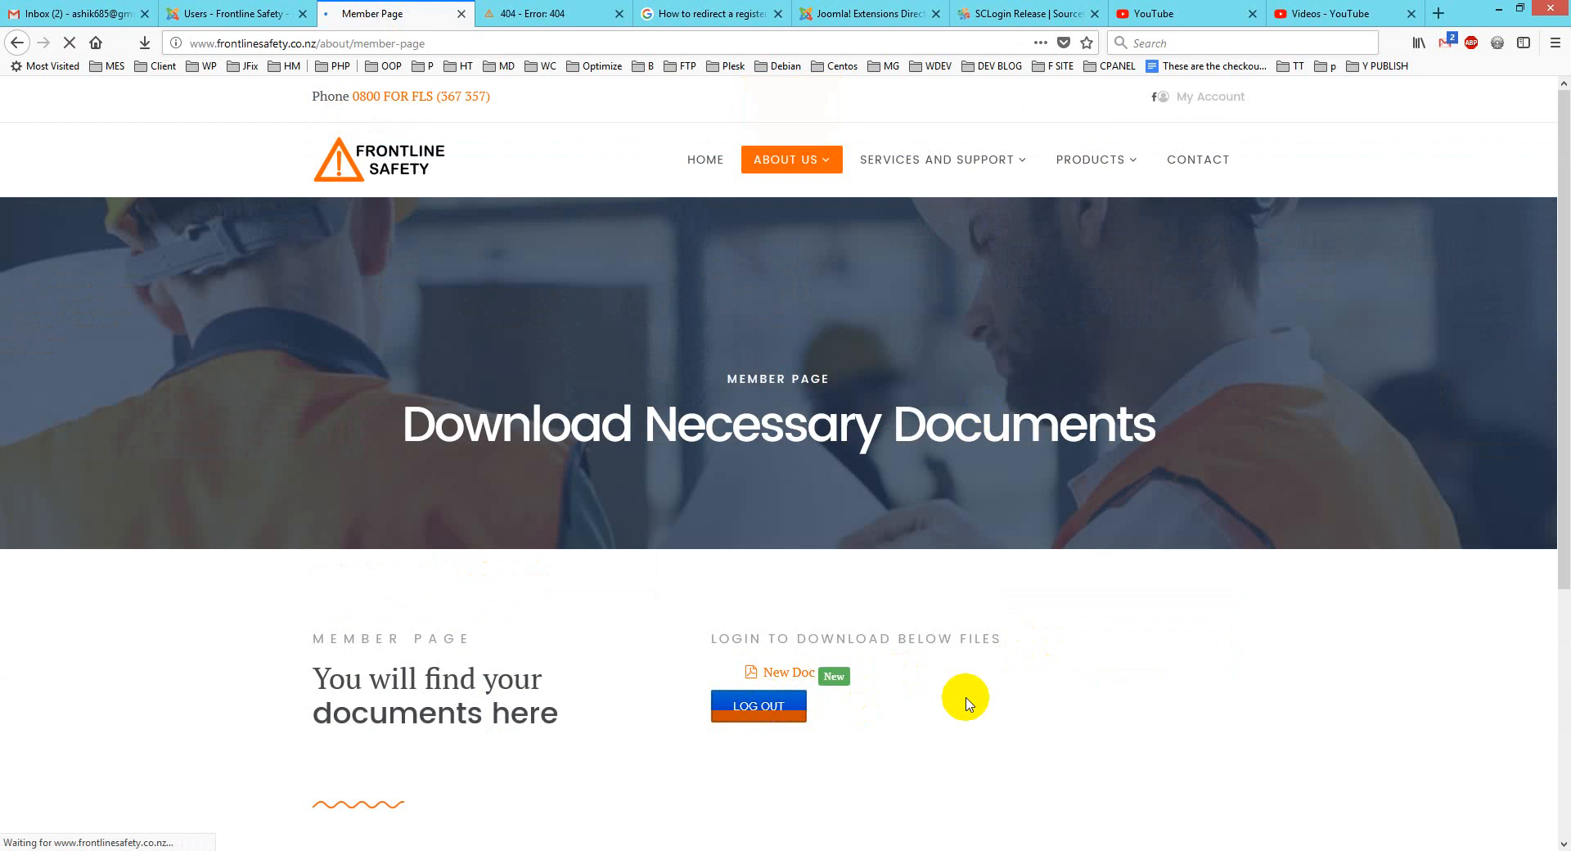
# Step: Log demo out, browse the Contact Us page, and return to the Joomla Users list
pyautogui.click(1197, 160)
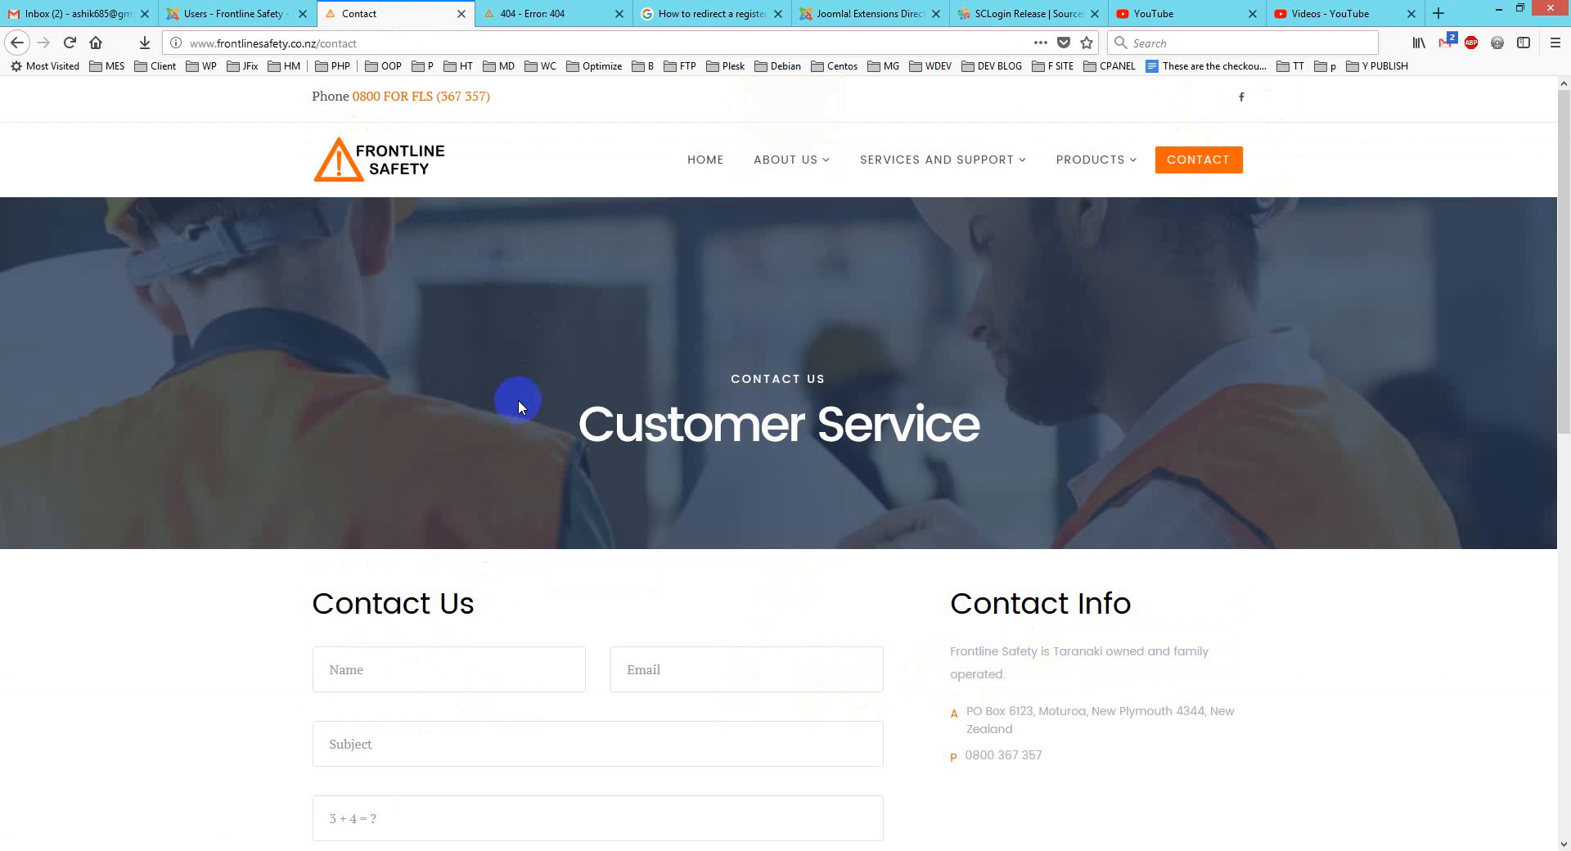
pyautogui.scroll(-3)
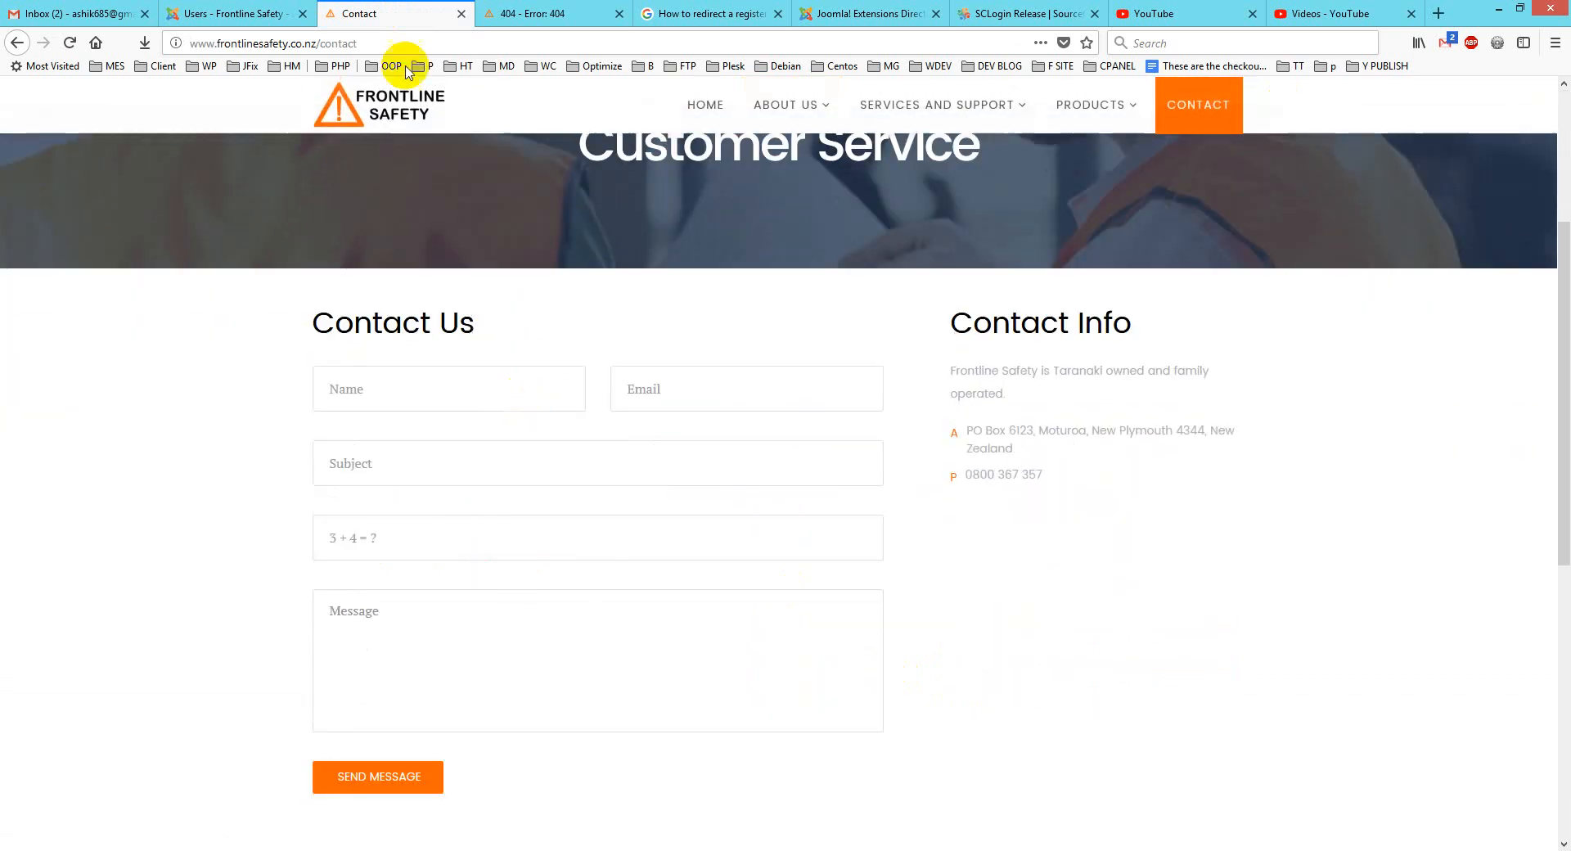
pyautogui.click(236, 13)
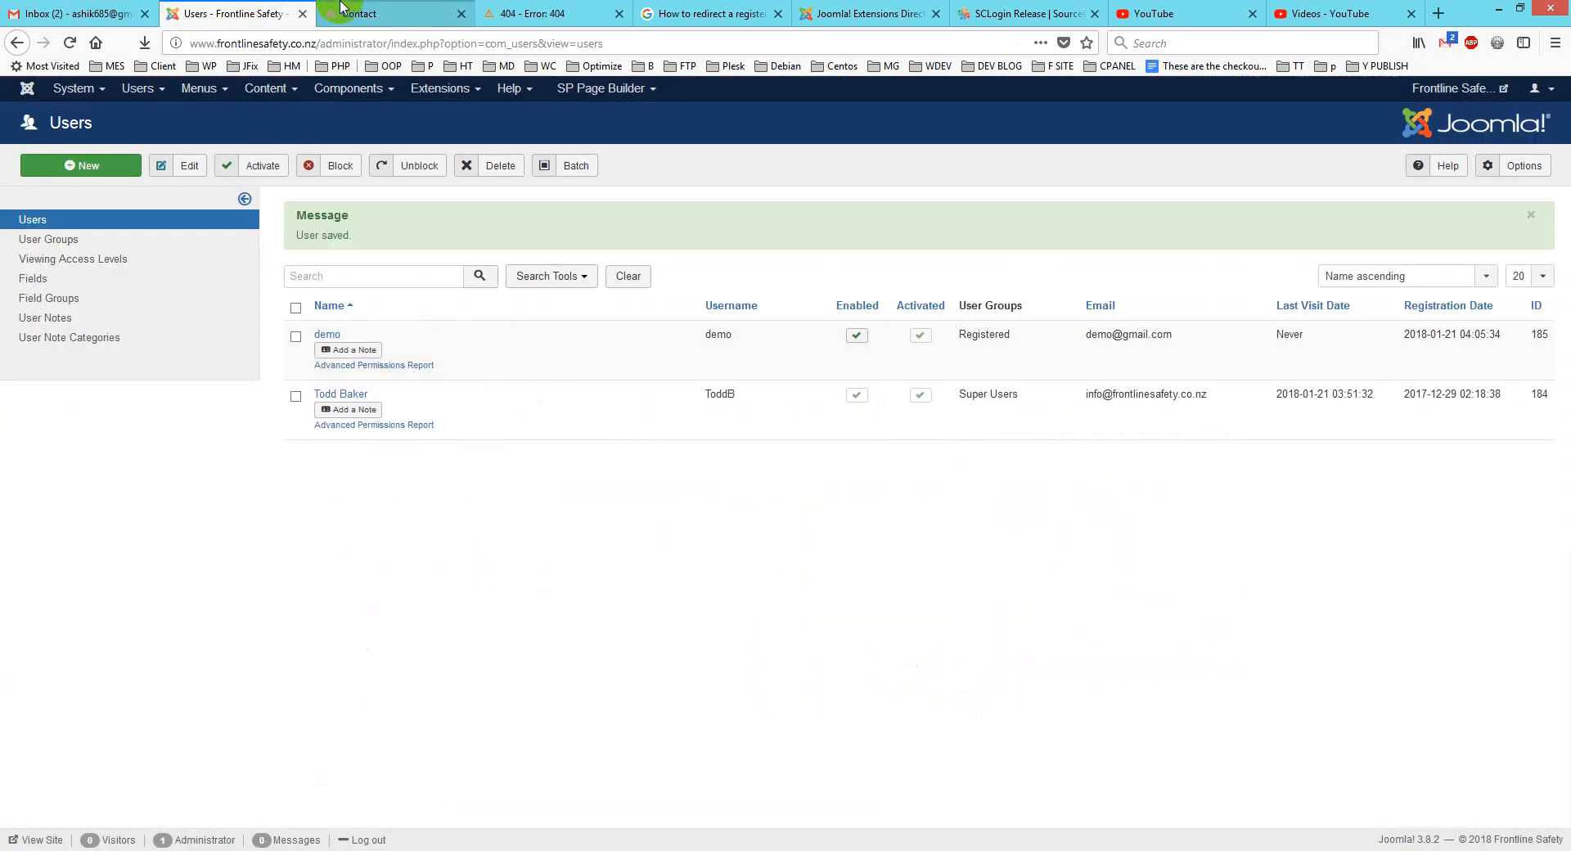
pyautogui.moveTo(361, 13)
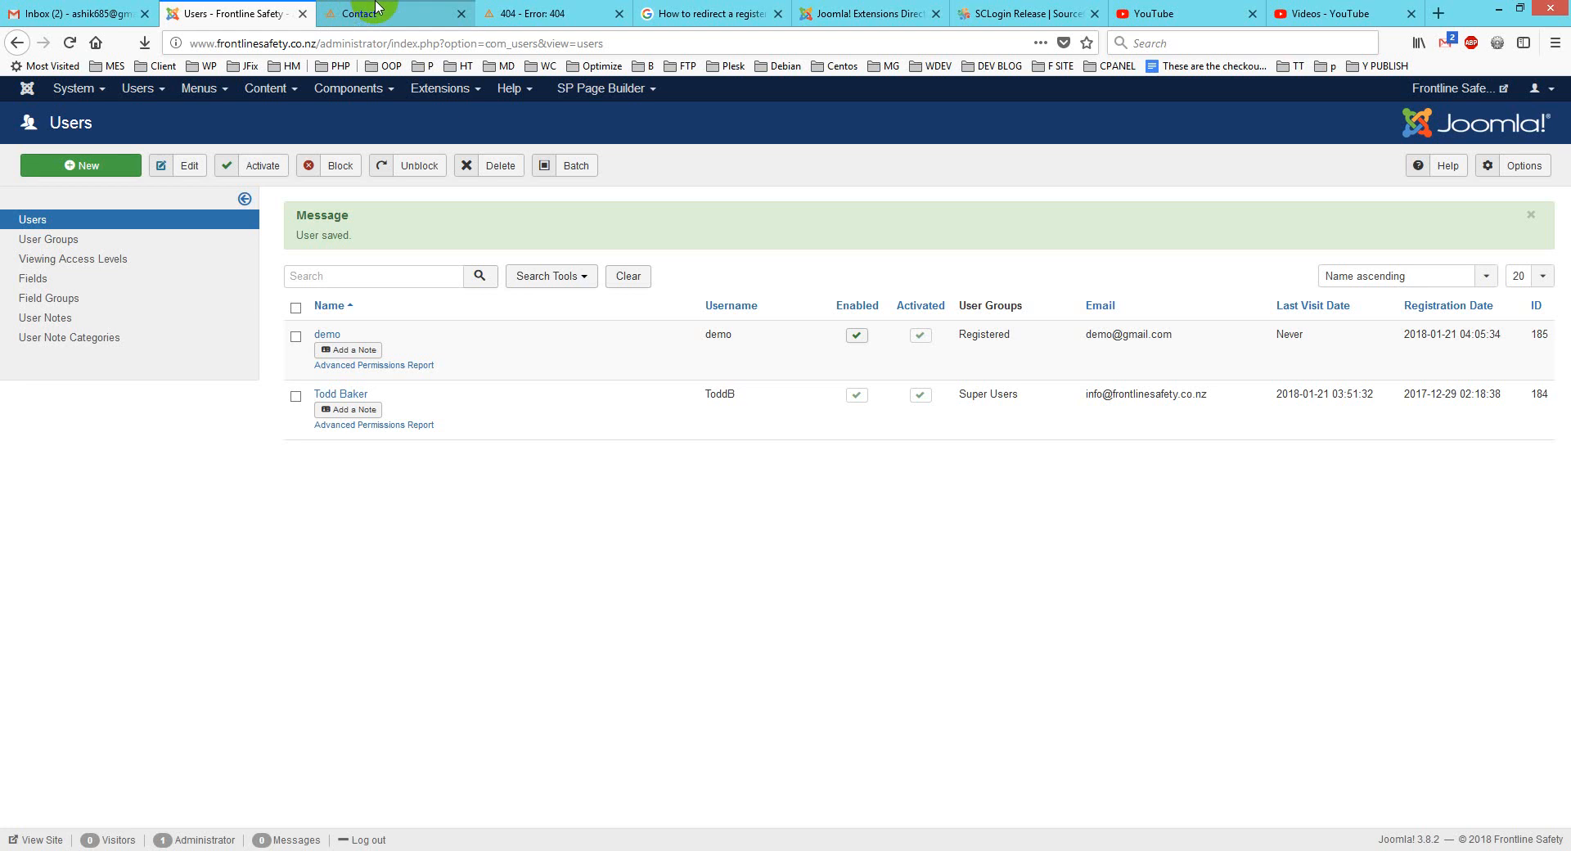
pyautogui.click(386, 13)
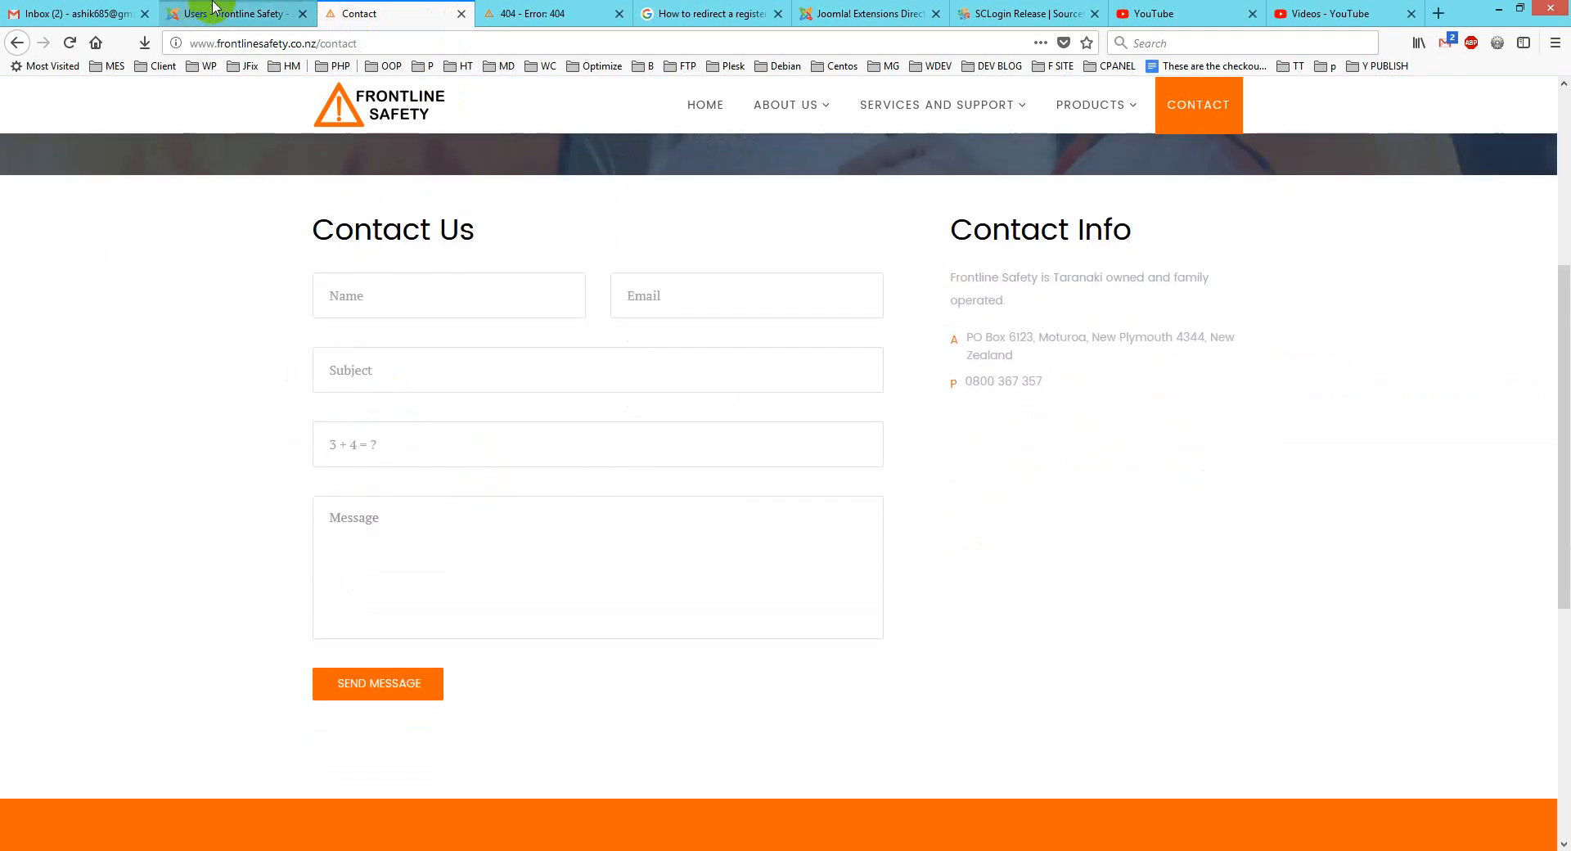
pyautogui.click(235, 13)
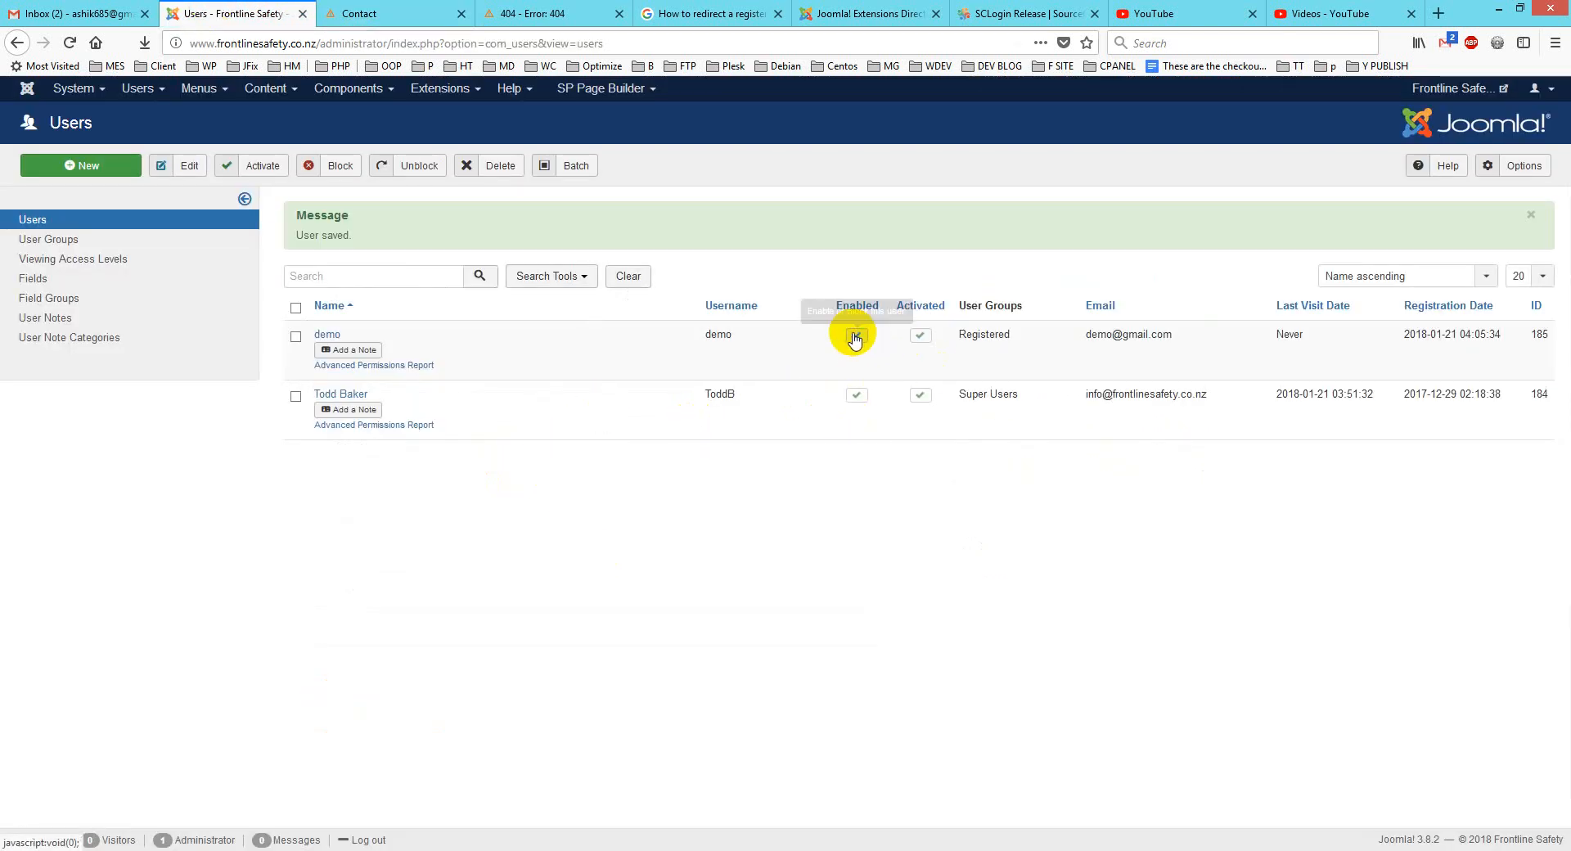
# Step: Block demo by clicking its green Enabled checkmark, then return to the Contact page
pyautogui.click(855, 336)
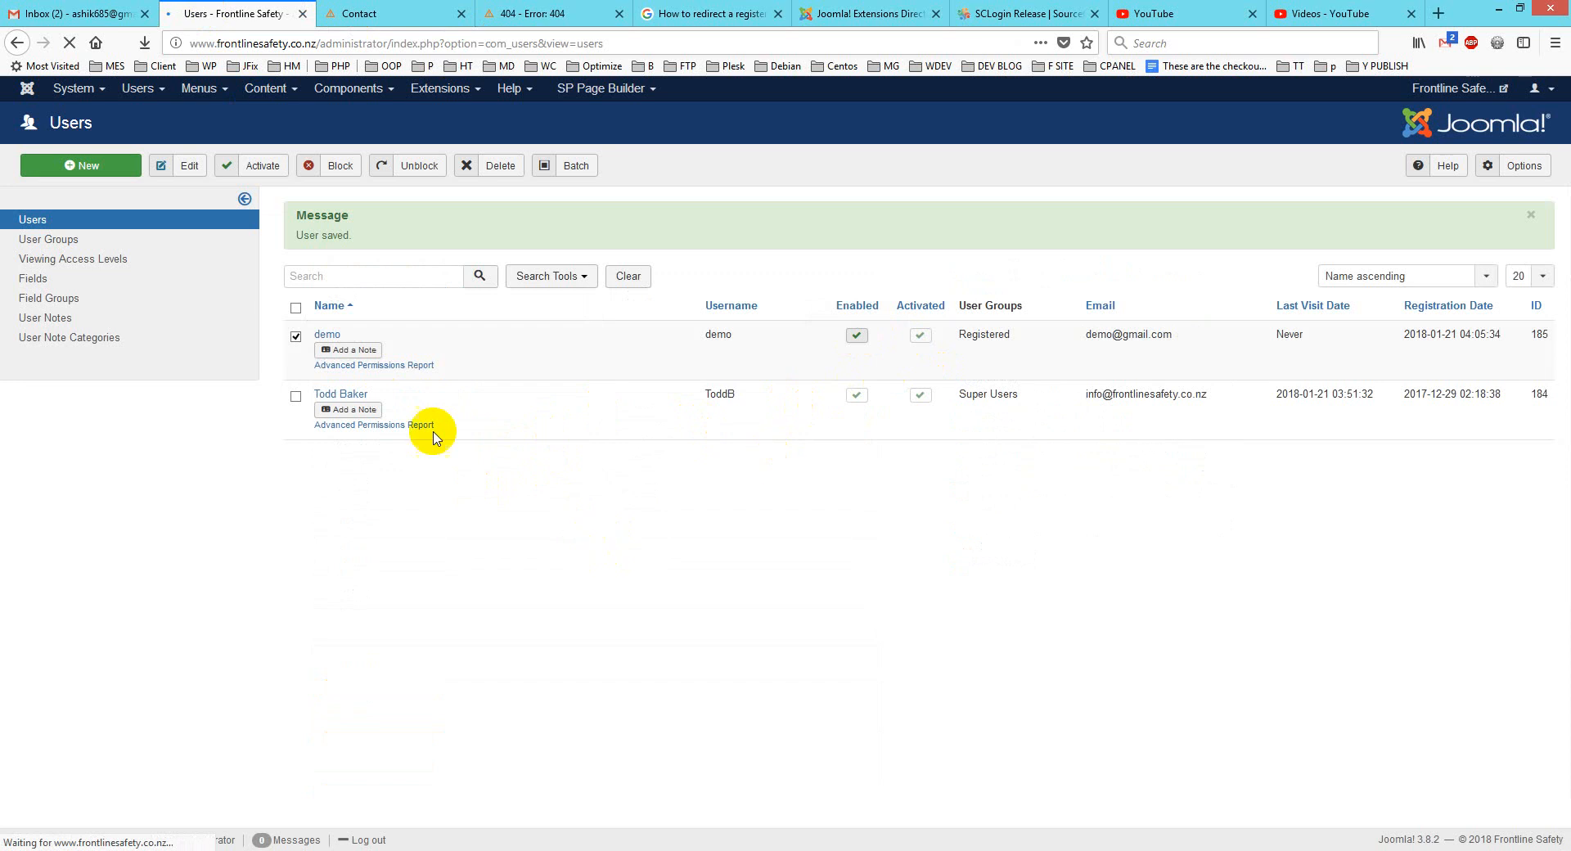
pyautogui.click(330, 165)
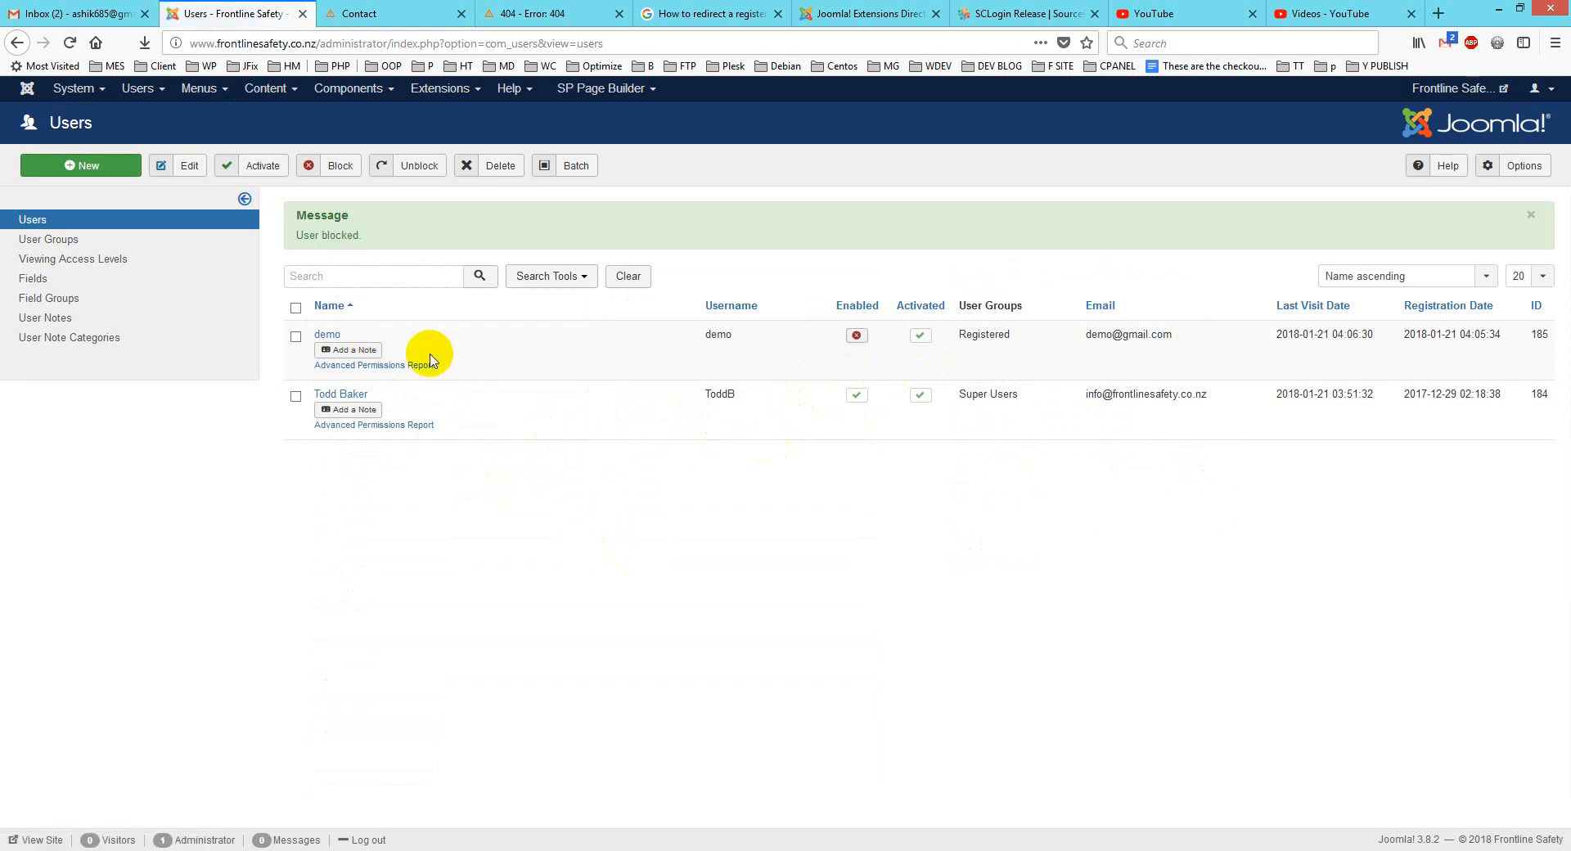
pyautogui.moveTo(441, 37)
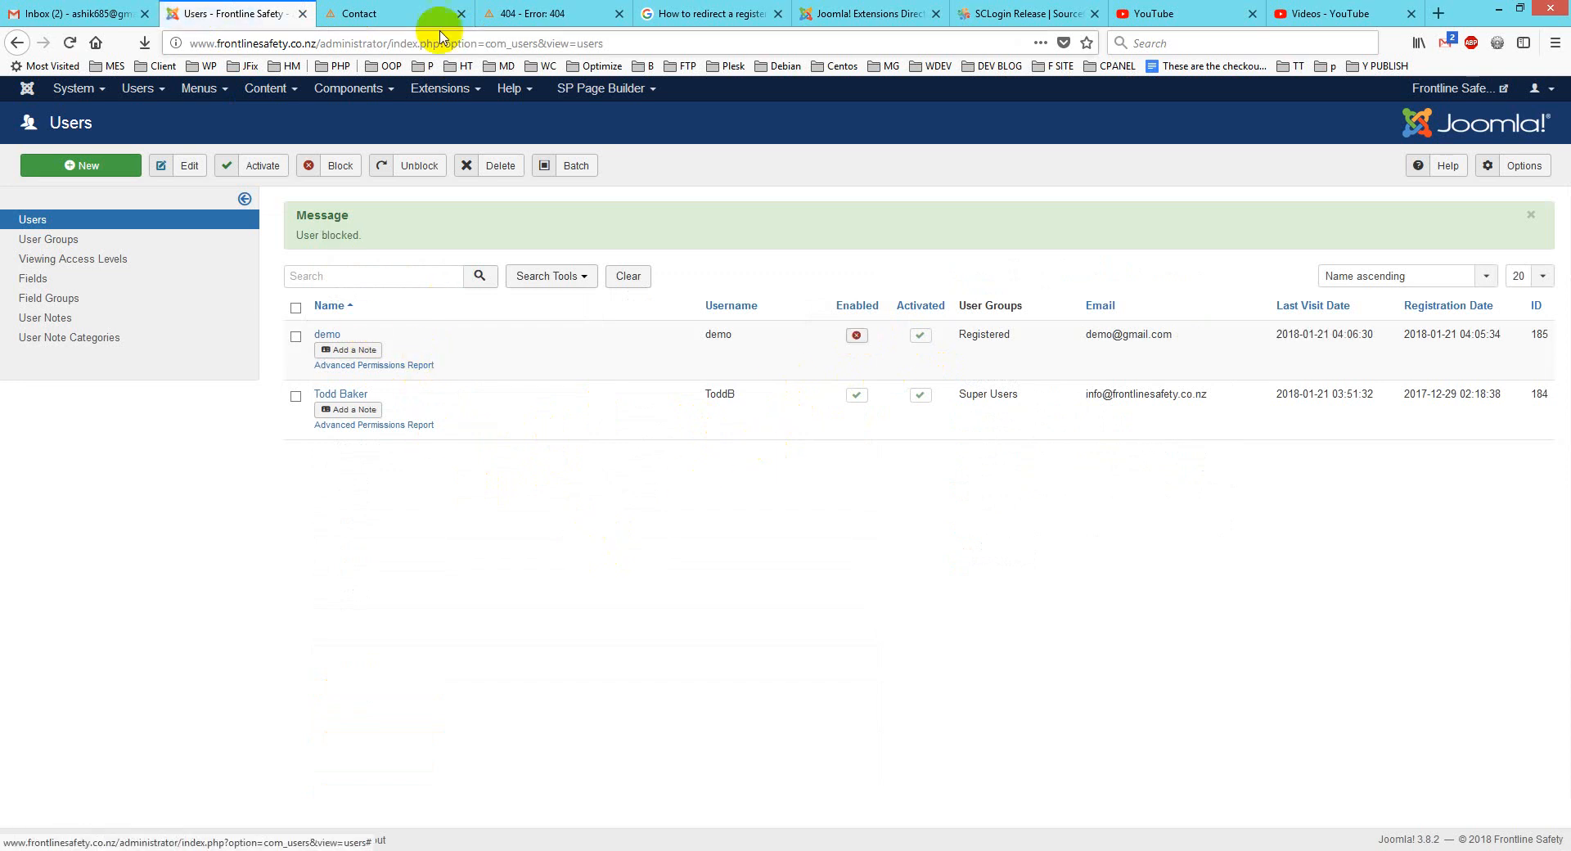
pyautogui.click(380, 14)
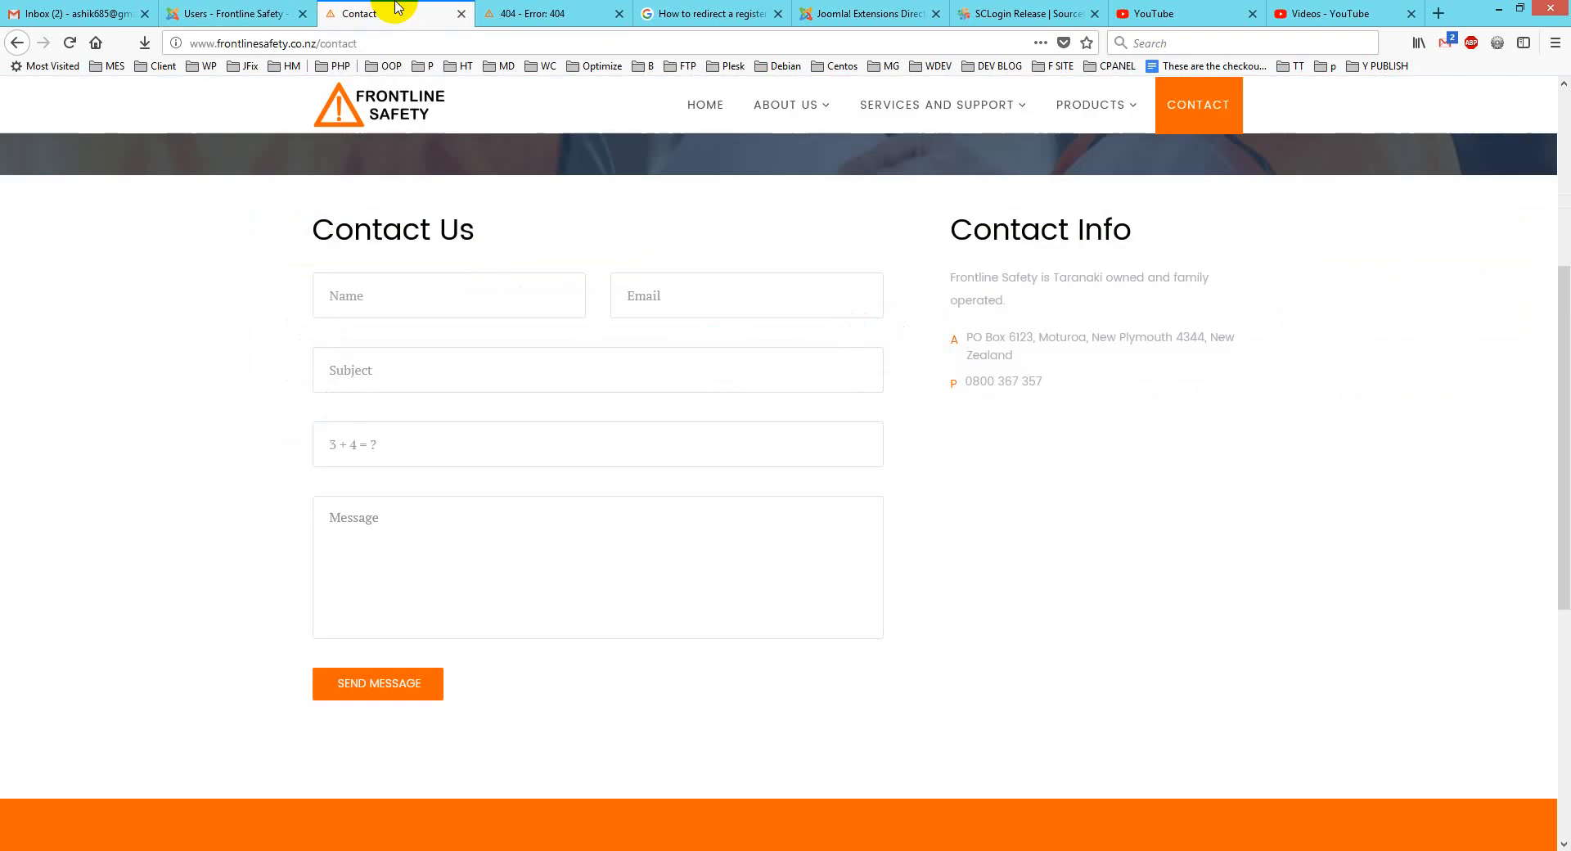